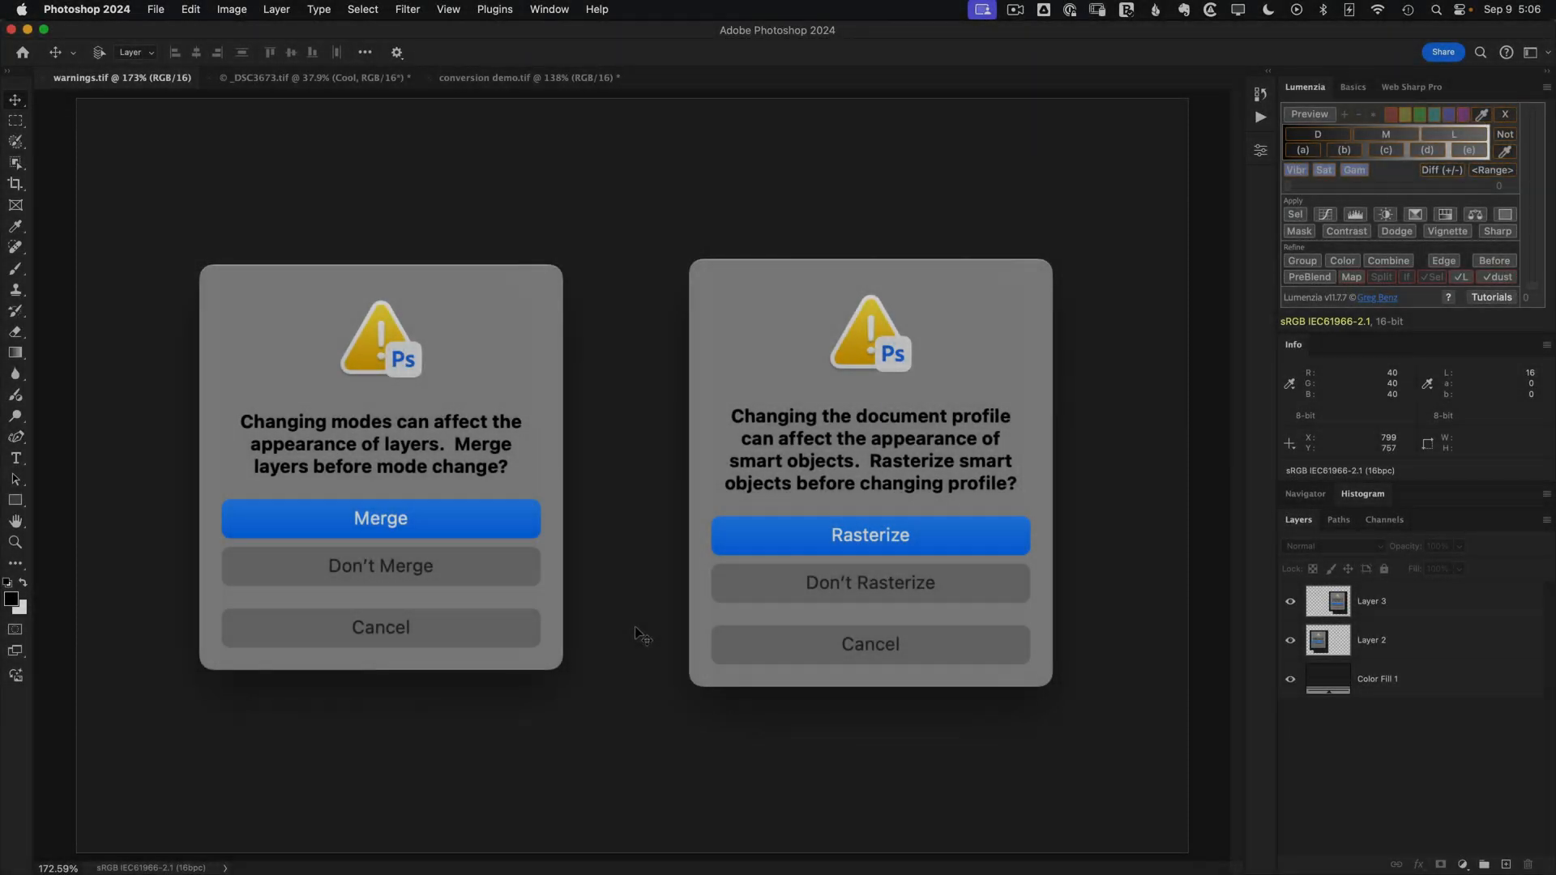
{"action": "mouse_move", "coordinate": [531, 491]}
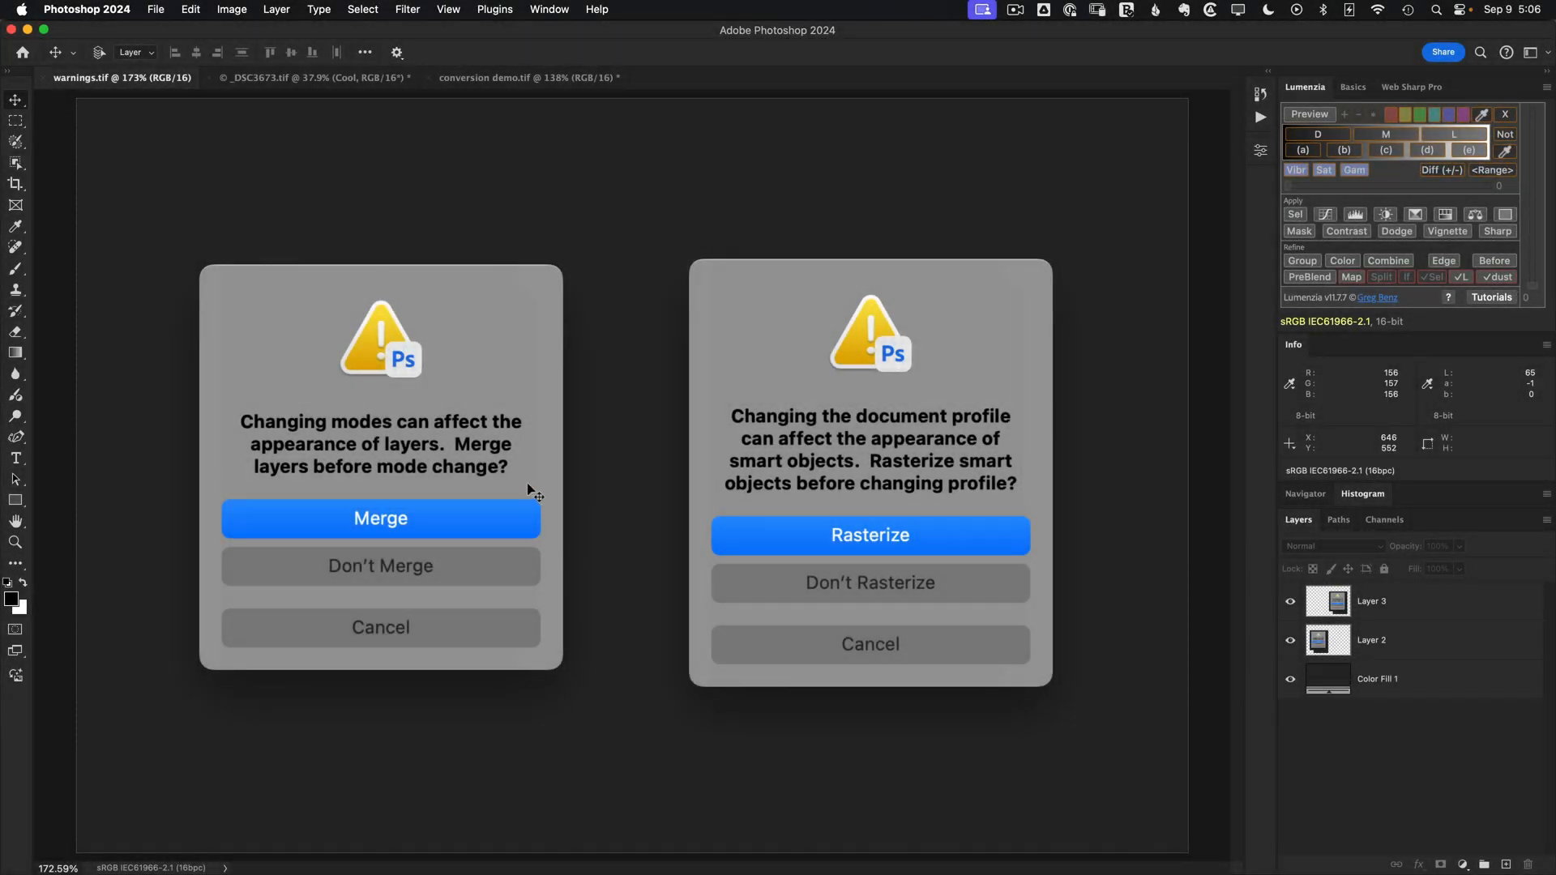
{"action": "mouse_move", "coordinate": [732, 514]}
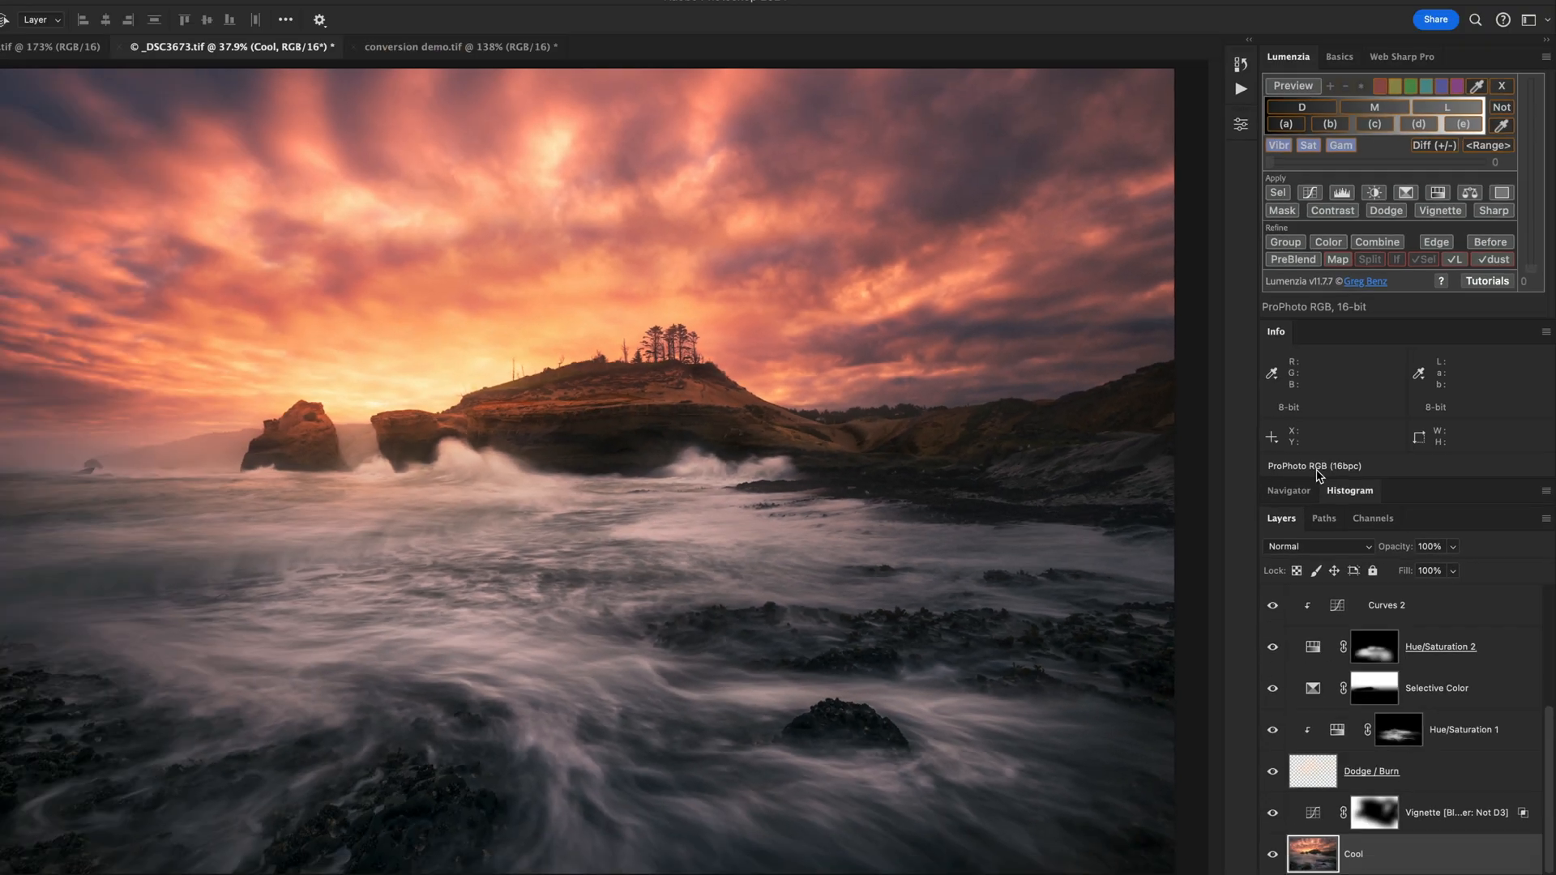
Convert the _DSC3673 landscape from ProPhoto RGB to Adobe RGB (1998) with Convert to Profile.
{"action": "left_click", "coordinate": [190, 9]}
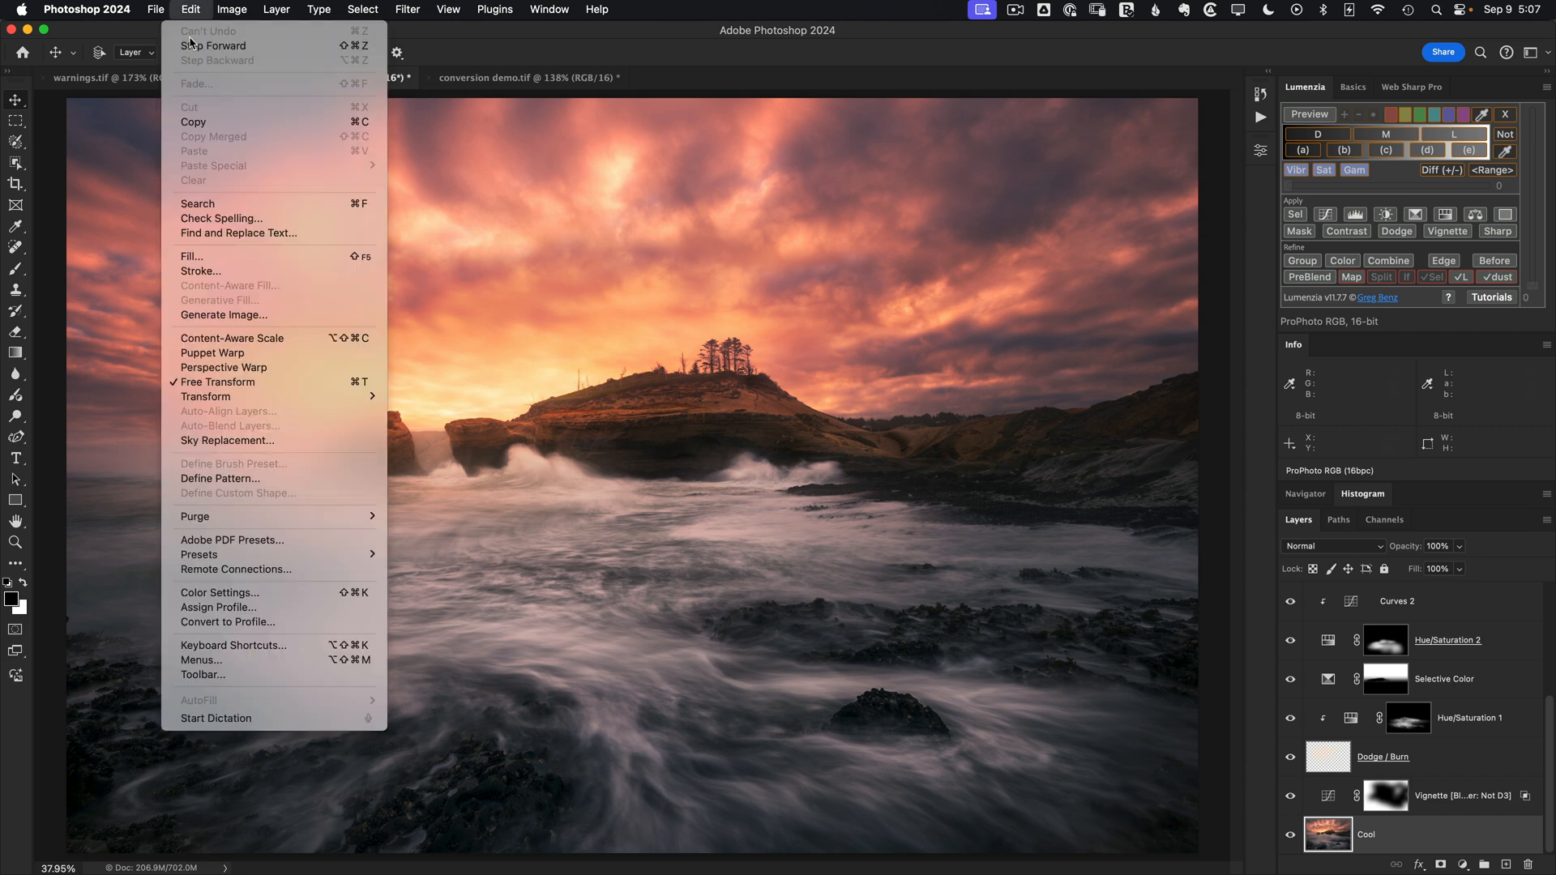
{"action": "left_click", "coordinate": [219, 623]}
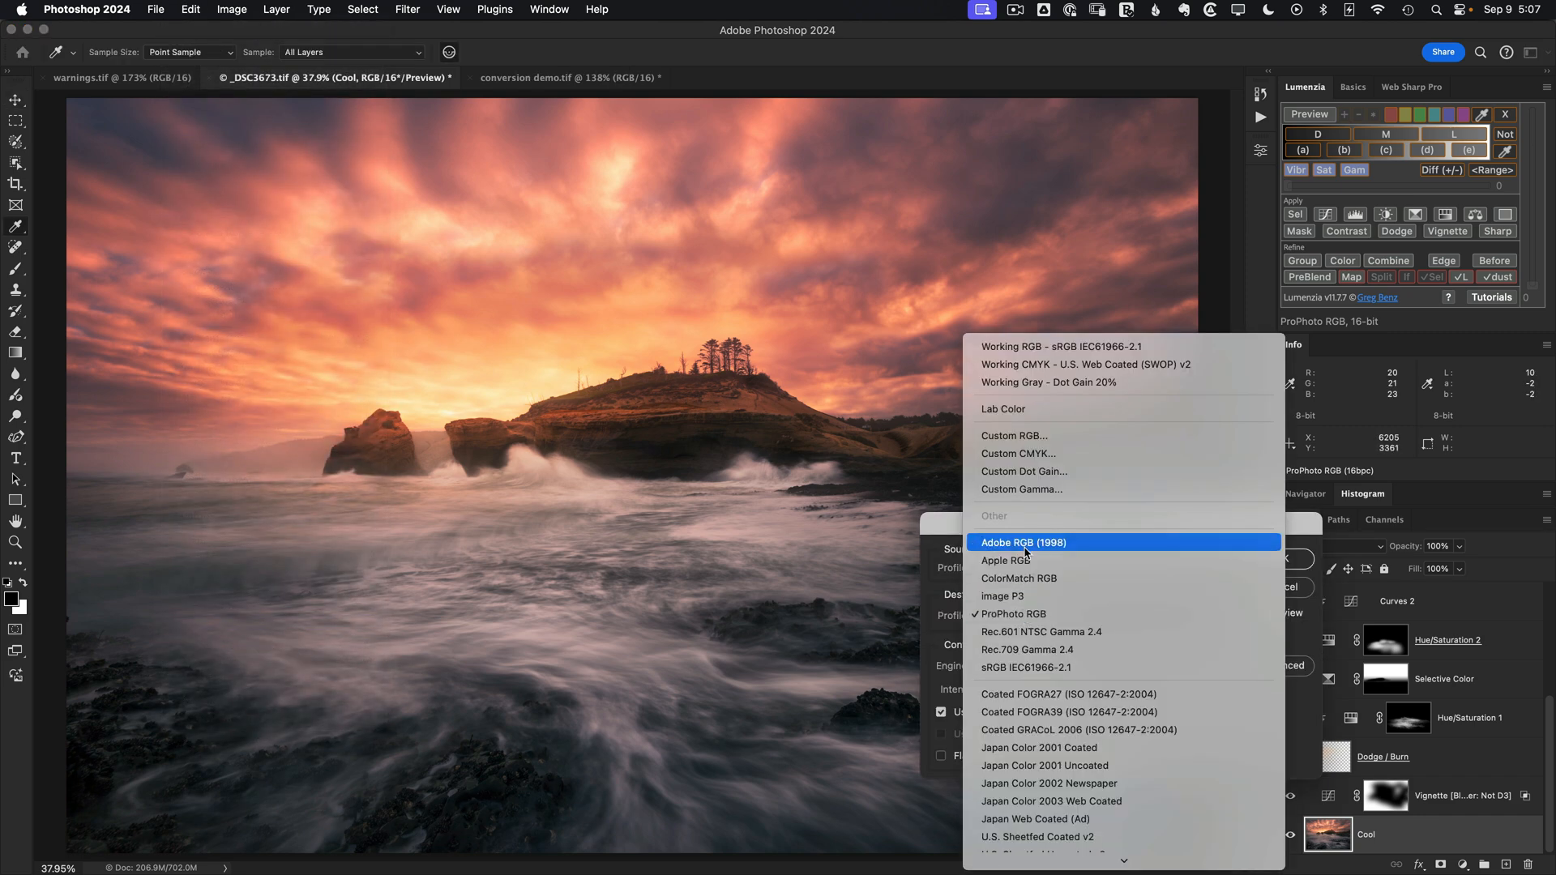
{"action": "left_click", "coordinate": [1022, 542]}
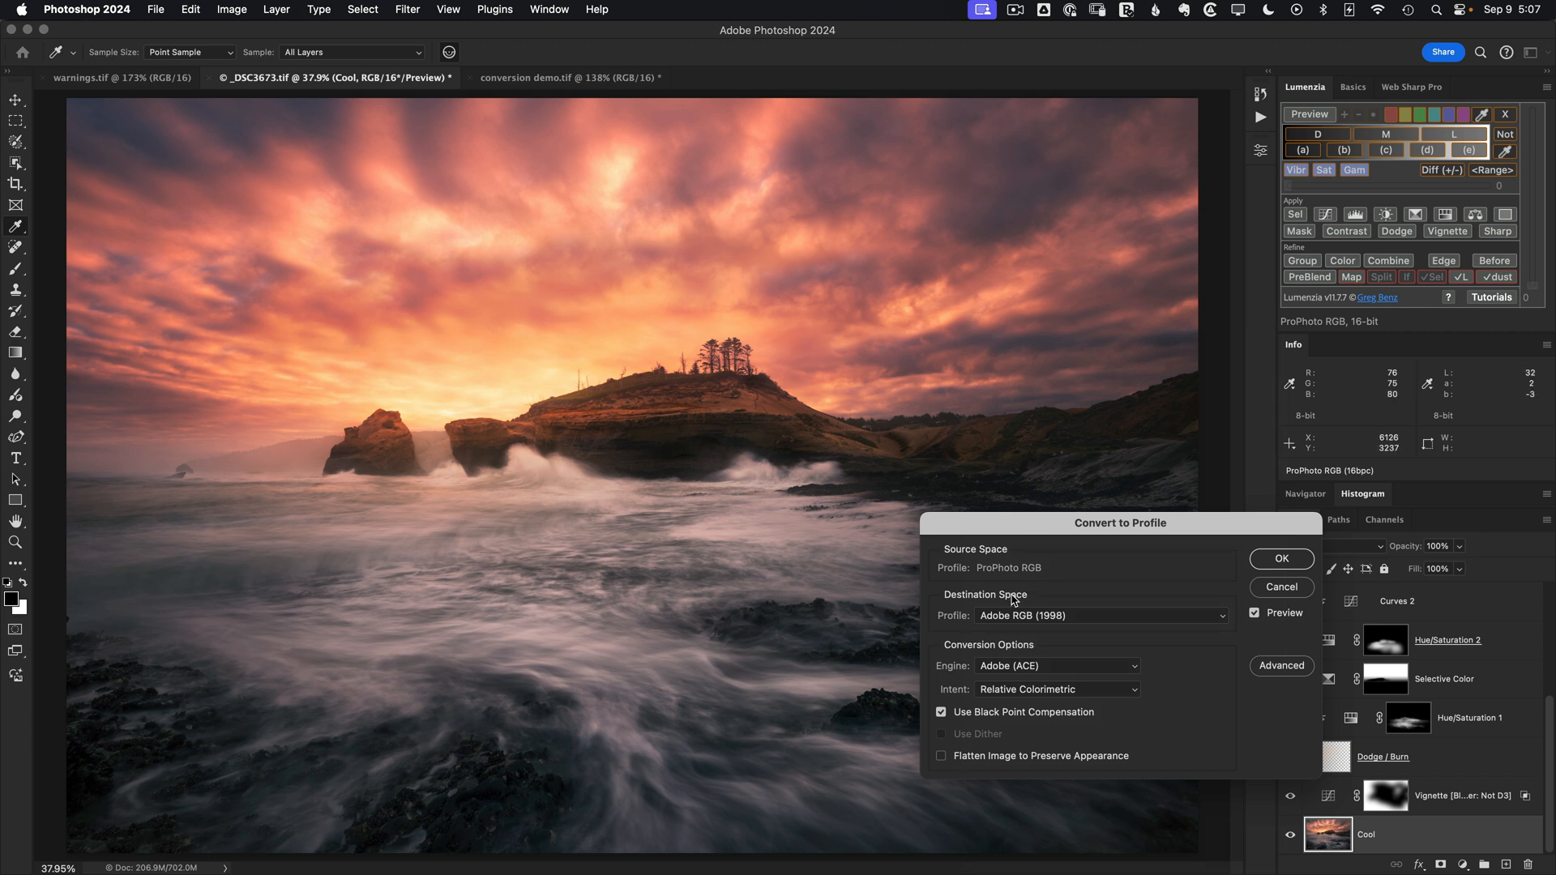
{"action": "mouse_move", "coordinate": [643, 425]}
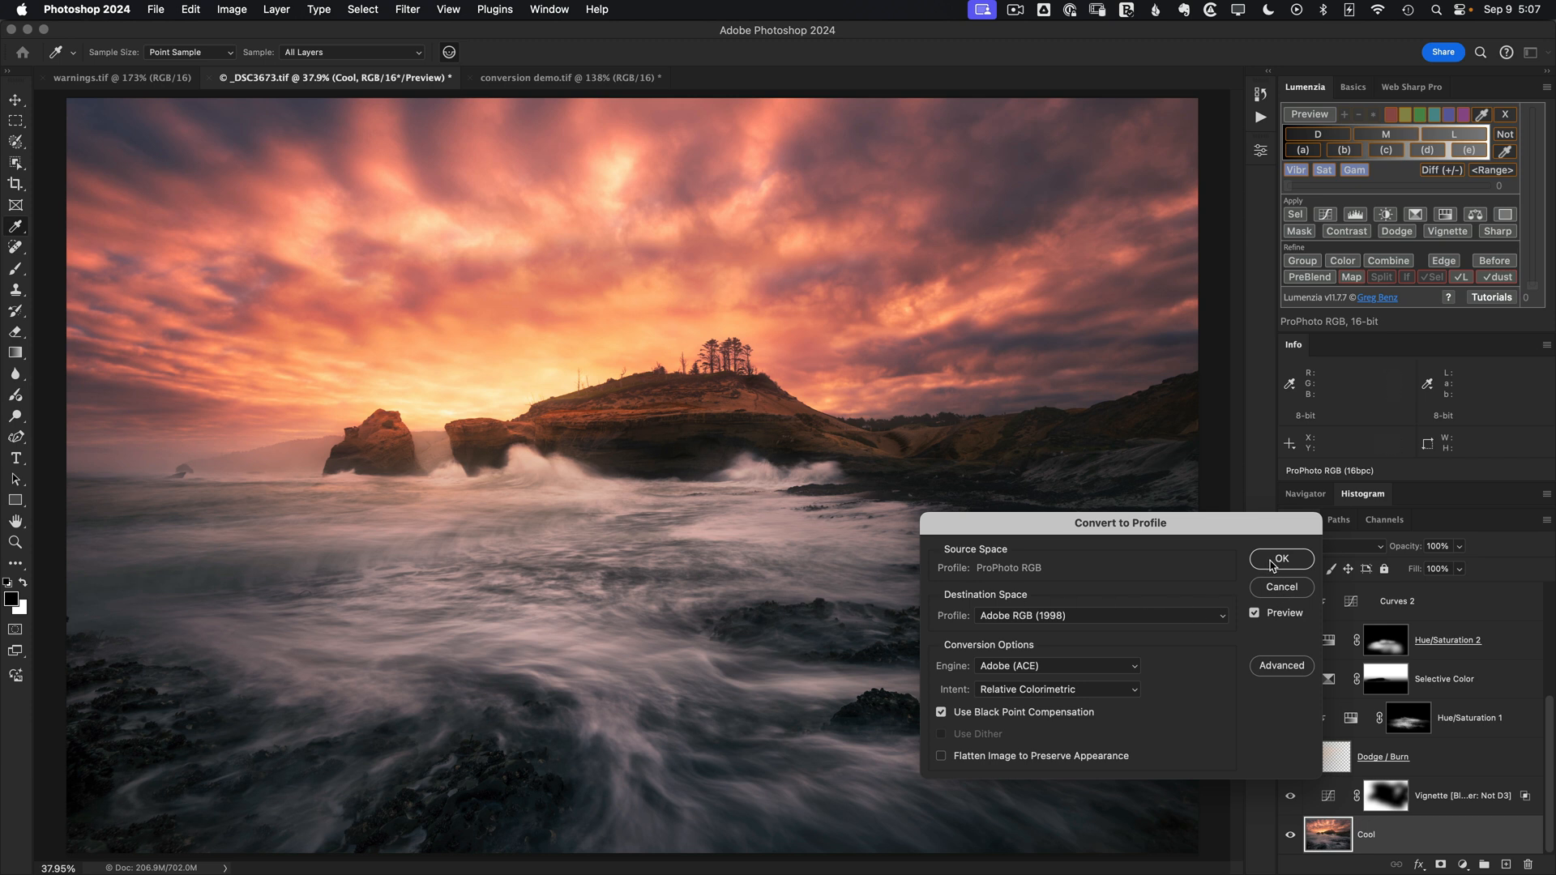
{"action": "left_click", "coordinate": [1280, 558]}
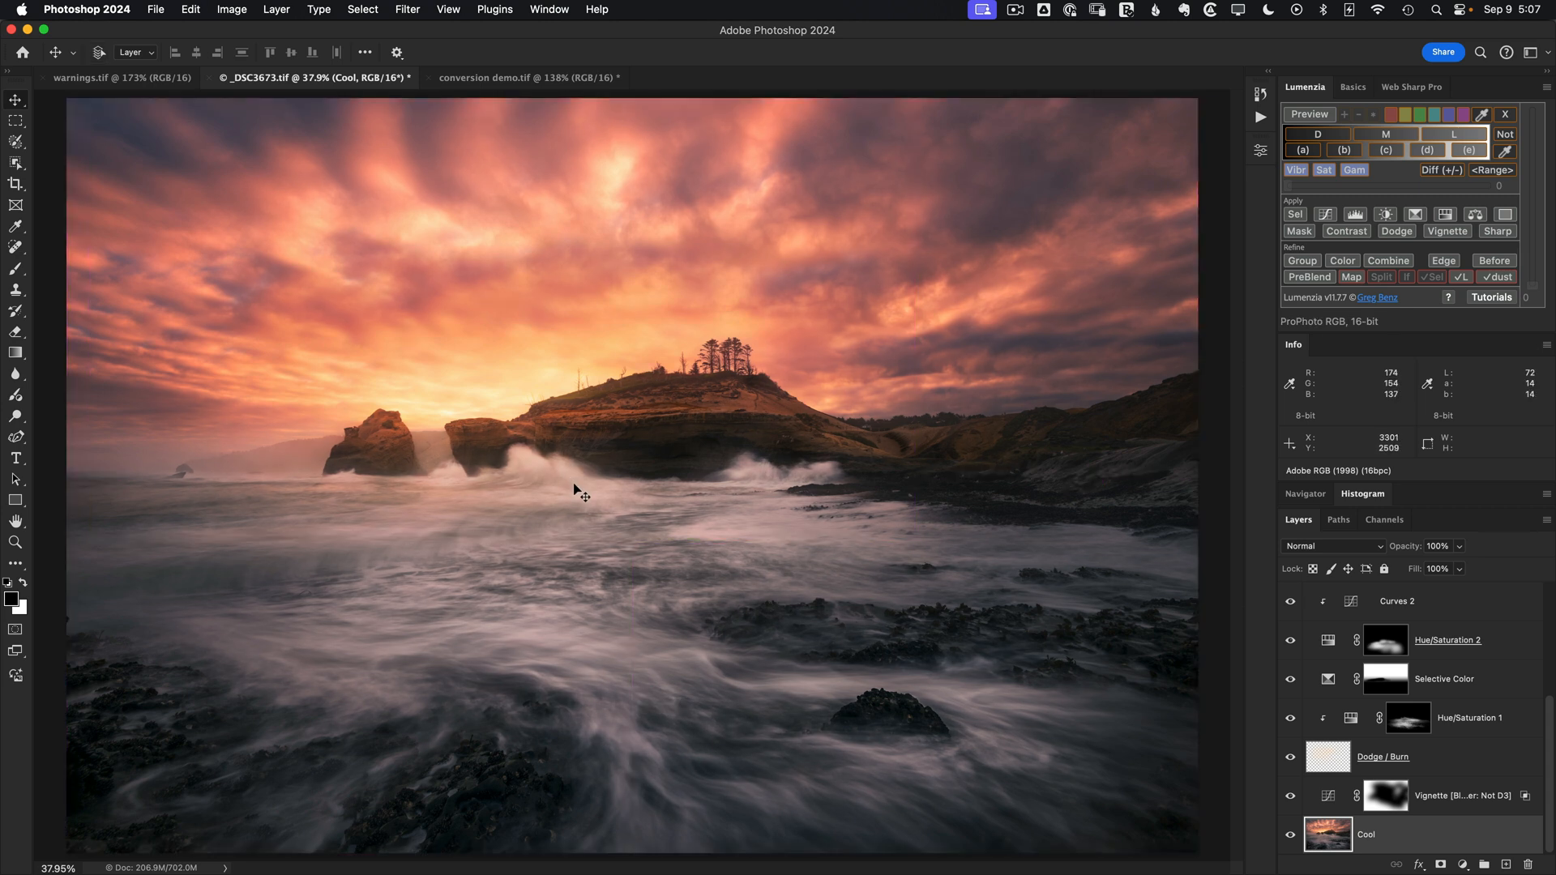
{"action": "mouse_move", "coordinate": [474, 339]}
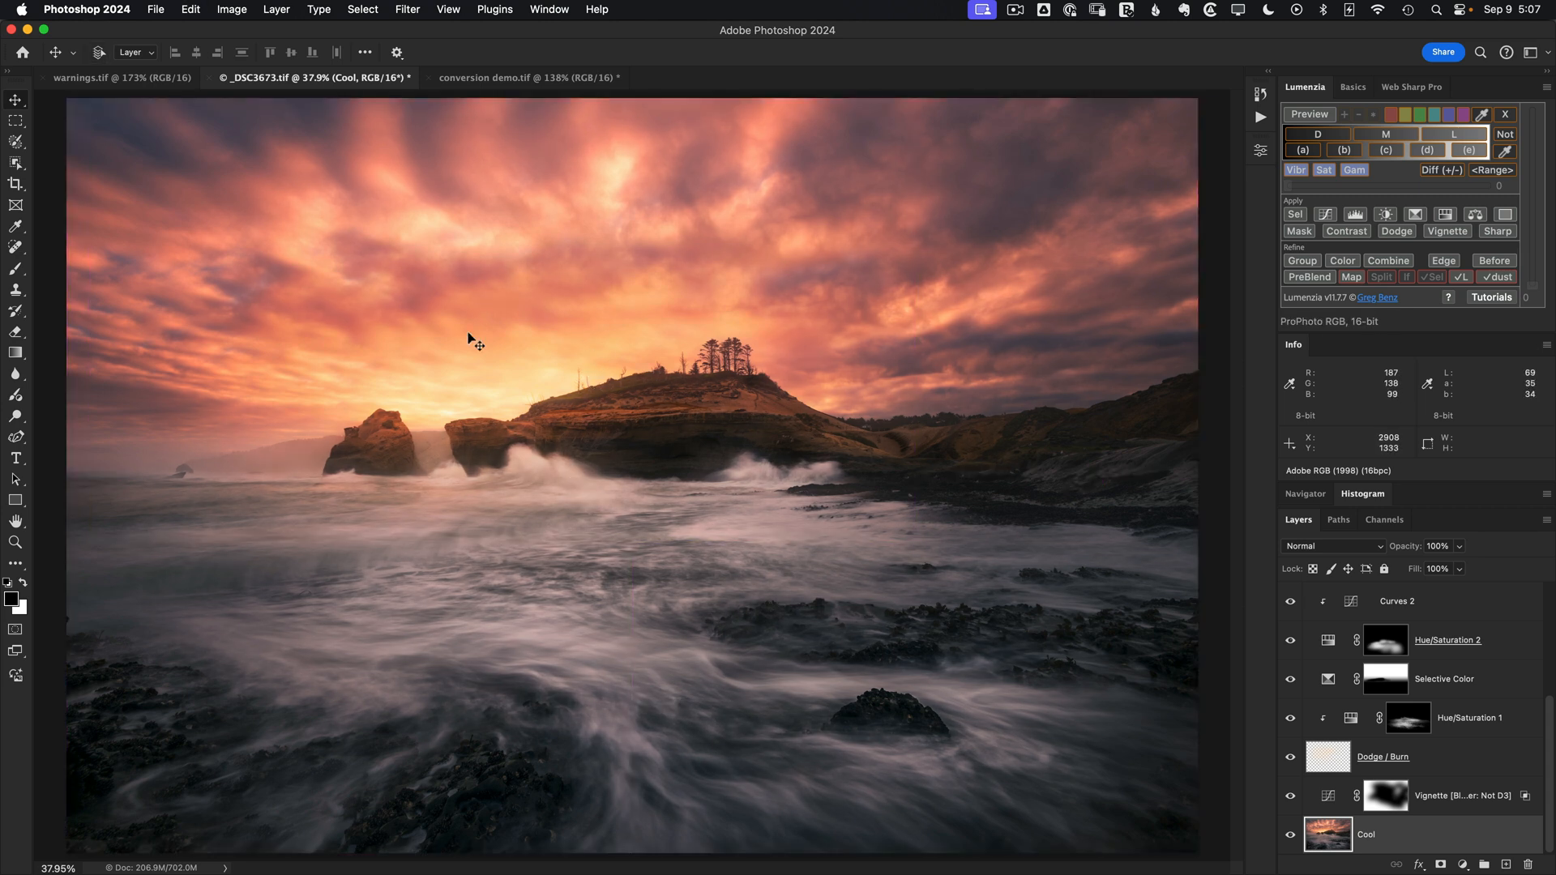
{"action": "mouse_move", "coordinate": [476, 328]}
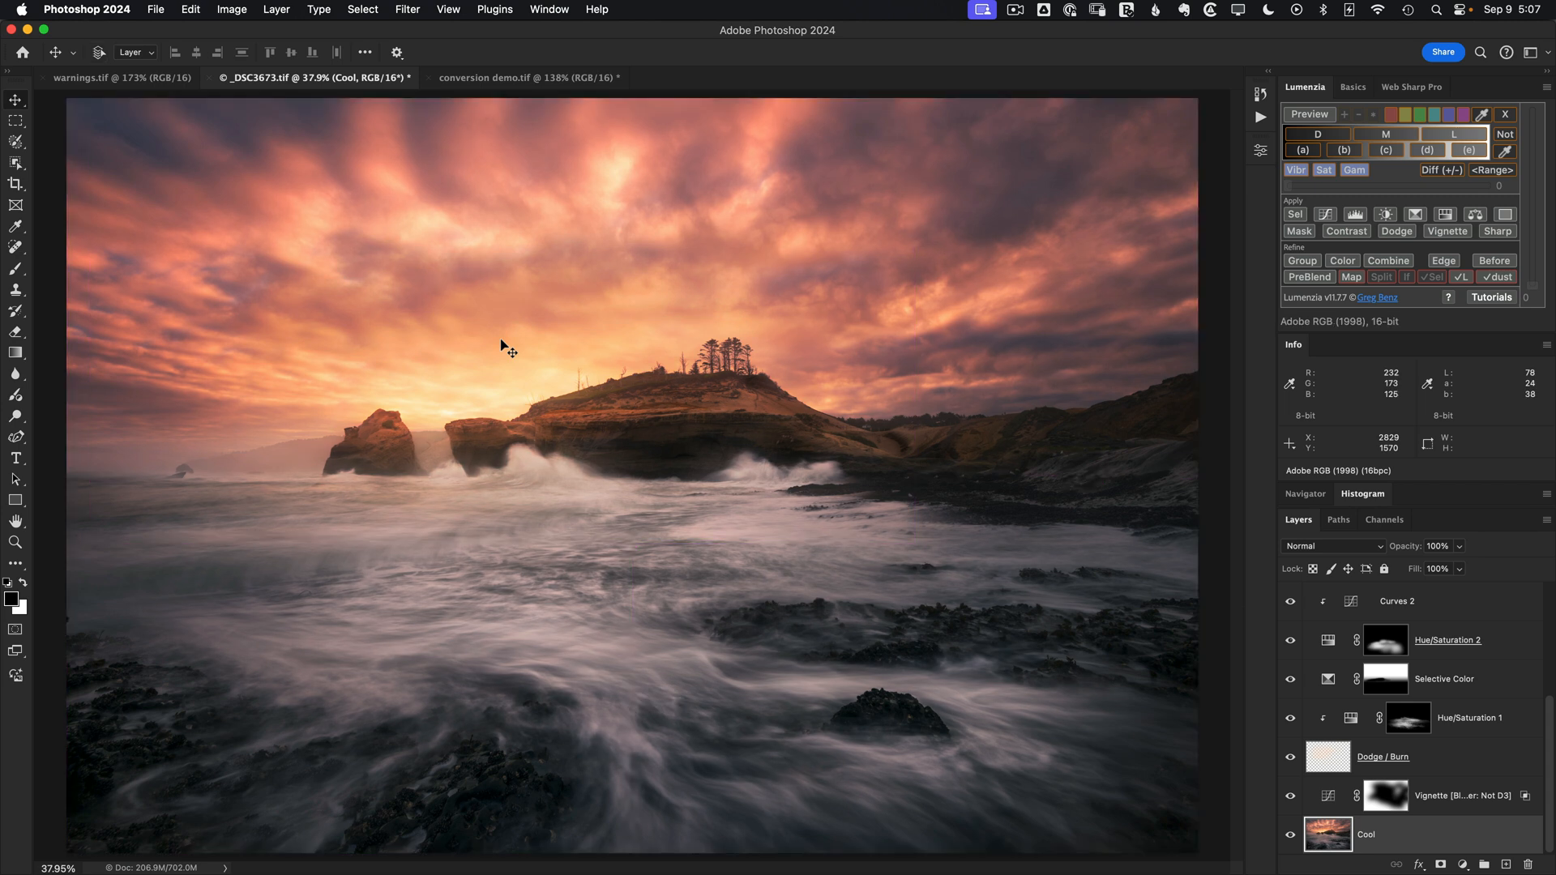
{"action": "mouse_move", "coordinate": [496, 360]}
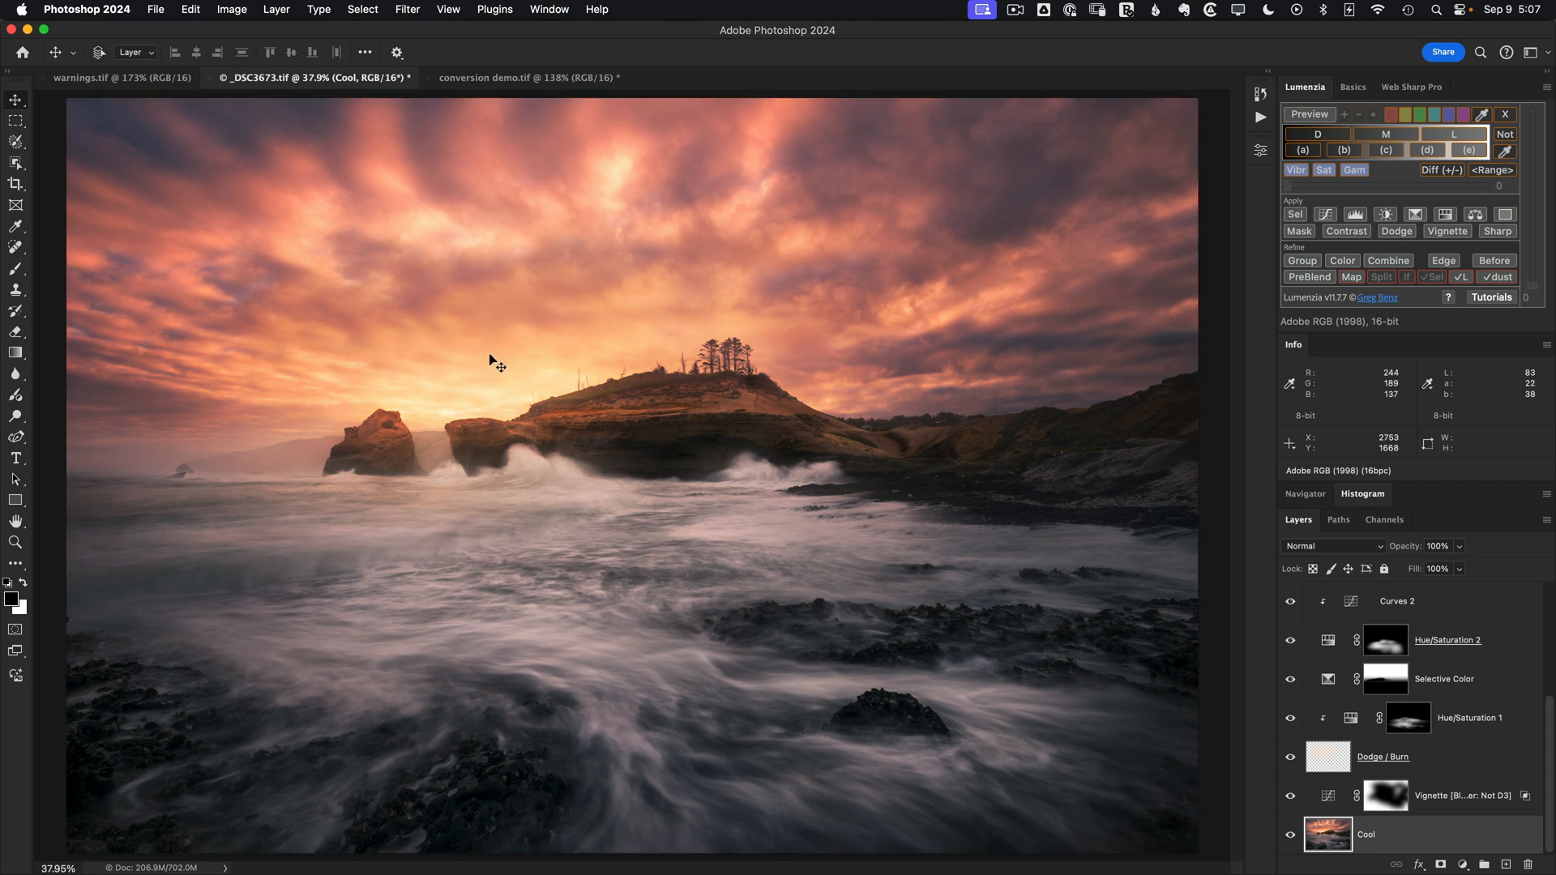
{"action": "mouse_move", "coordinate": [640, 549]}
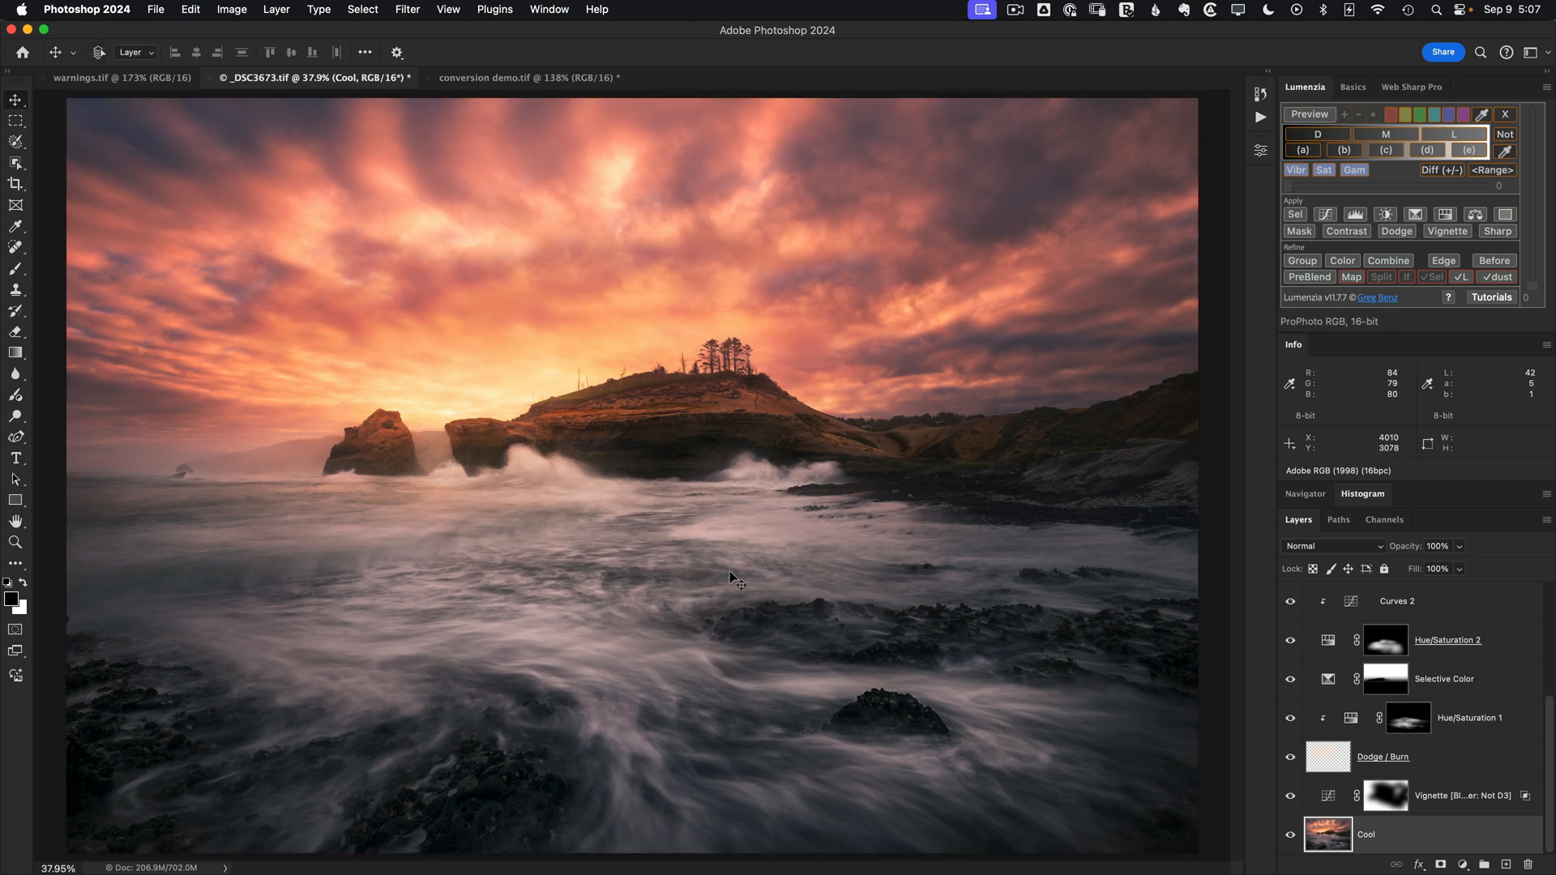
{"action": "mouse_move", "coordinate": [653, 574]}
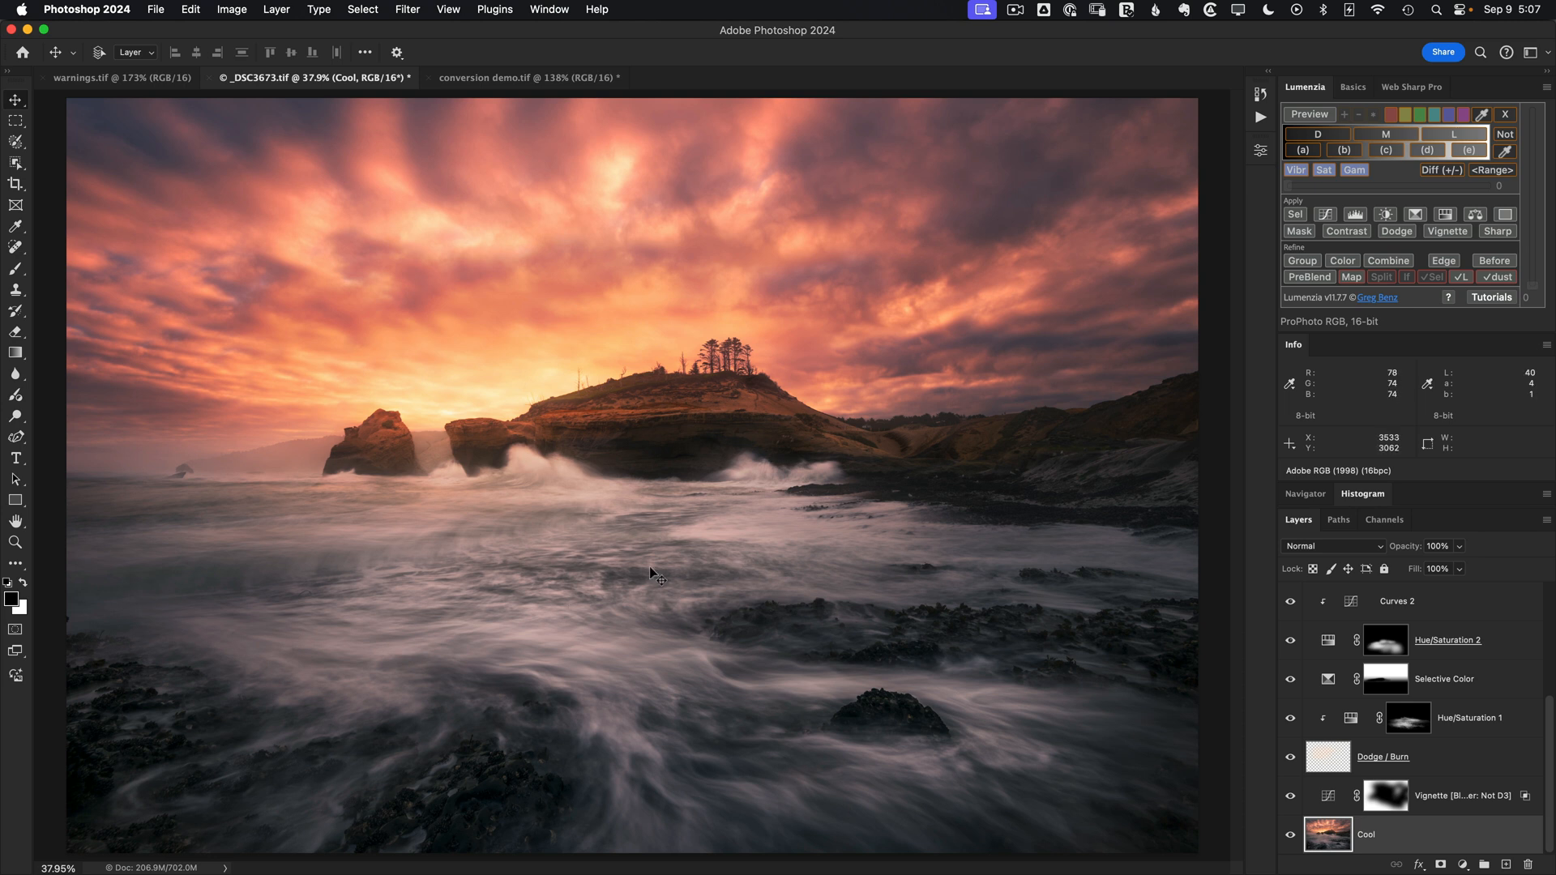
{"action": "mouse_move", "coordinate": [555, 547]}
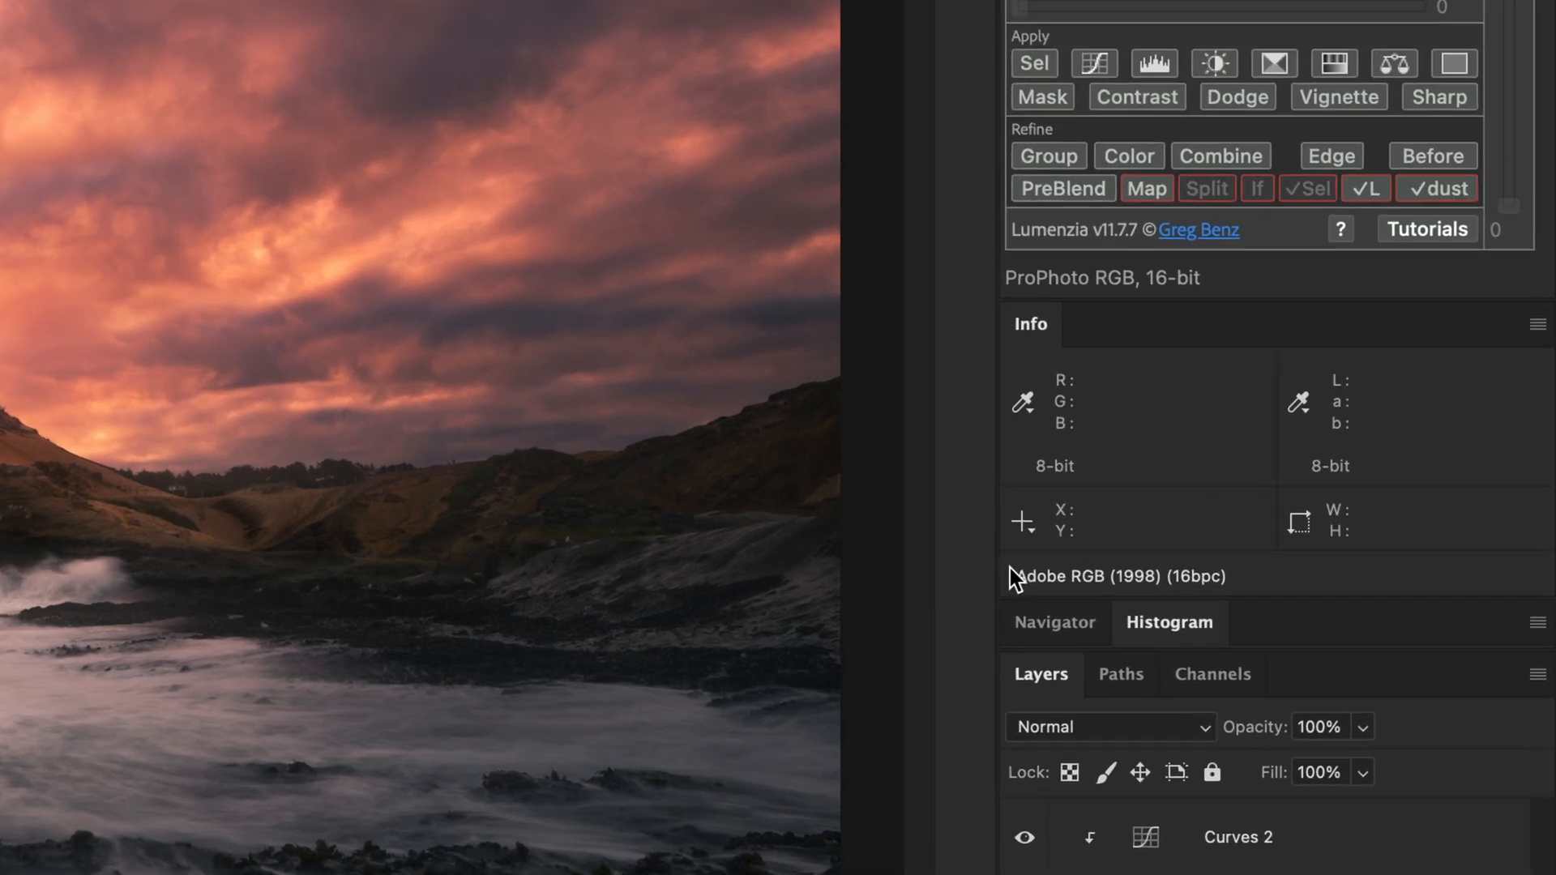
{"action": "mouse_move", "coordinate": [1035, 364]}
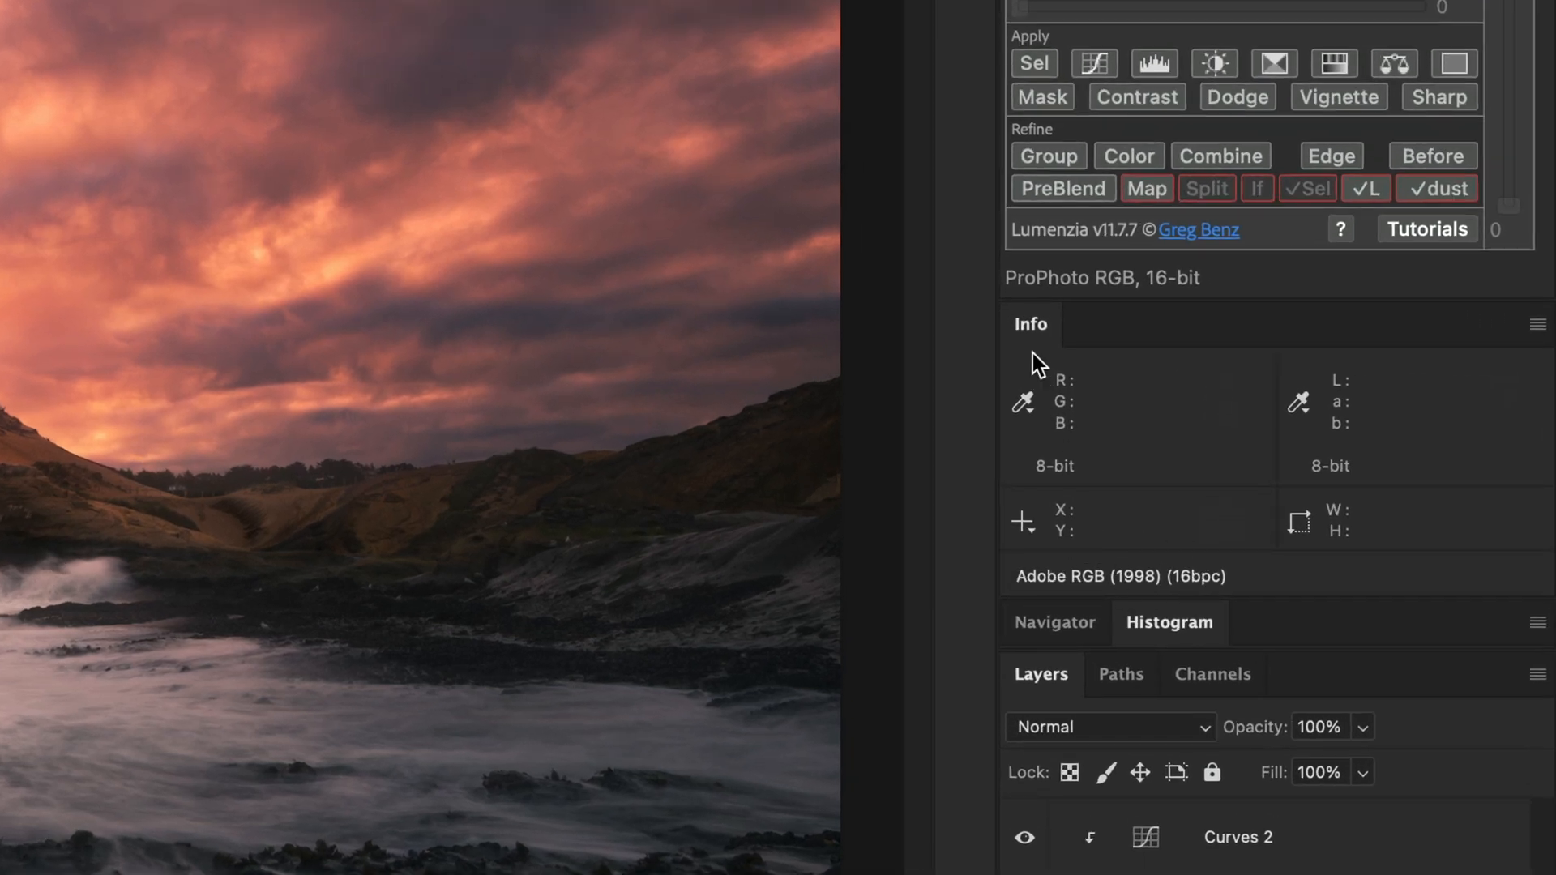
{"action": "mouse_move", "coordinate": [1101, 303]}
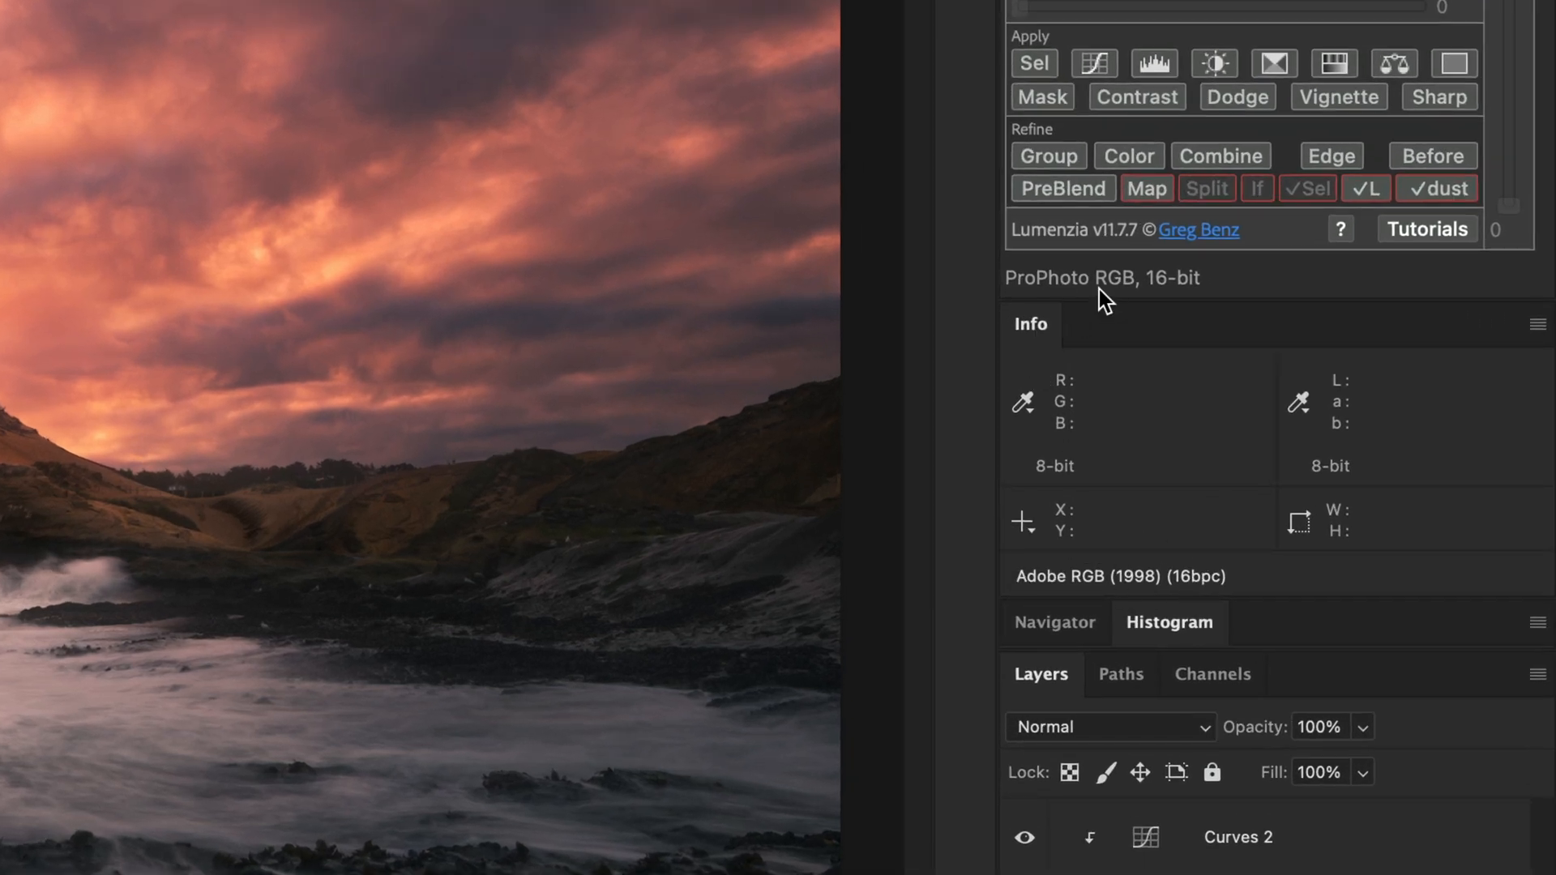
{"action": "mouse_move", "coordinate": [1052, 288]}
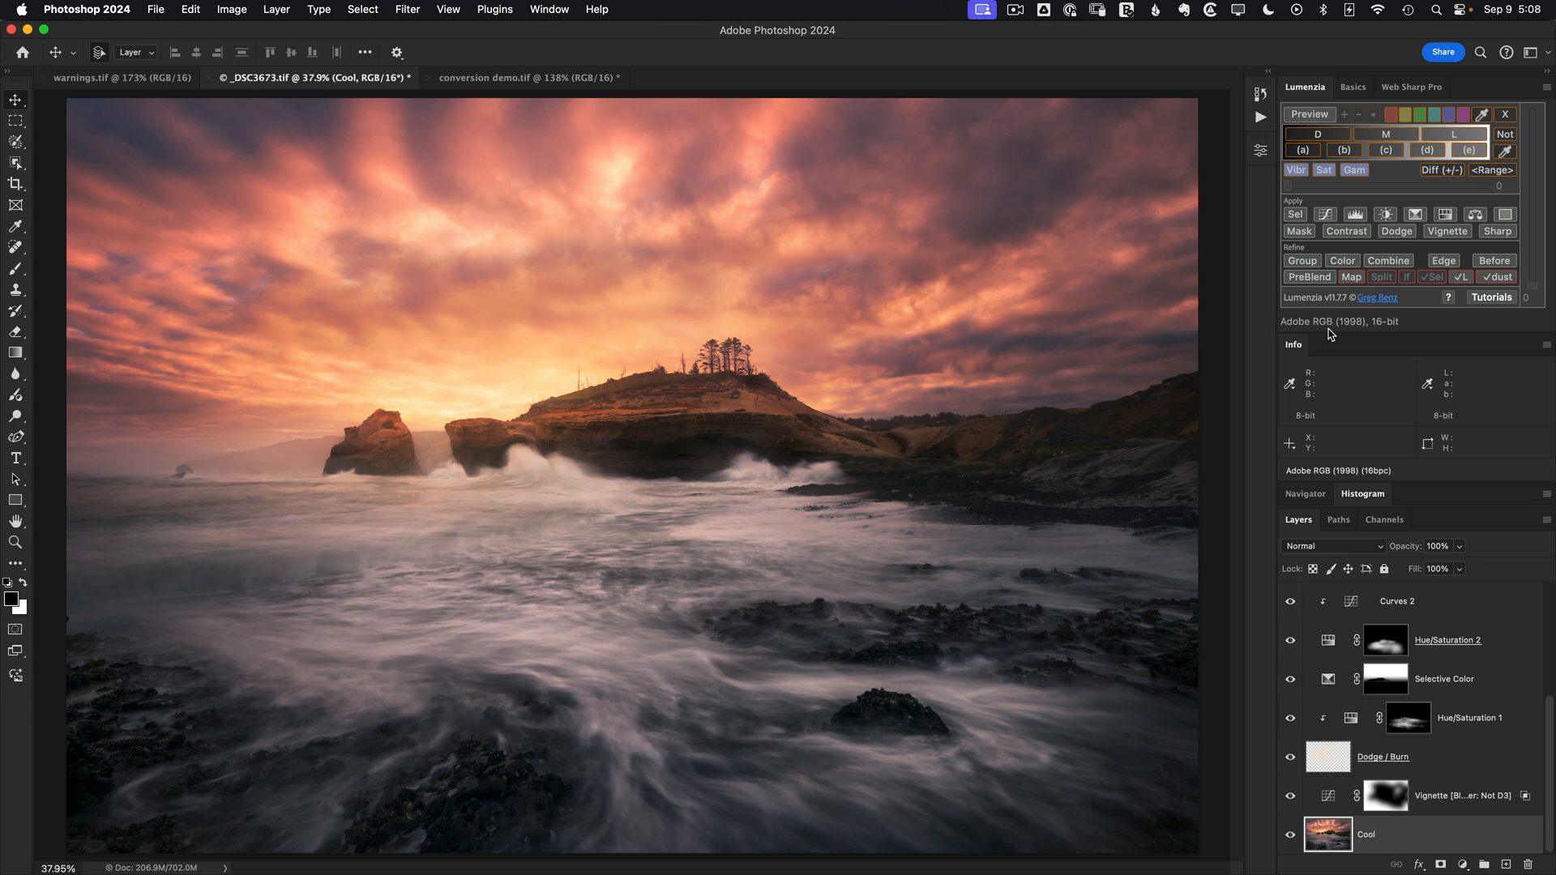
{"action": "left_click", "coordinate": [1339, 321]}
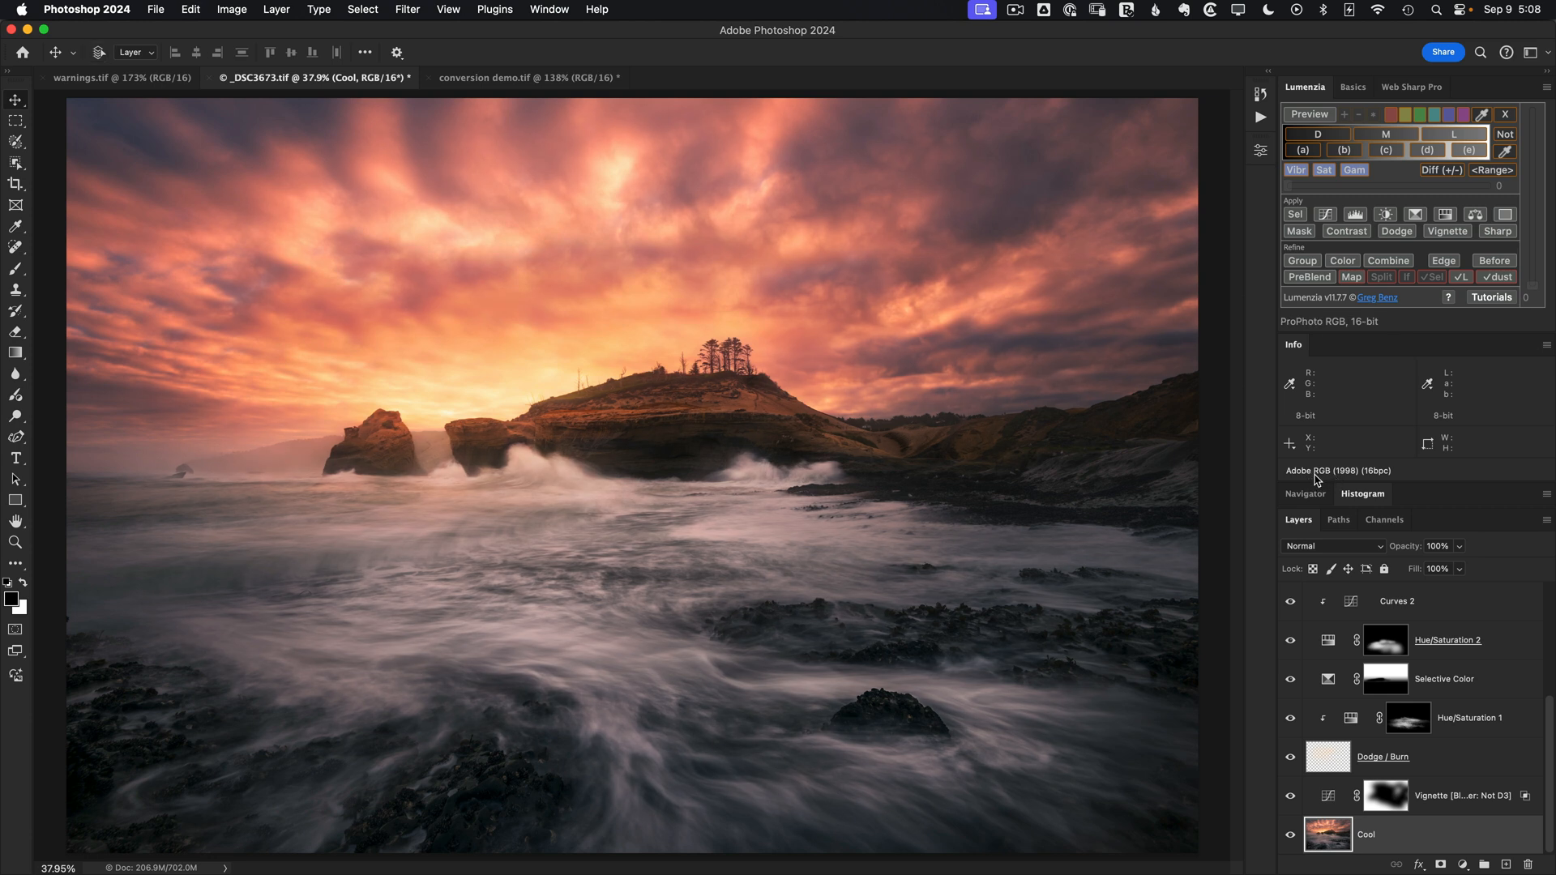
{"action": "mouse_move", "coordinate": [1305, 332]}
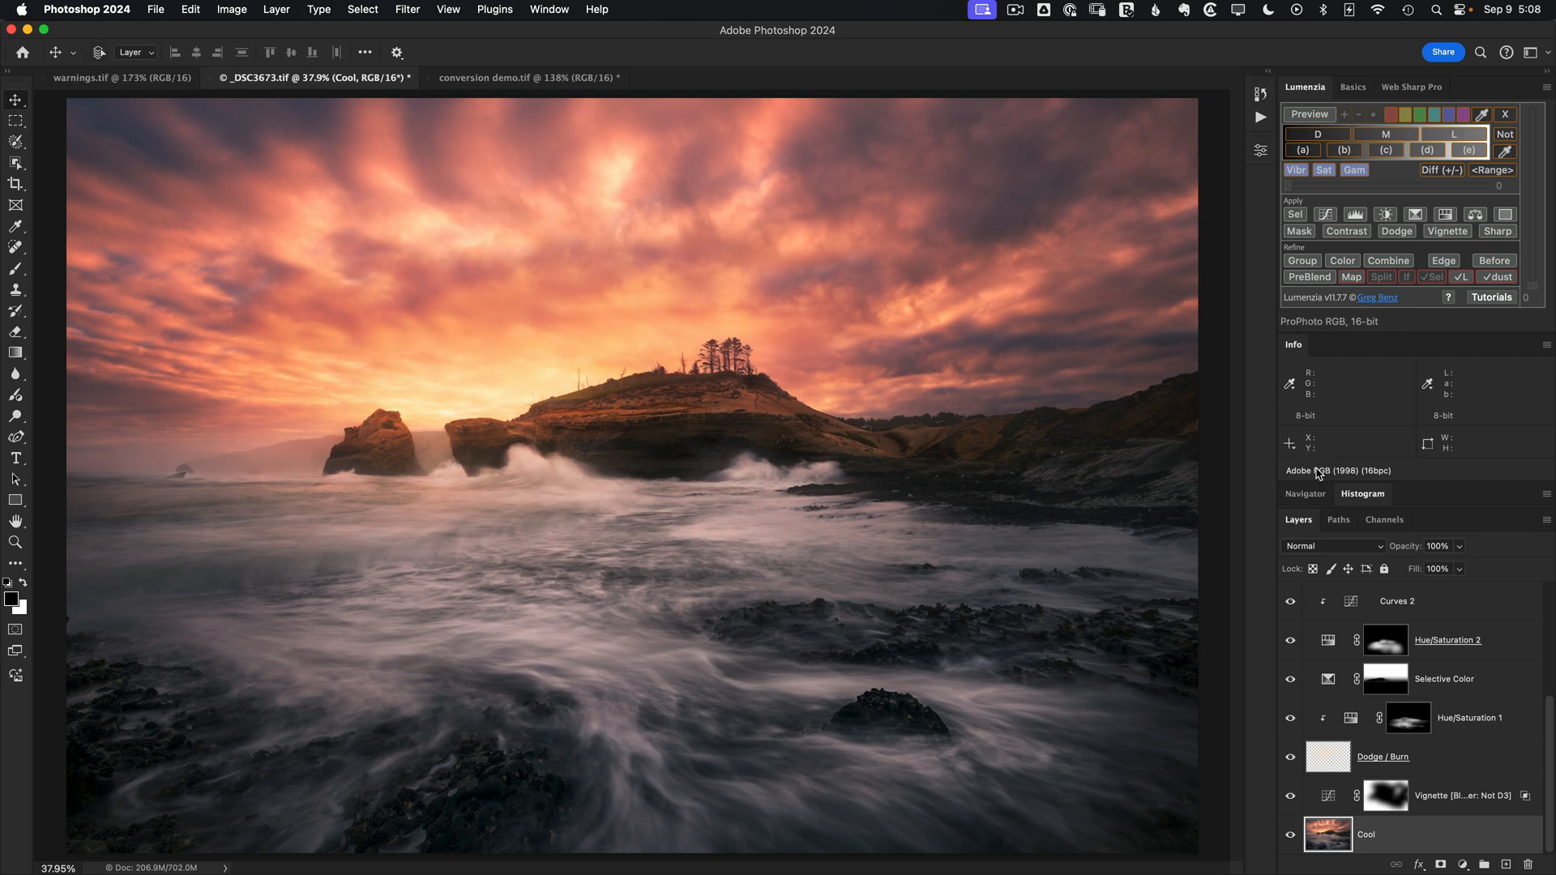
{"action": "mouse_move", "coordinate": [1544, 353]}
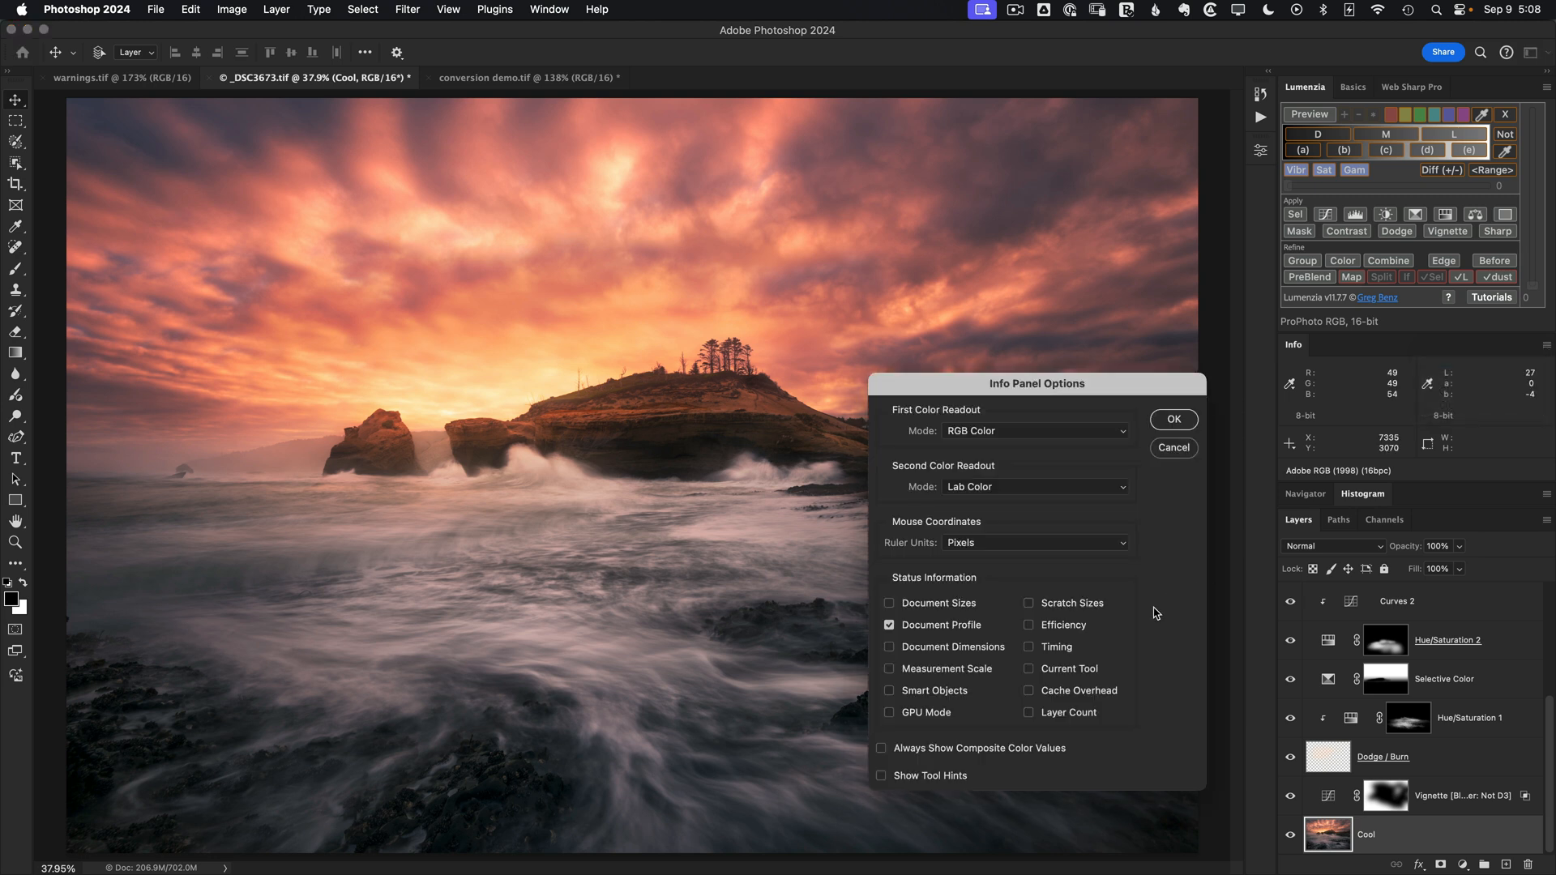
{"action": "mouse_move", "coordinate": [1120, 560]}
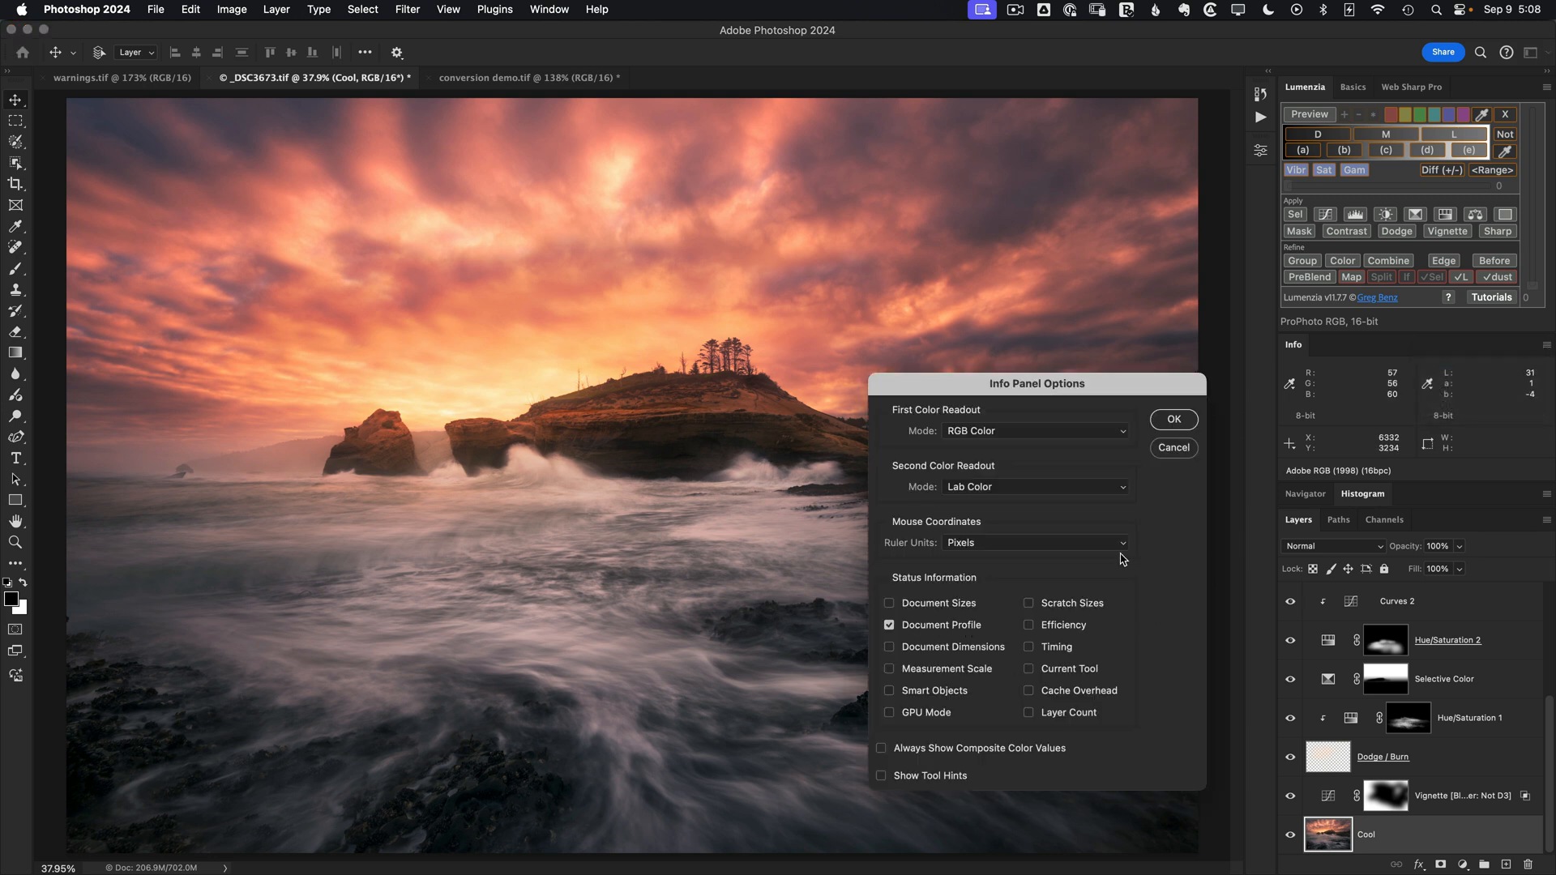
Close Info Panel Options with Document Profile left checked.
{"action": "left_click", "coordinate": [1173, 418]}
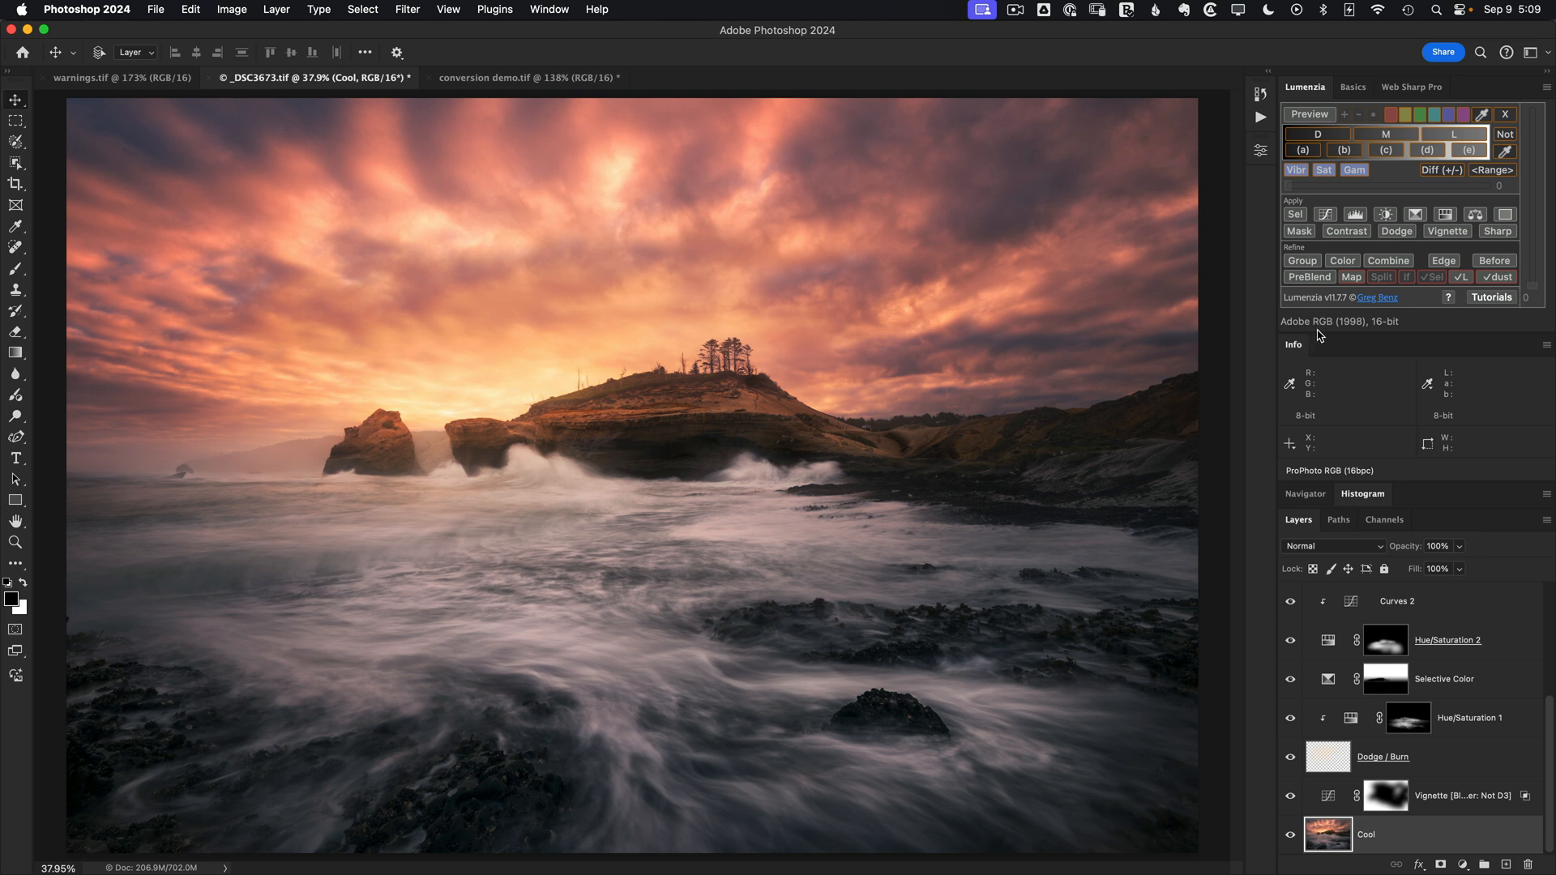
{"action": "mouse_move", "coordinate": [1546, 92]}
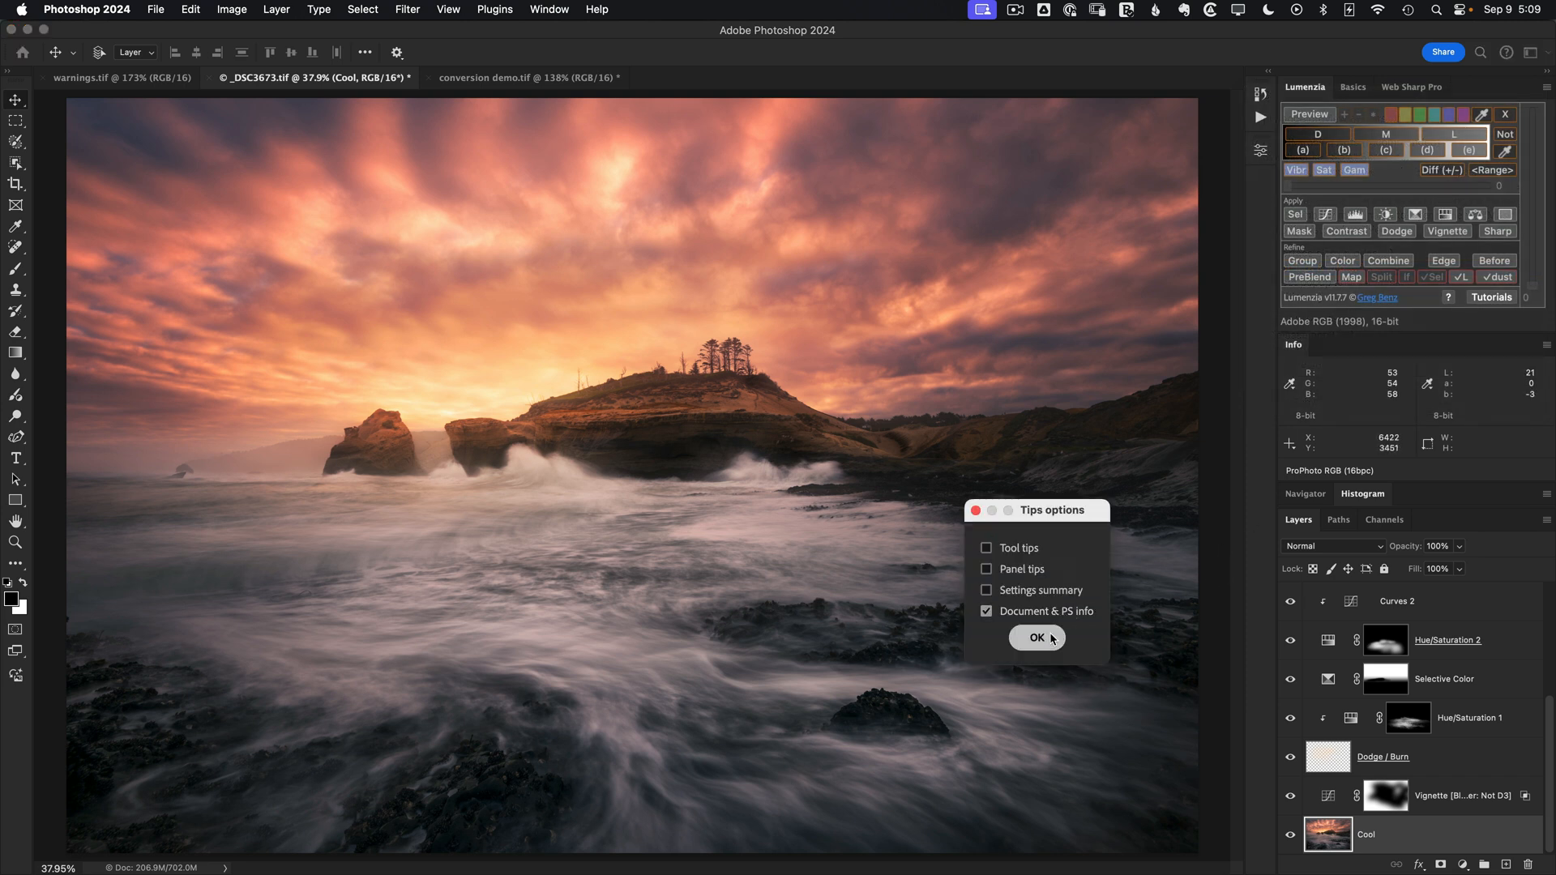
Confirm Lumenzia's Tips options with Document & PS info checked to refresh the readout.
{"action": "left_click", "coordinate": [1035, 637]}
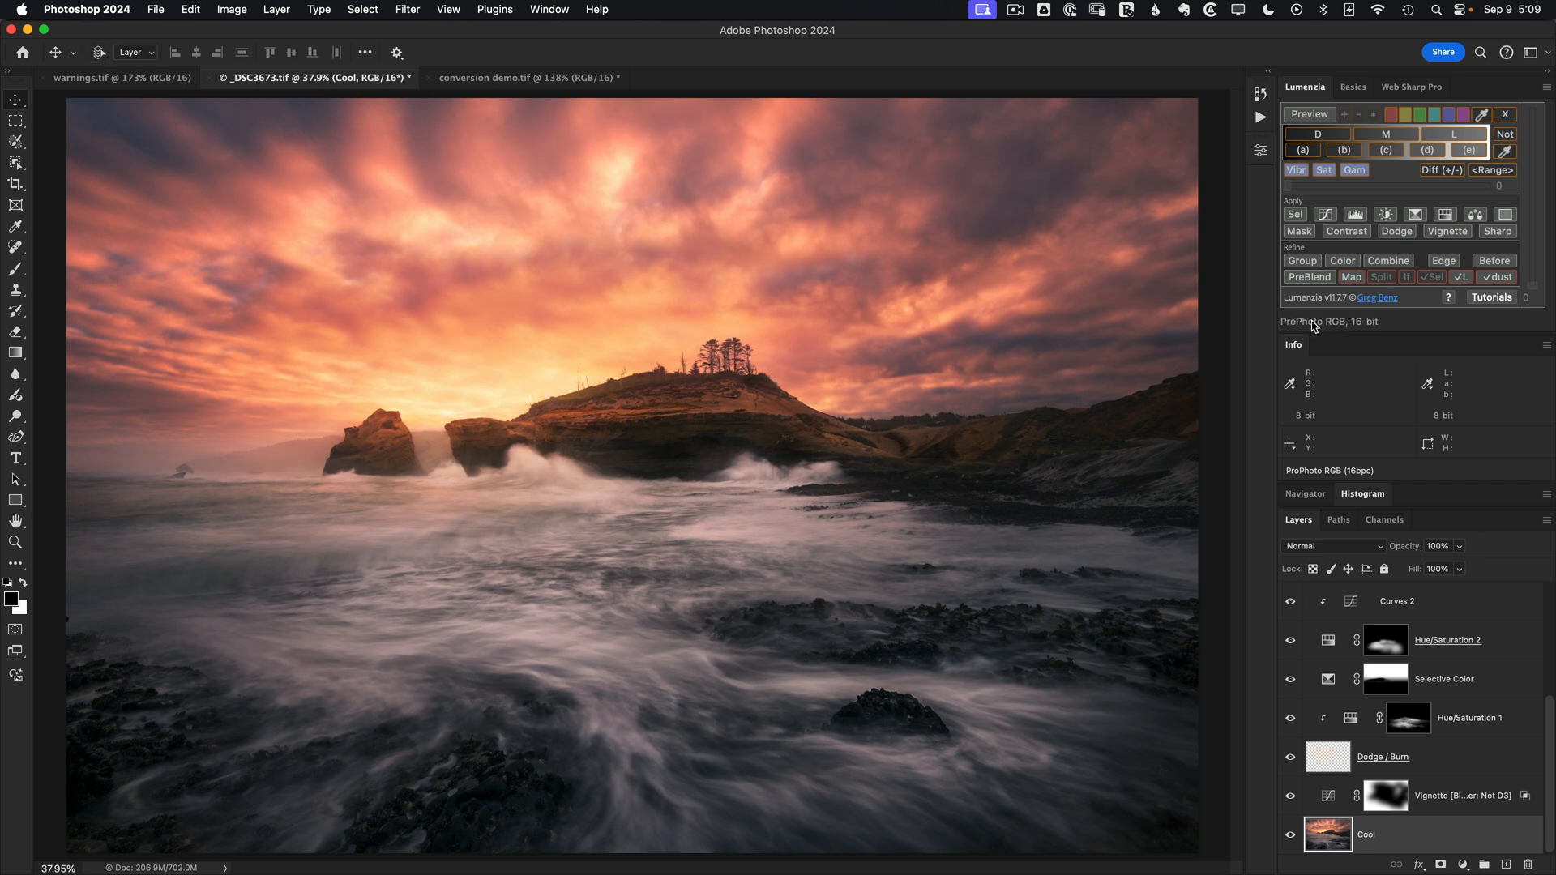
{"action": "mouse_move", "coordinate": [813, 597]}
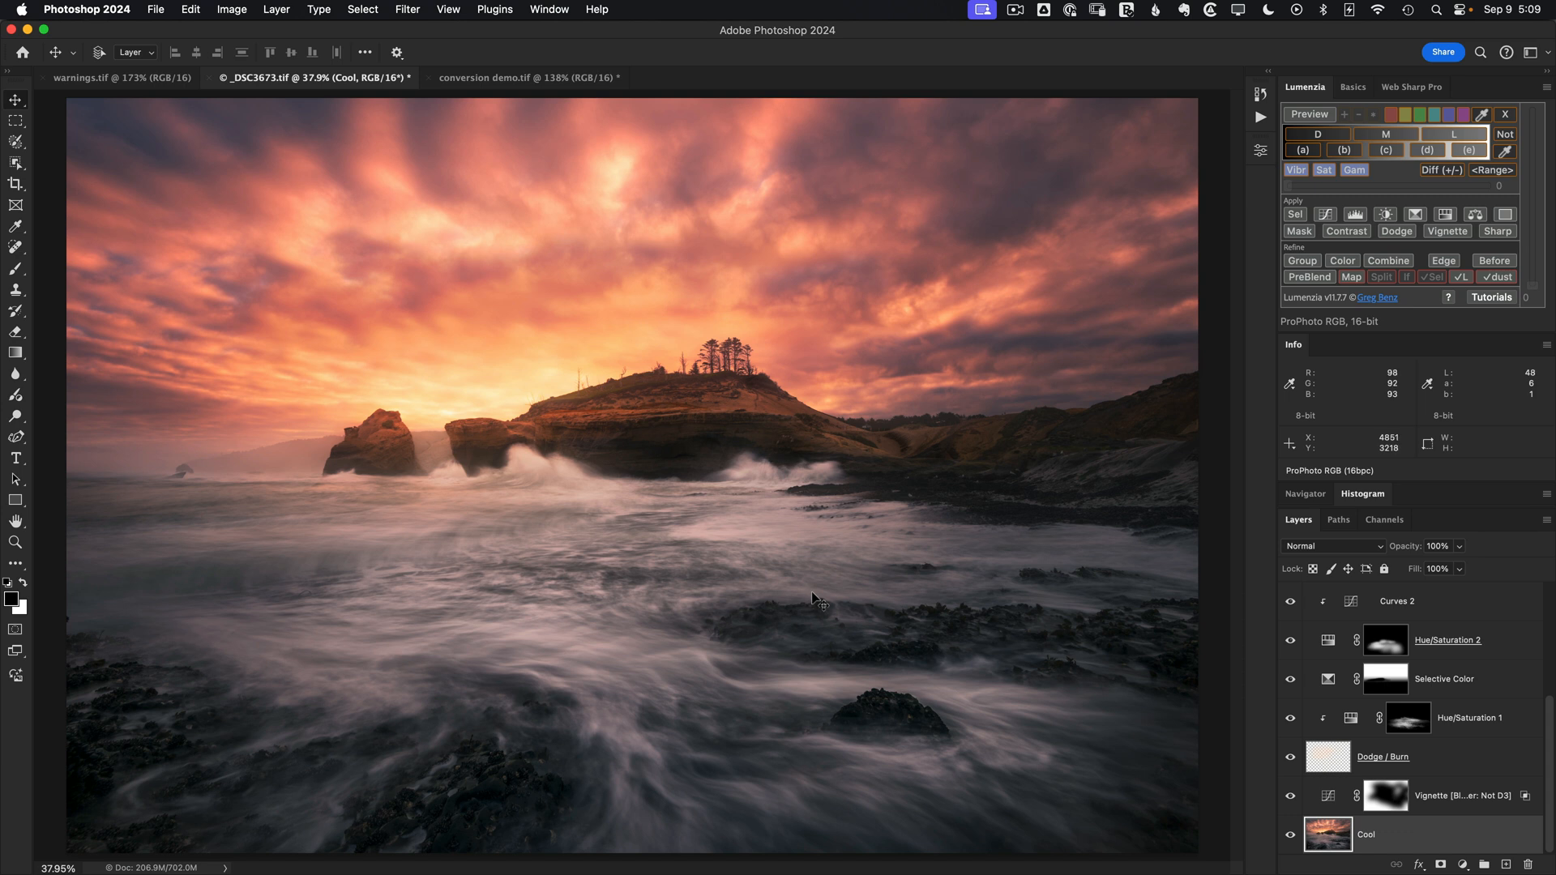
{"action": "mouse_move", "coordinate": [540, 116]}
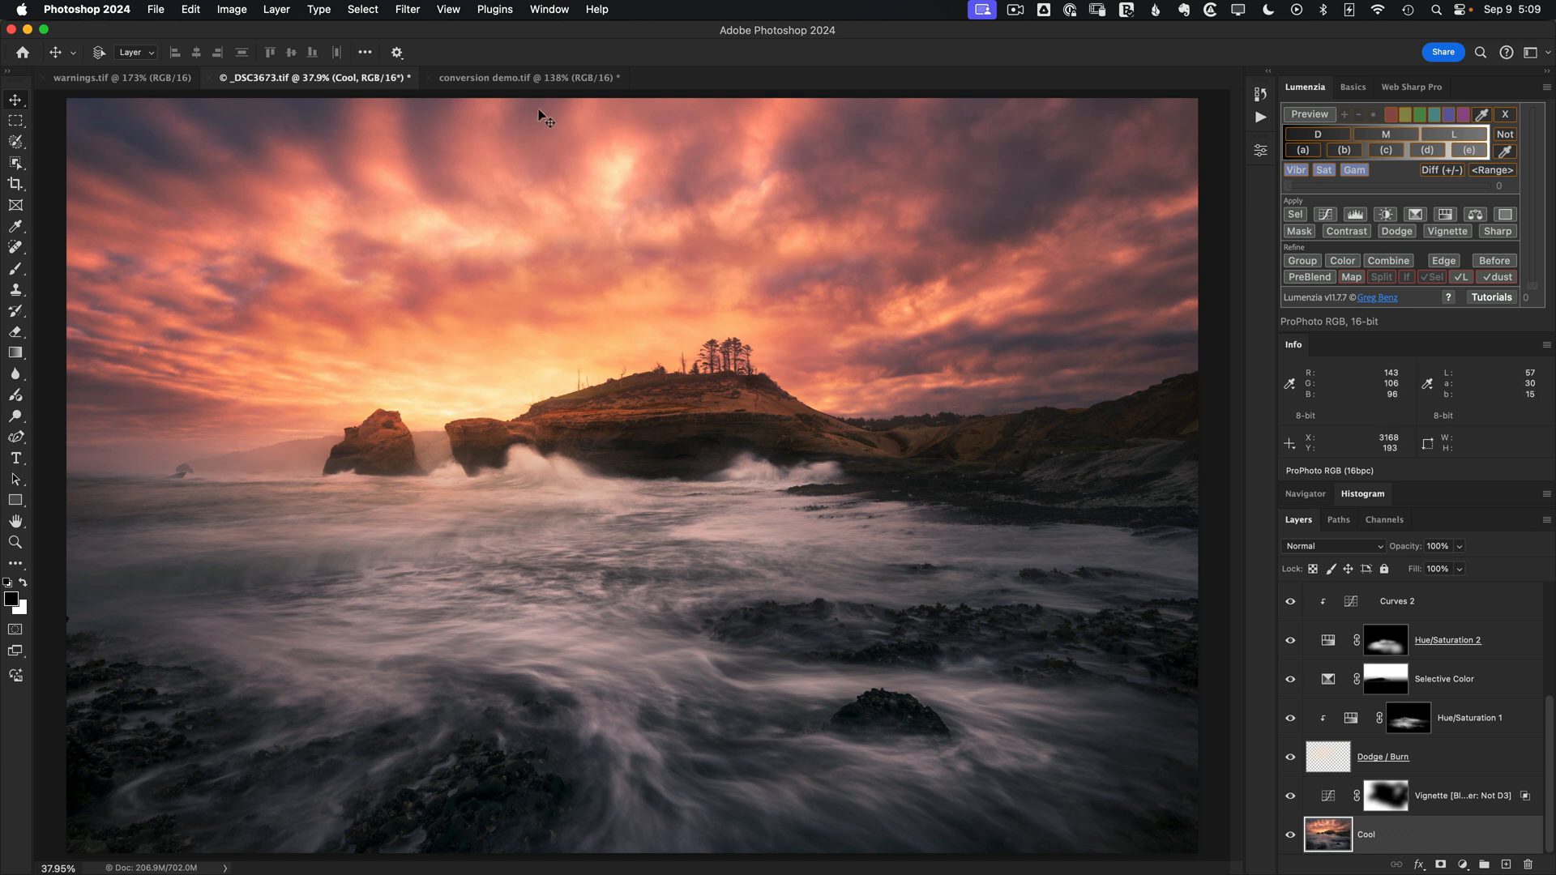
{"action": "left_click", "coordinate": [529, 77]}
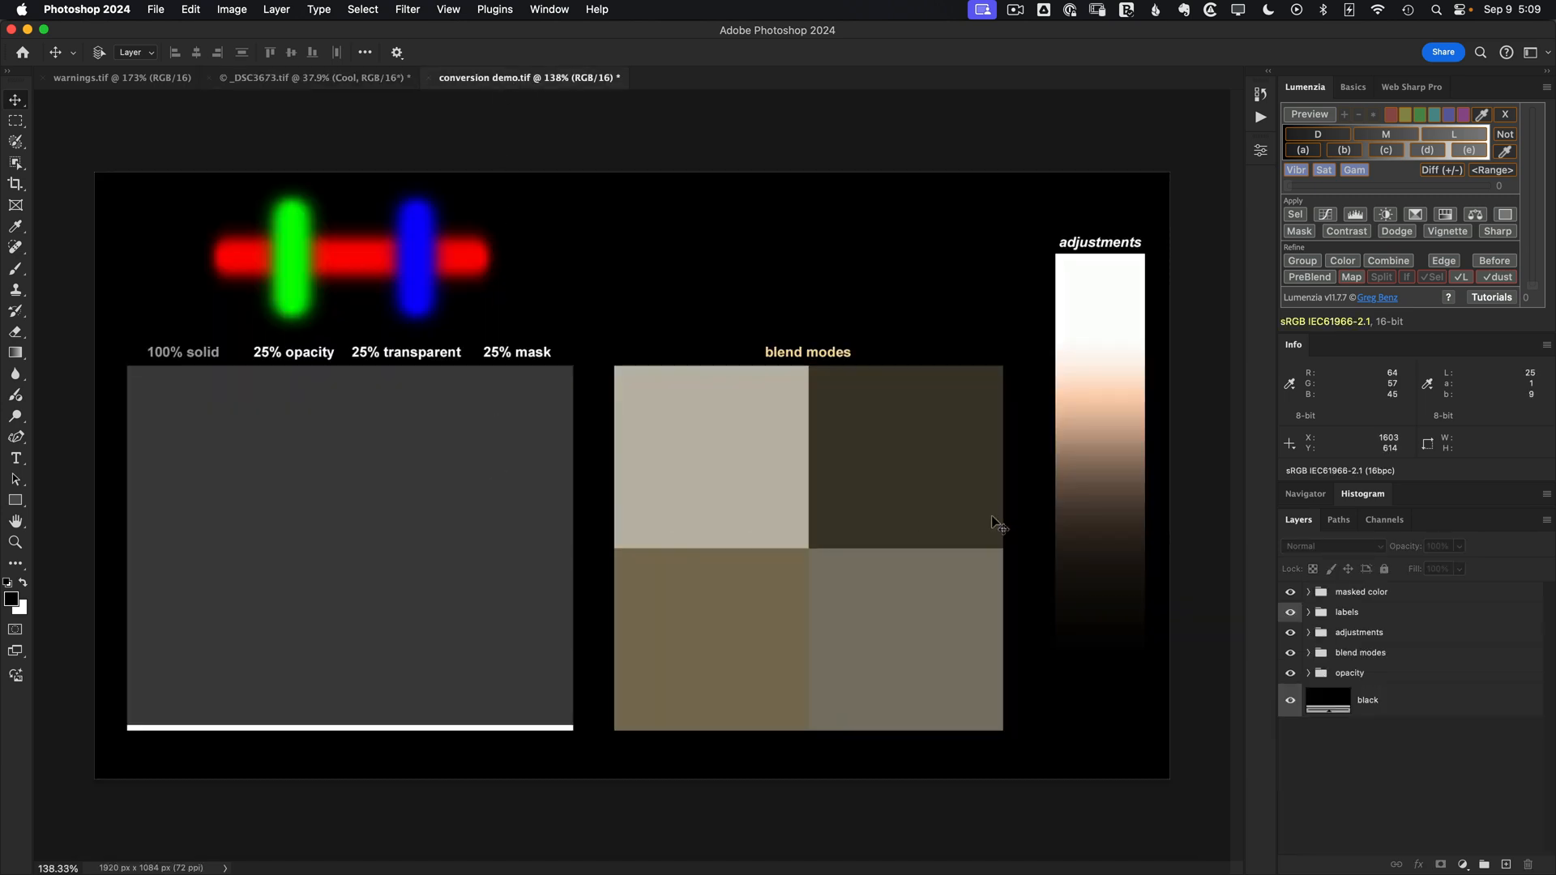
{"action": "mouse_move", "coordinate": [299, 422]}
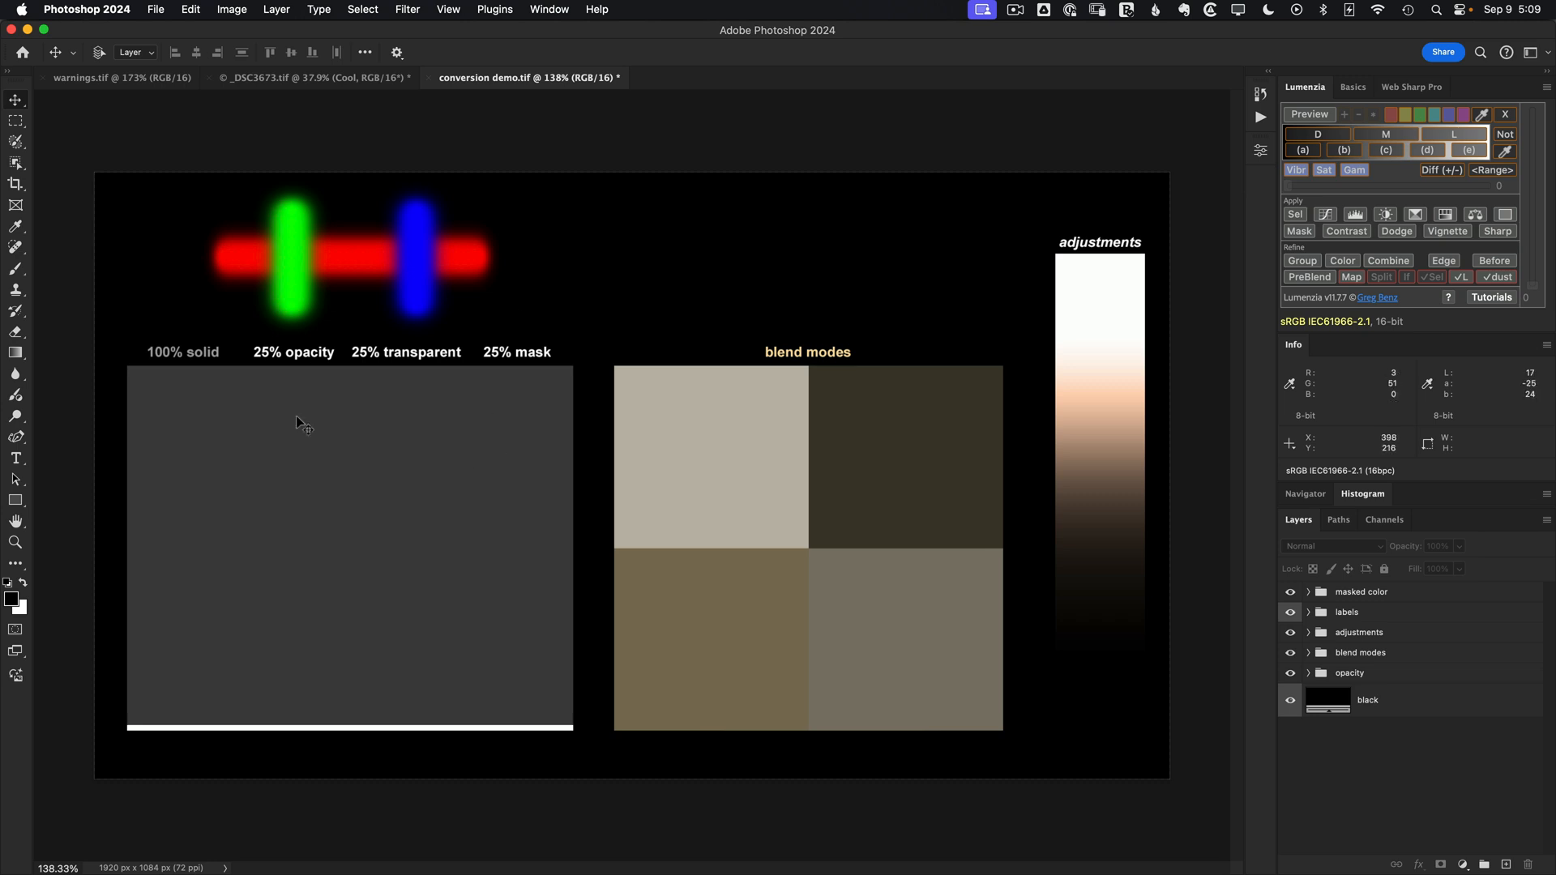
{"action": "mouse_move", "coordinate": [837, 575]}
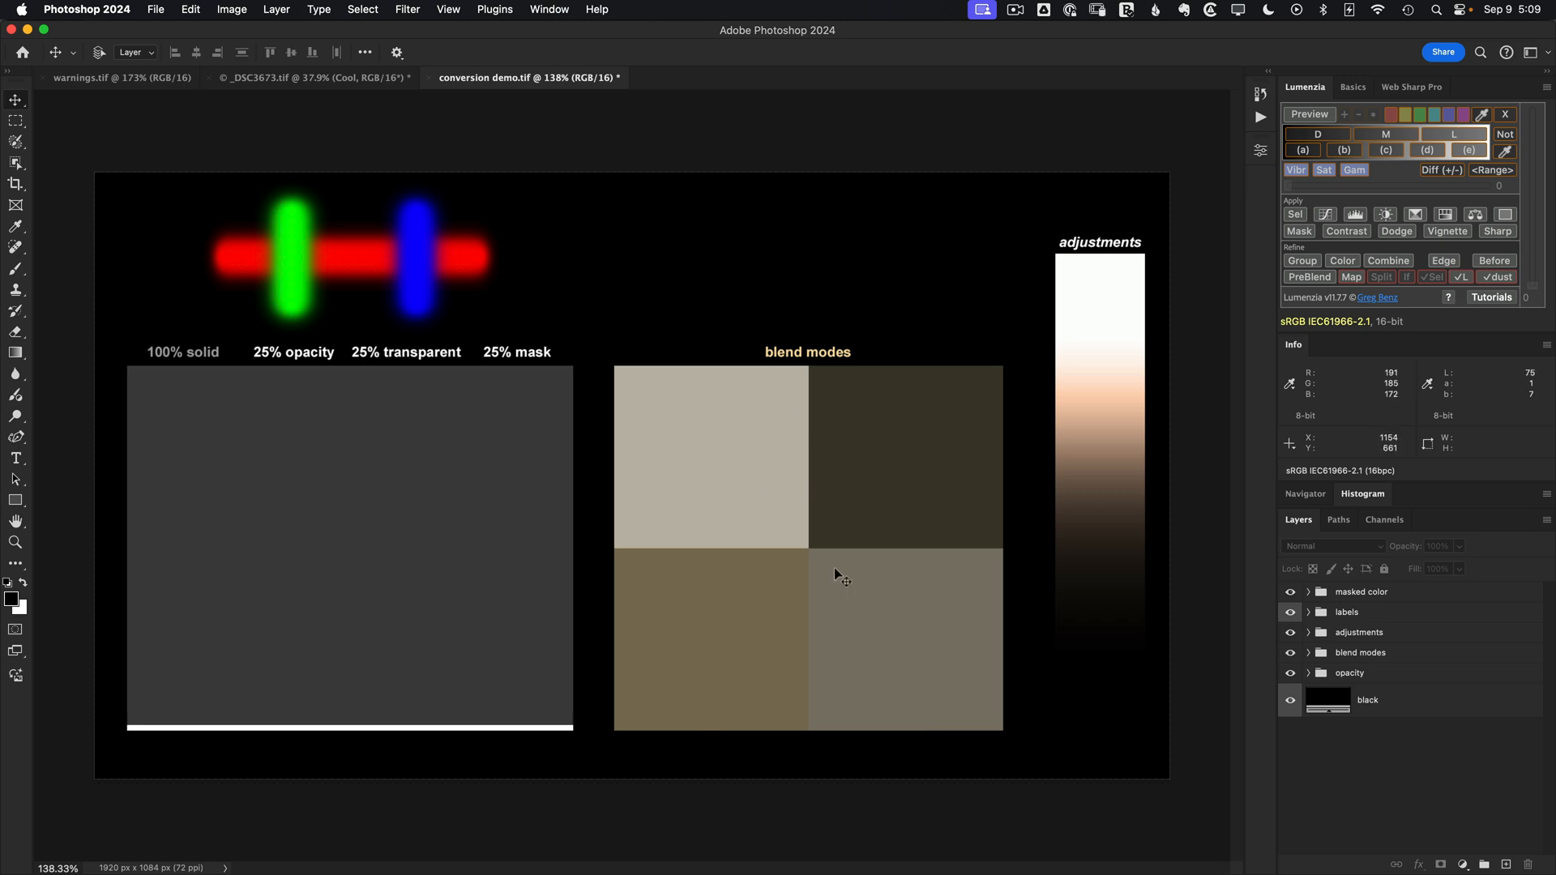
{"action": "mouse_move", "coordinate": [1111, 529]}
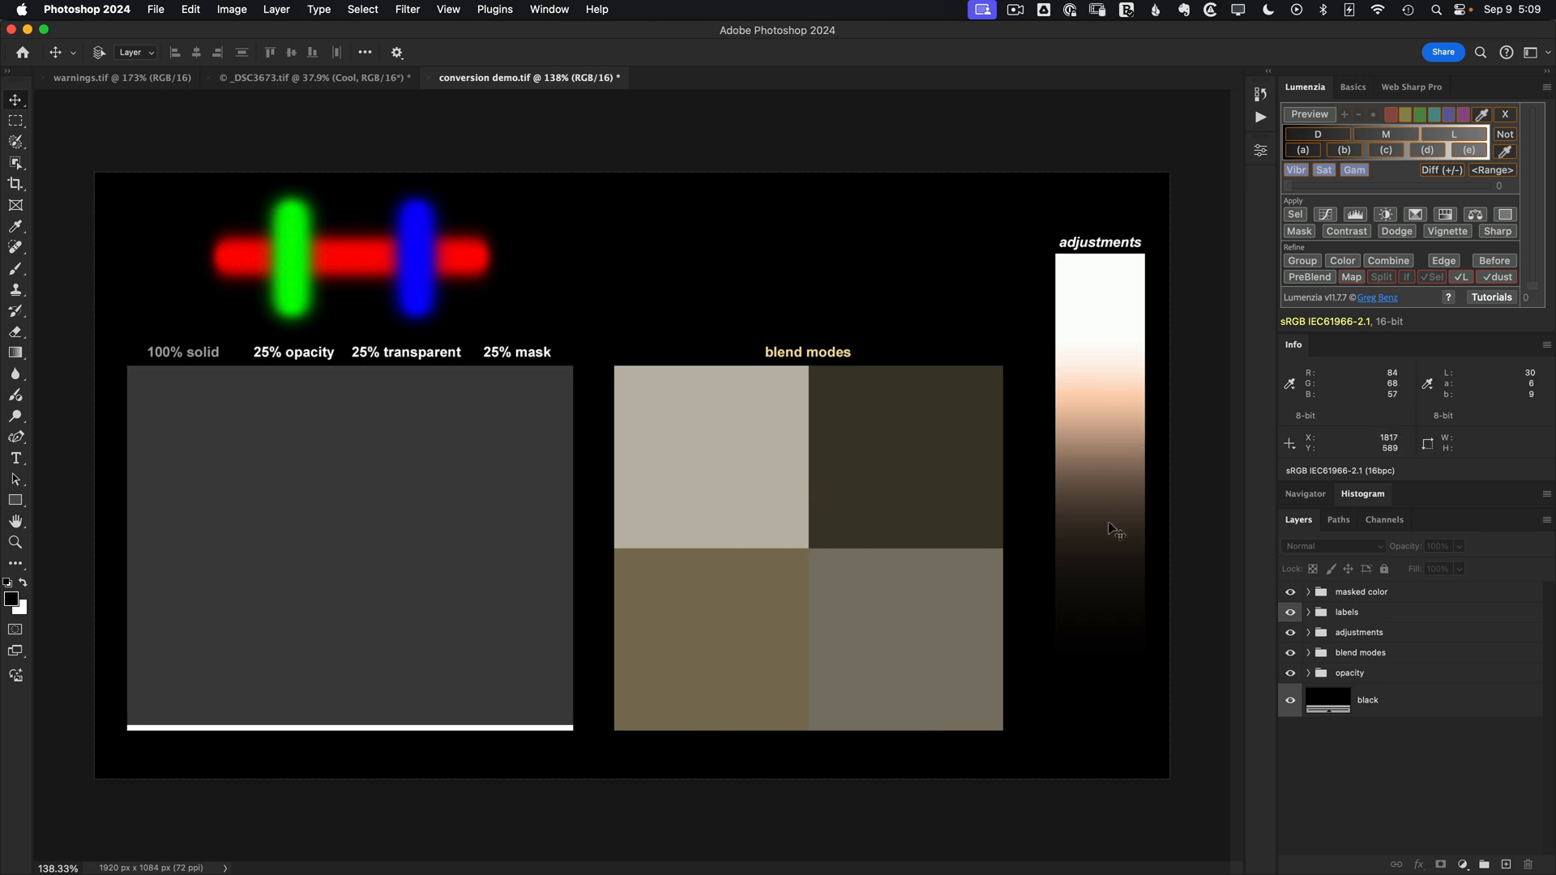
{"action": "mouse_move", "coordinate": [1082, 473]}
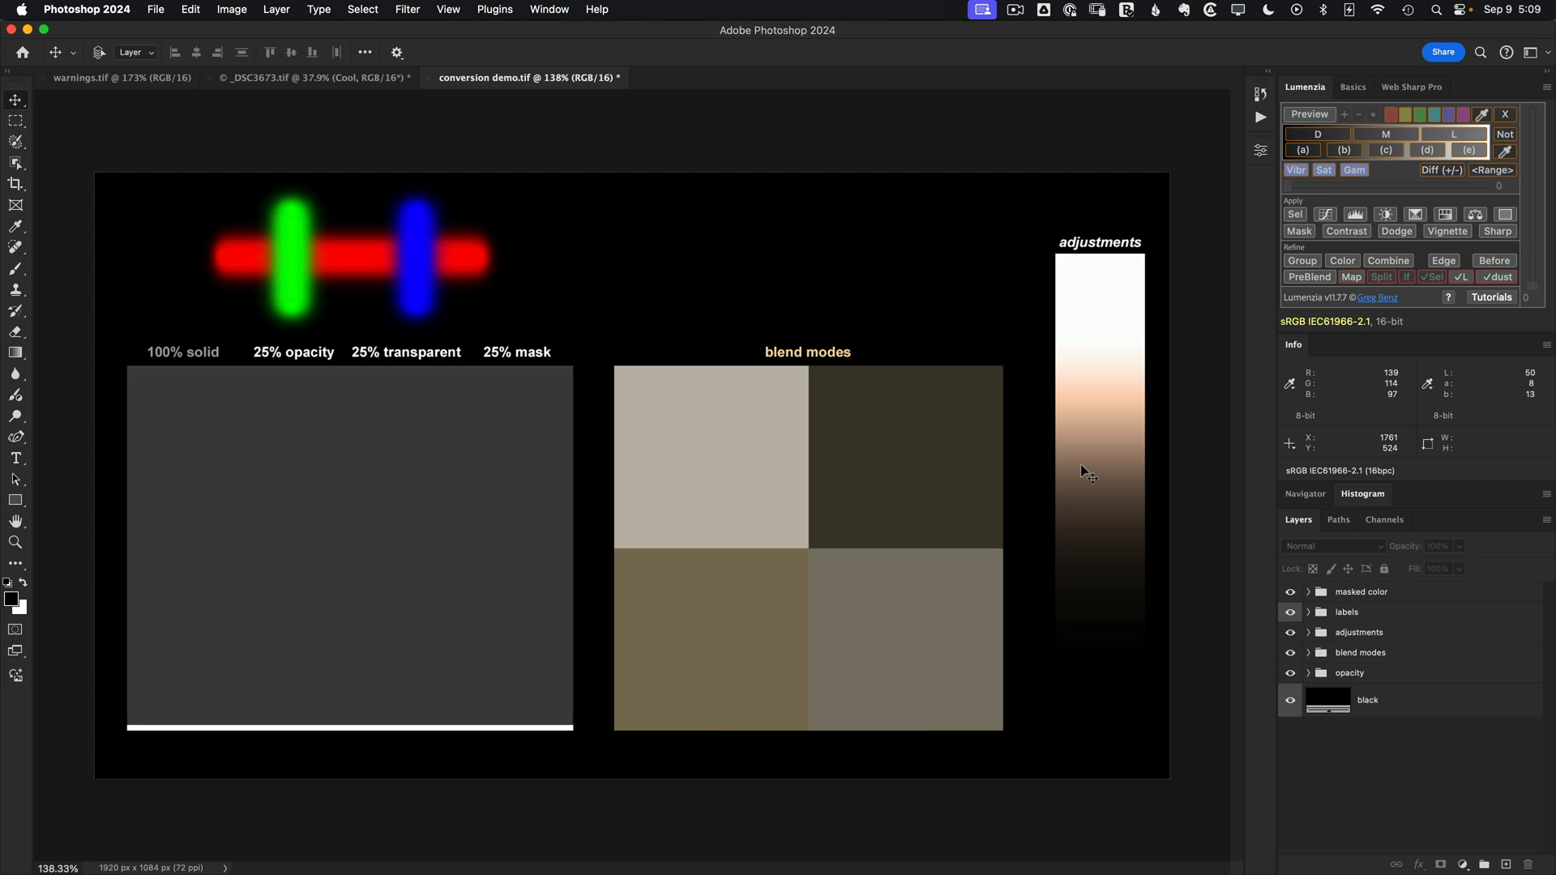
{"action": "mouse_move", "coordinate": [1300, 331]}
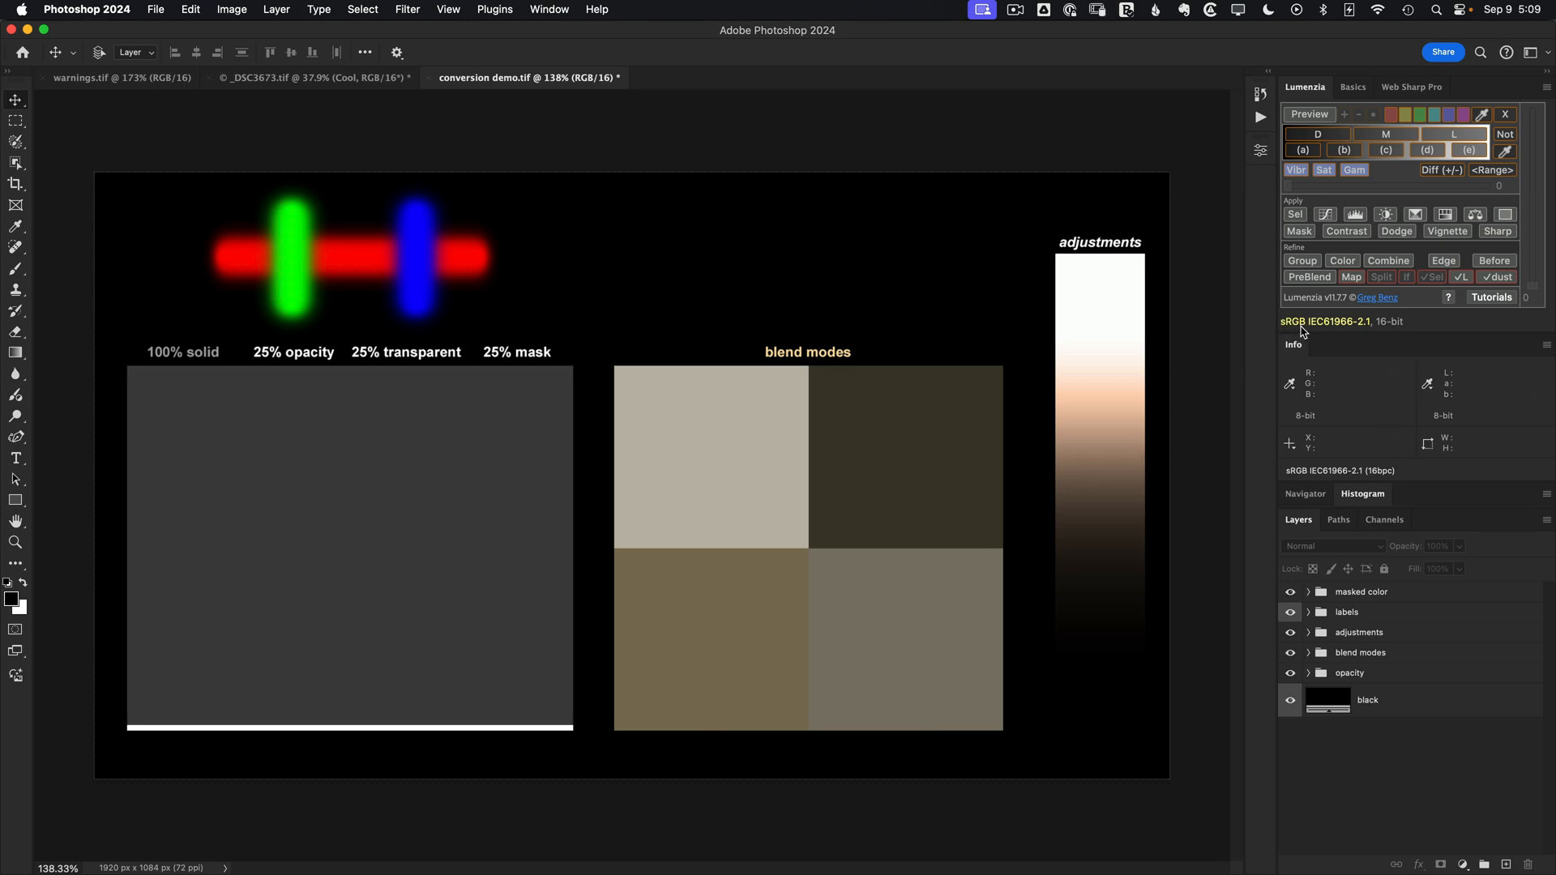
{"action": "mouse_move", "coordinate": [190, 10]}
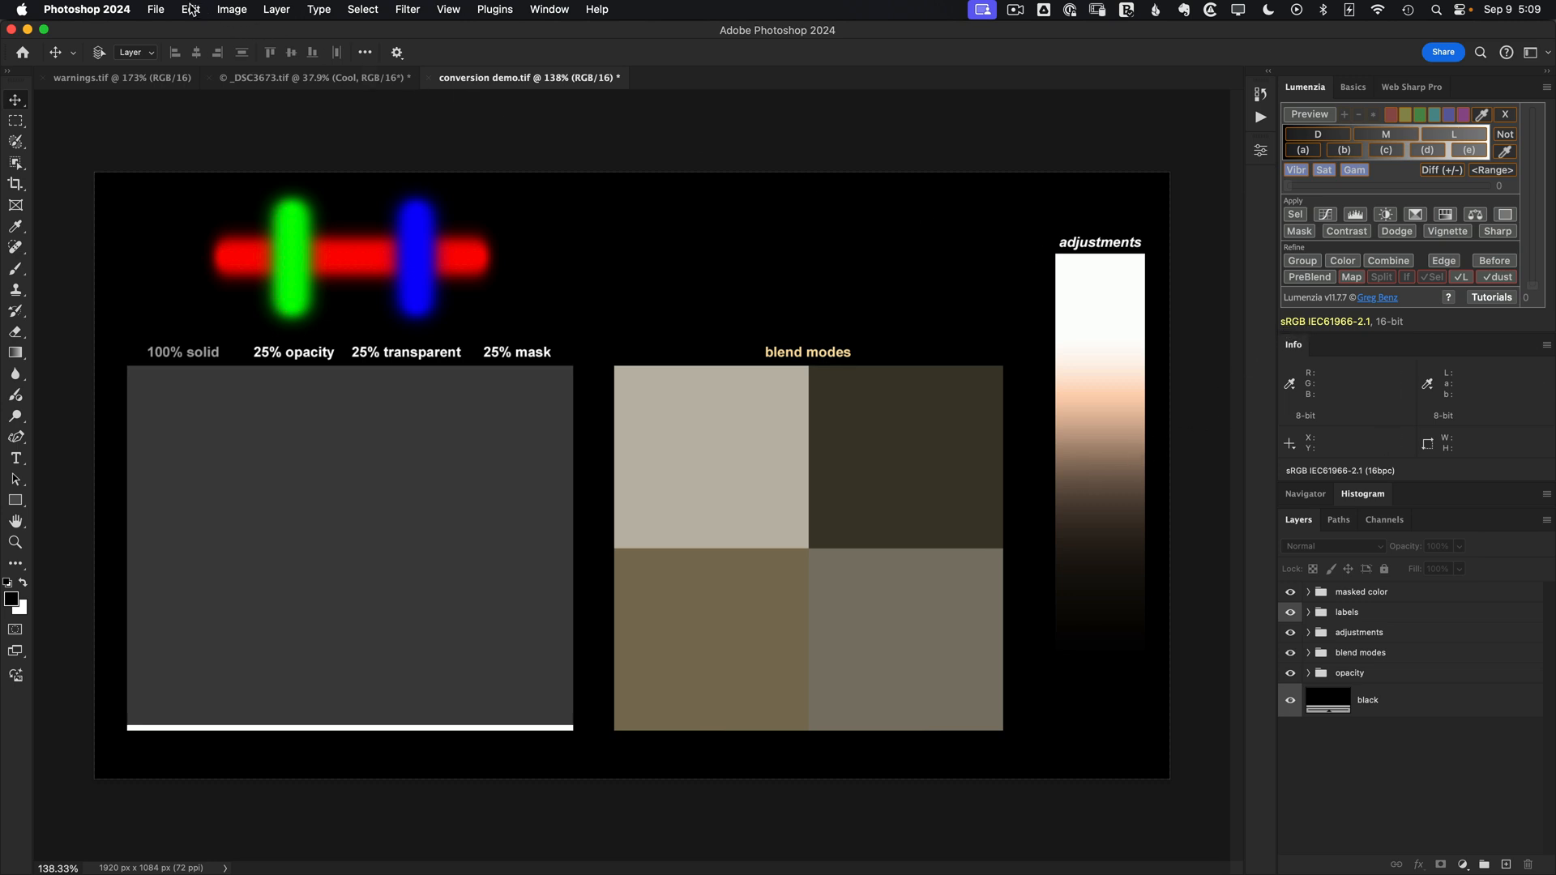
Convert the demo chart to ProPhoto RGB using Relative Colorimetric intent.
{"action": "left_click", "coordinate": [190, 9]}
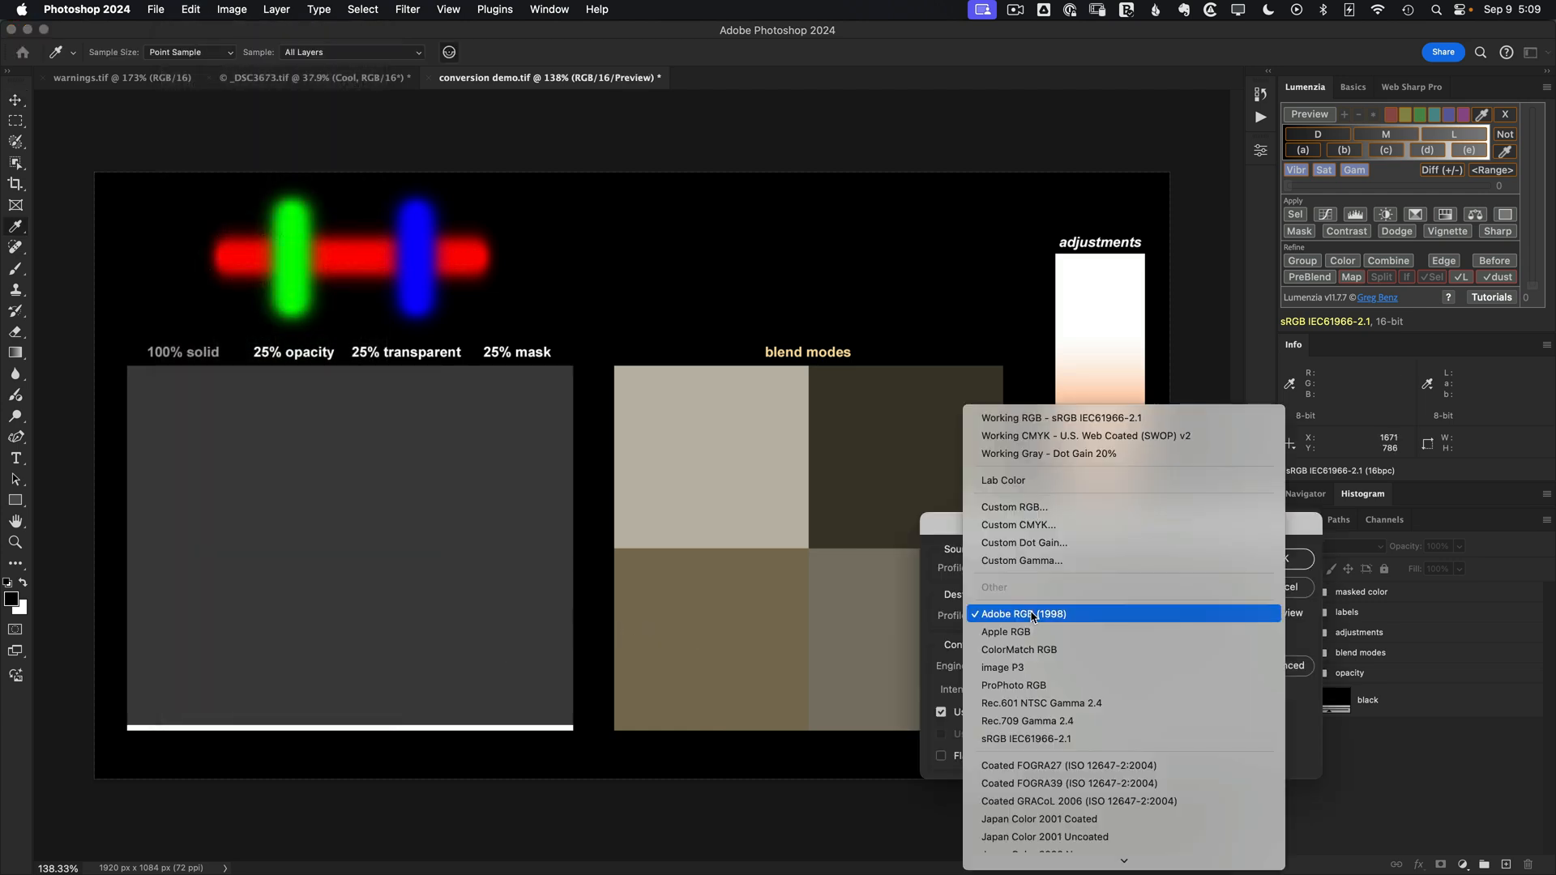
{"action": "left_click", "coordinate": [1013, 685]}
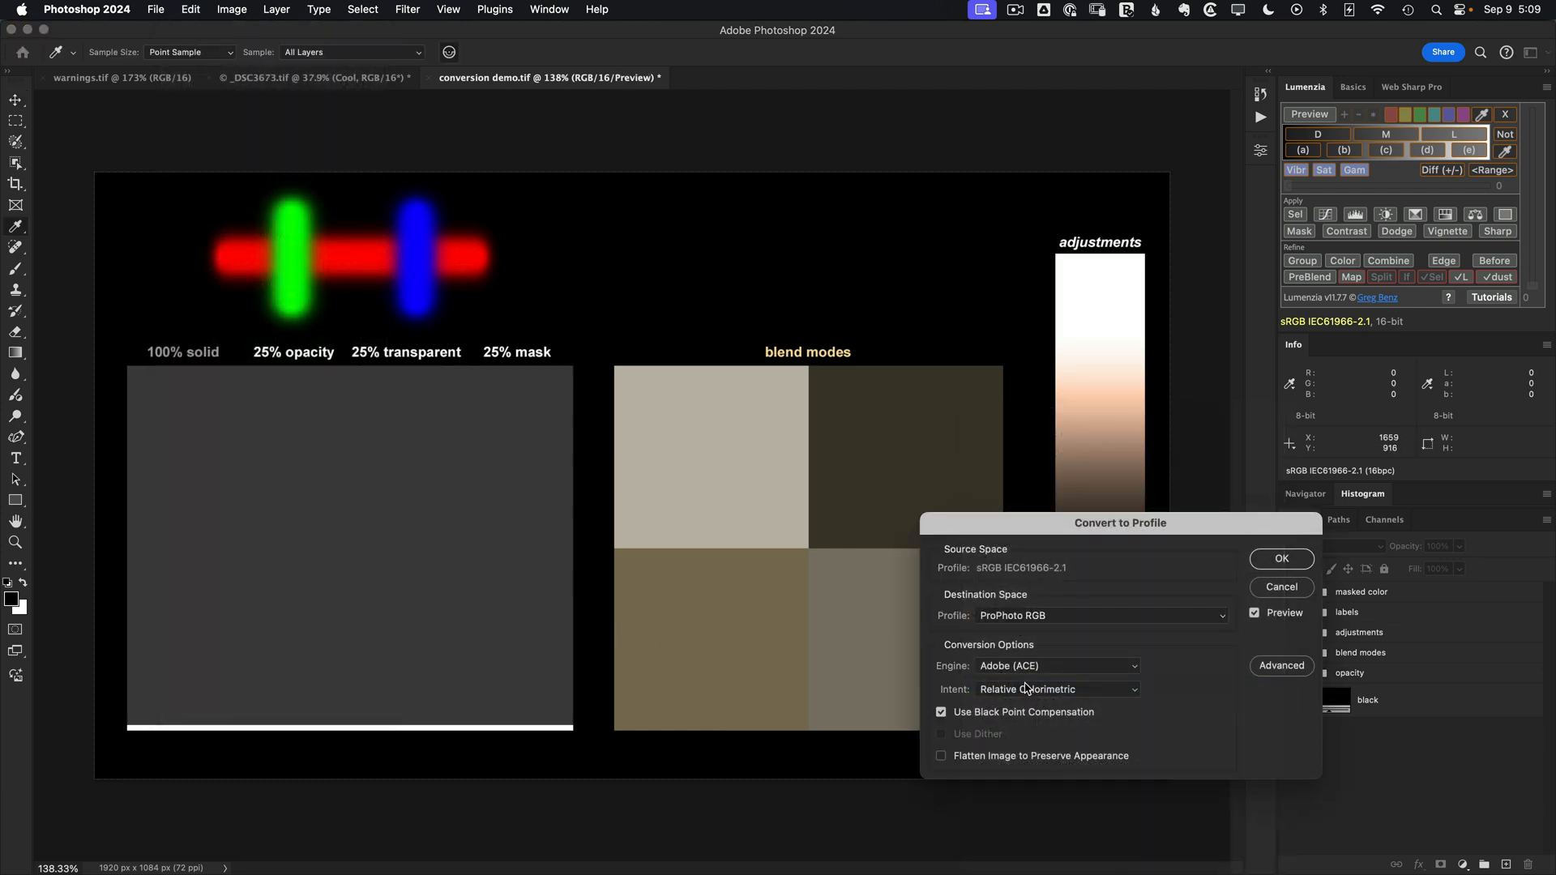
{"action": "mouse_move", "coordinate": [1004, 570]}
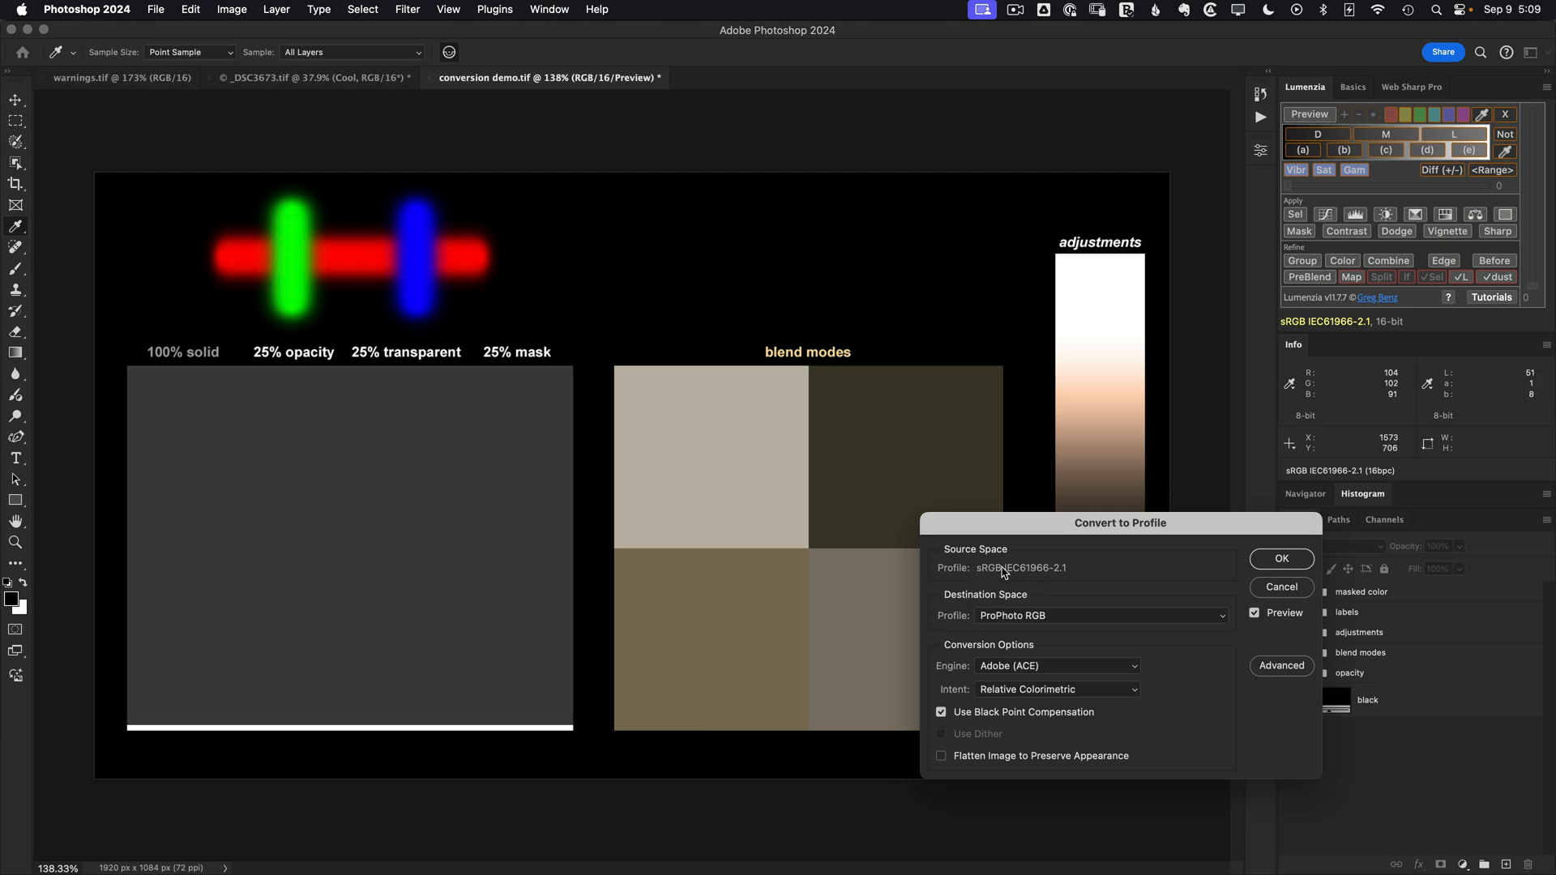
{"action": "mouse_move", "coordinate": [1017, 635]}
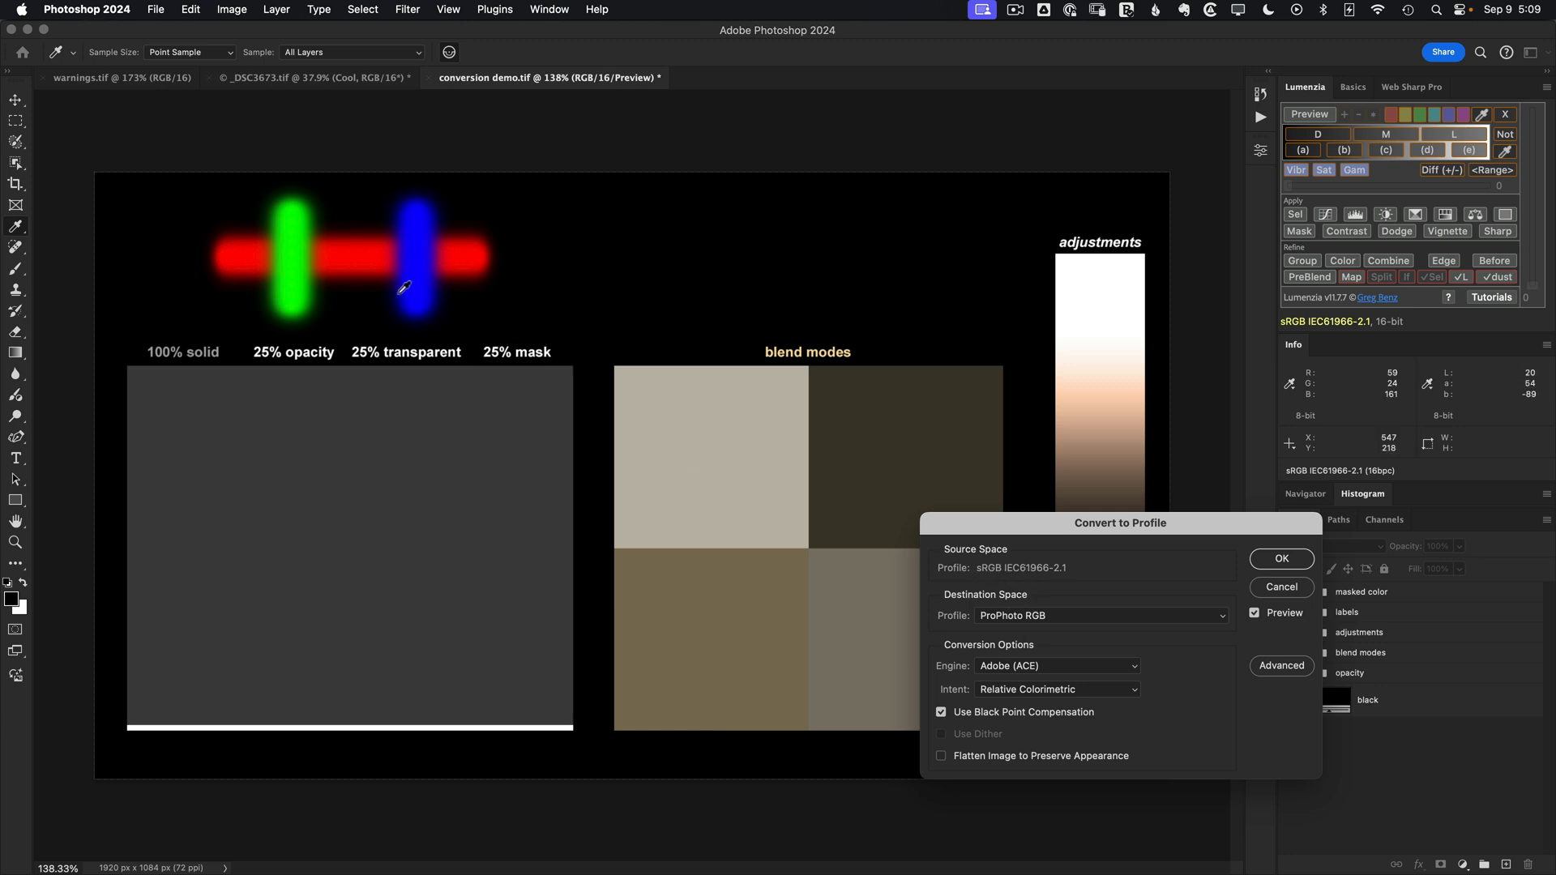
{"action": "mouse_move", "coordinate": [685, 521]}
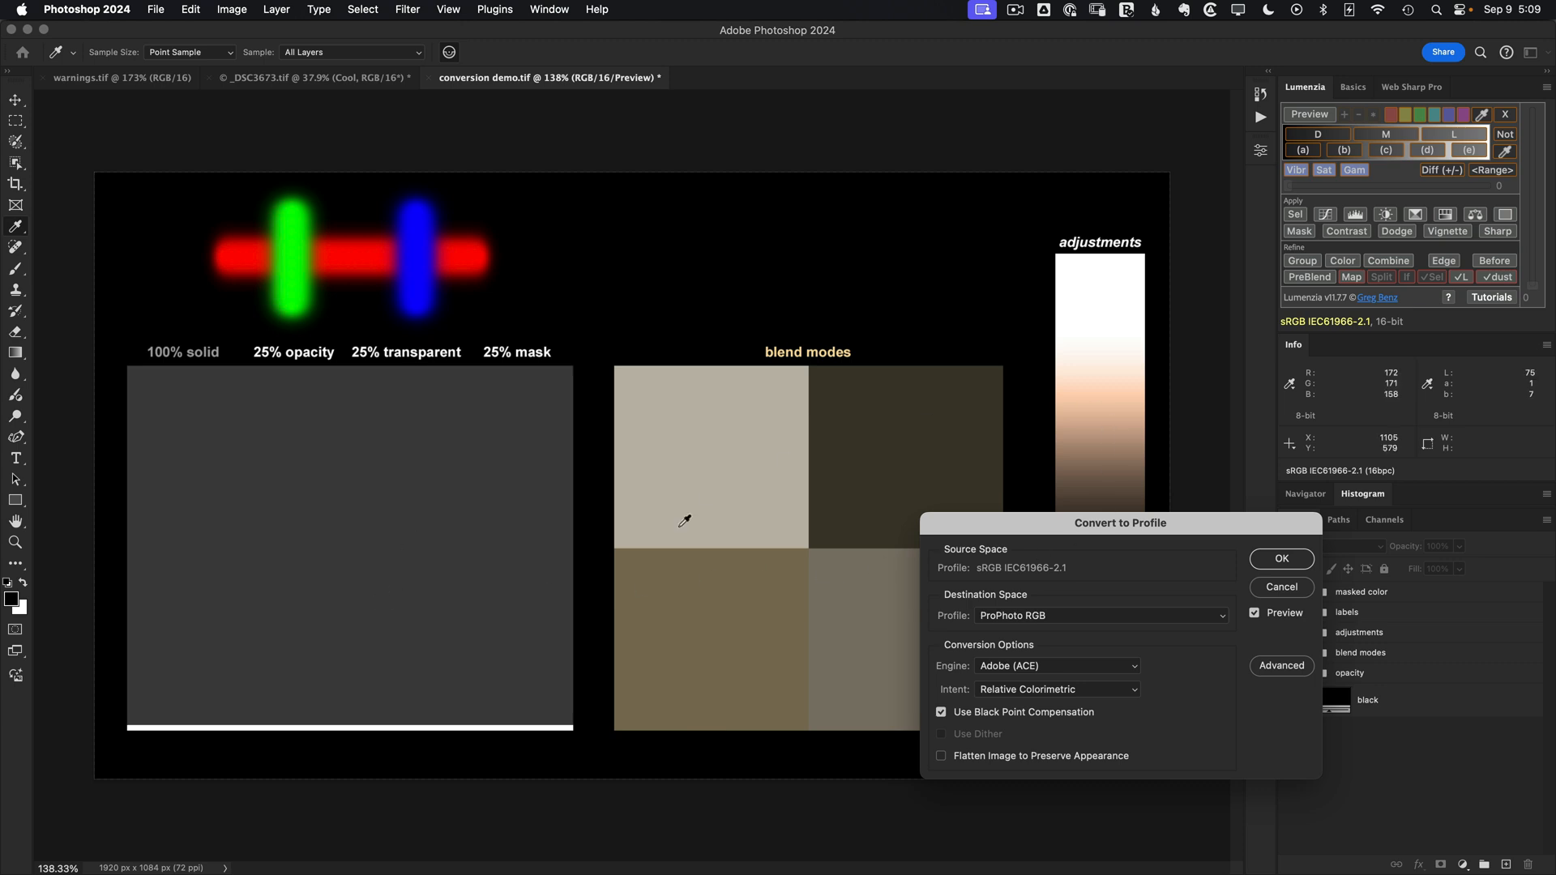
{"action": "mouse_move", "coordinate": [716, 554]}
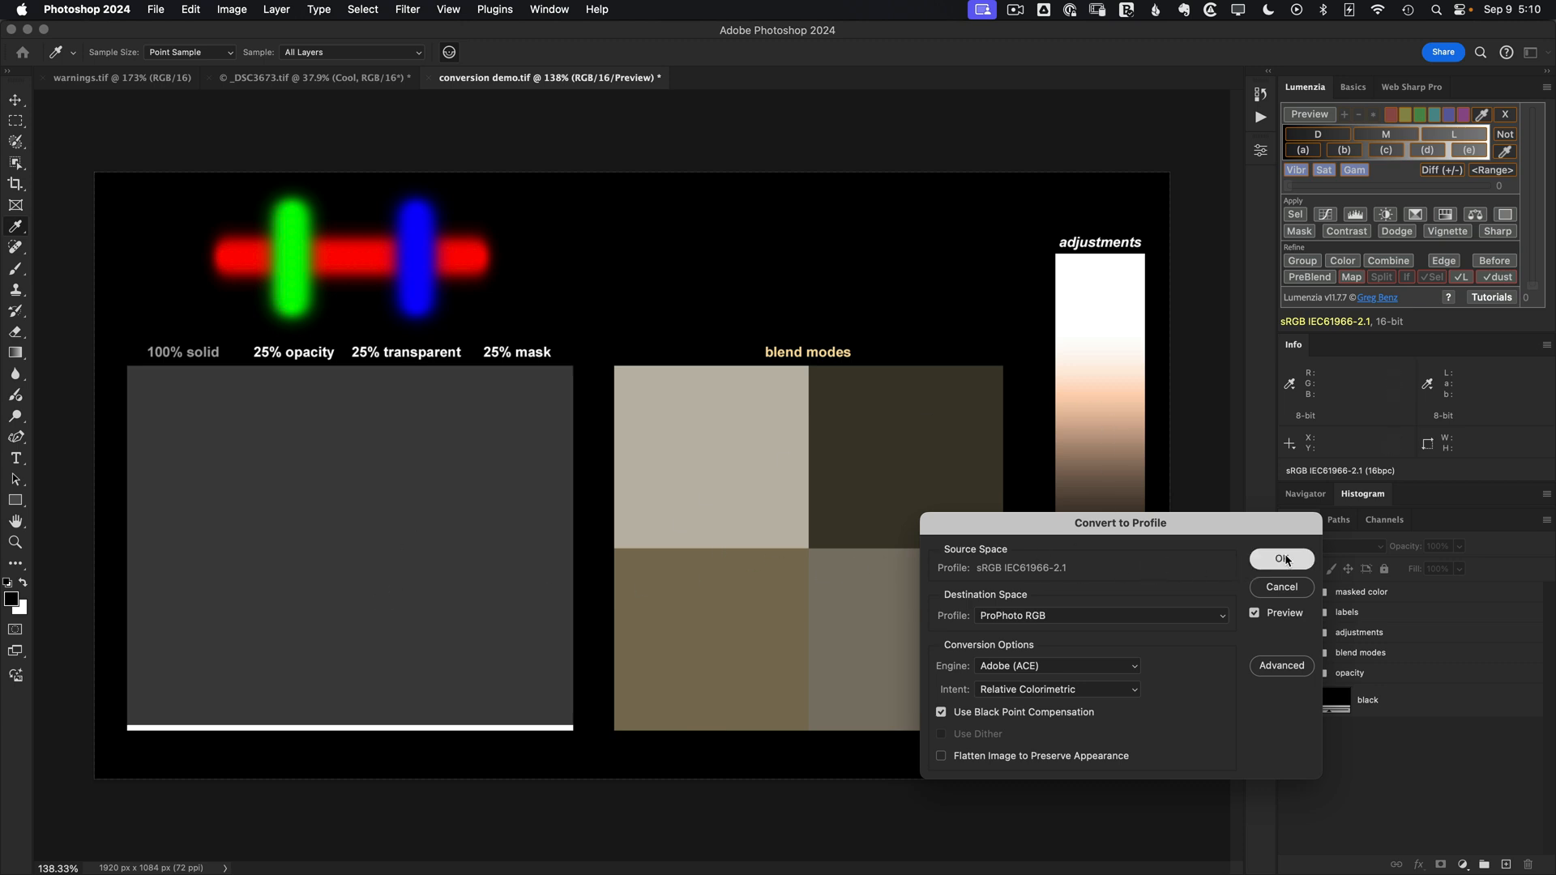
{"action": "left_click", "coordinate": [1281, 558]}
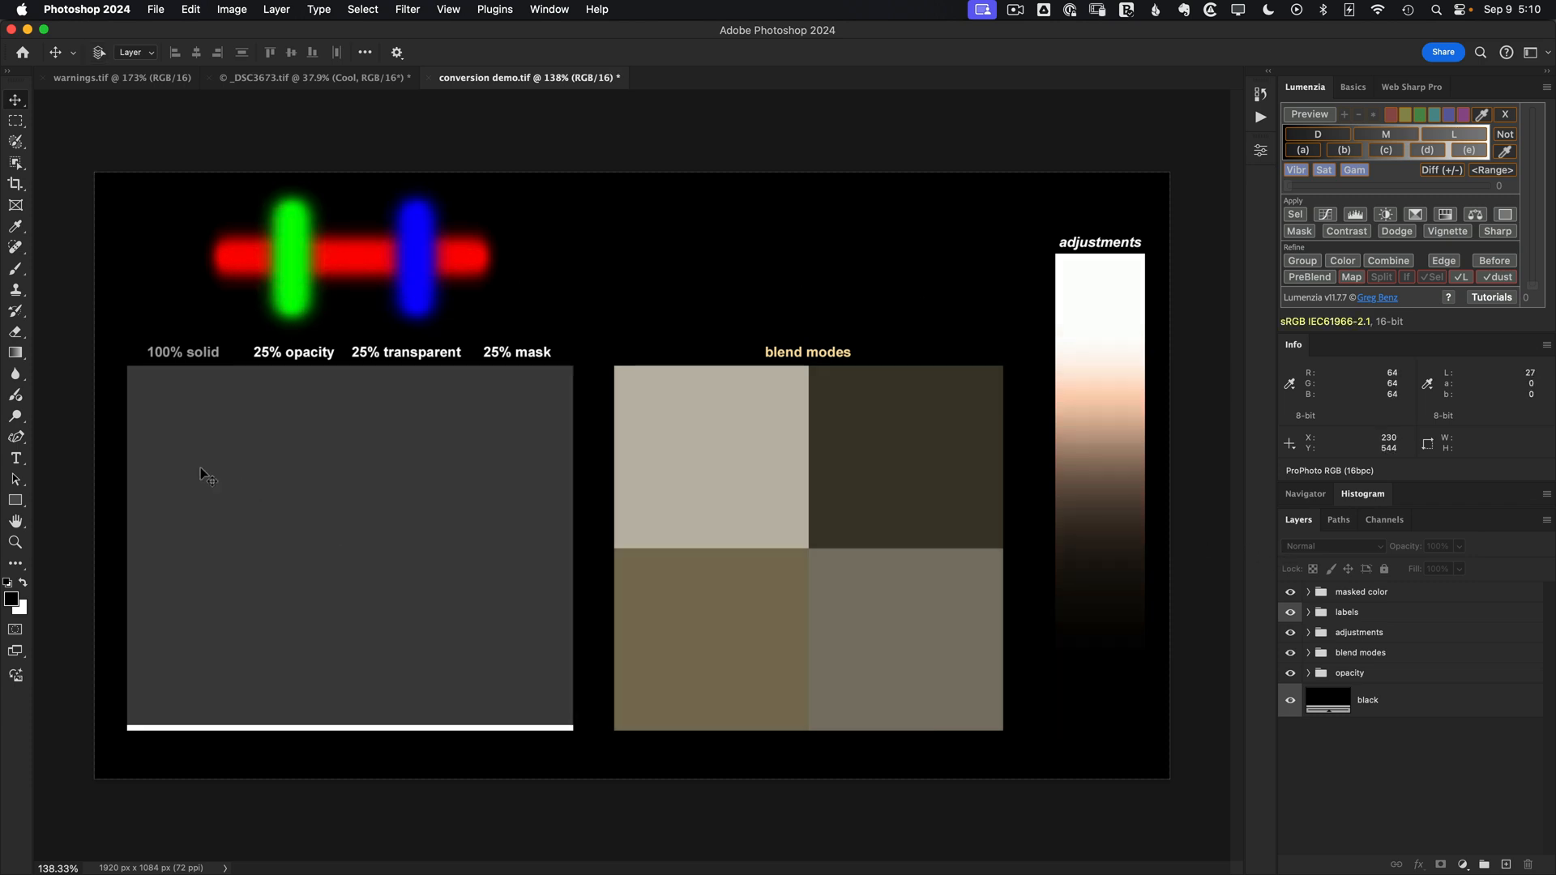
{"action": "mouse_move", "coordinate": [250, 656]}
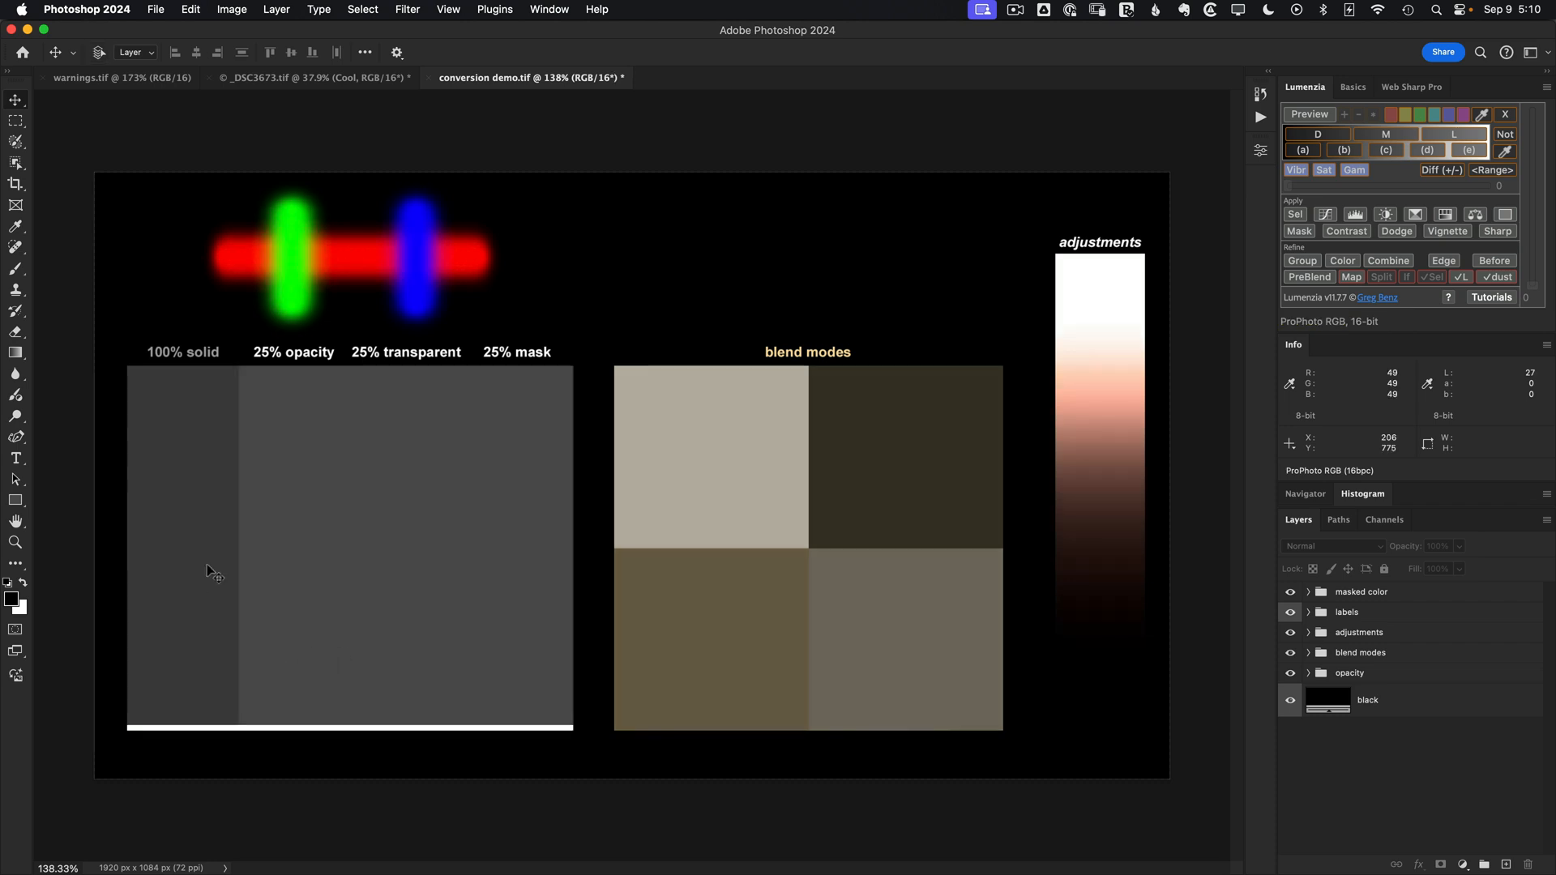
{"action": "mouse_move", "coordinate": [496, 518]}
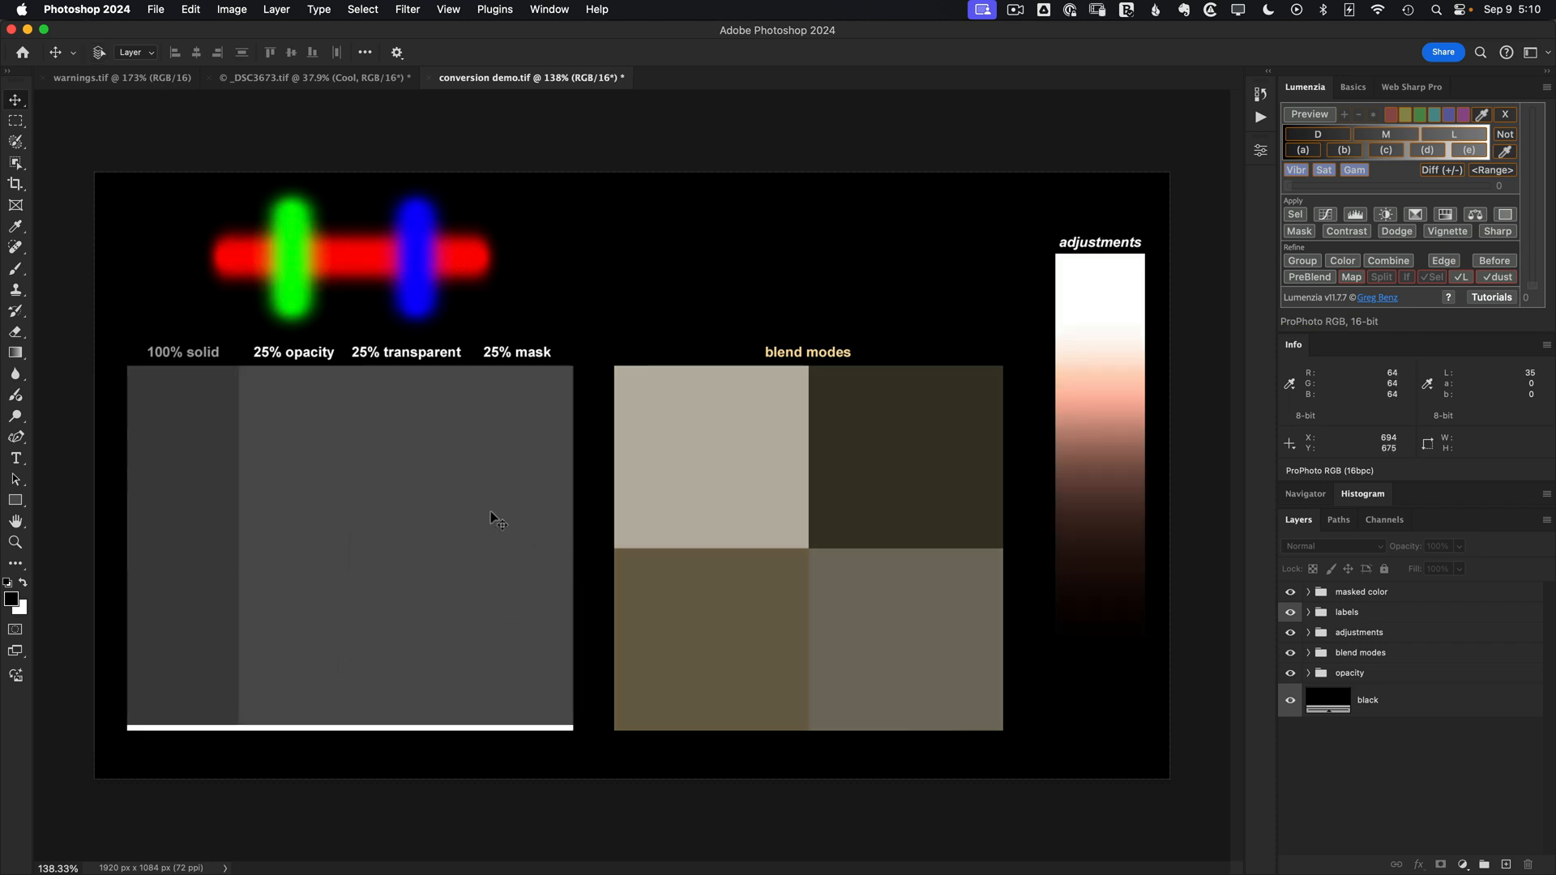
{"action": "mouse_move", "coordinate": [404, 562]}
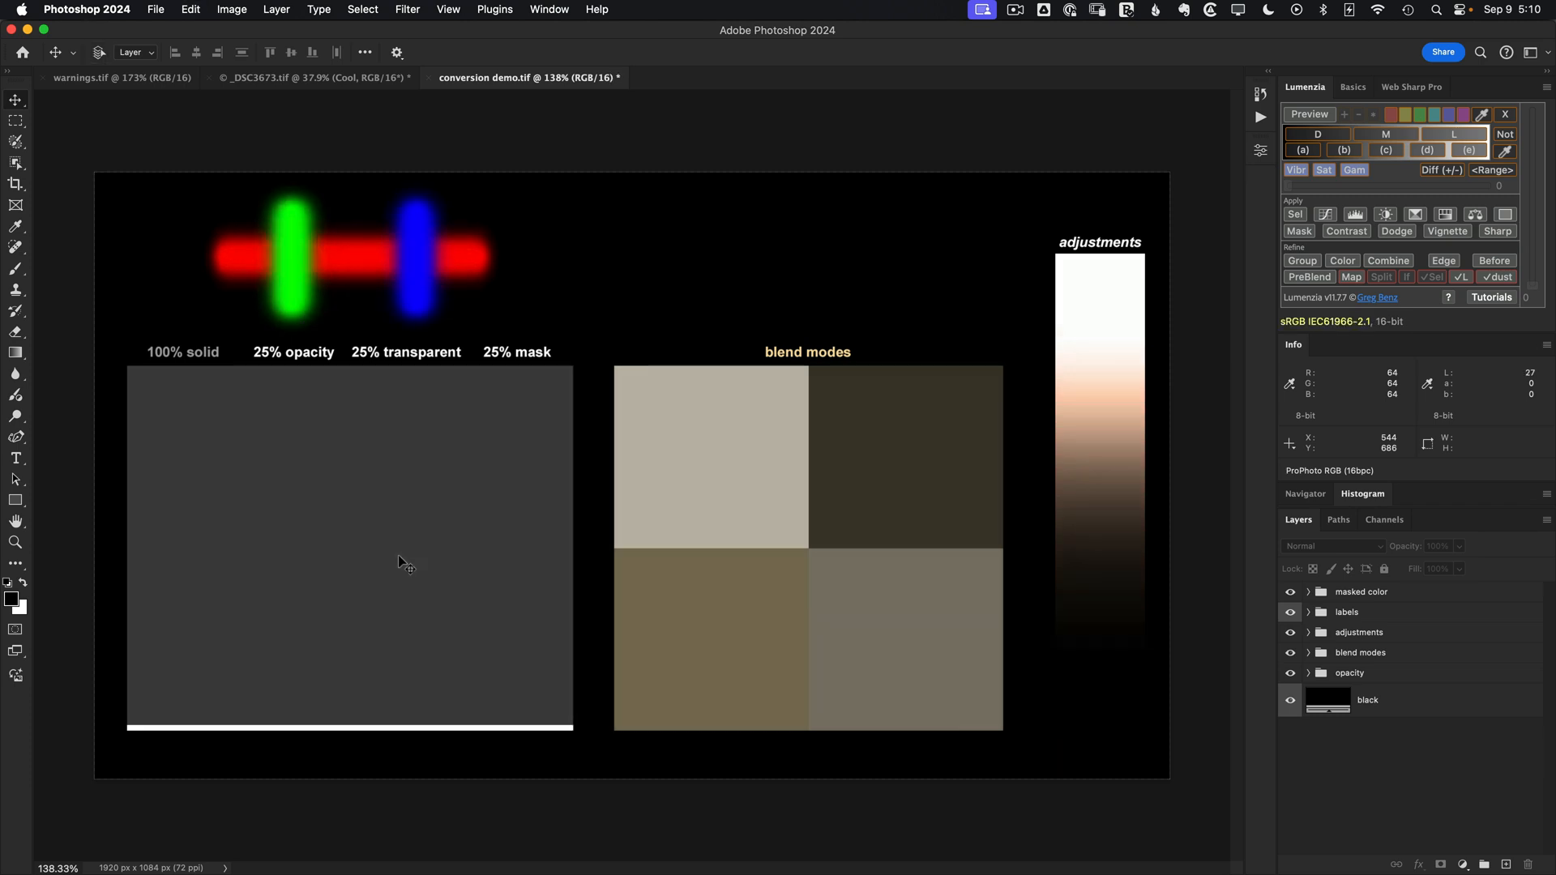
Zoom in on the red, green and blue bars, then fit the whole demo on screen.
{"action": "left_click", "coordinate": [16, 543]}
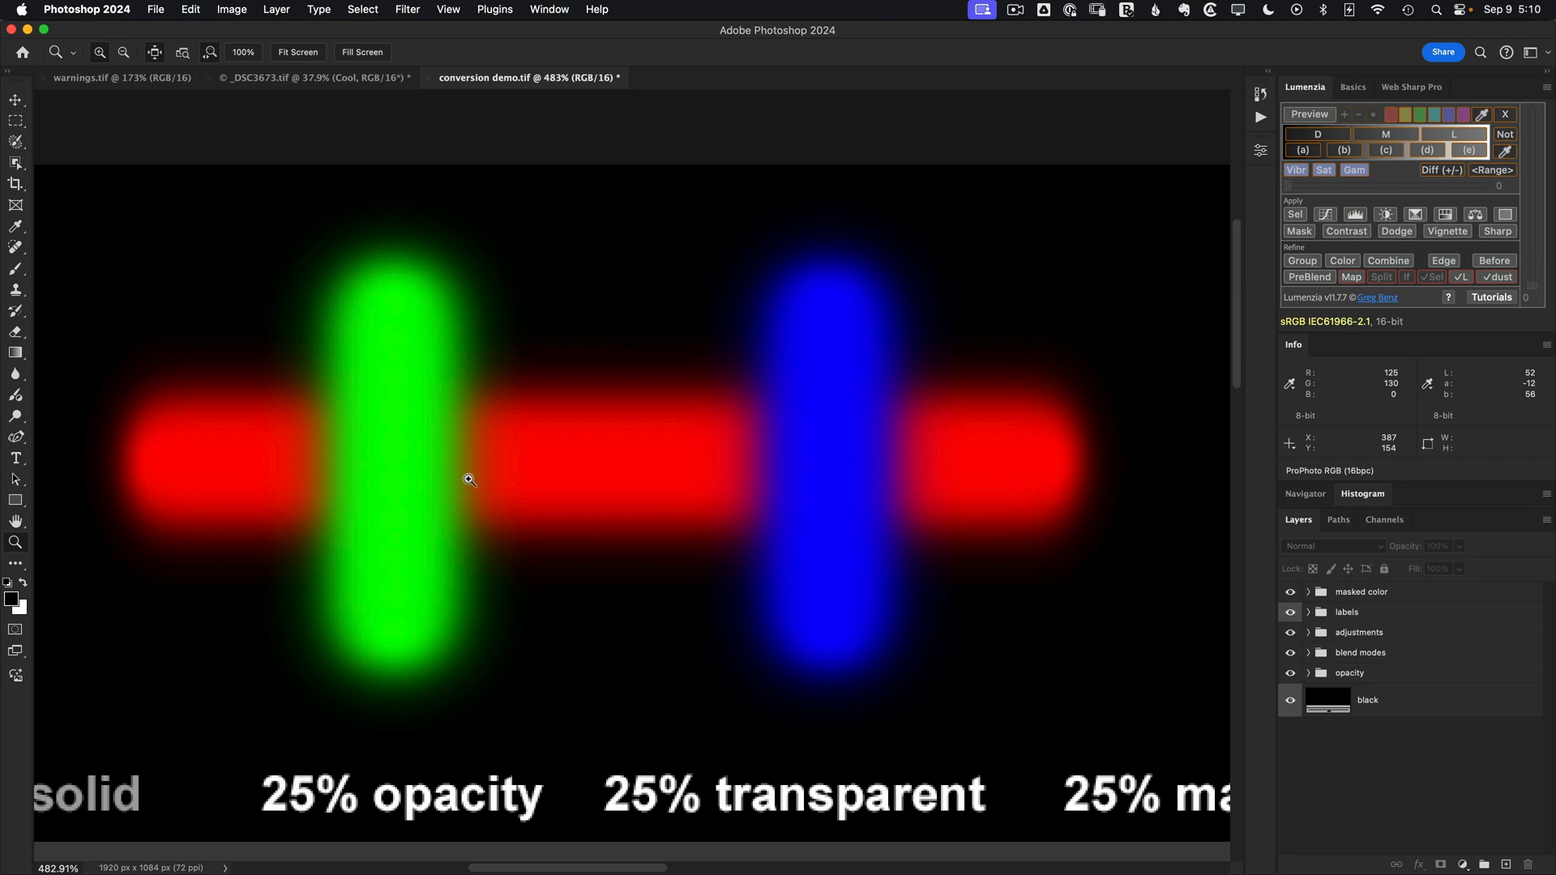
{"action": "mouse_move", "coordinate": [497, 439]}
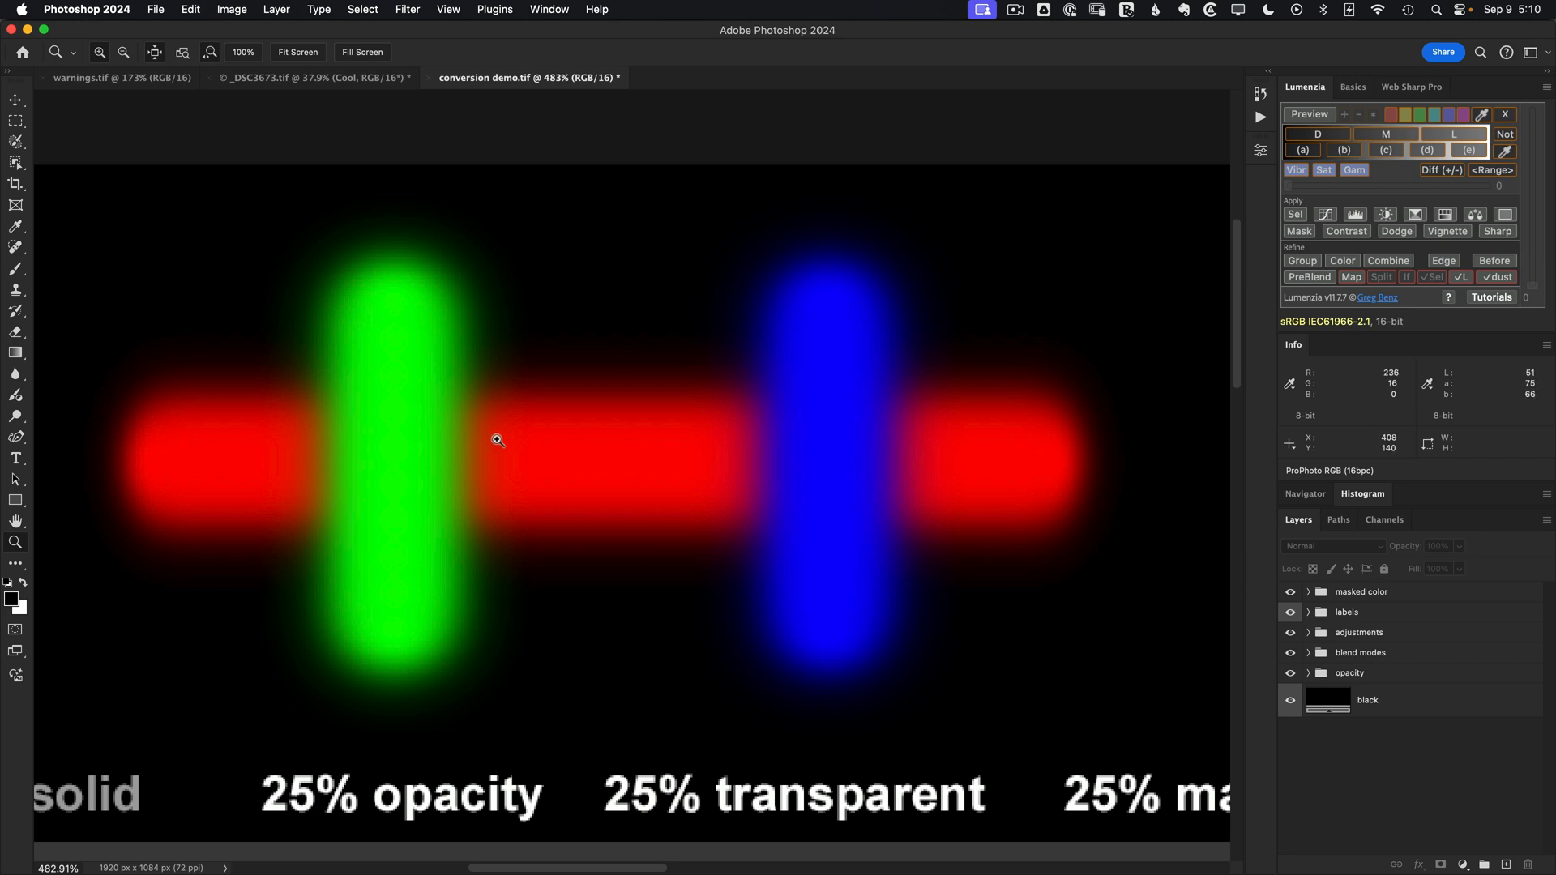
{"action": "mouse_move", "coordinate": [498, 441]}
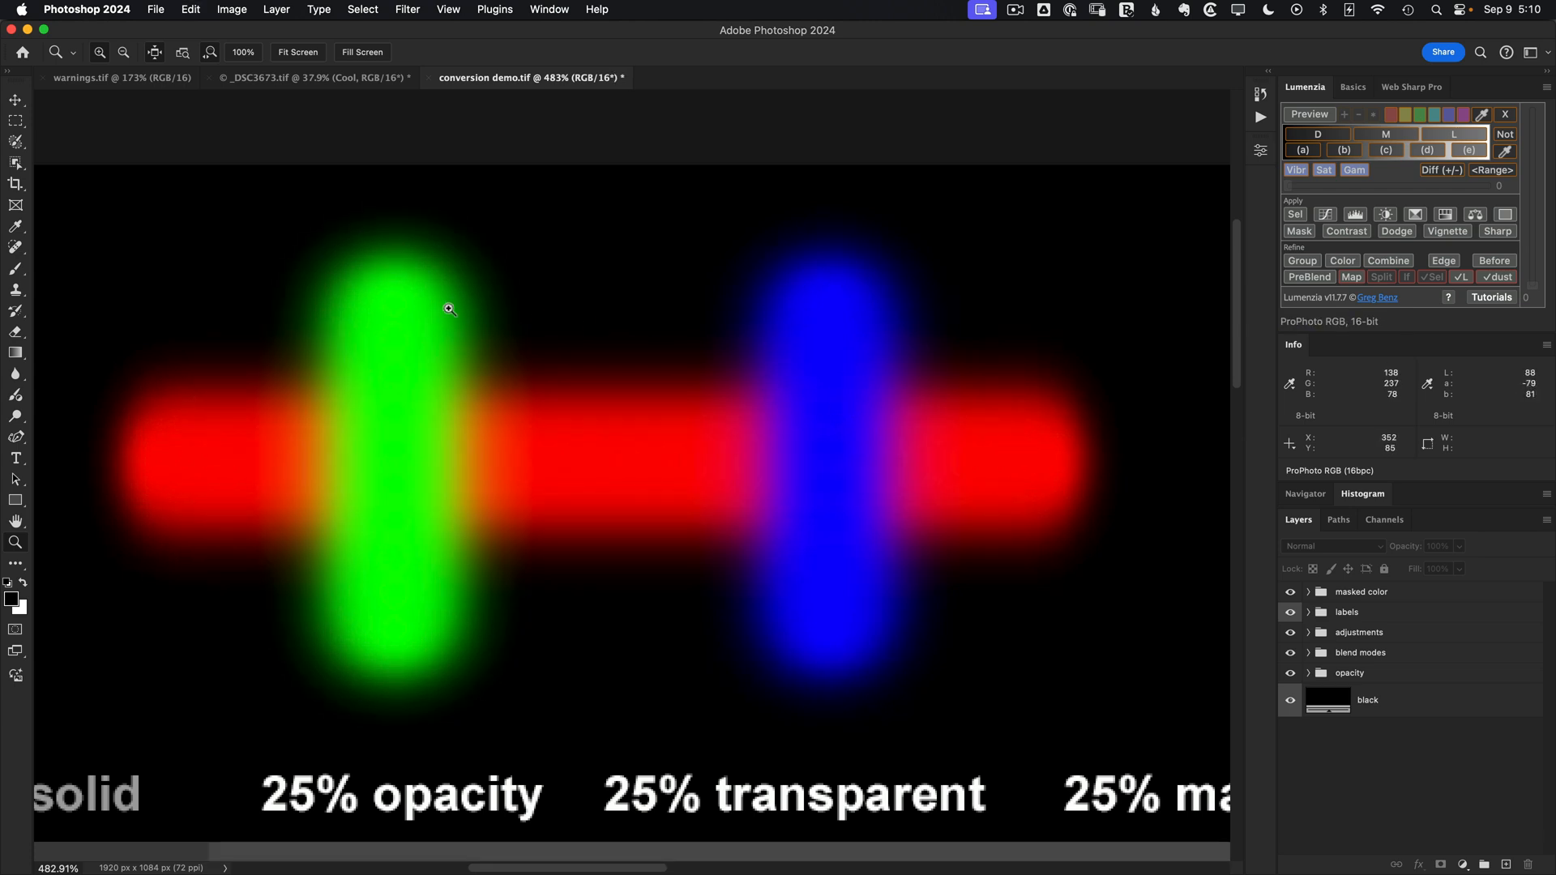
{"action": "mouse_move", "coordinate": [415, 319]}
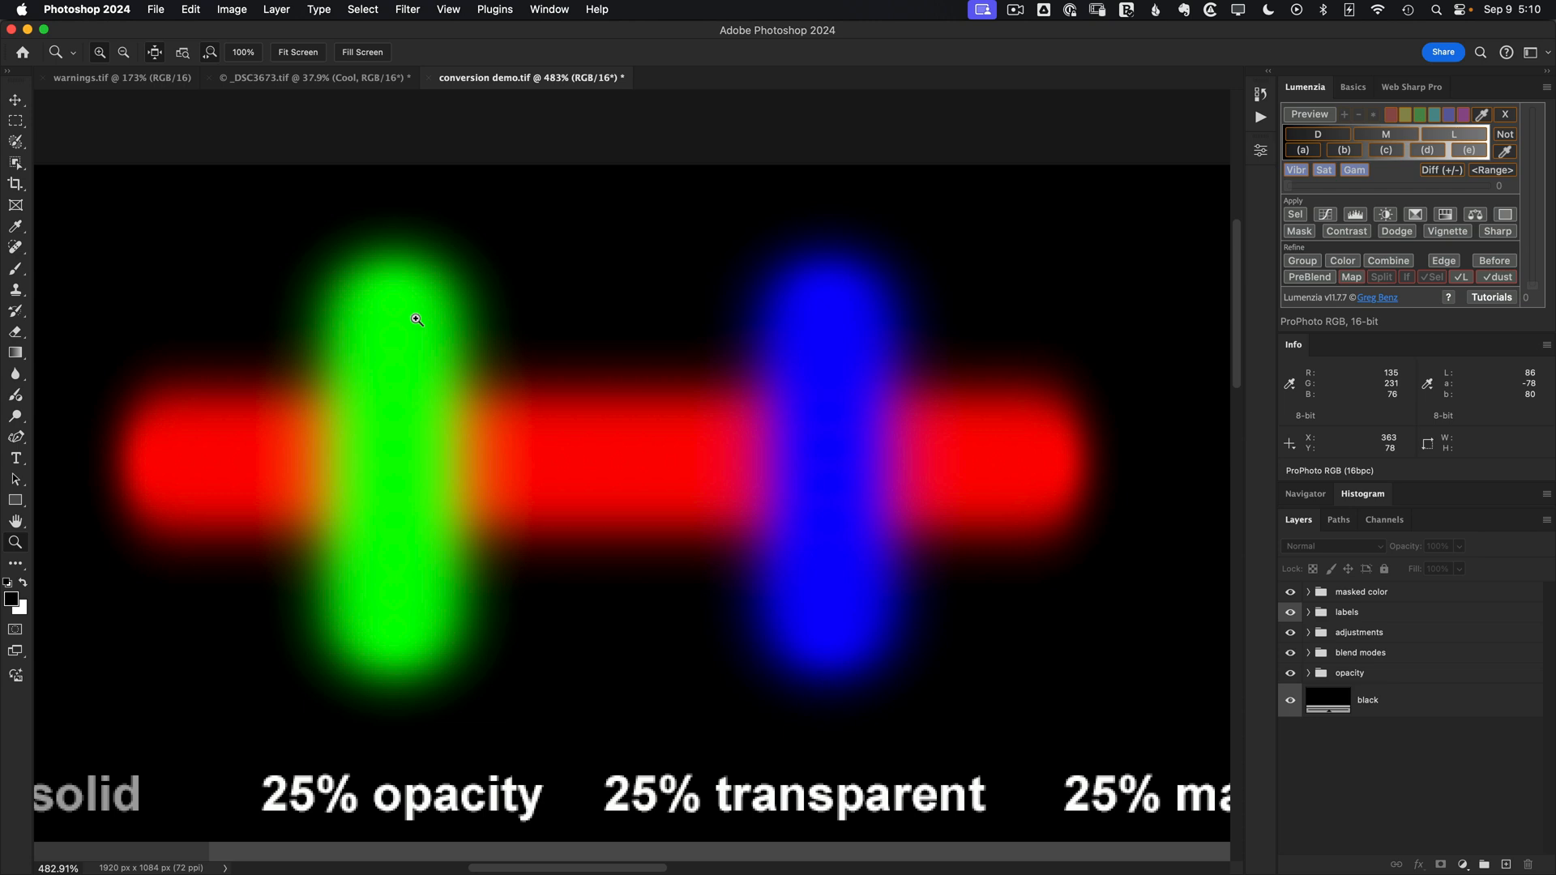
{"action": "left_click", "coordinate": [296, 52]}
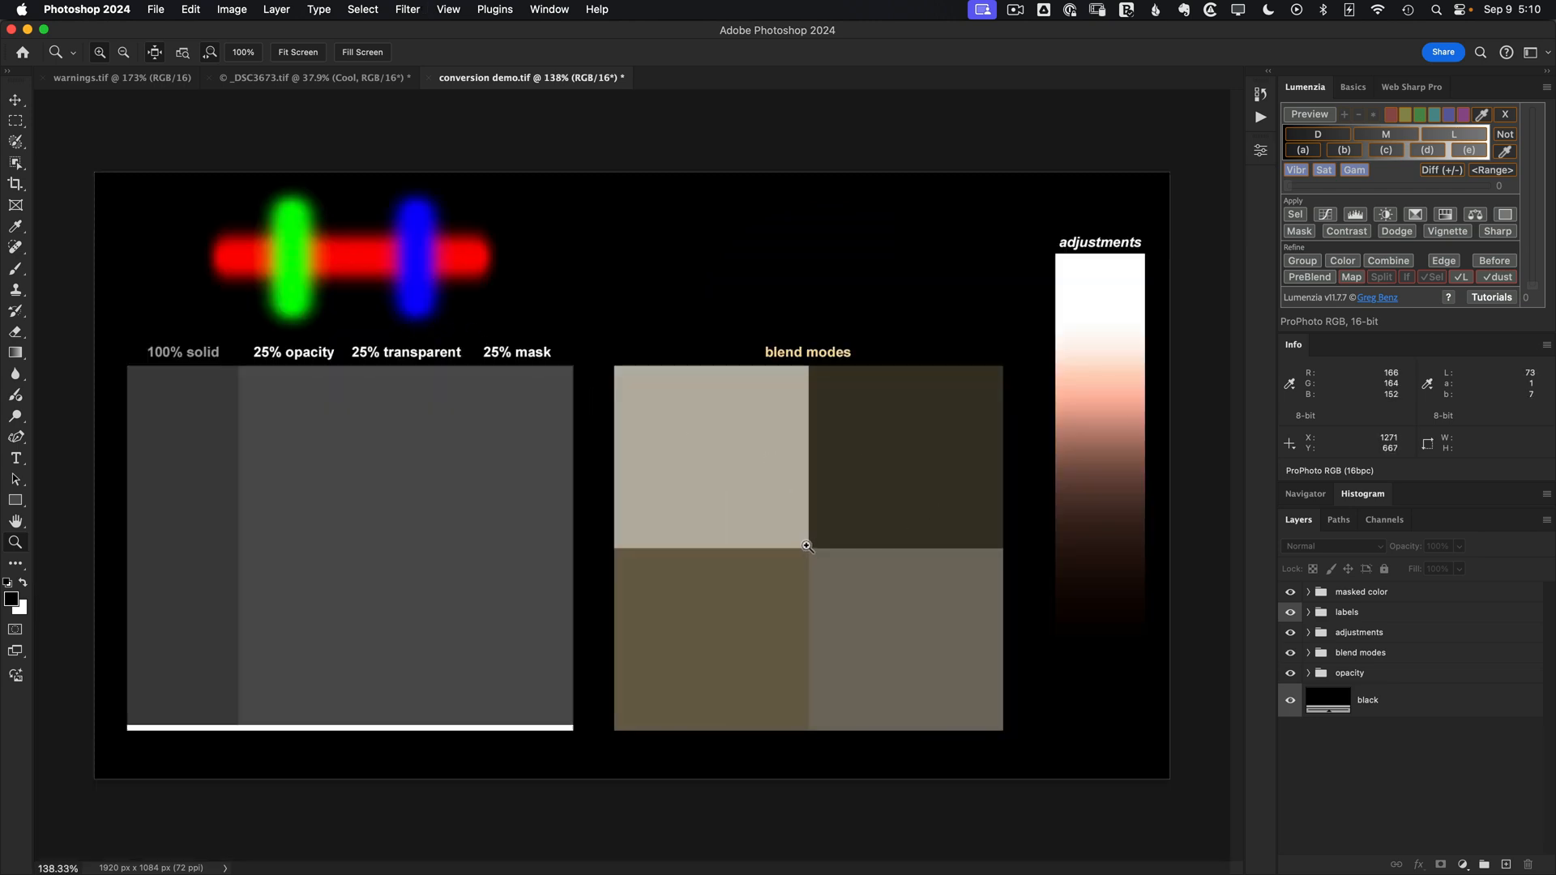
{"action": "mouse_move", "coordinate": [737, 597]}
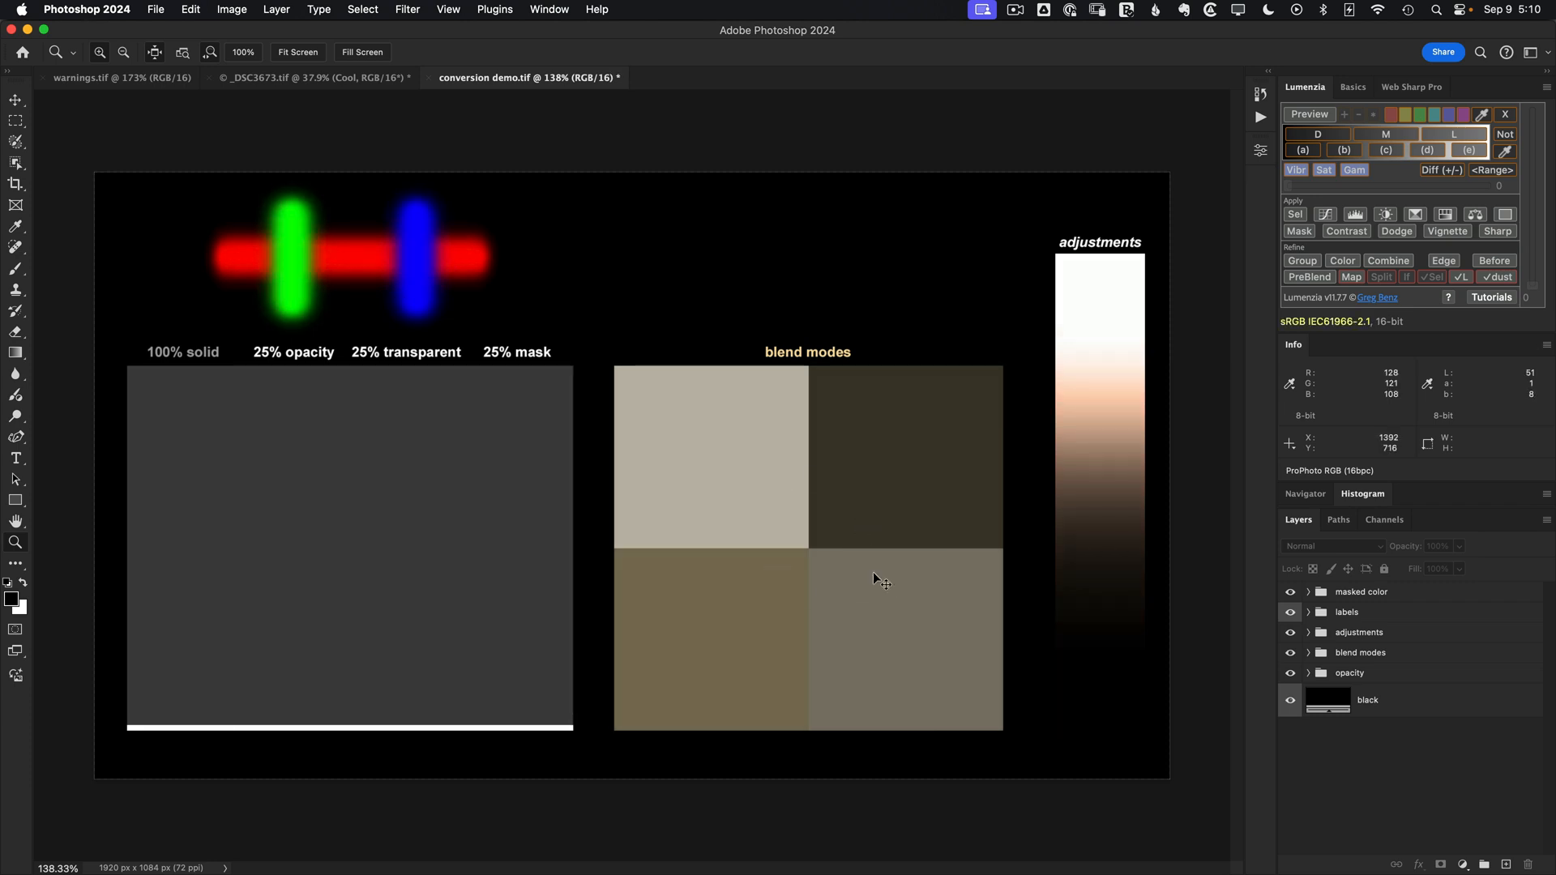
{"action": "mouse_move", "coordinate": [1111, 403]}
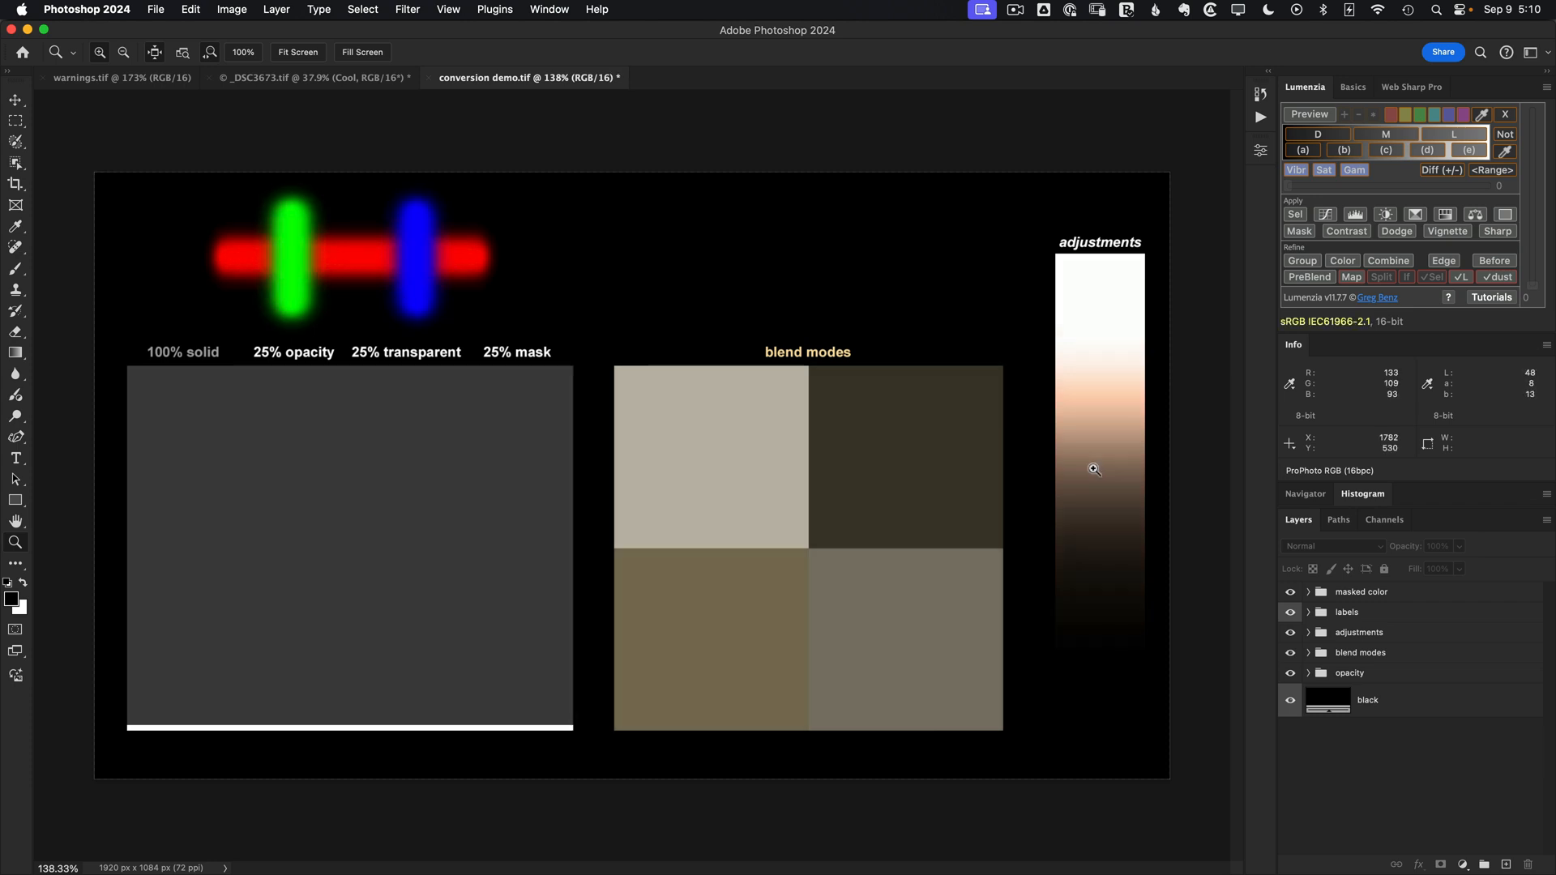
{"action": "mouse_move", "coordinate": [351, 495]}
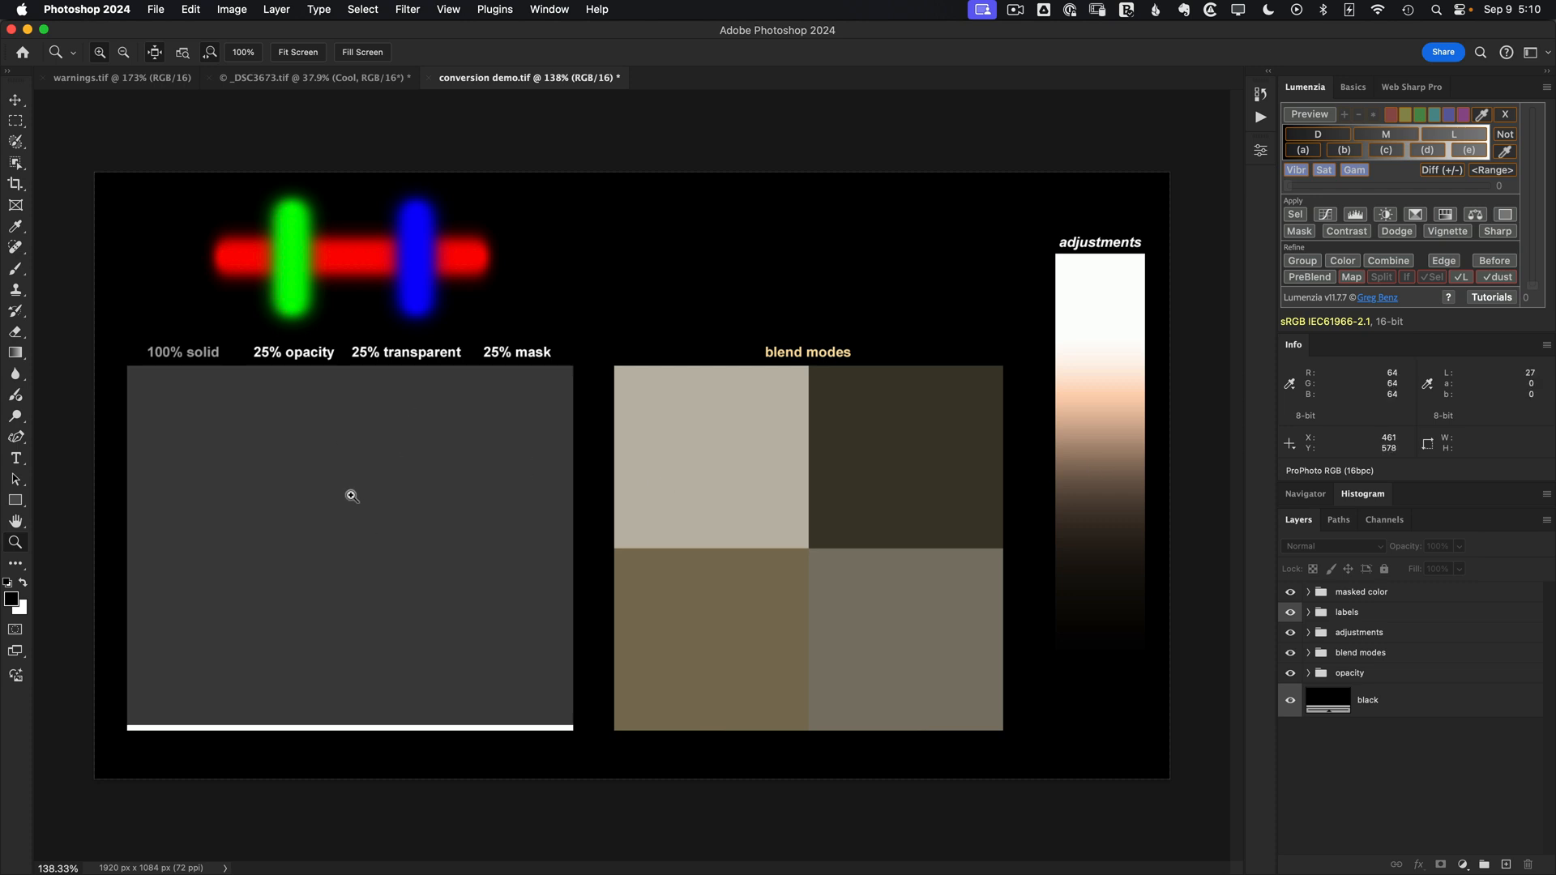
{"action": "mouse_move", "coordinate": [1220, 767]}
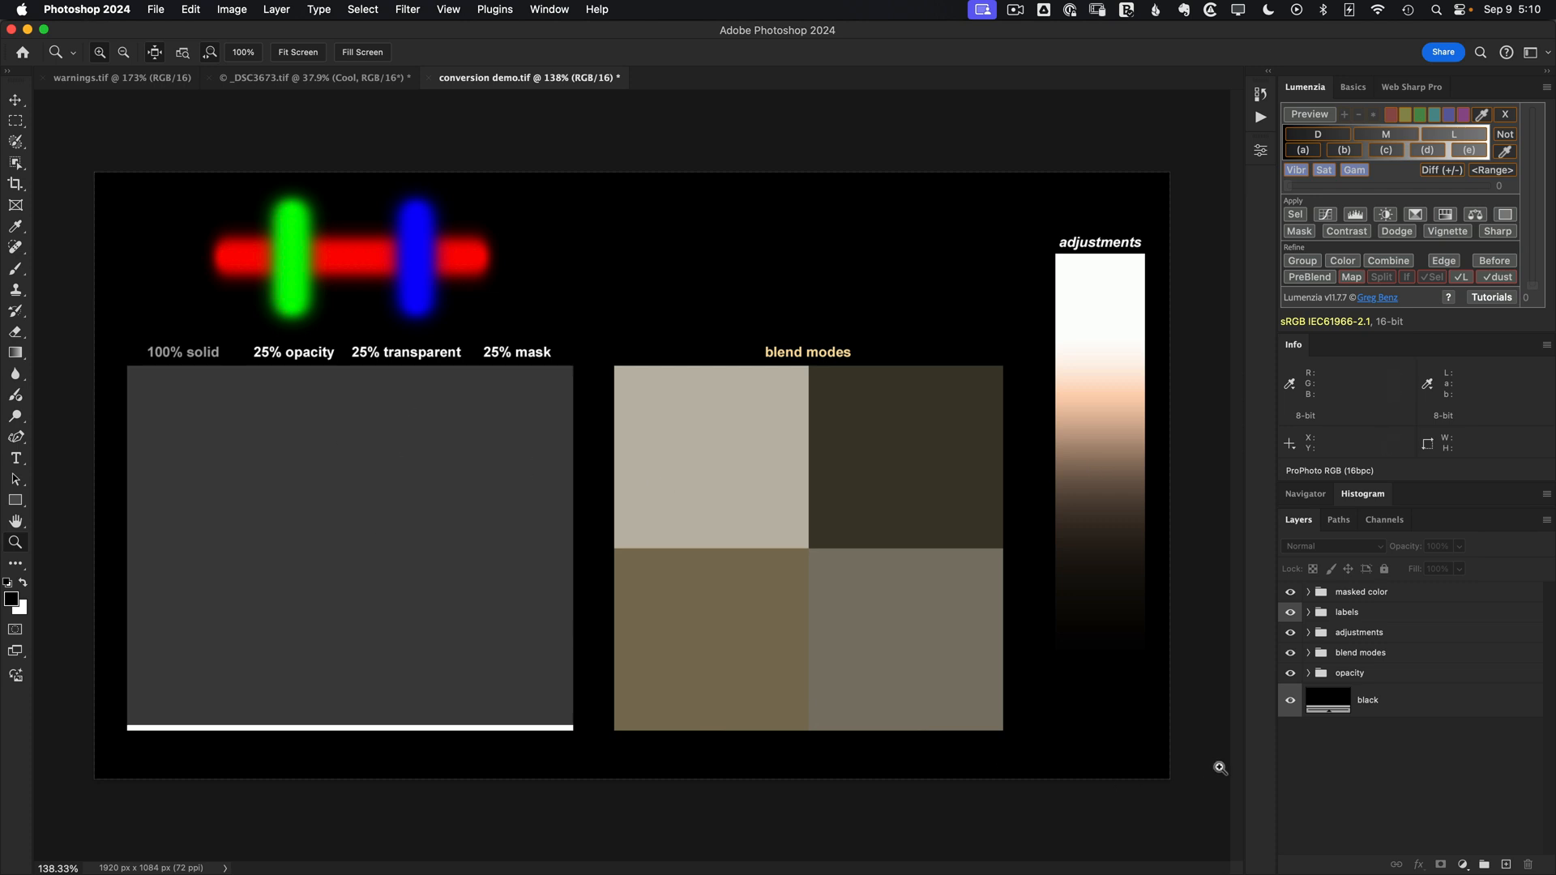
Expand the opacity group to show its white bar, pixels, opacity and mask layers.
{"action": "left_click", "coordinate": [1309, 672]}
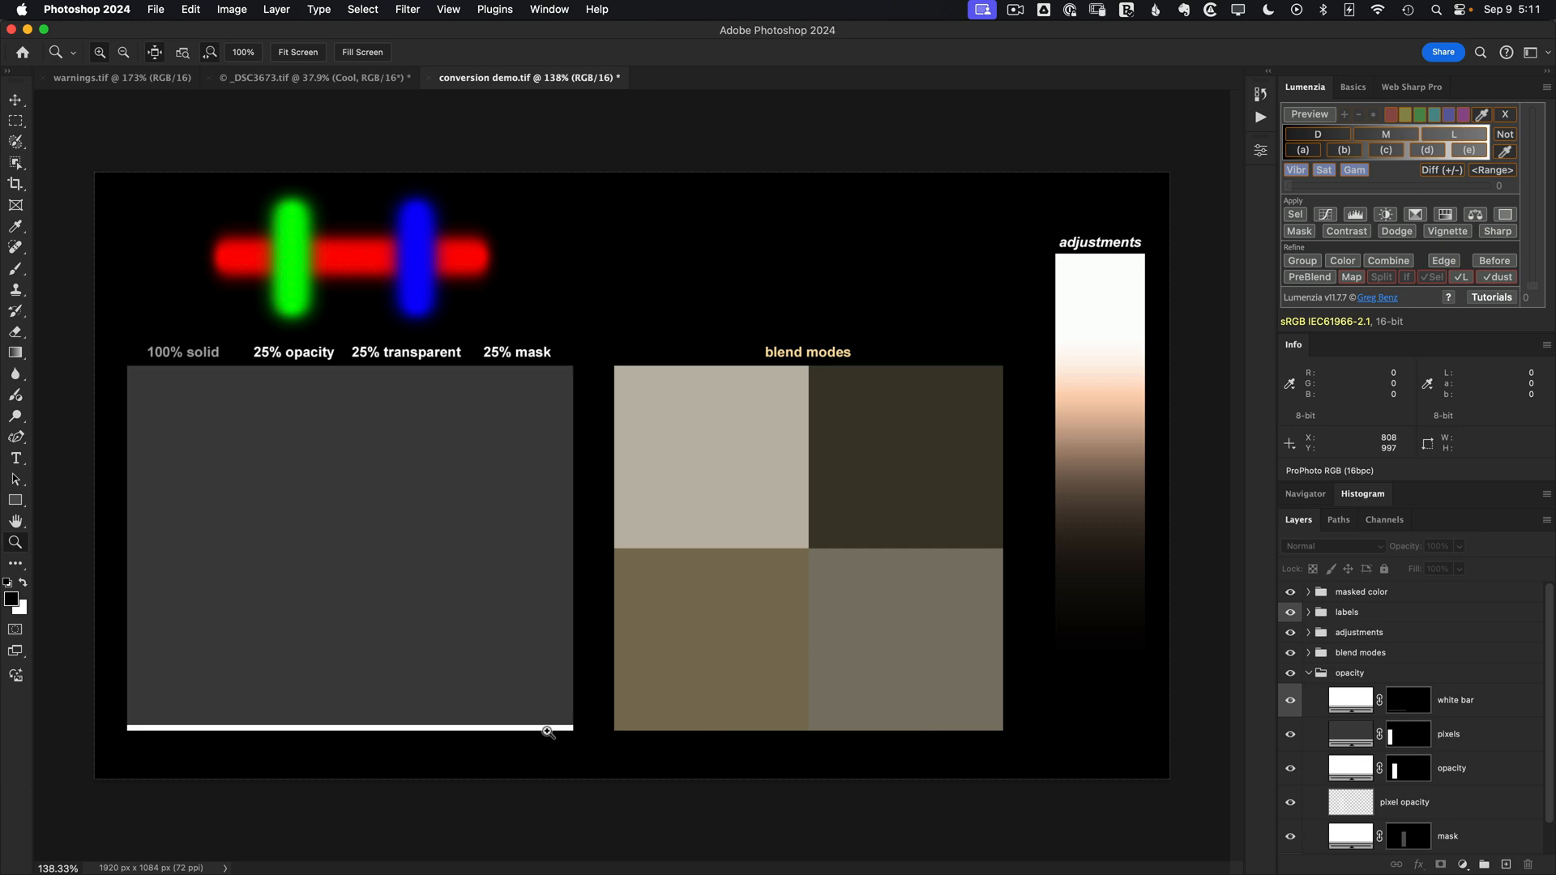
{"action": "mouse_move", "coordinate": [288, 494]}
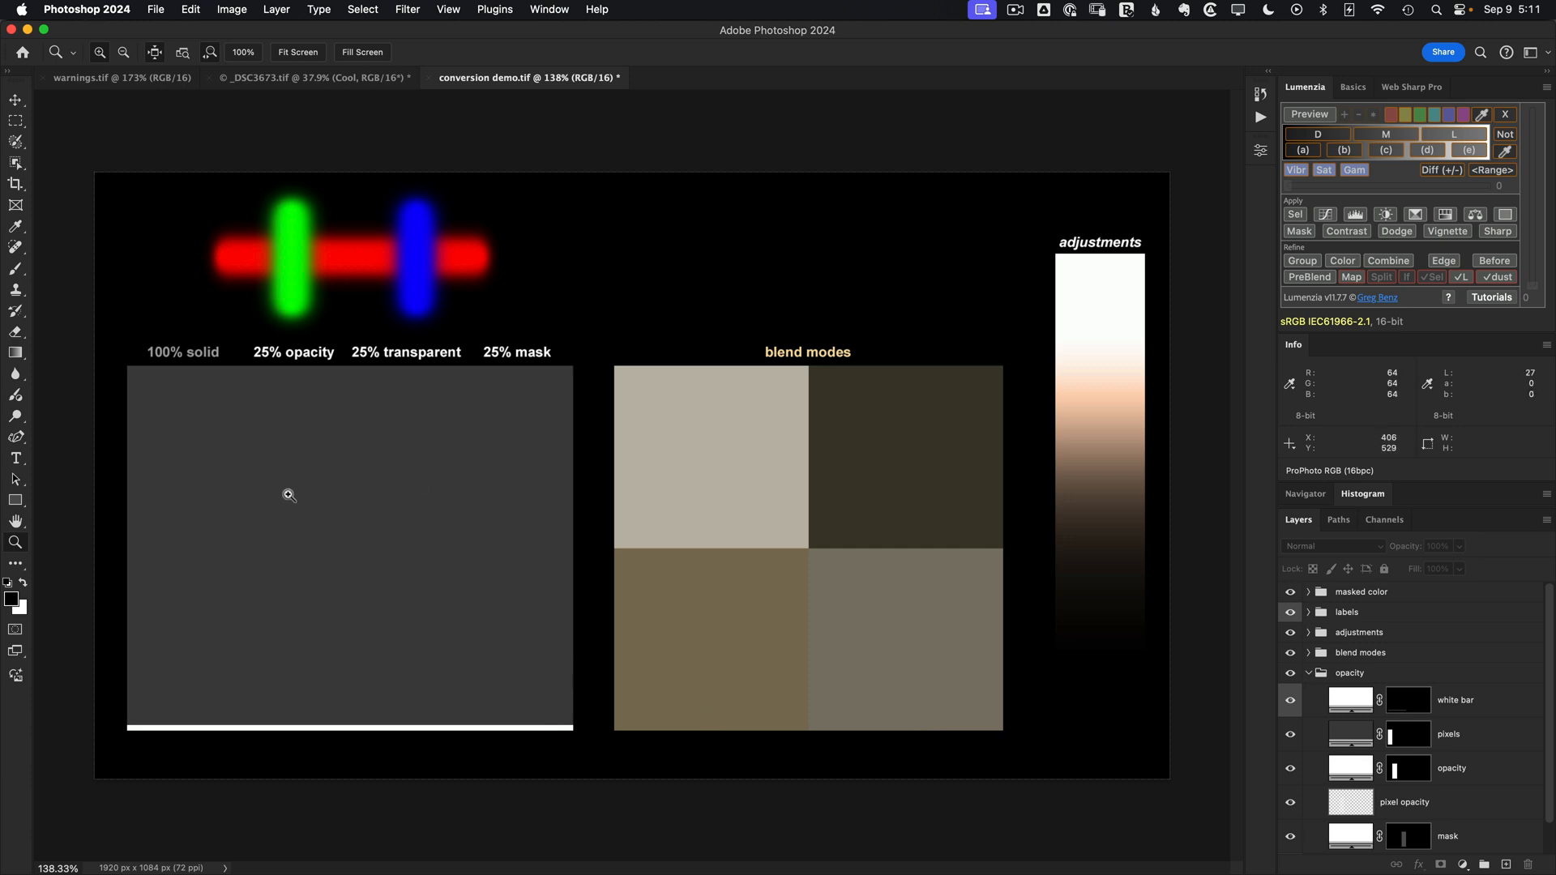
{"action": "mouse_move", "coordinate": [394, 496]}
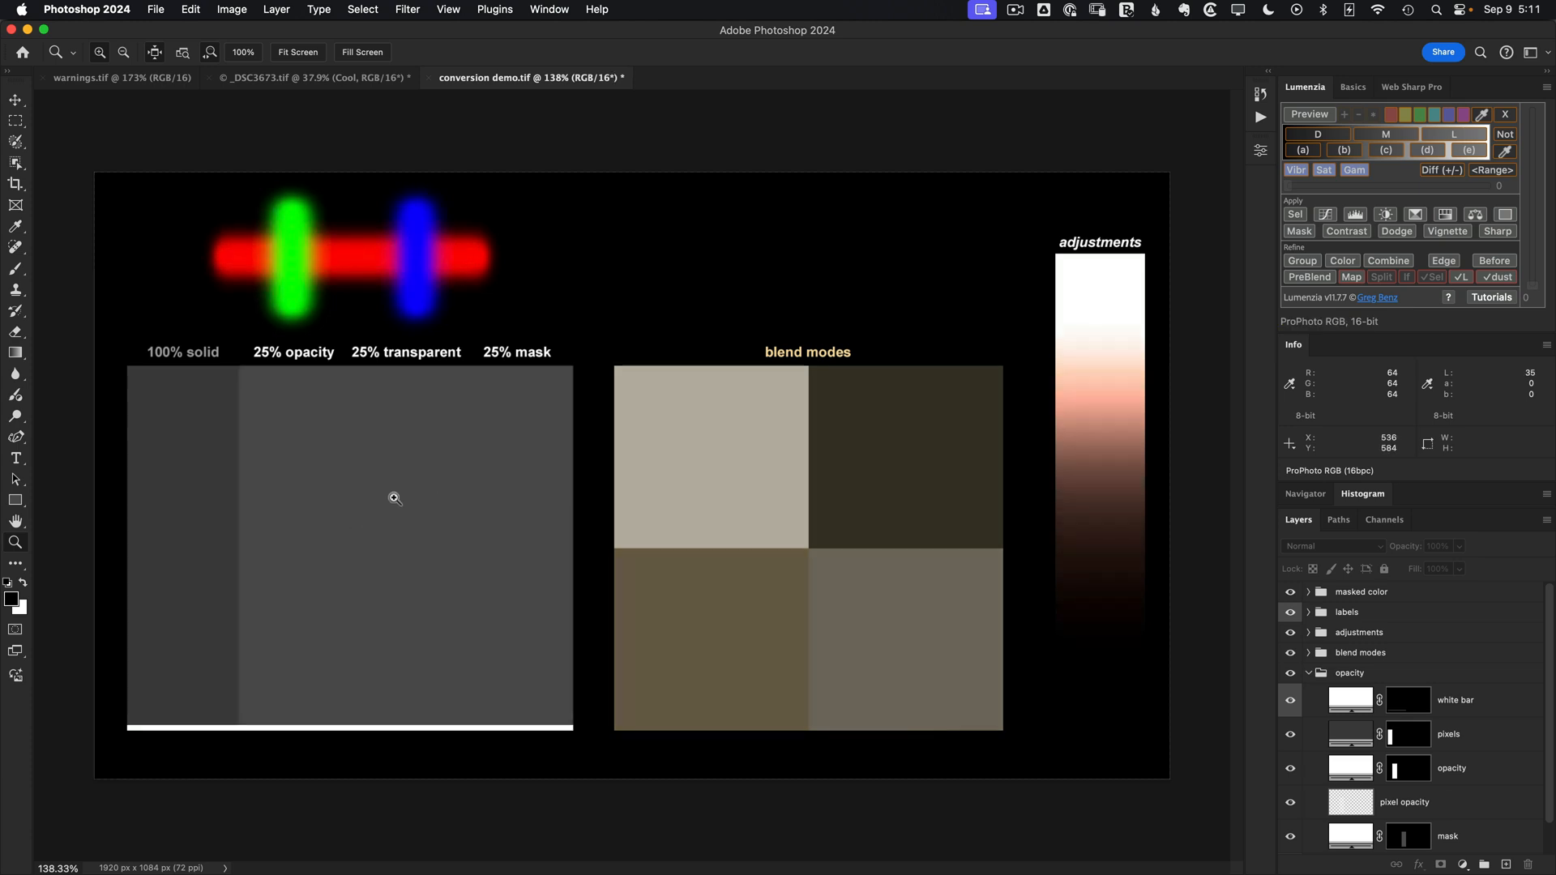
{"action": "mouse_move", "coordinate": [324, 481]}
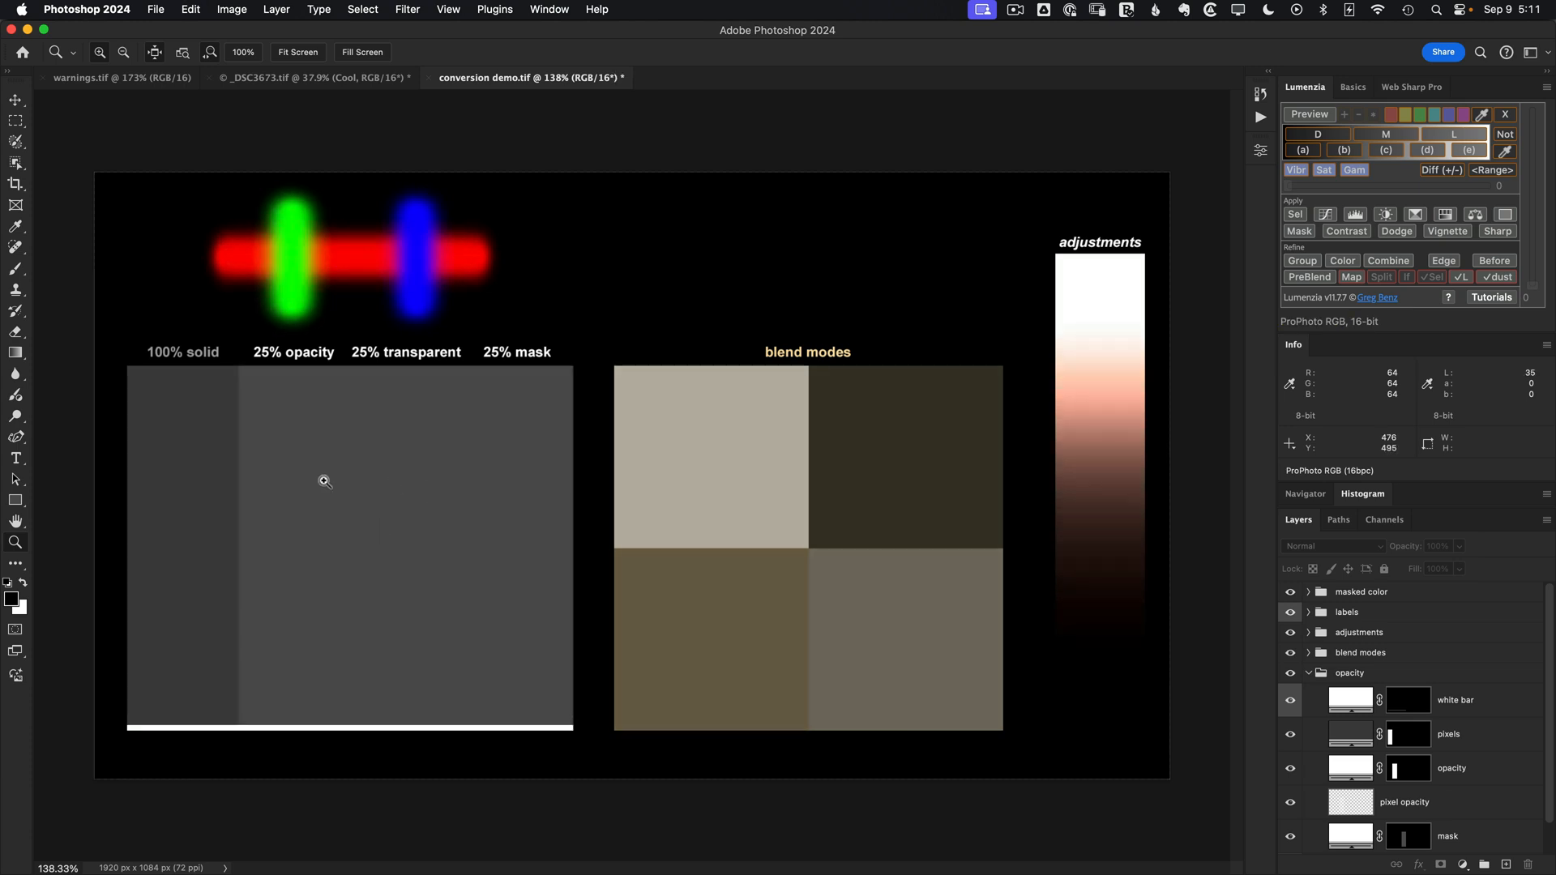
{"action": "mouse_move", "coordinate": [376, 519]}
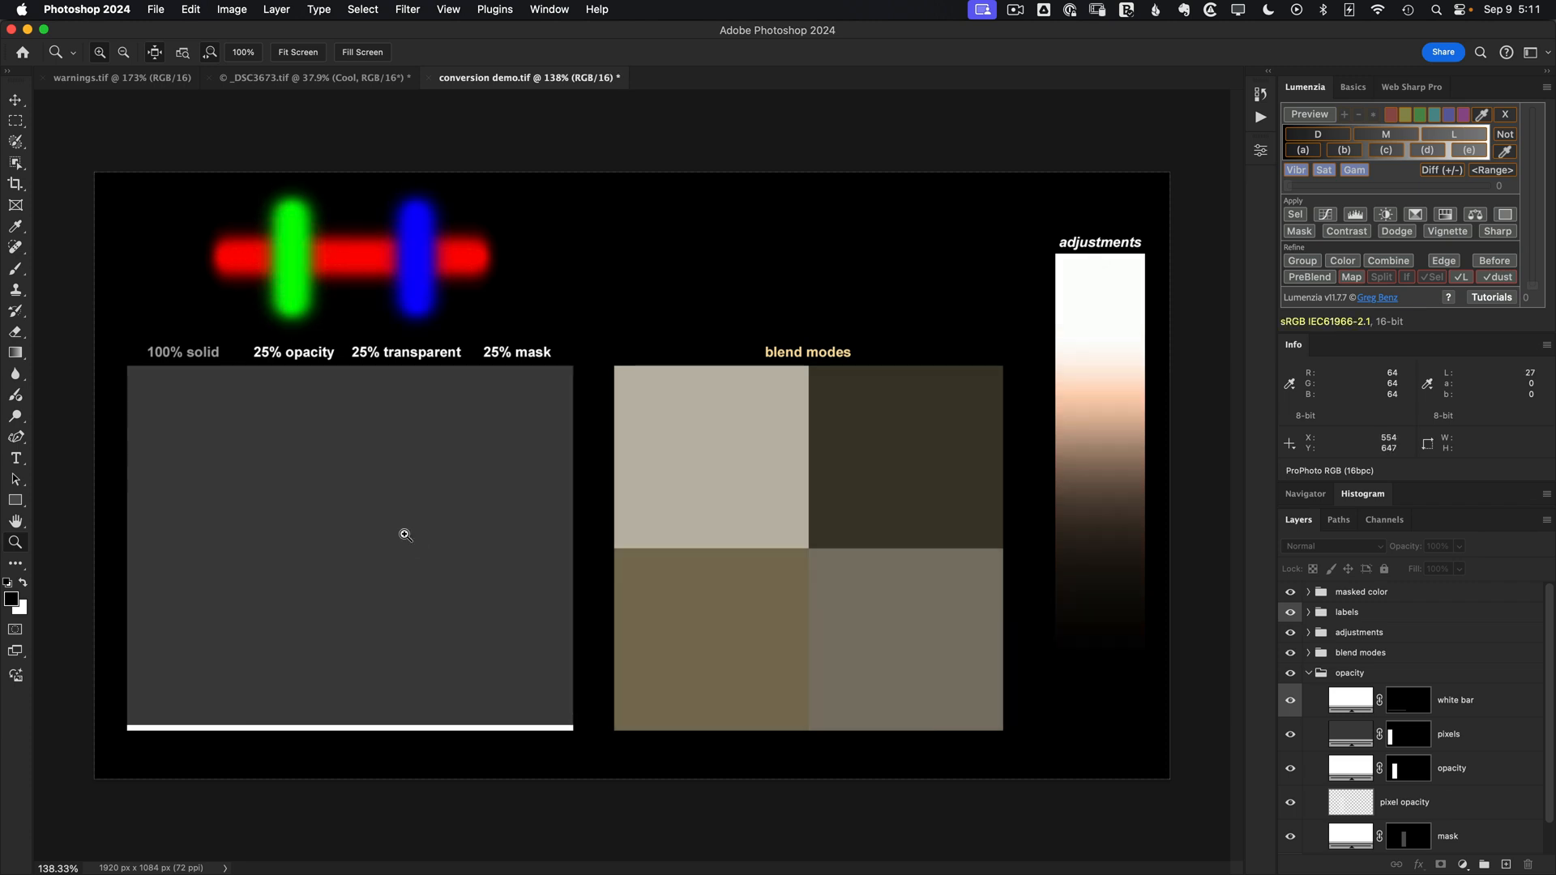
{"action": "mouse_move", "coordinate": [410, 530]}
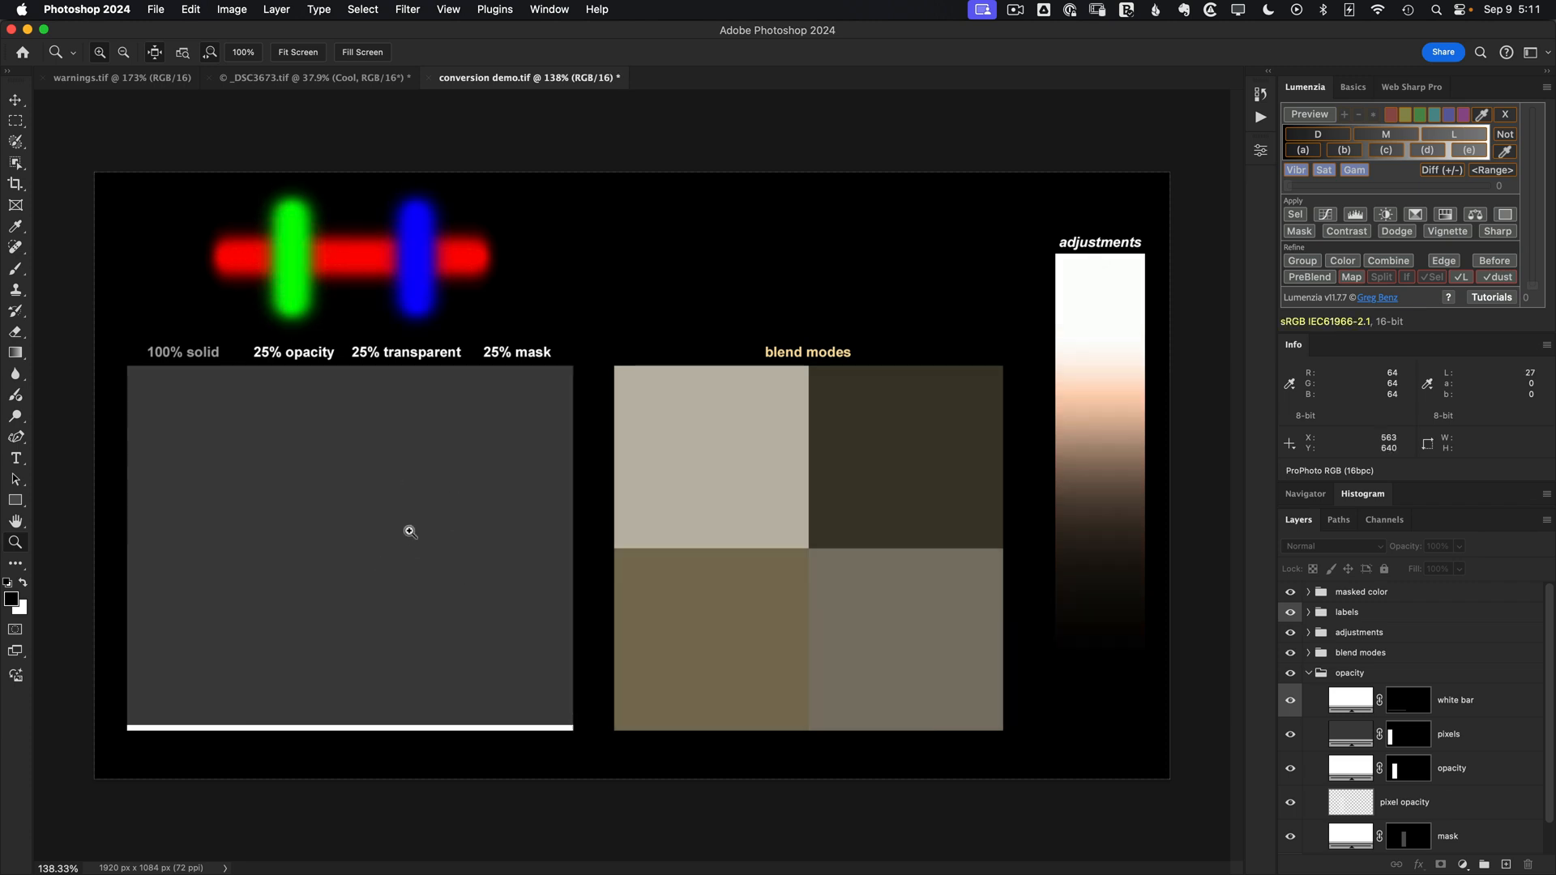
{"action": "mouse_move", "coordinate": [1291, 387]}
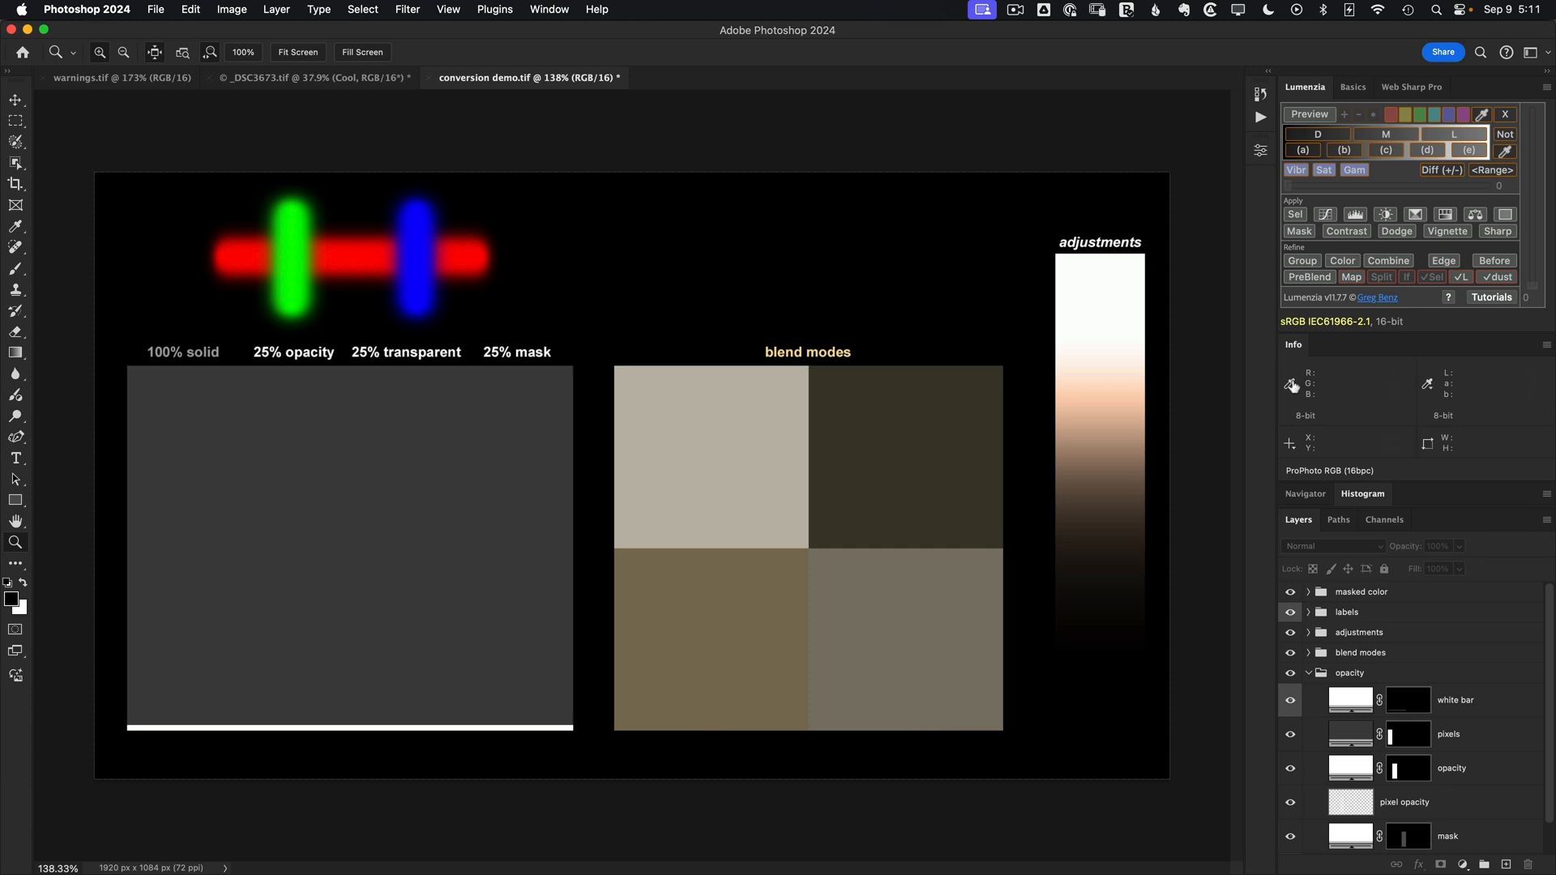
{"action": "mouse_move", "coordinate": [1345, 374]}
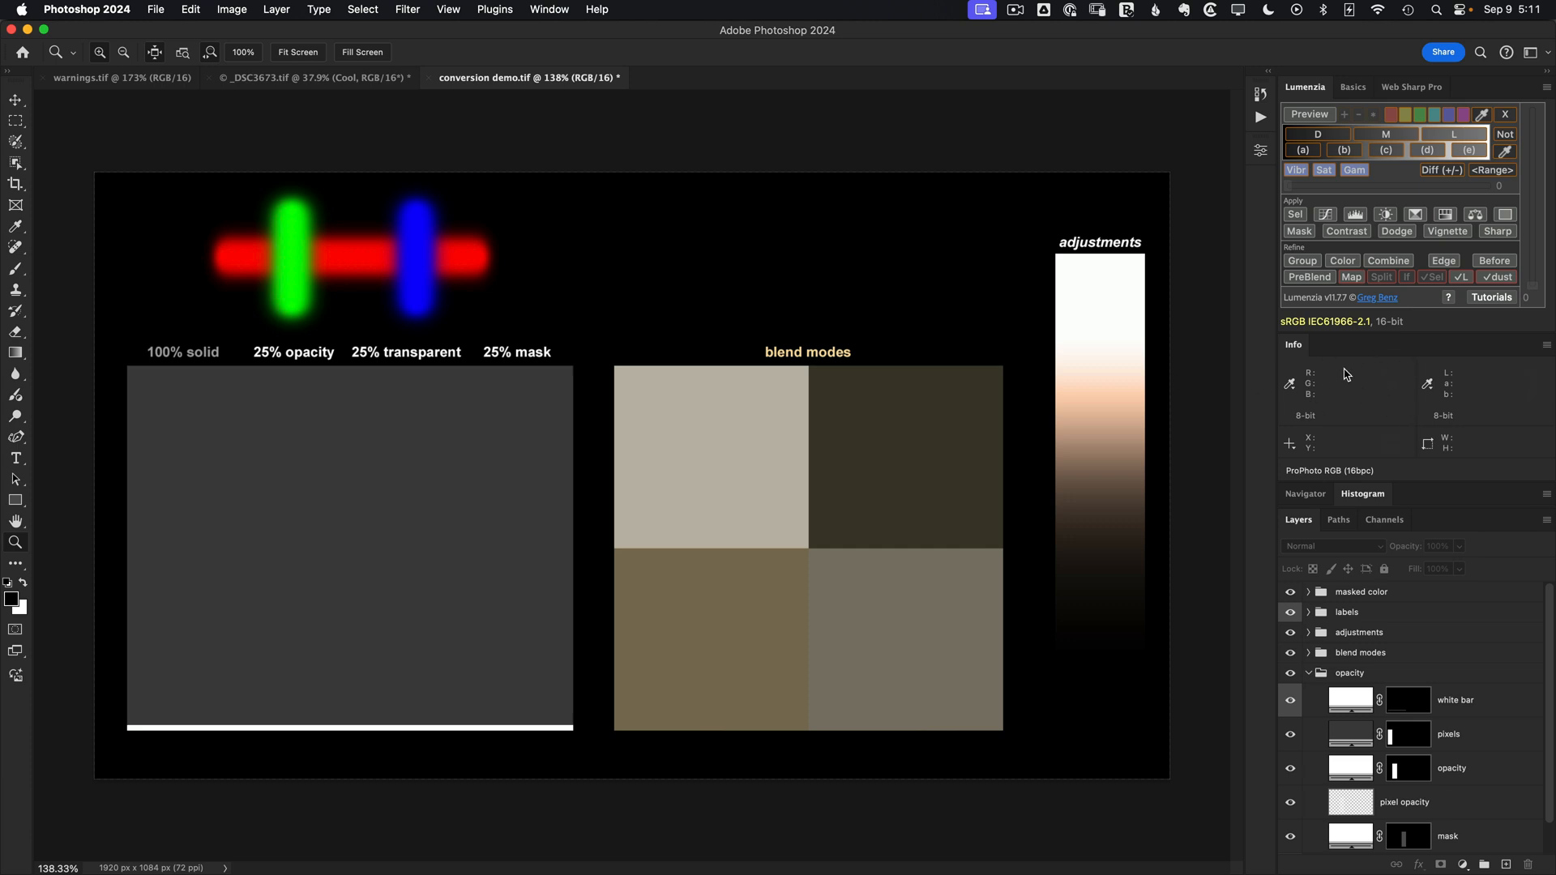
{"action": "mouse_move", "coordinate": [1335, 407]}
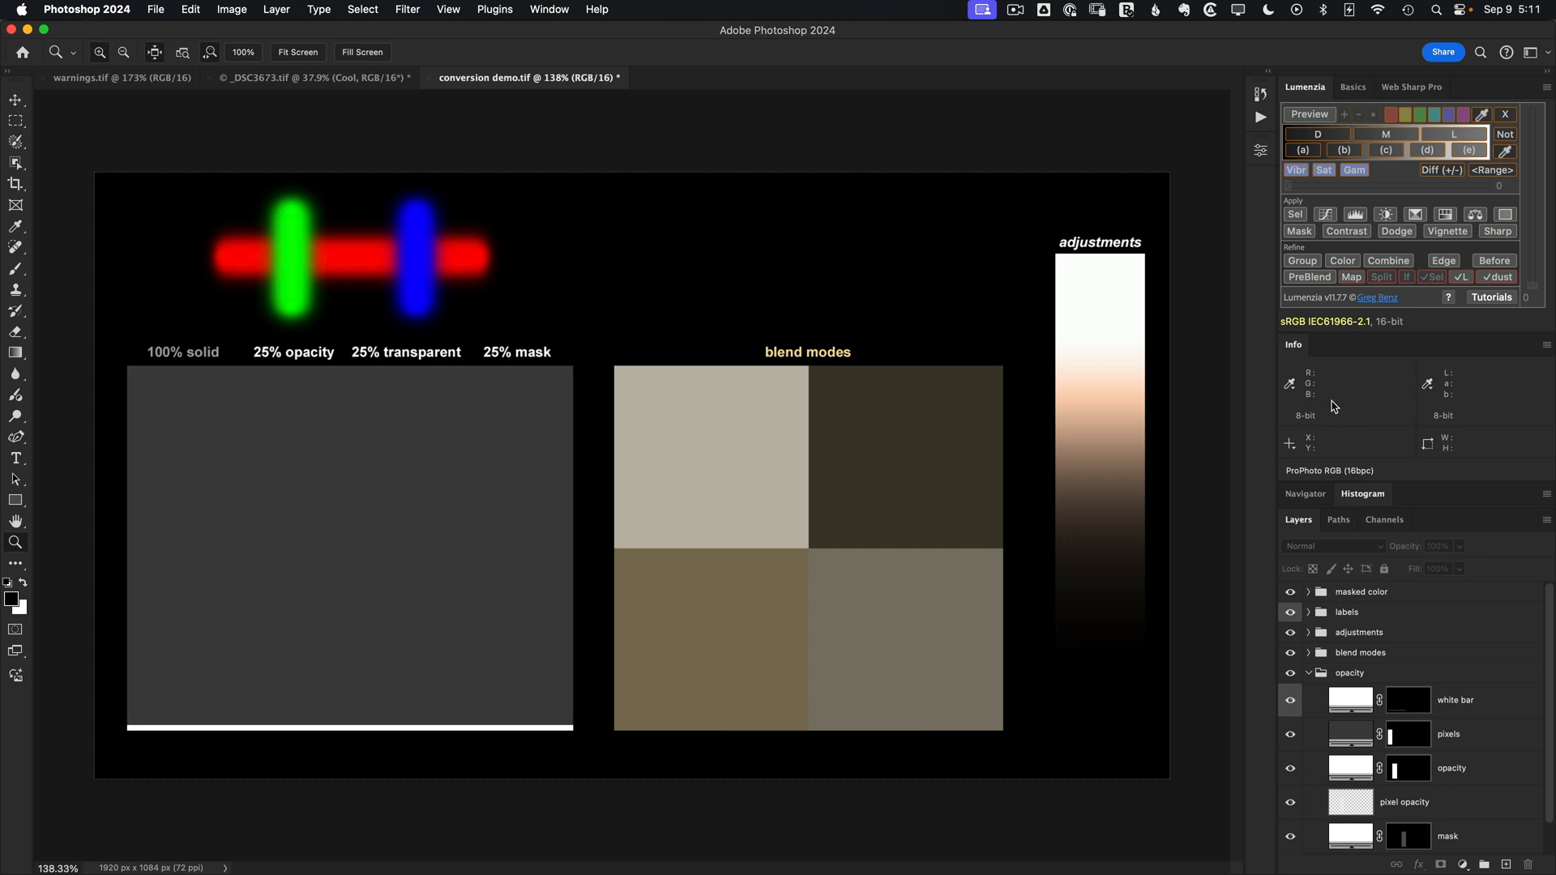
{"action": "mouse_move", "coordinate": [1500, 407]}
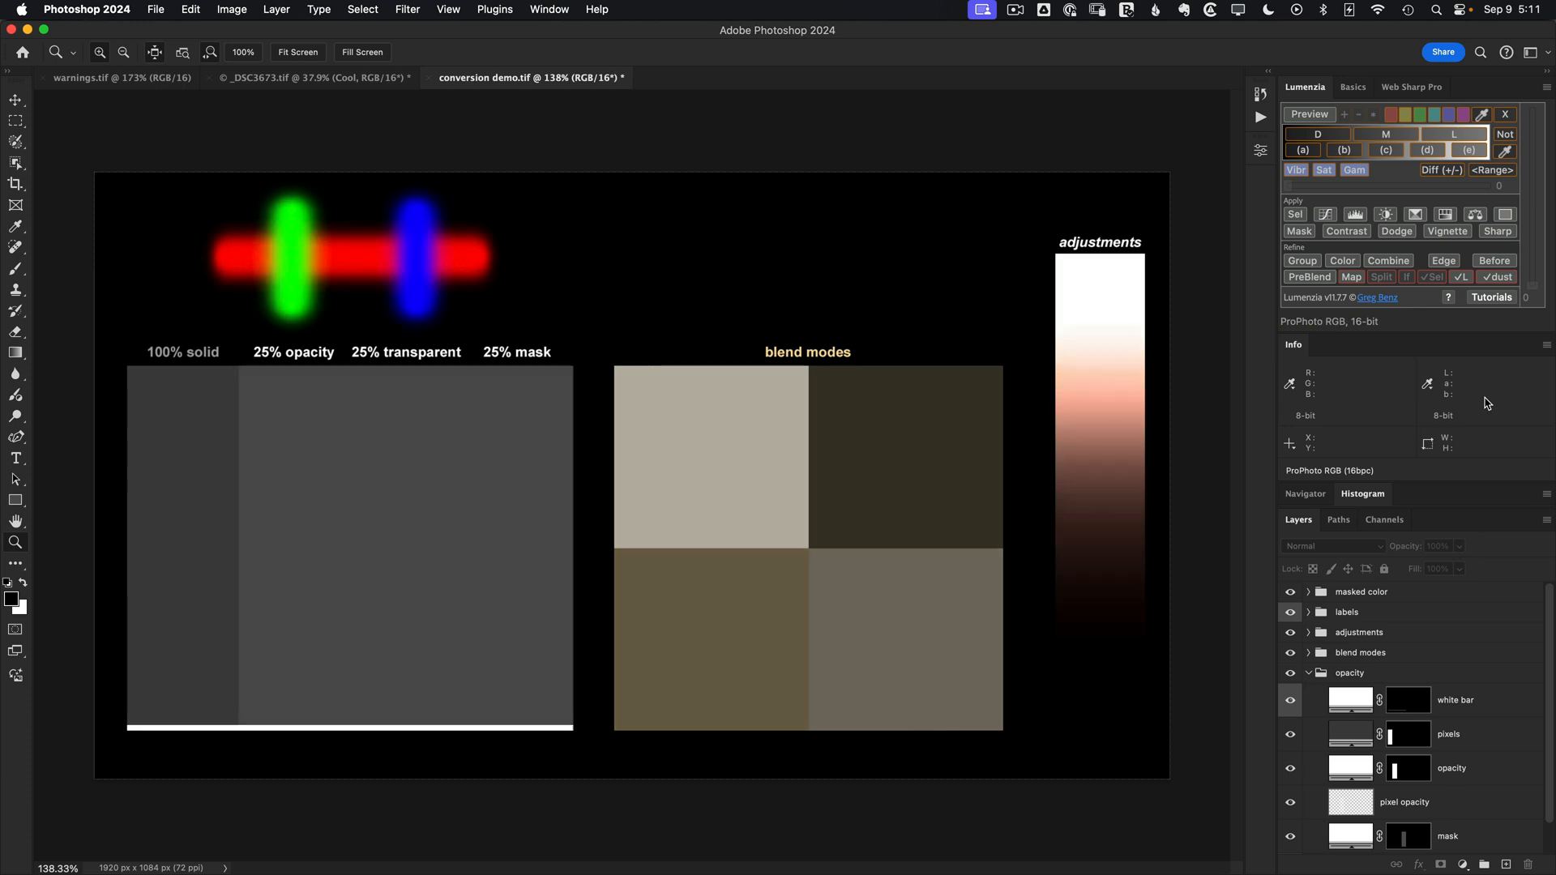
{"action": "mouse_move", "coordinate": [185, 520]}
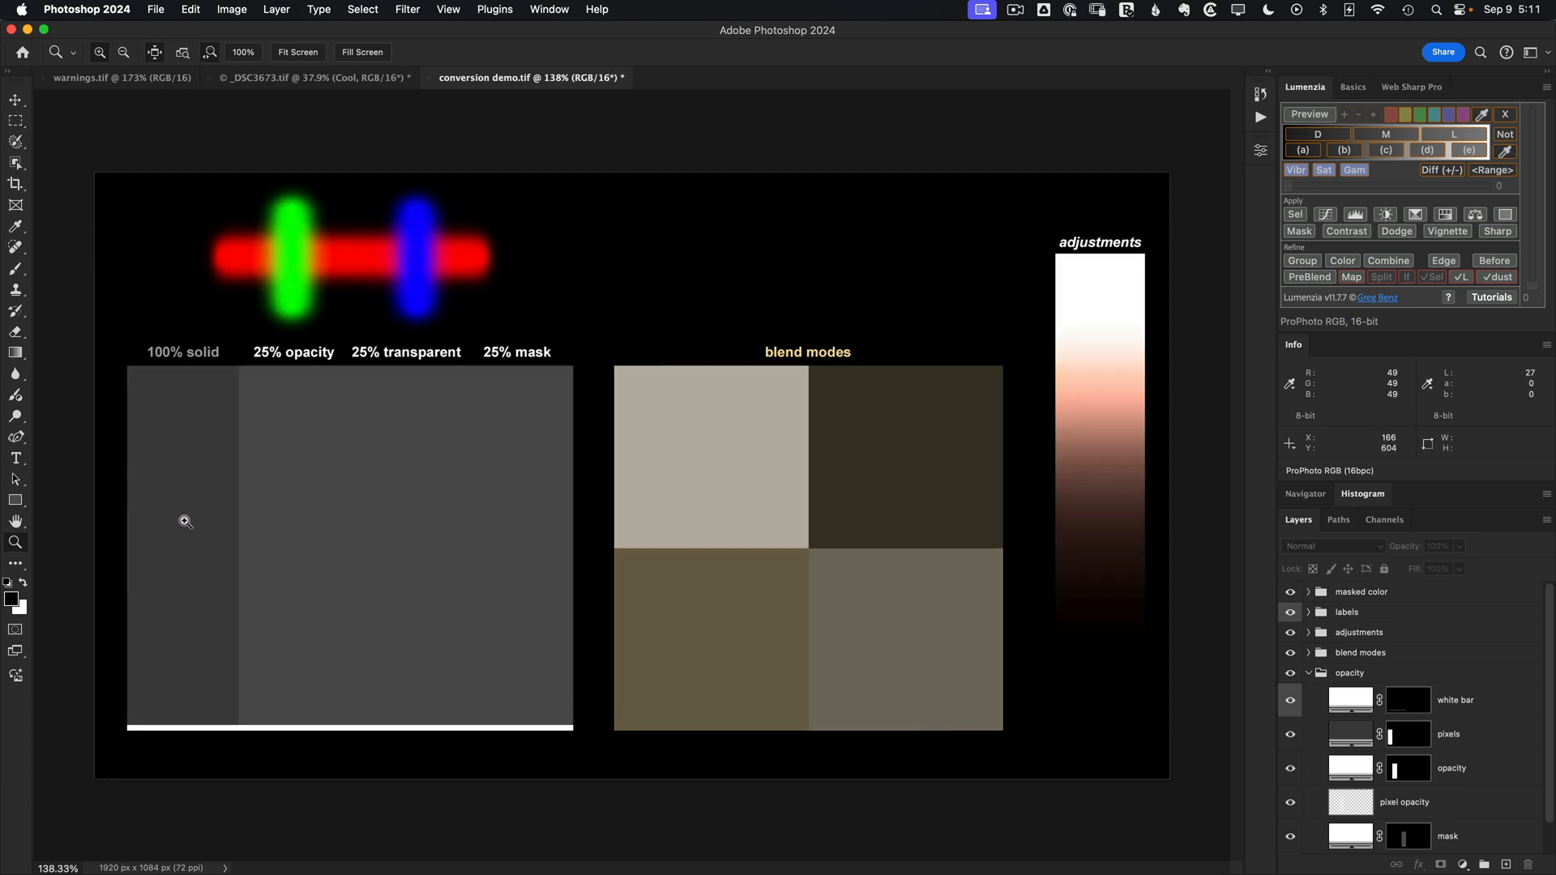
{"action": "mouse_move", "coordinate": [194, 515]}
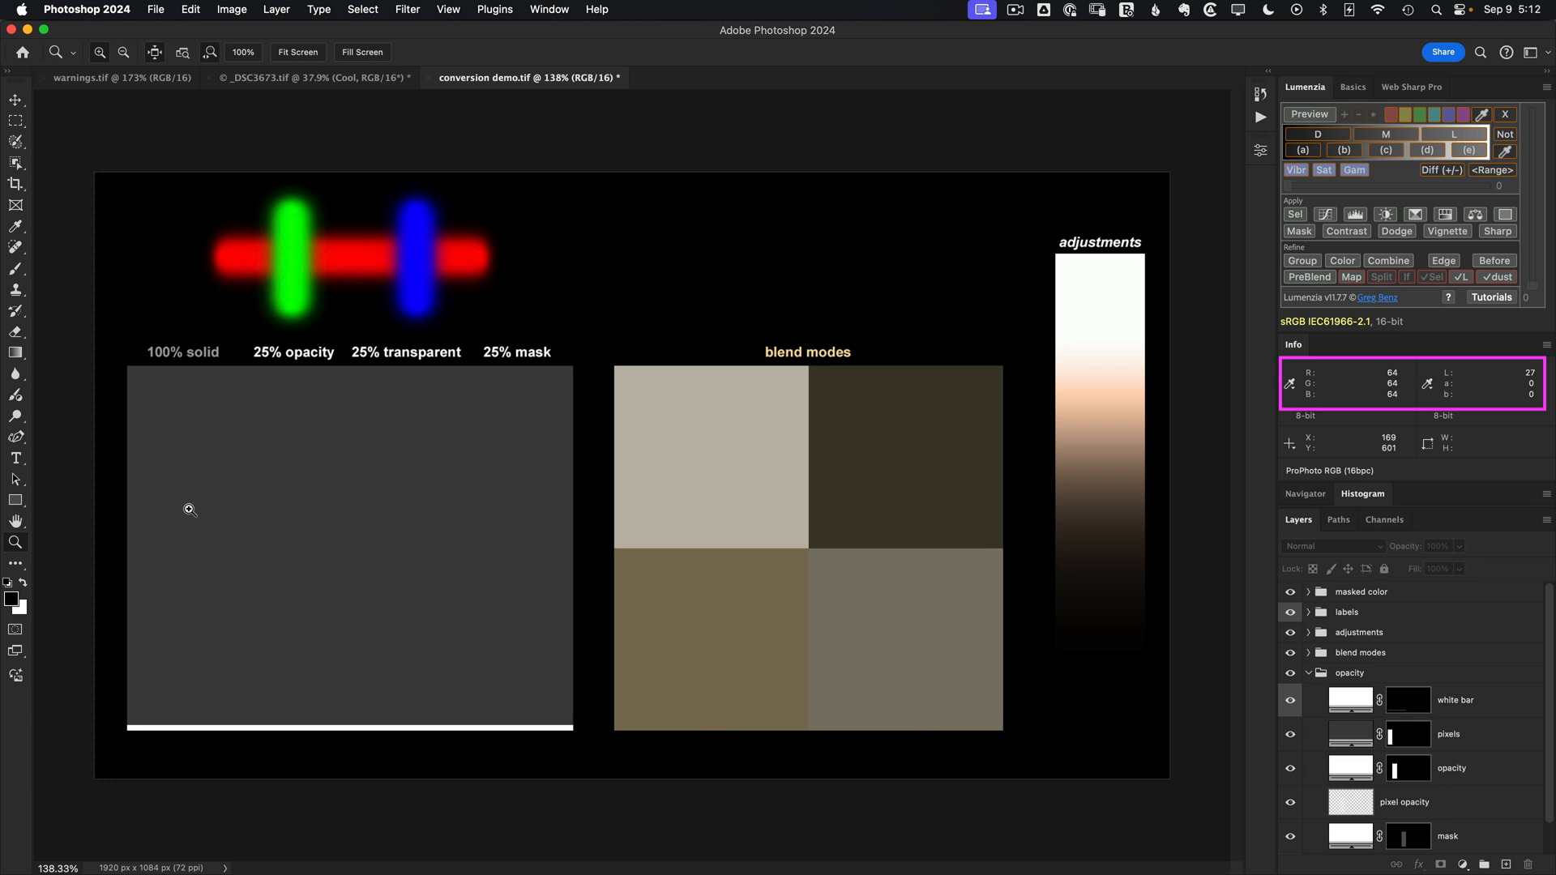
{"action": "mouse_move", "coordinate": [194, 514]}
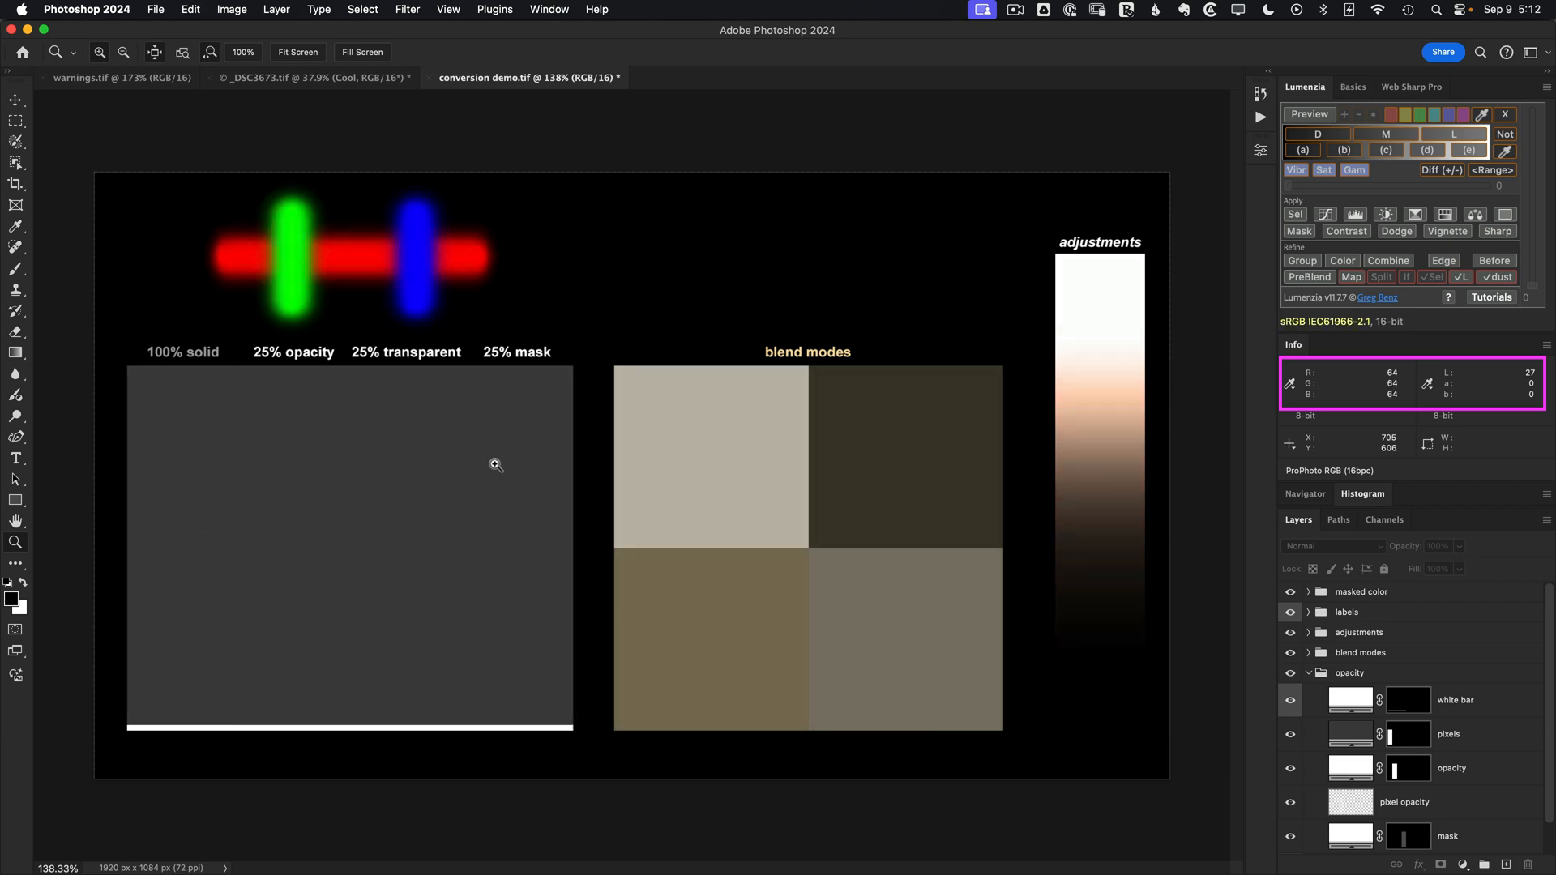
{"action": "mouse_move", "coordinate": [427, 568]}
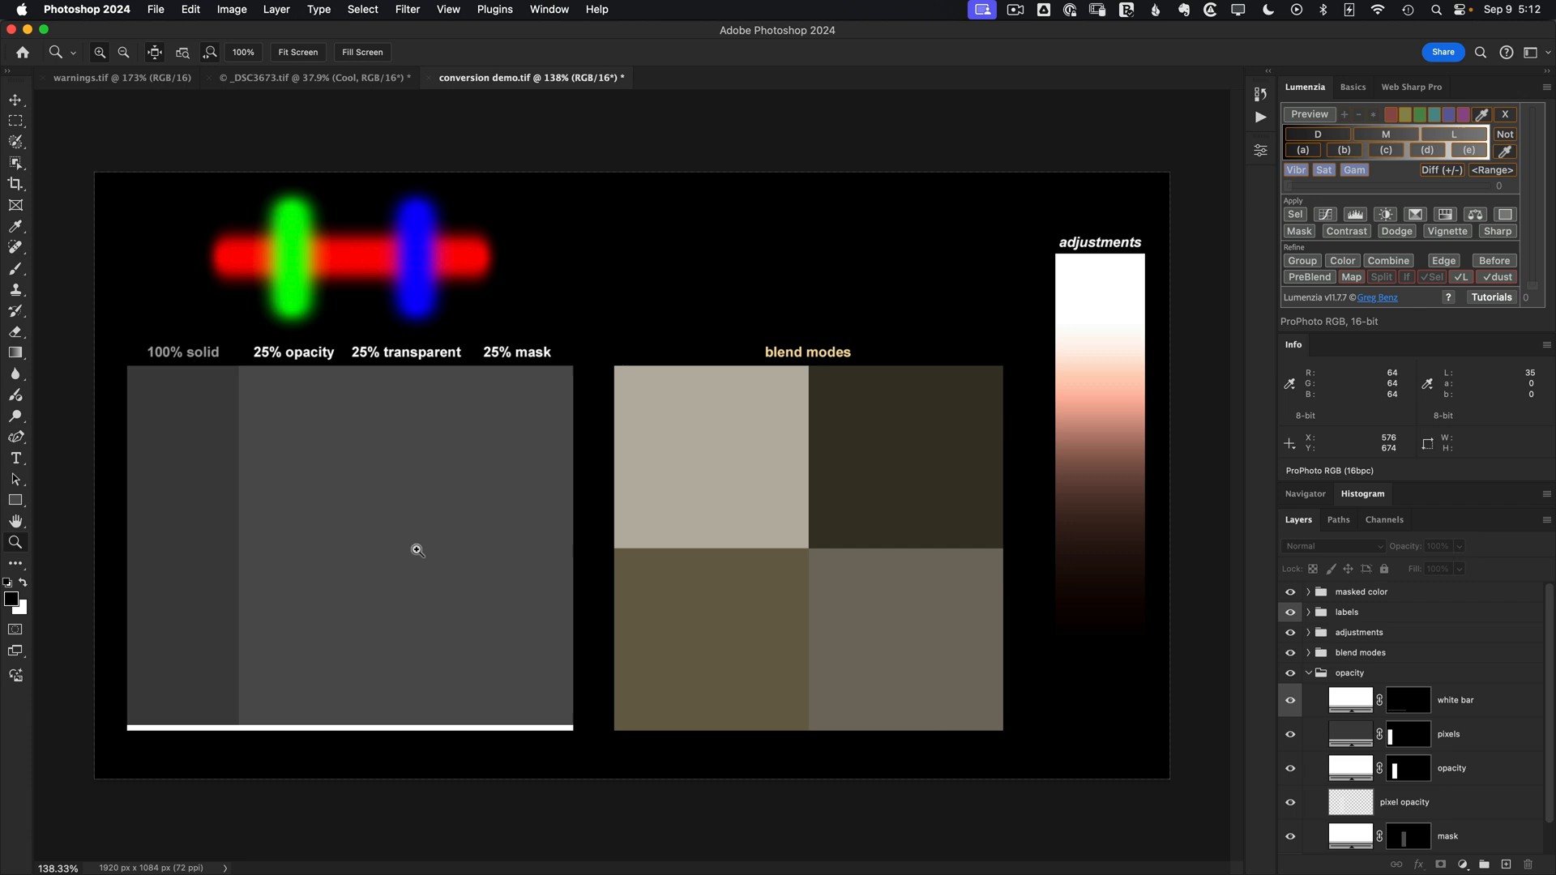
{"action": "mouse_move", "coordinate": [222, 557]}
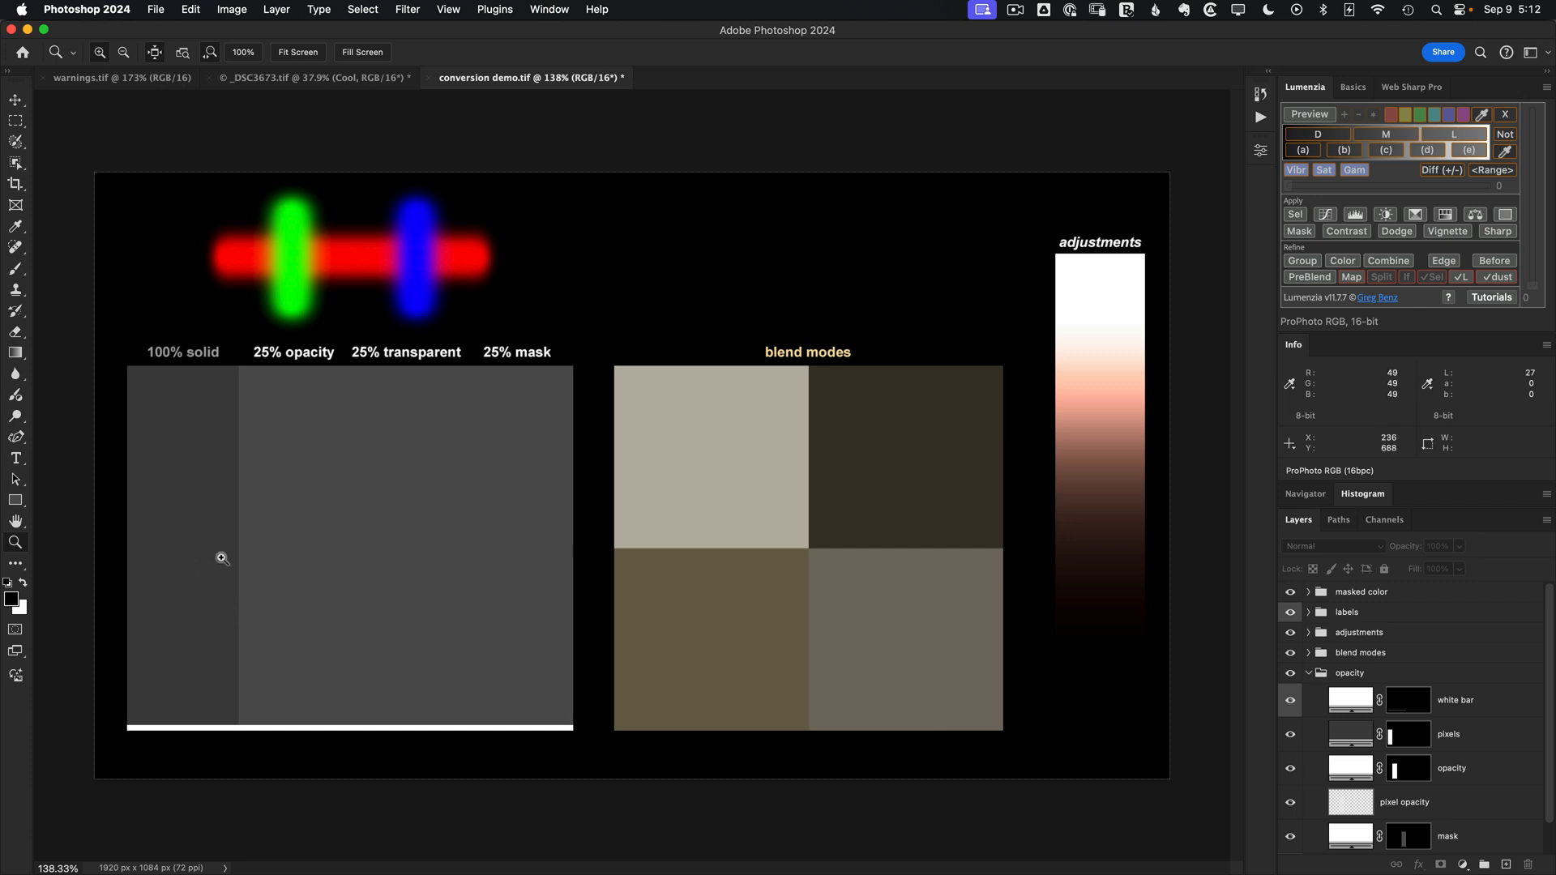
{"action": "left_click", "coordinate": [1290, 734]}
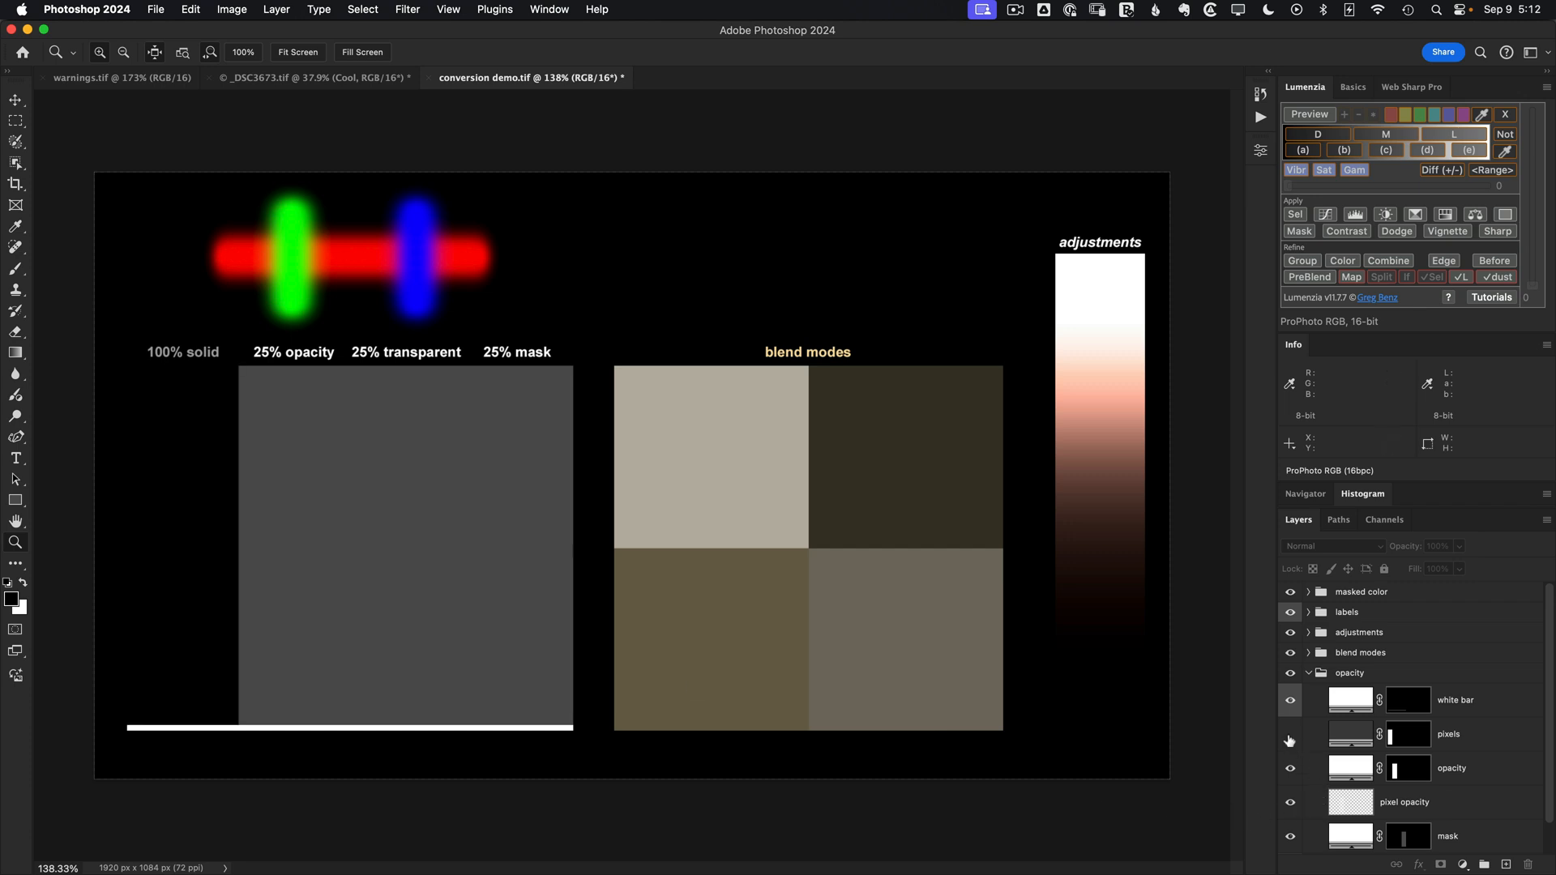
{"action": "left_click", "coordinate": [1407, 734]}
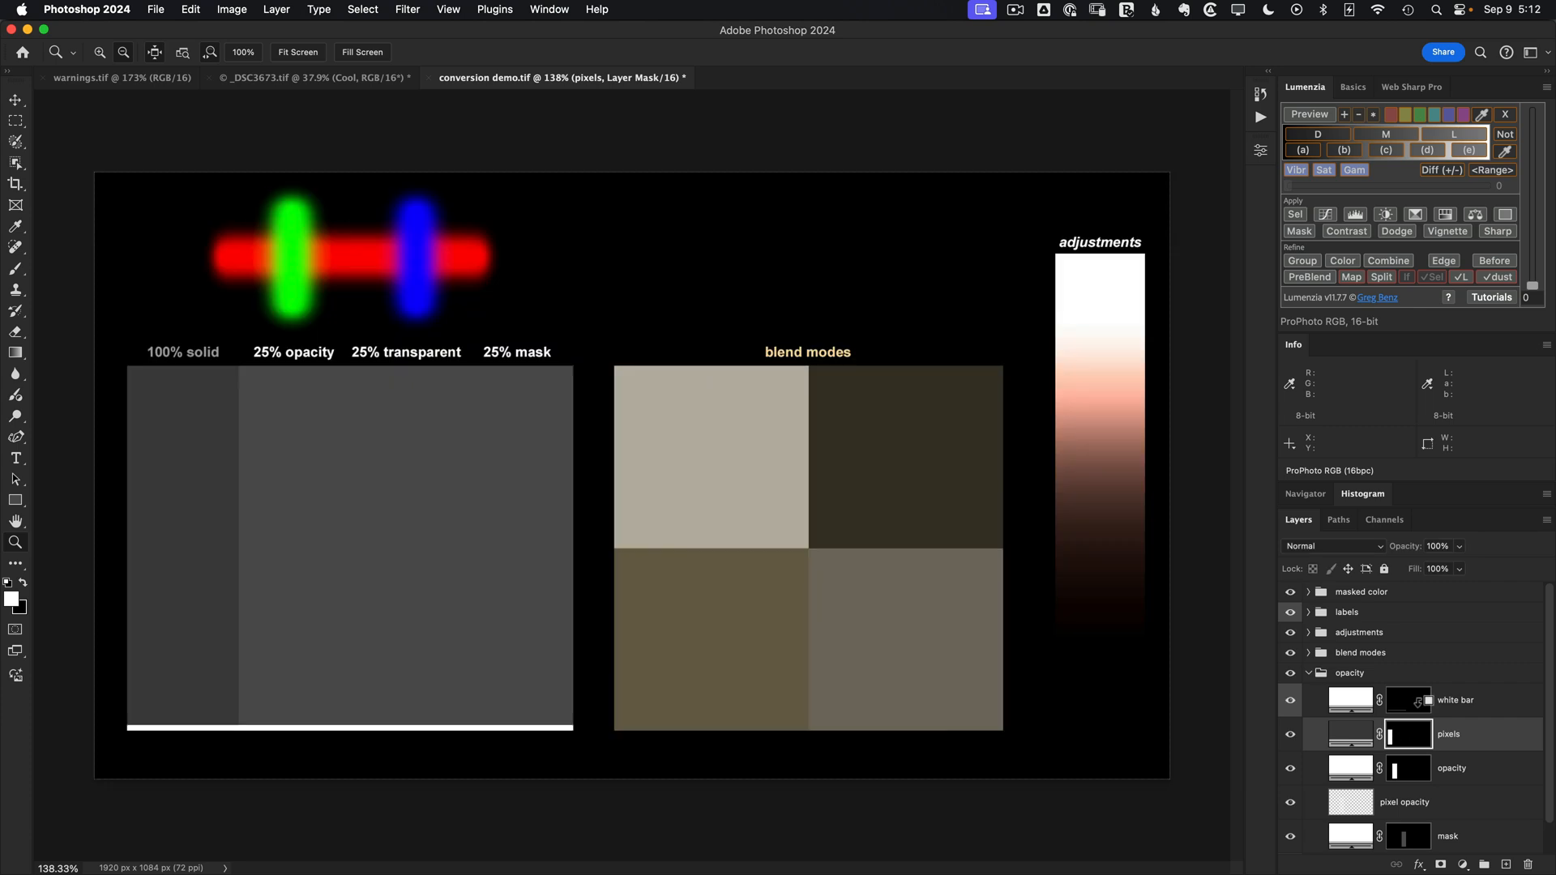
{"action": "double_click", "coordinate": [1349, 734]}
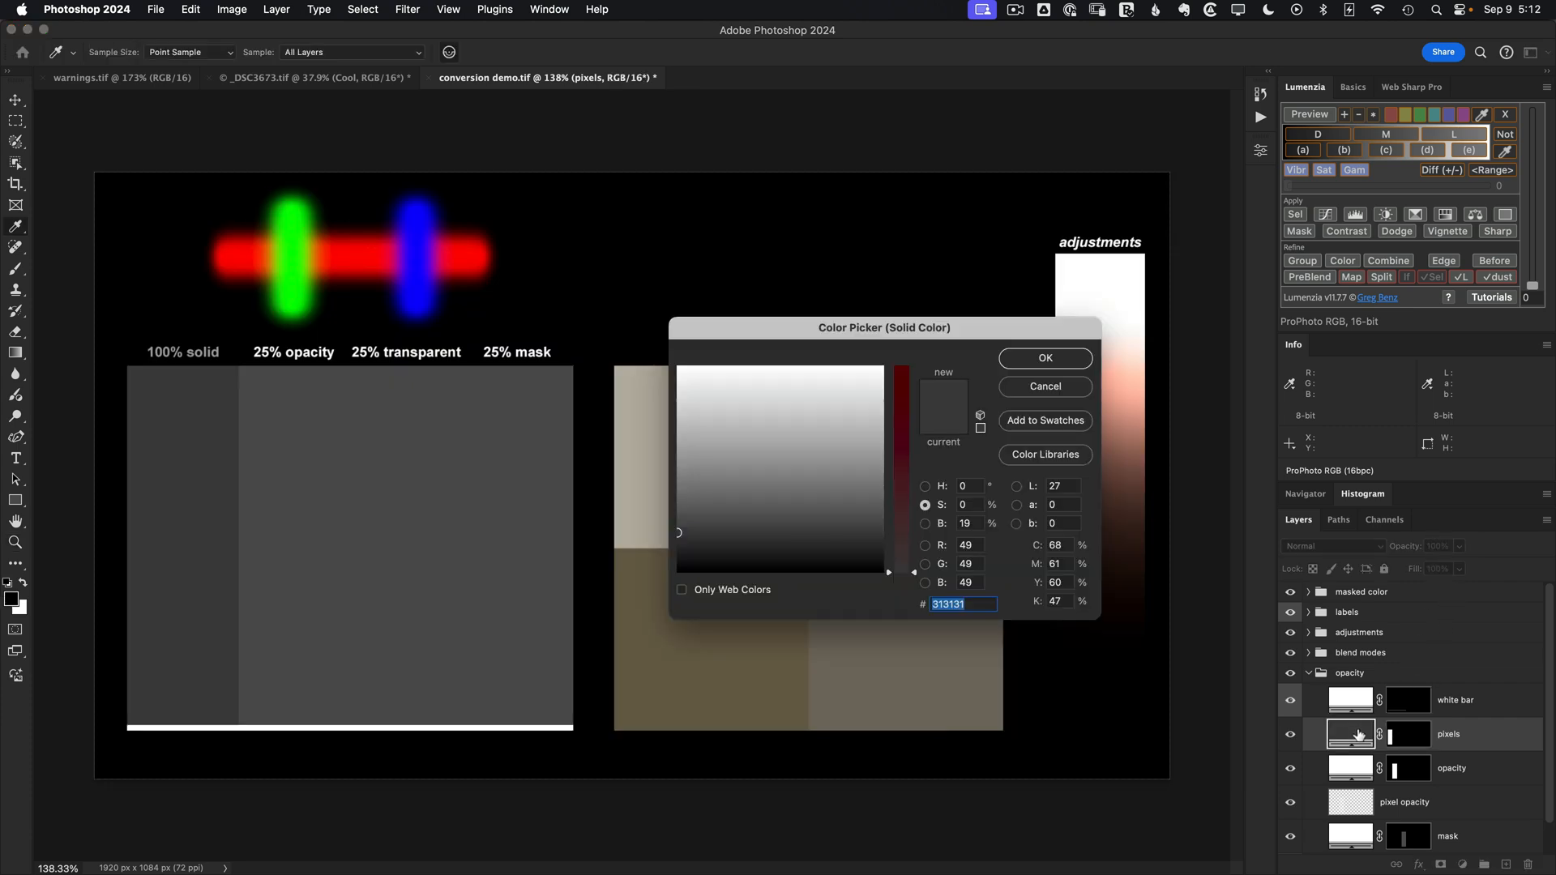
{"action": "mouse_move", "coordinate": [972, 558]}
{"action": "type", "text": "404040"}
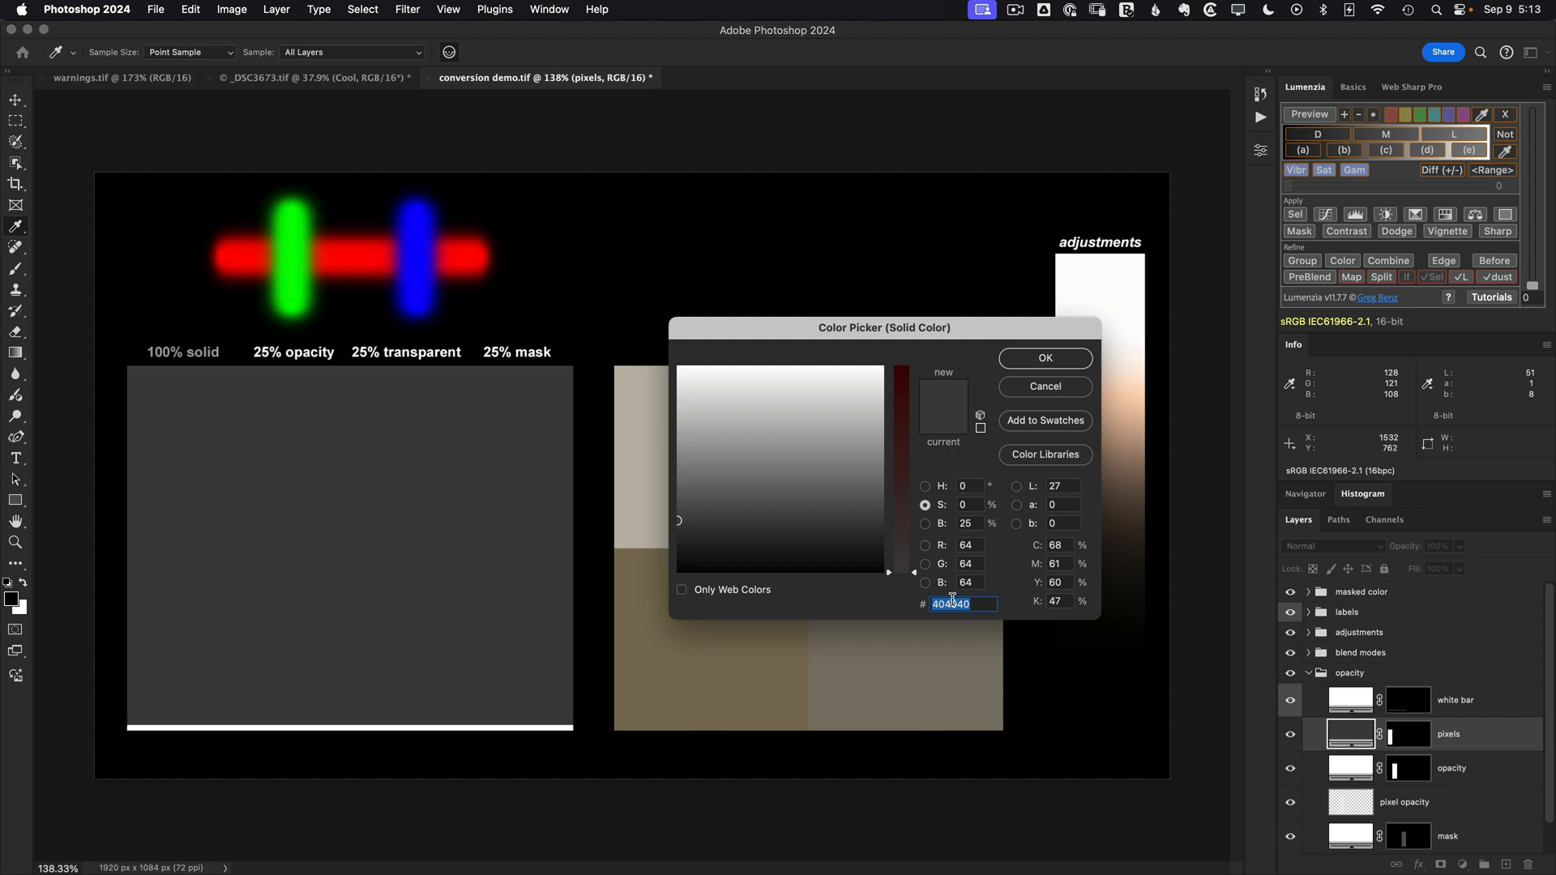
{"action": "mouse_move", "coordinate": [896, 549]}
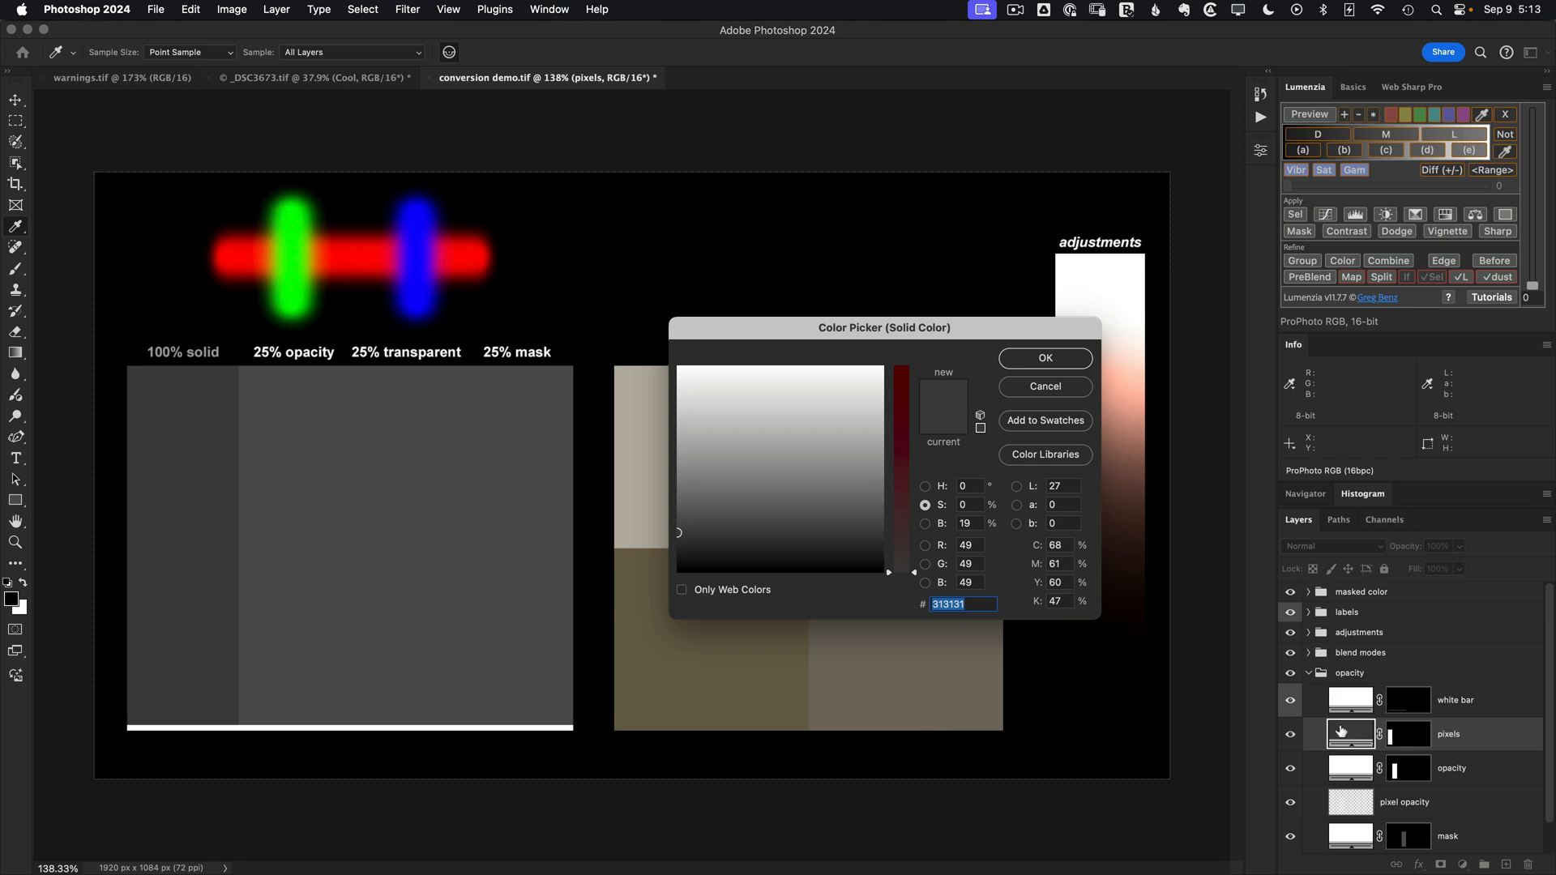
{"action": "mouse_move", "coordinate": [1228, 536]}
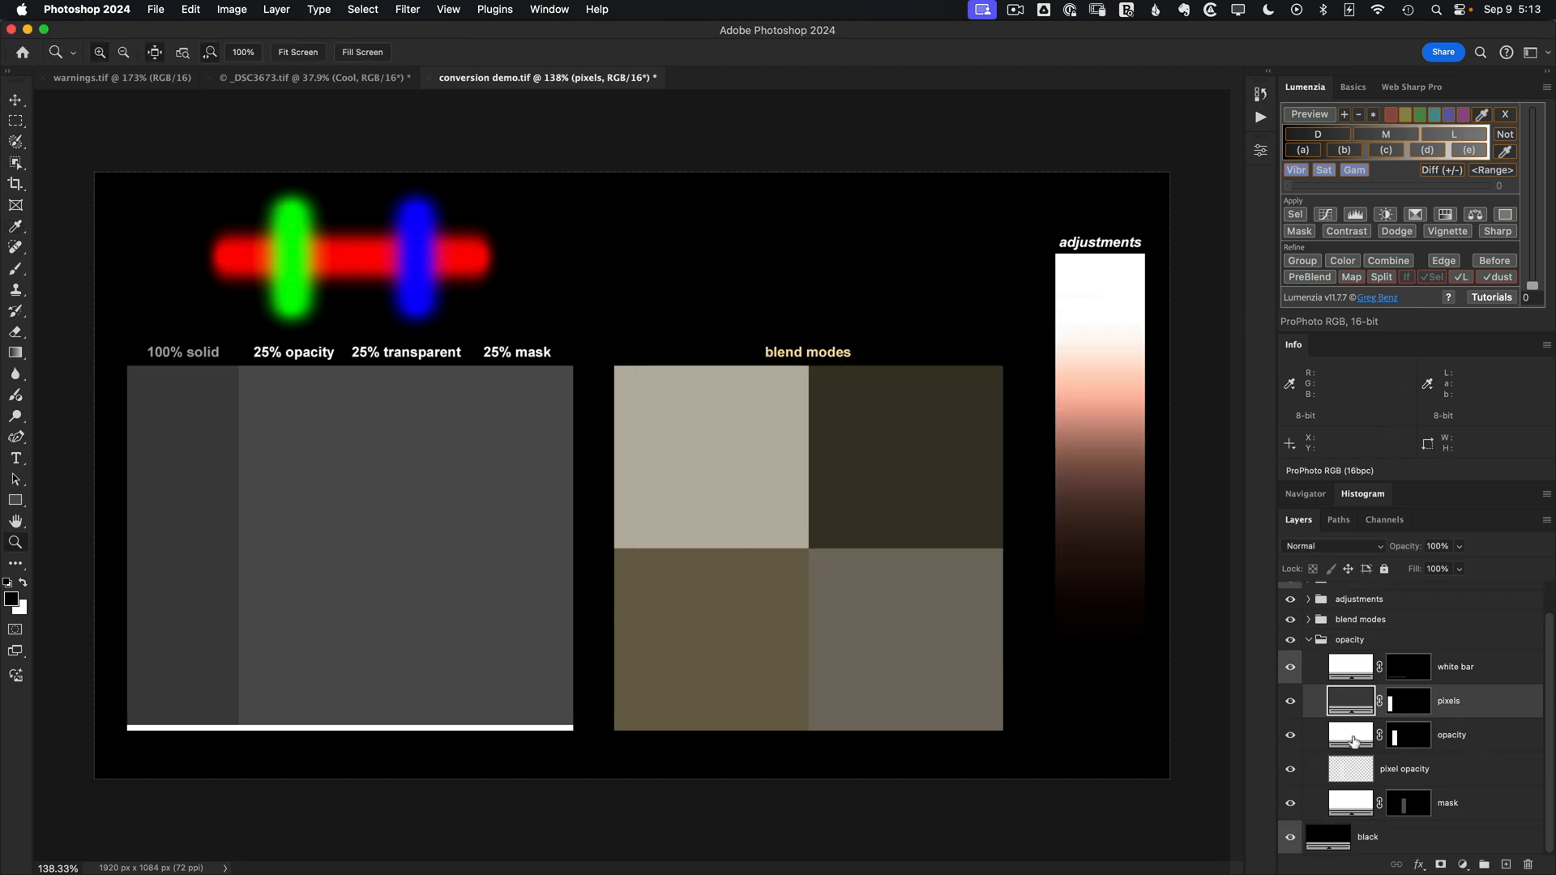
{"action": "left_click", "coordinate": [1406, 735]}
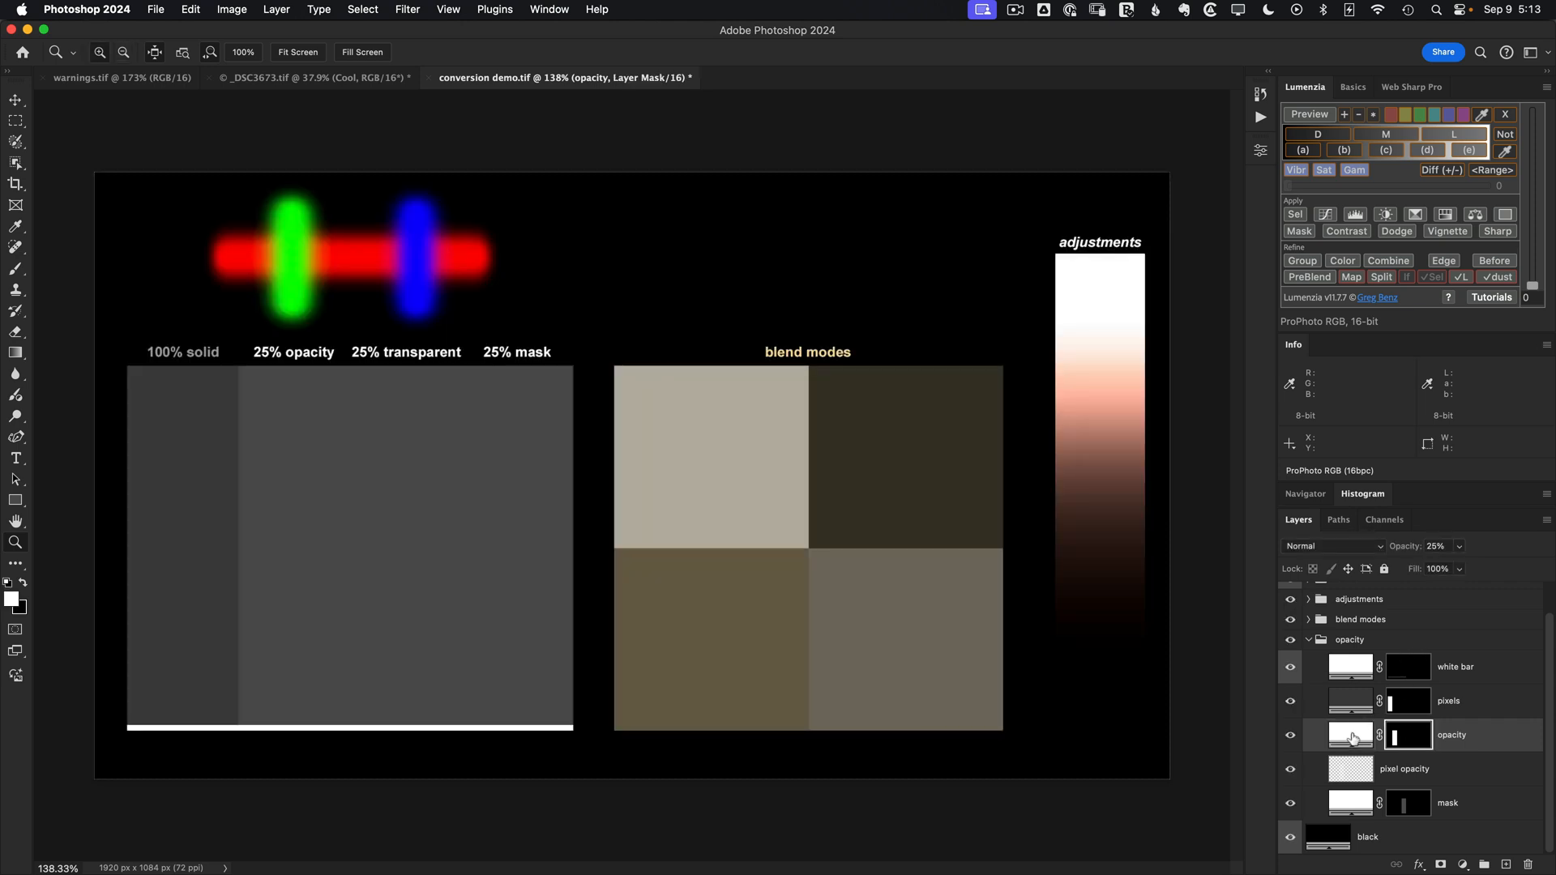
{"action": "double_click", "coordinate": [1349, 734]}
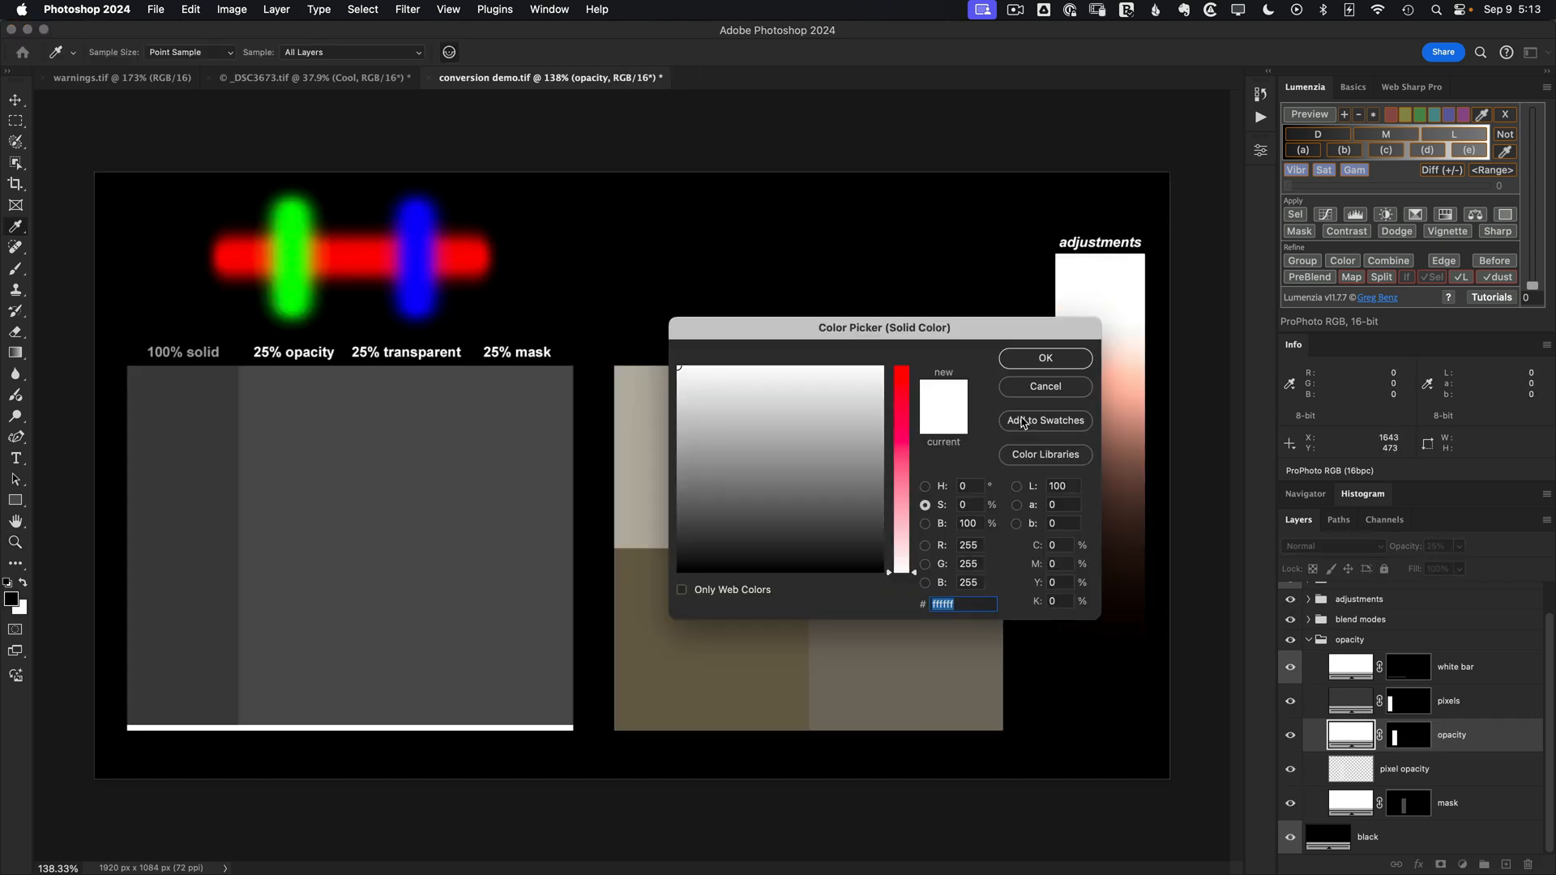
{"action": "left_click", "coordinate": [1043, 359]}
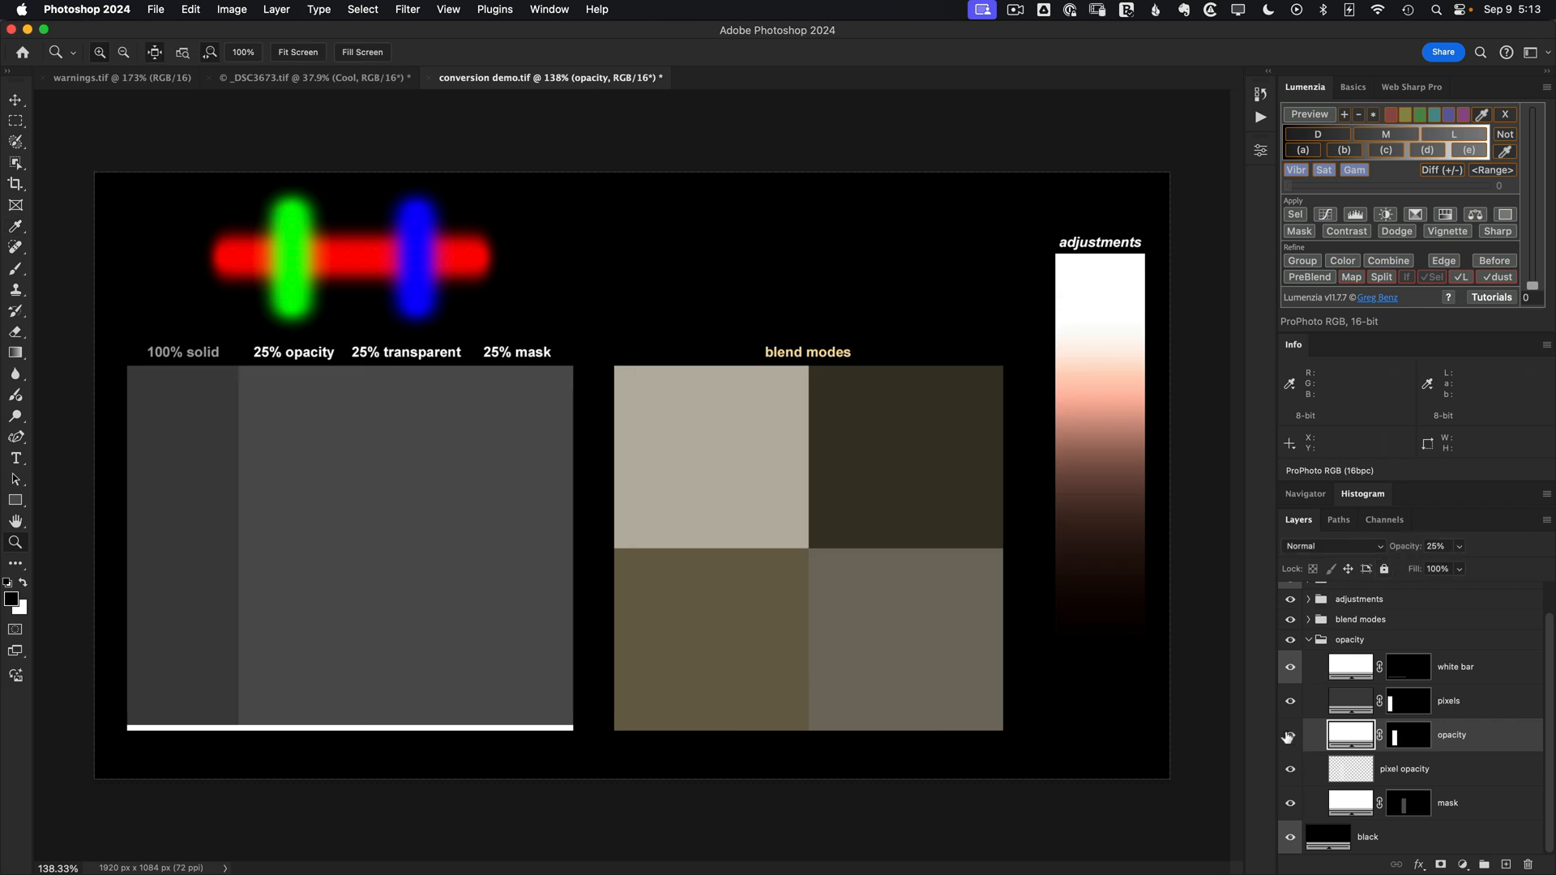
{"action": "left_click", "coordinate": [1290, 734]}
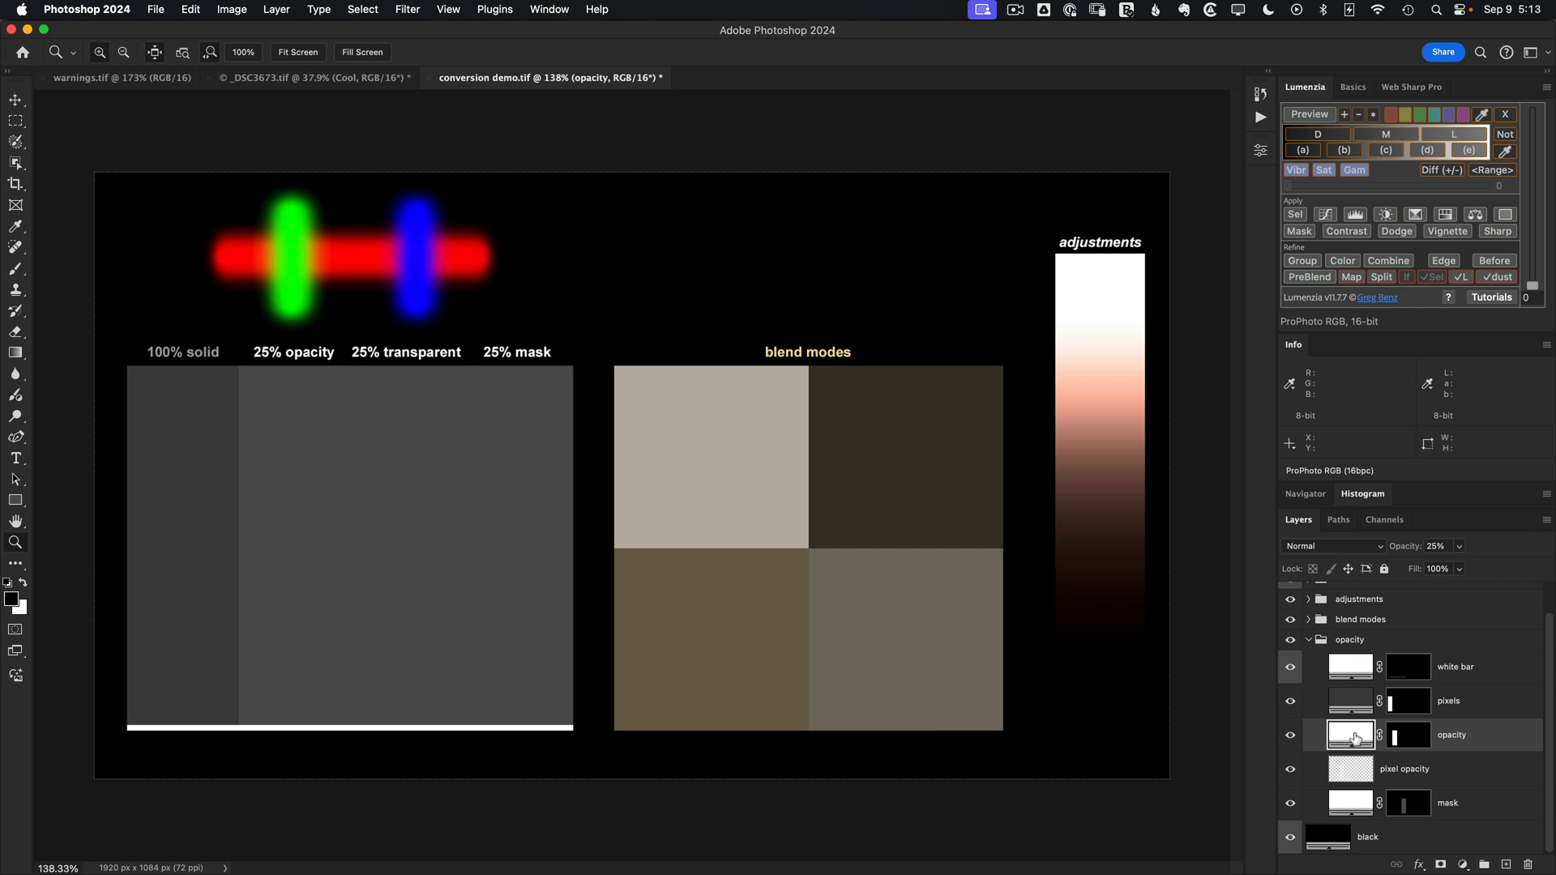
{"action": "double_click", "coordinate": [1349, 734]}
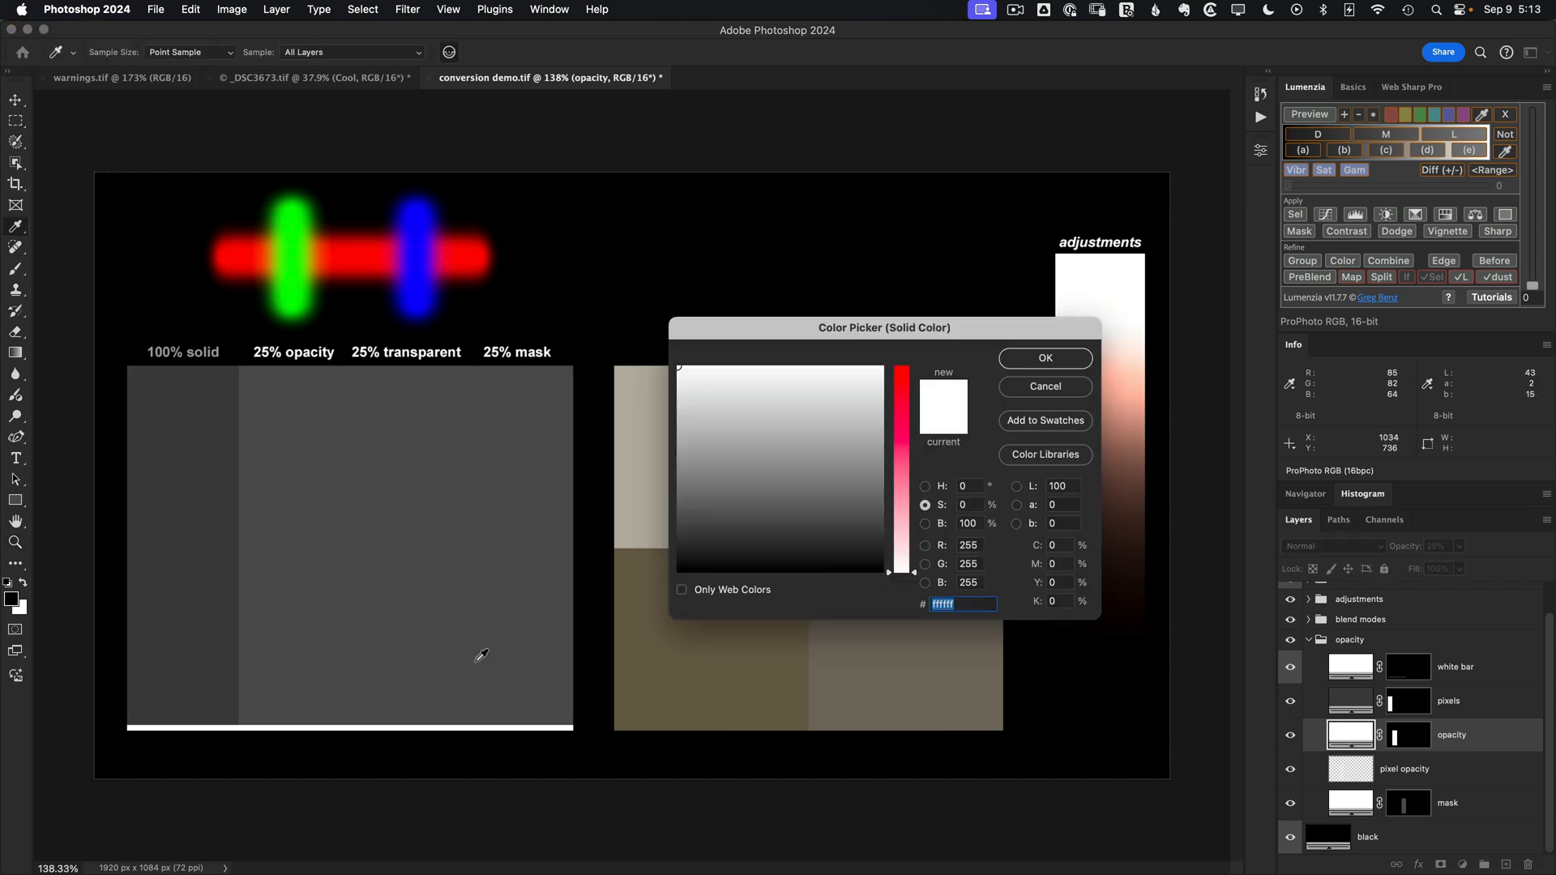
{"action": "mouse_move", "coordinate": [403, 745]}
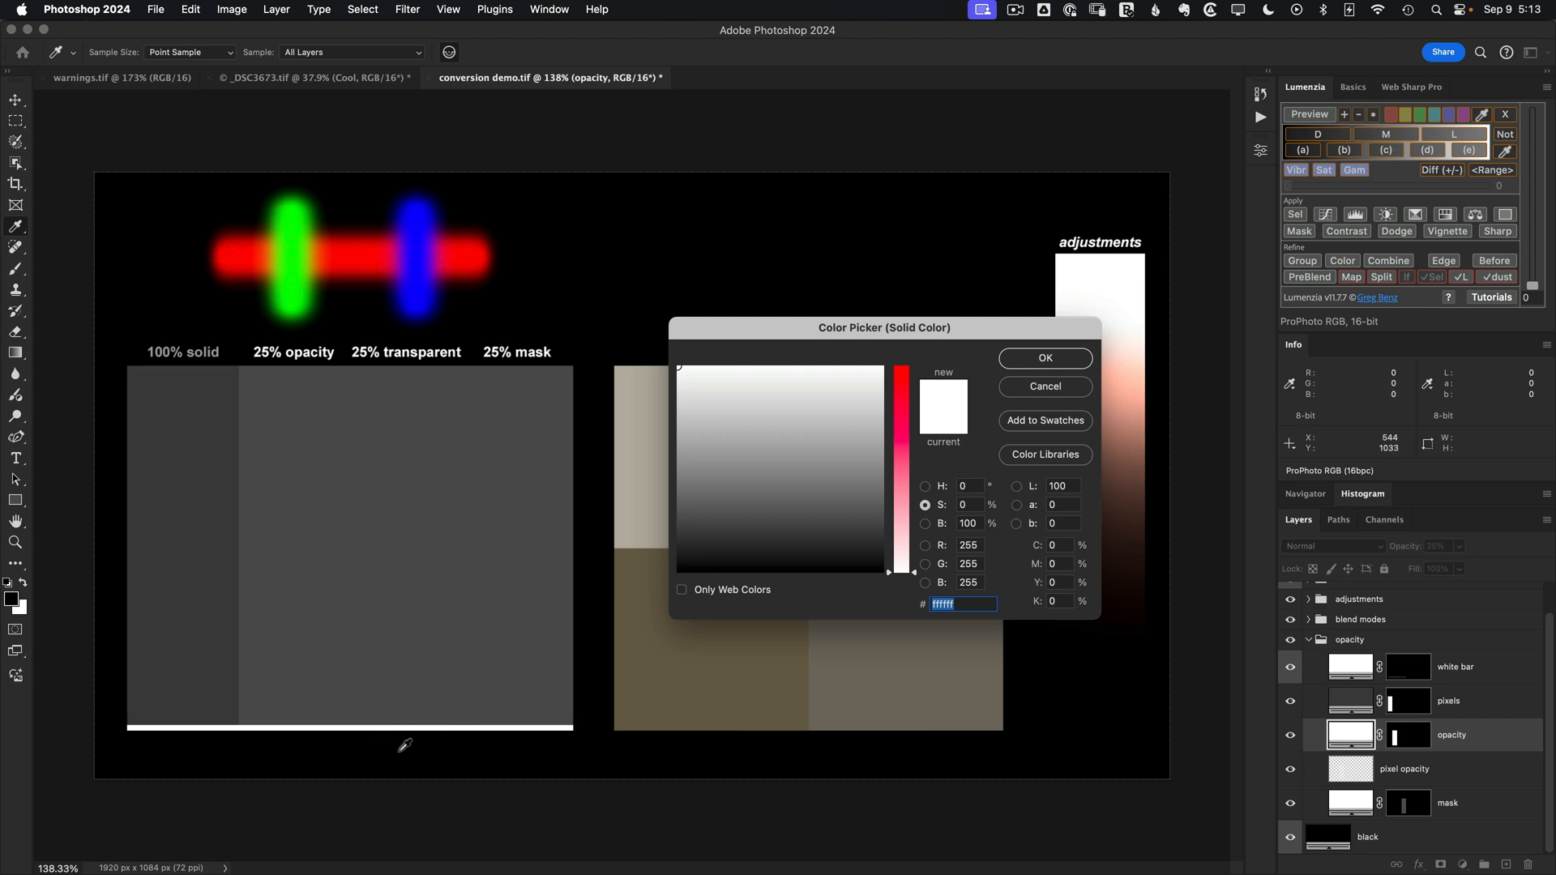
{"action": "left_click", "coordinate": [1044, 358]}
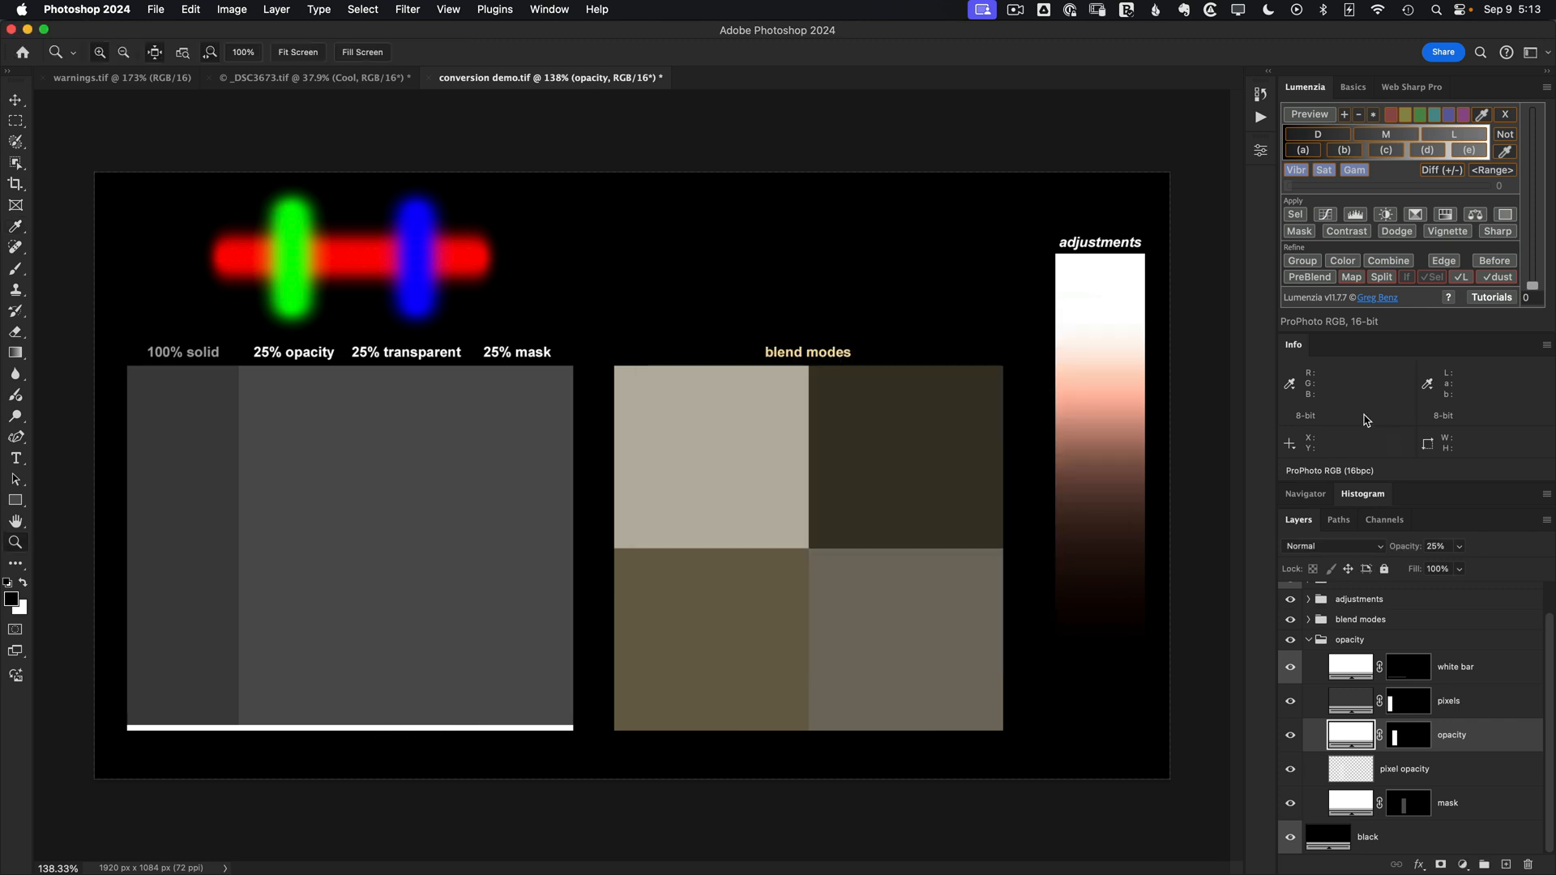
{"action": "mouse_move", "coordinate": [308, 551]}
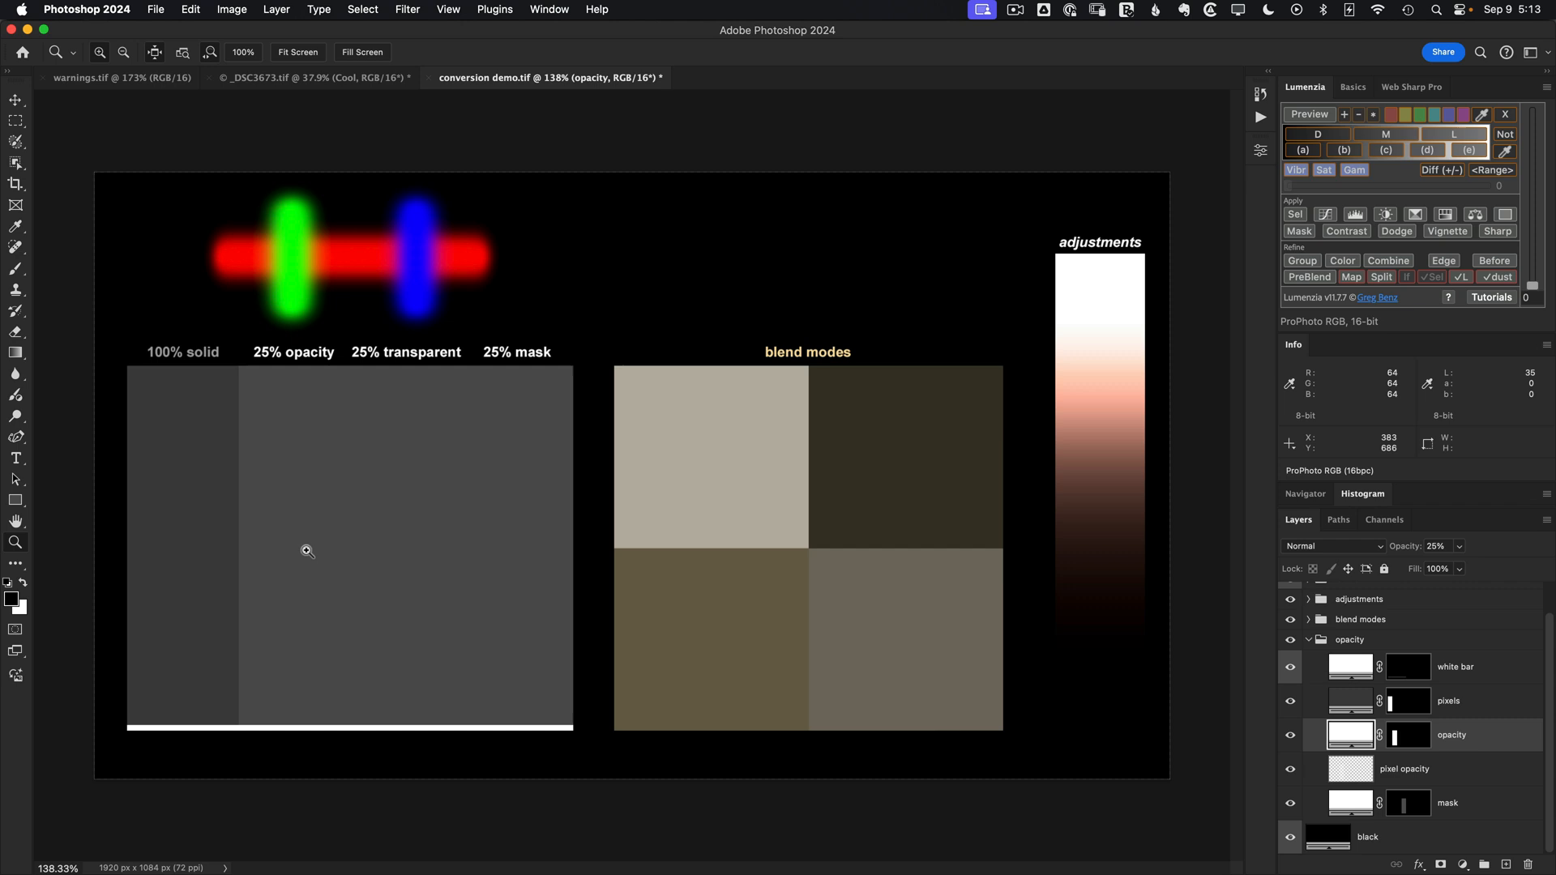
{"action": "mouse_move", "coordinate": [308, 552]}
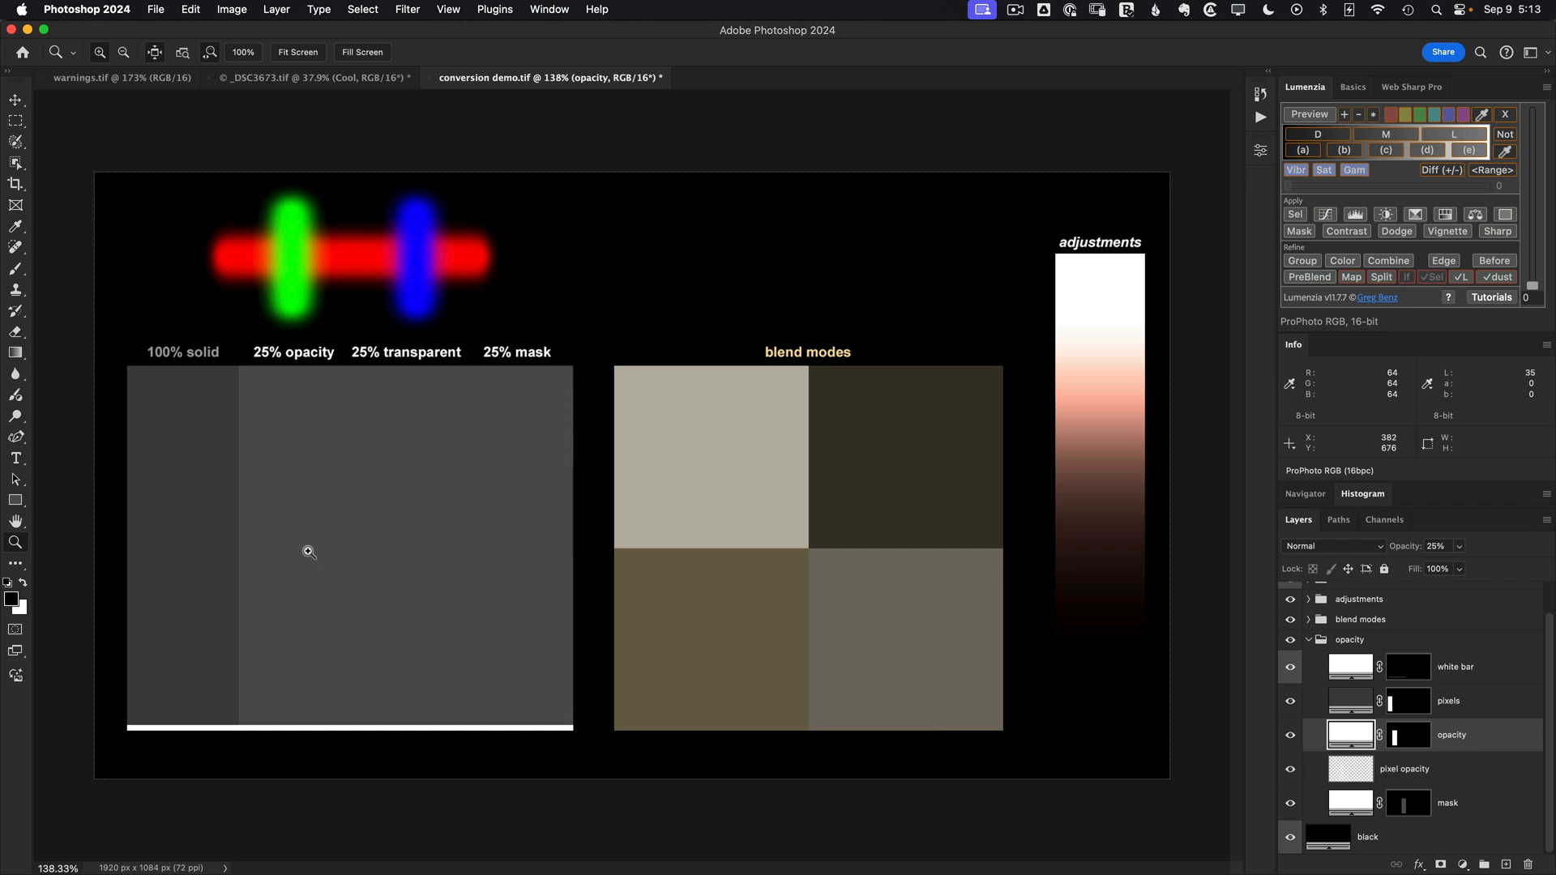
{"action": "left_click", "coordinate": [1448, 700]}
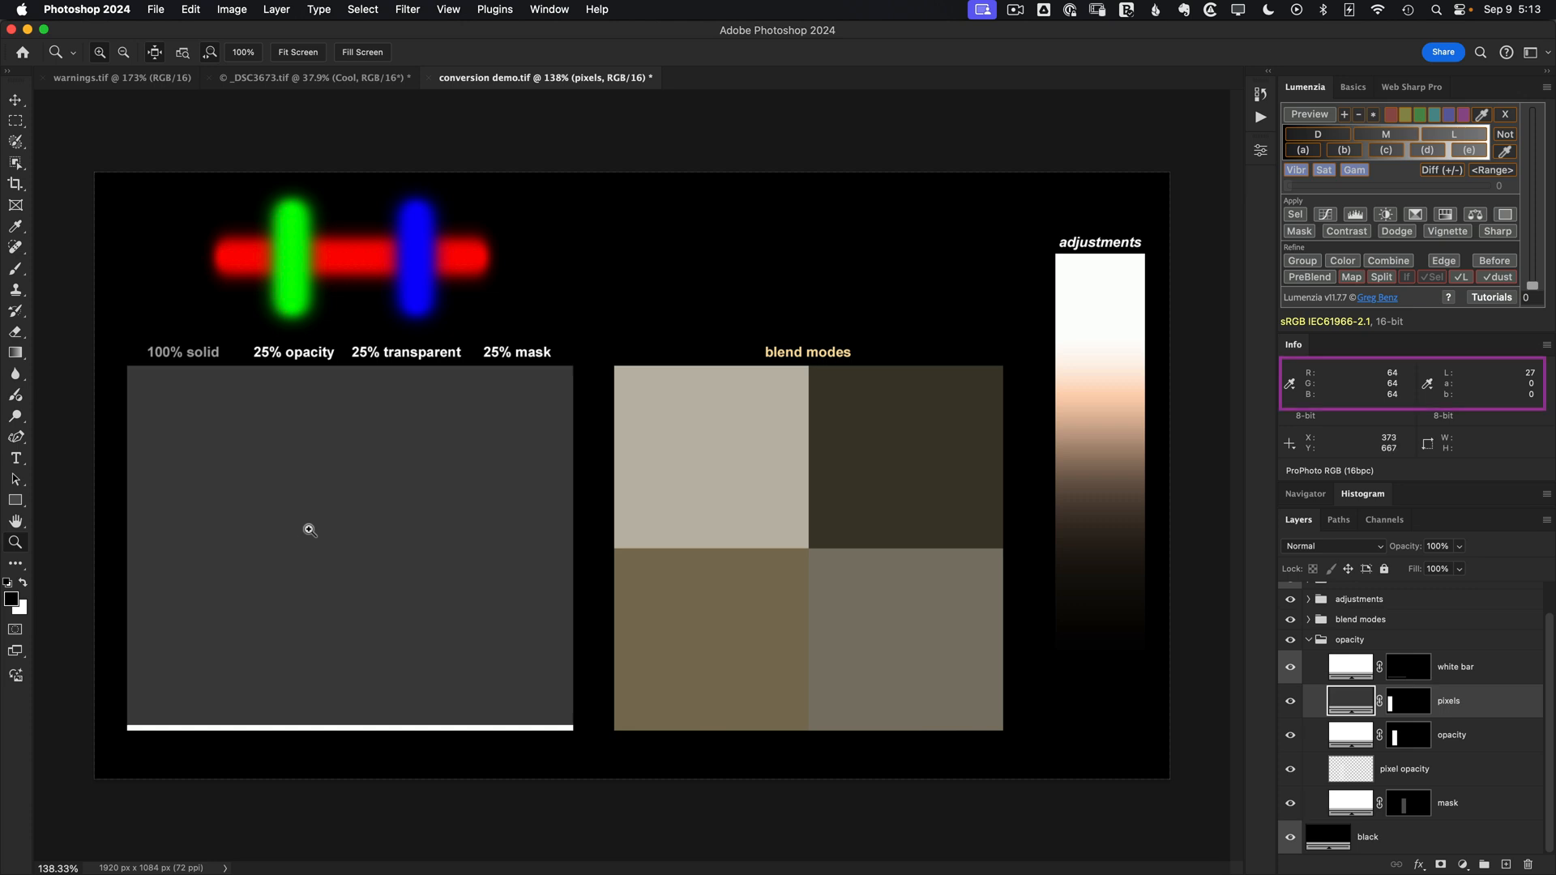
{"action": "mouse_move", "coordinate": [309, 543]}
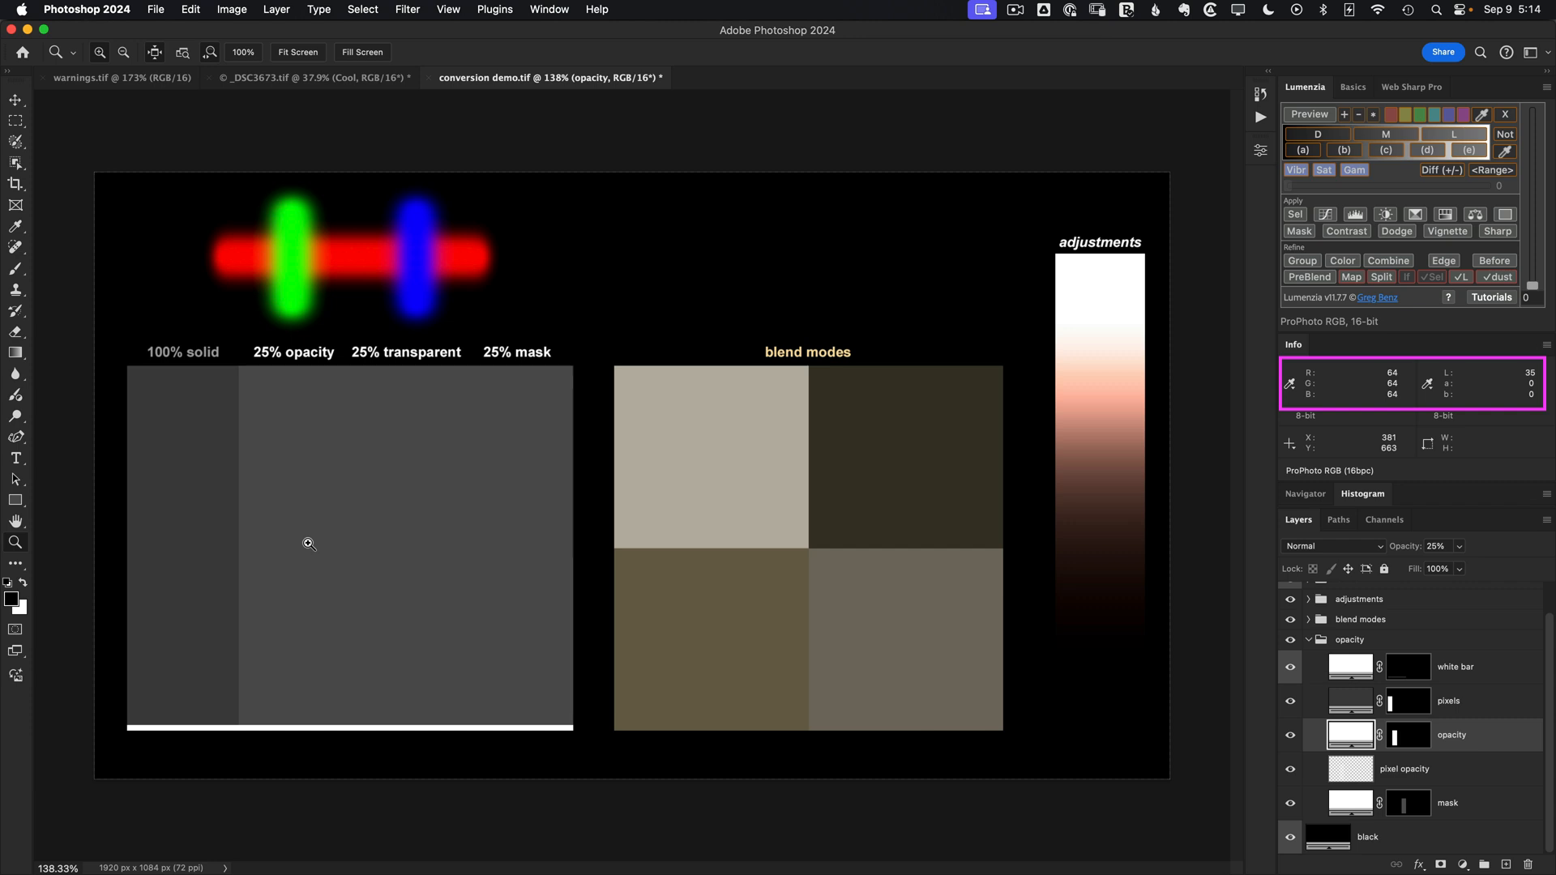
{"action": "mouse_move", "coordinate": [806, 551]}
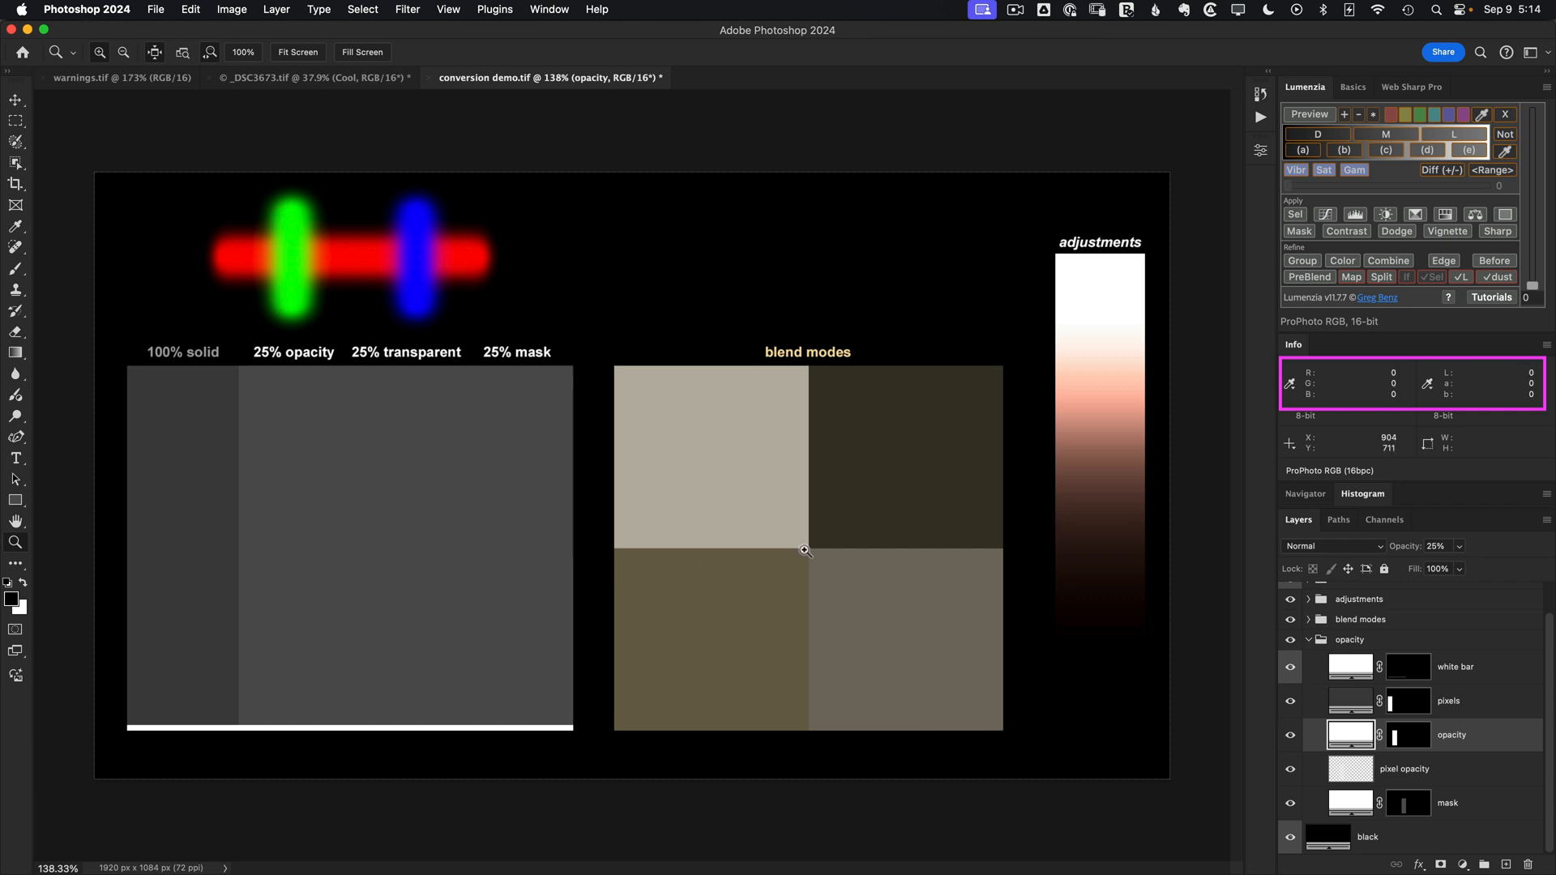
{"action": "mouse_move", "coordinate": [1347, 405]}
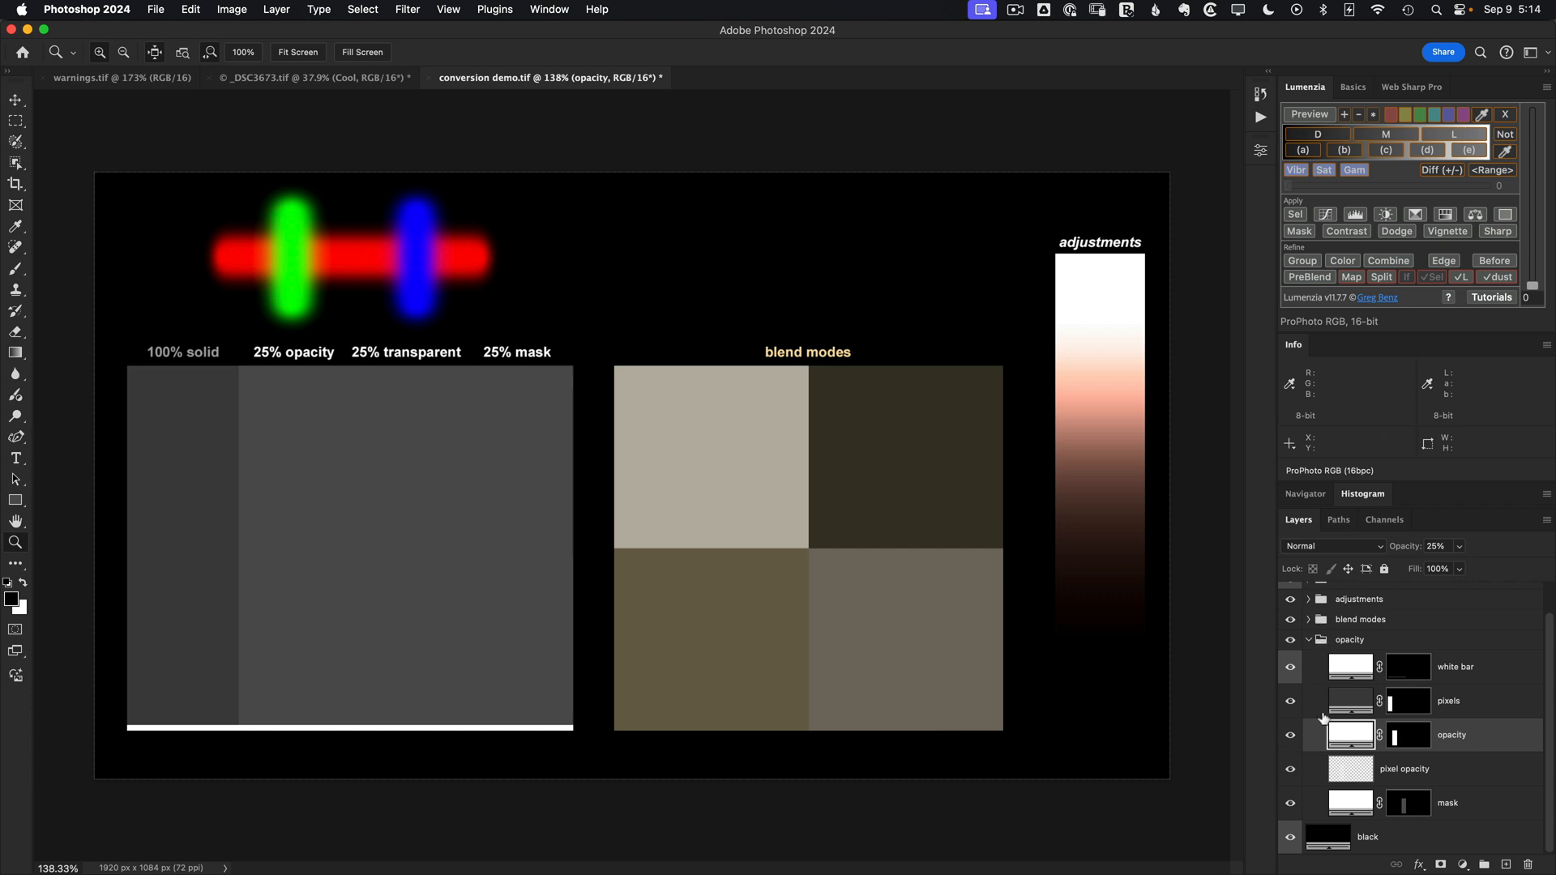
{"action": "mouse_move", "coordinate": [1379, 744]}
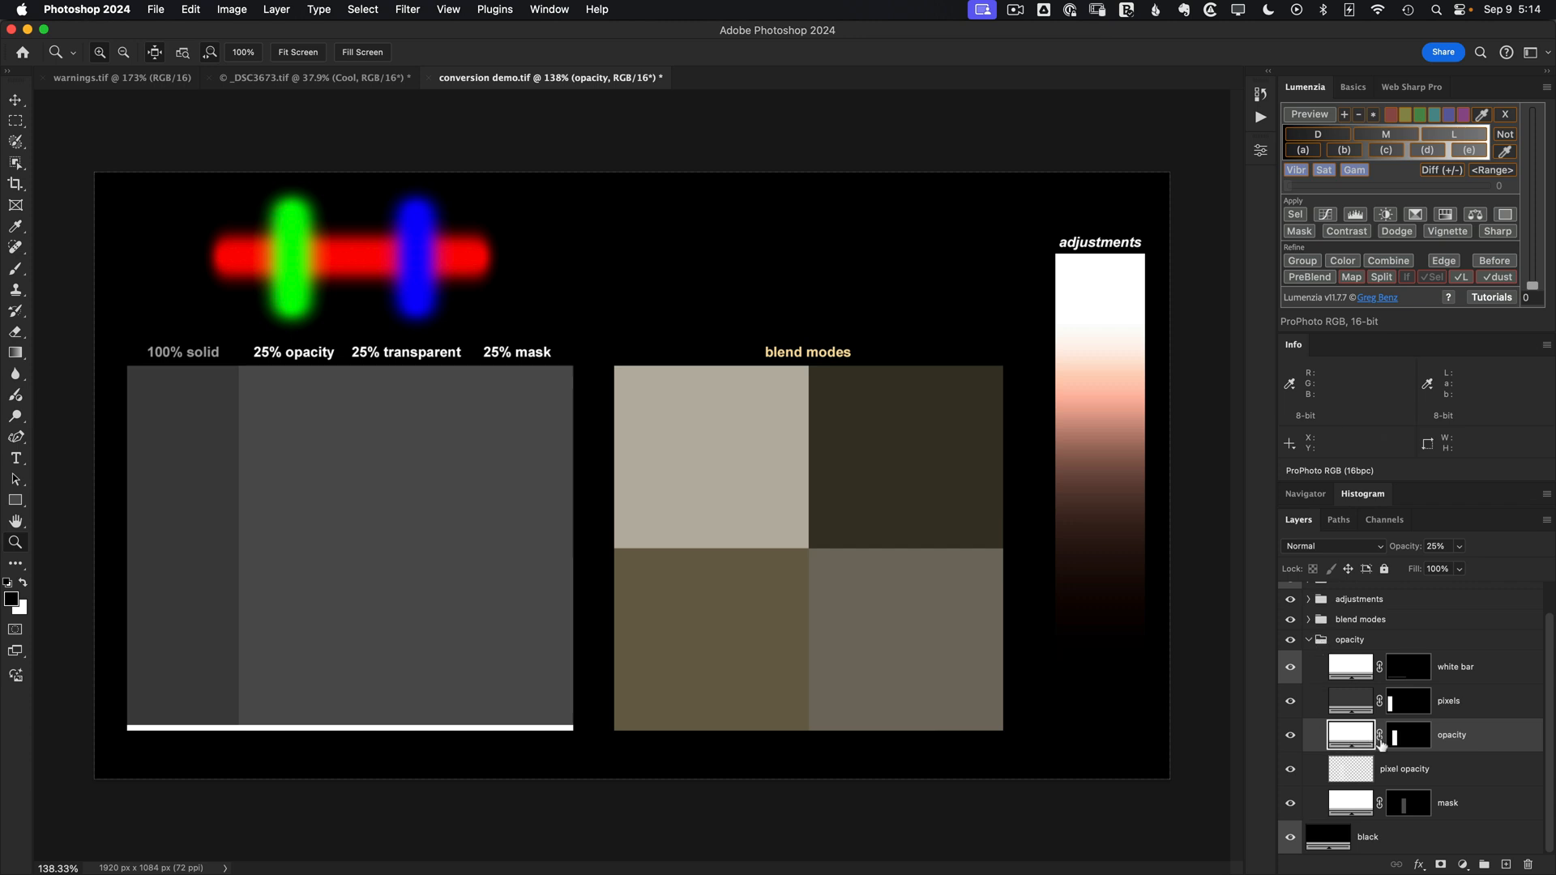
{"action": "mouse_move", "coordinate": [1353, 405]}
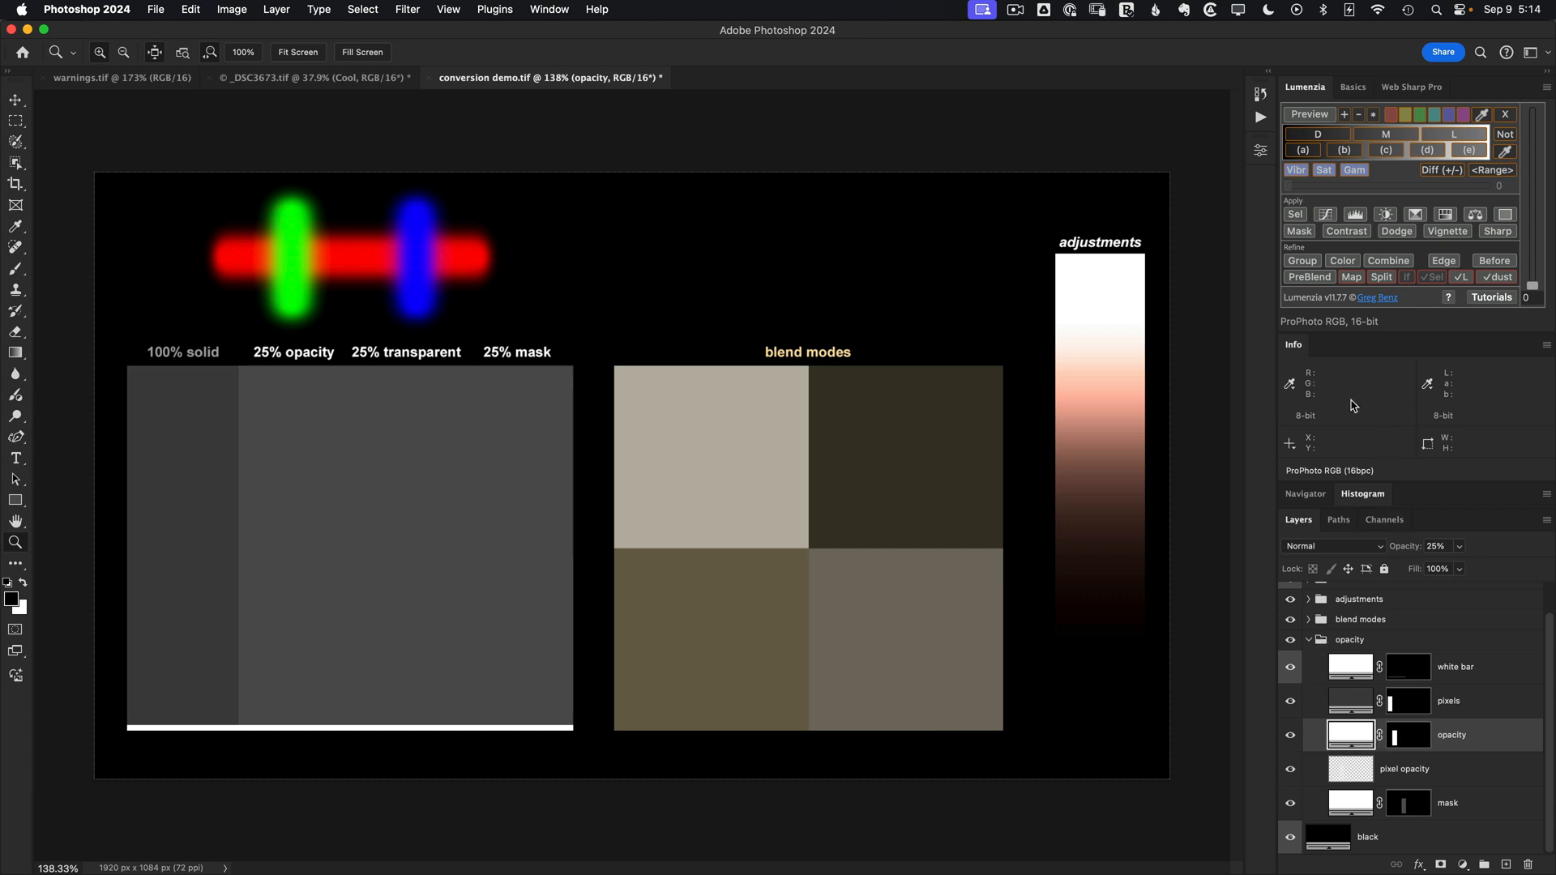
{"action": "mouse_move", "coordinate": [362, 512]}
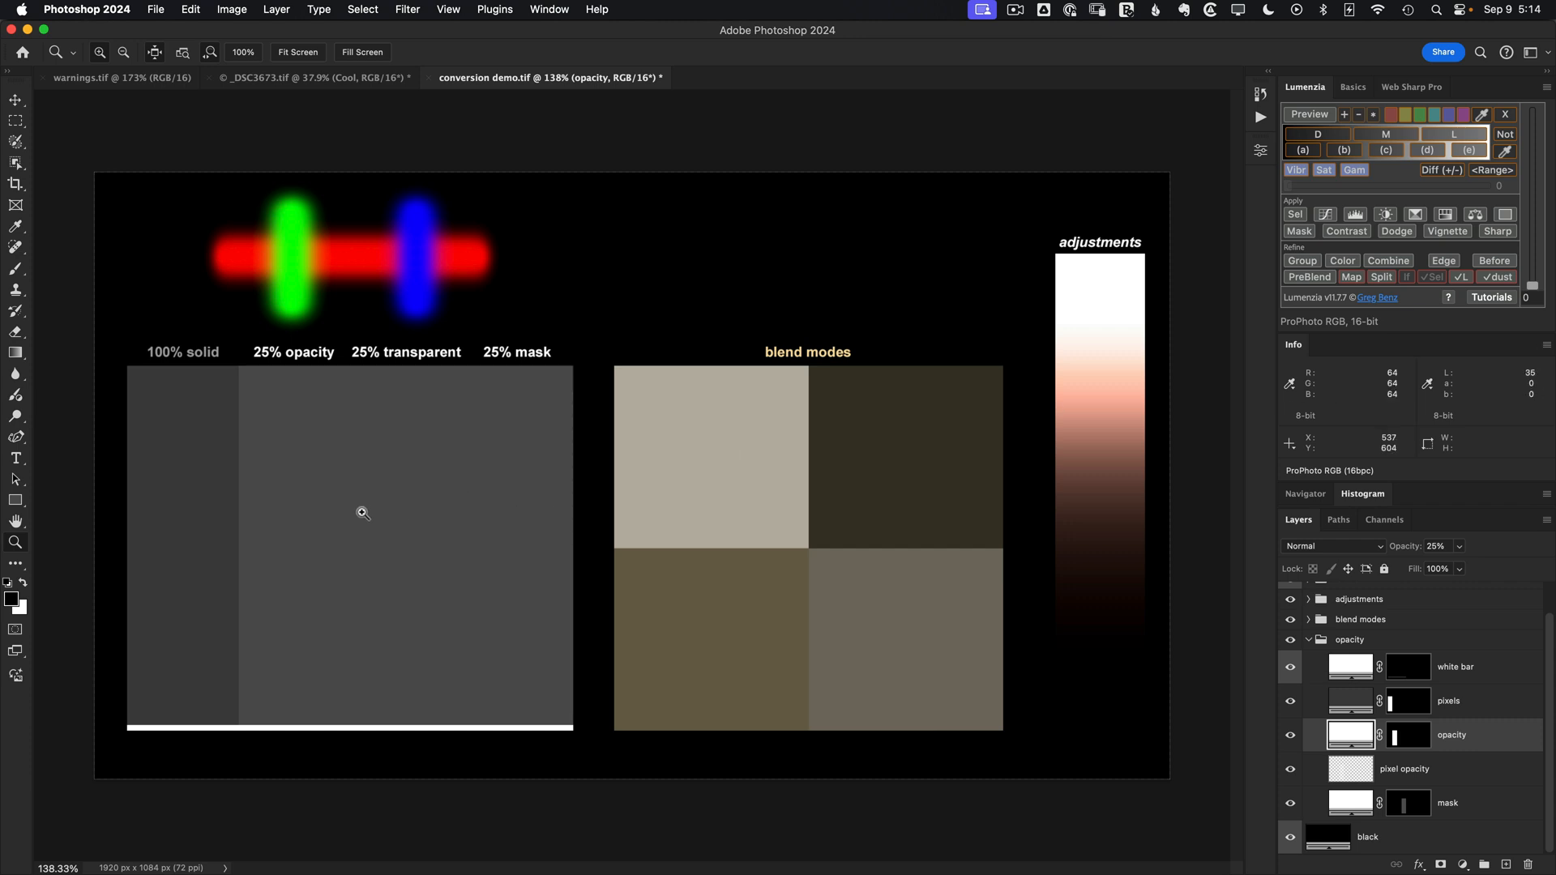
{"action": "left_click", "coordinate": [1449, 700]}
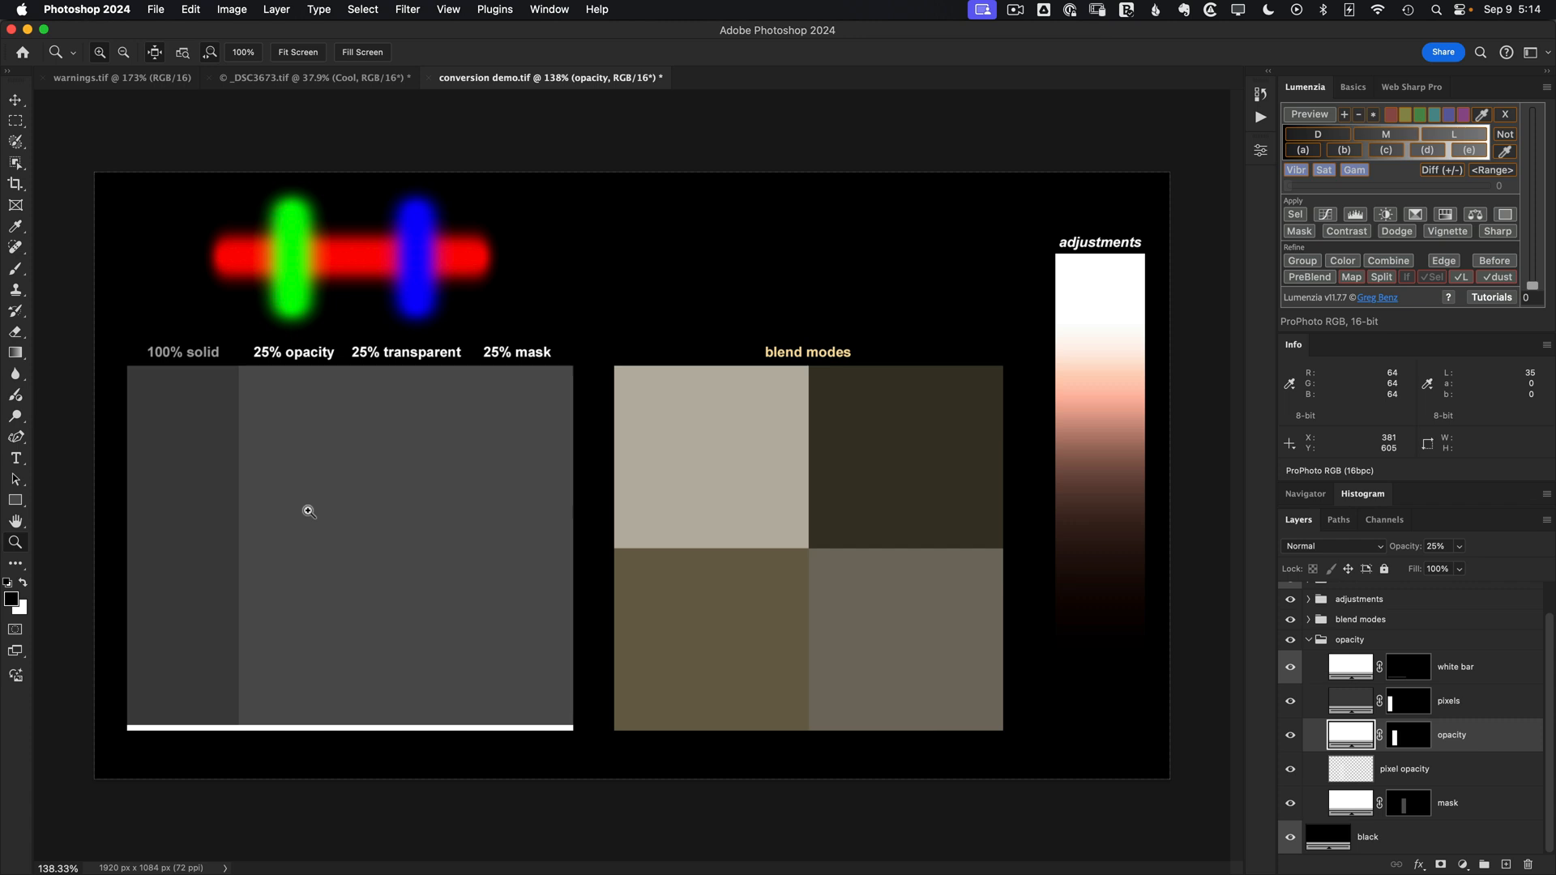
{"action": "mouse_move", "coordinate": [194, 481]}
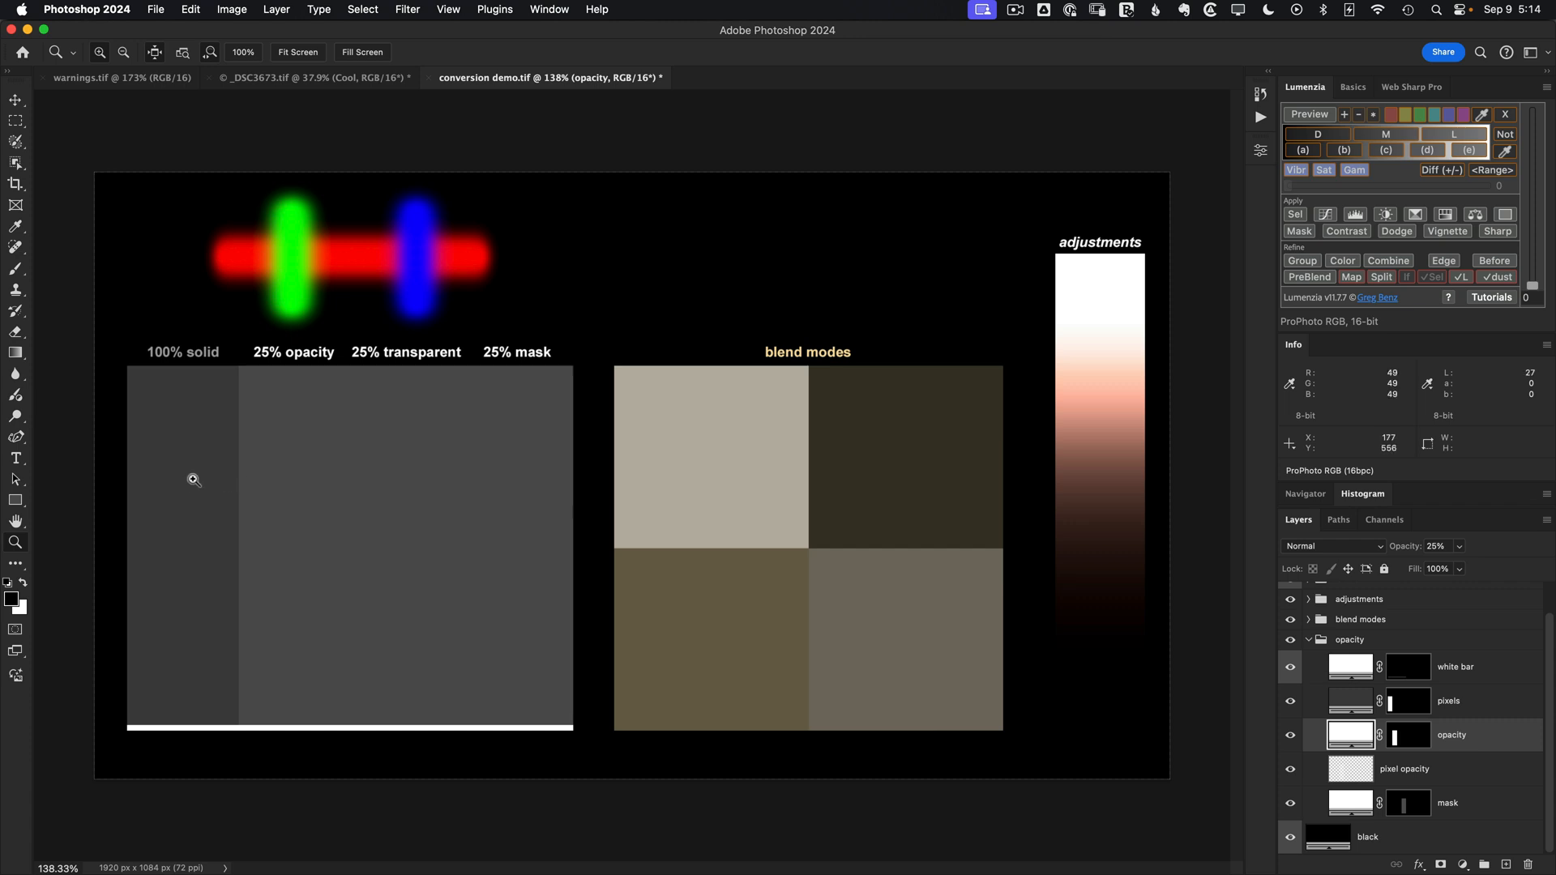
{"action": "mouse_move", "coordinate": [199, 486]}
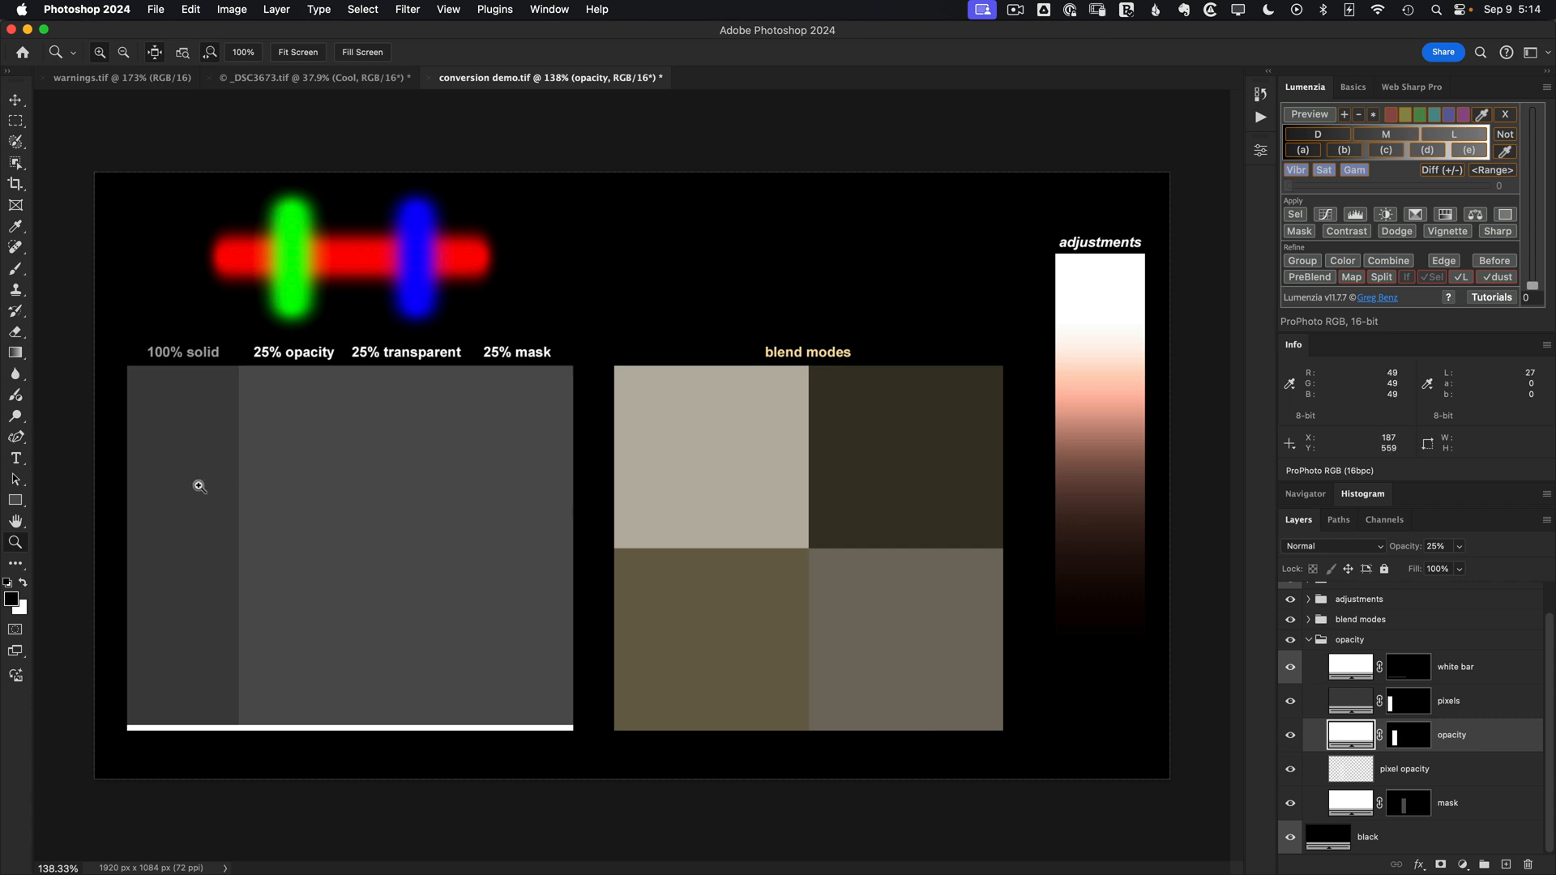
{"action": "mouse_move", "coordinate": [305, 482]}
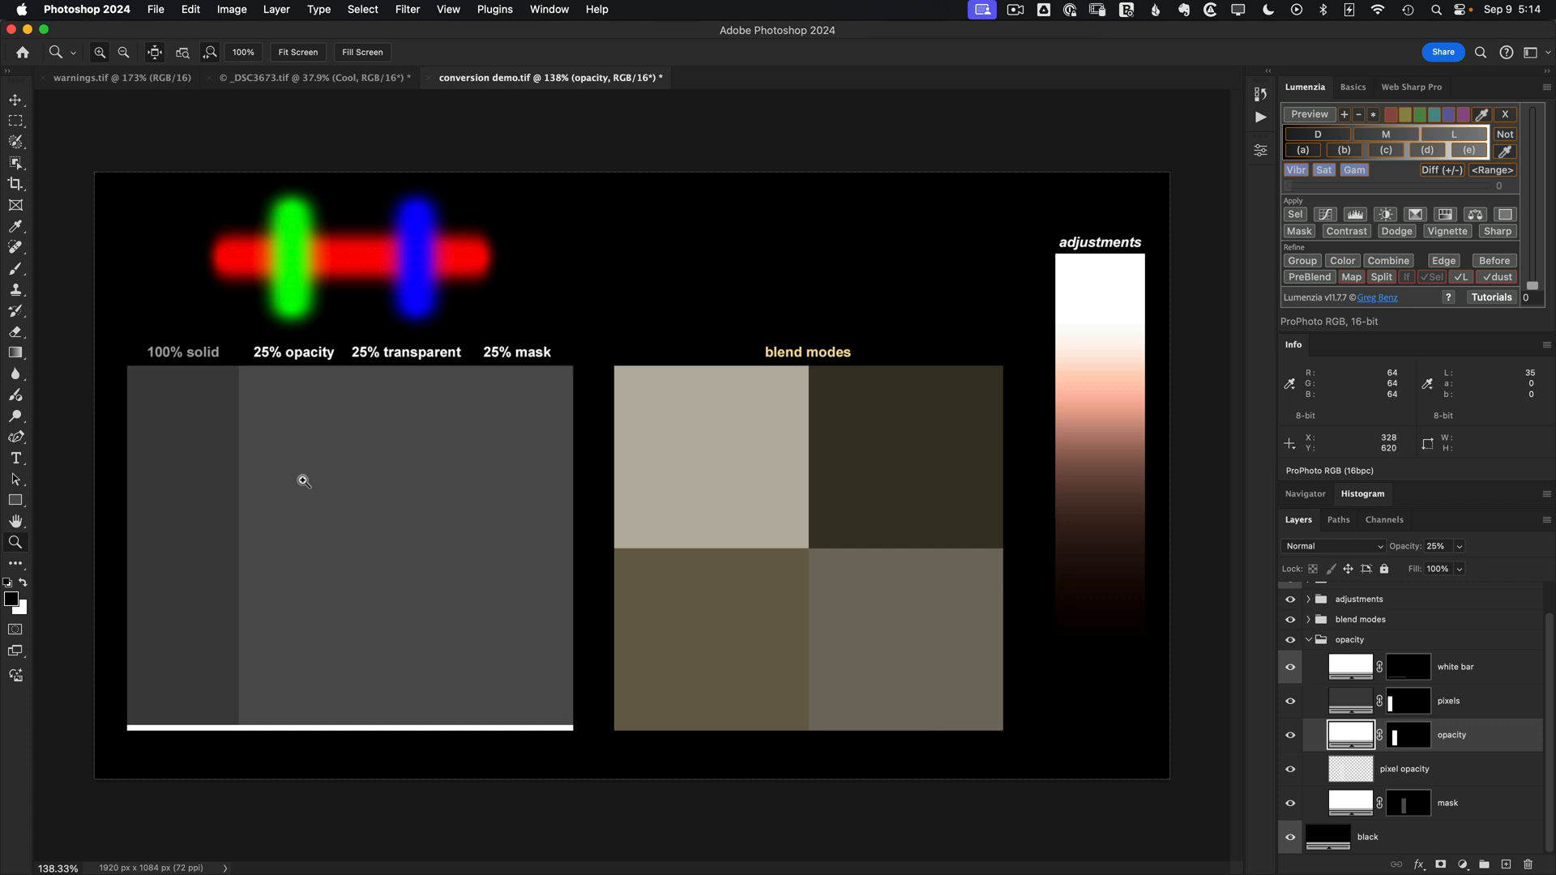
{"action": "mouse_move", "coordinate": [292, 500]}
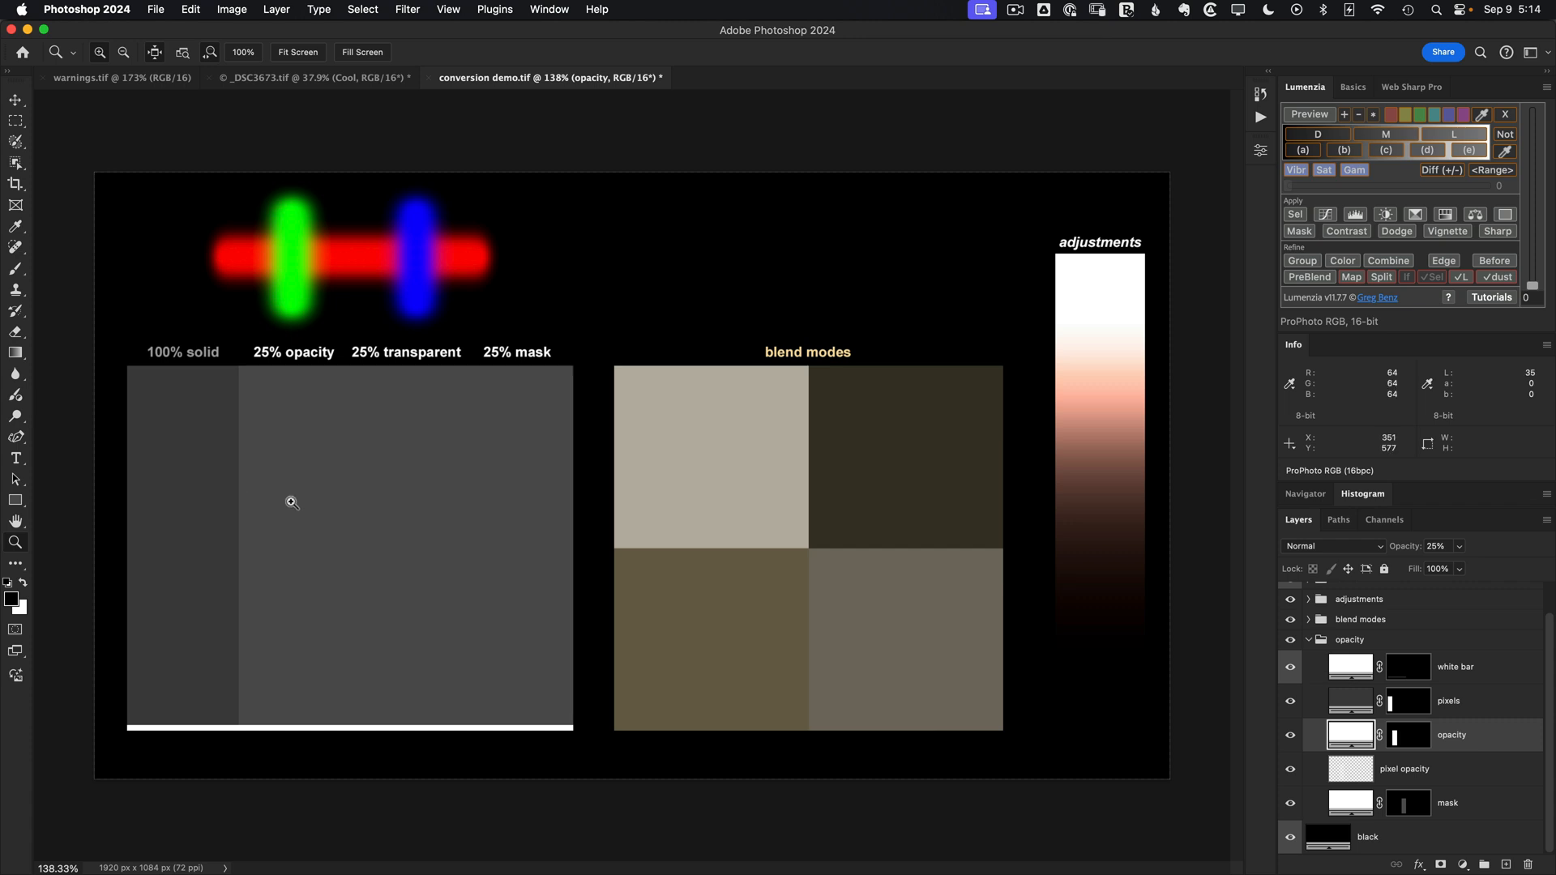
{"action": "mouse_move", "coordinate": [936, 729]}
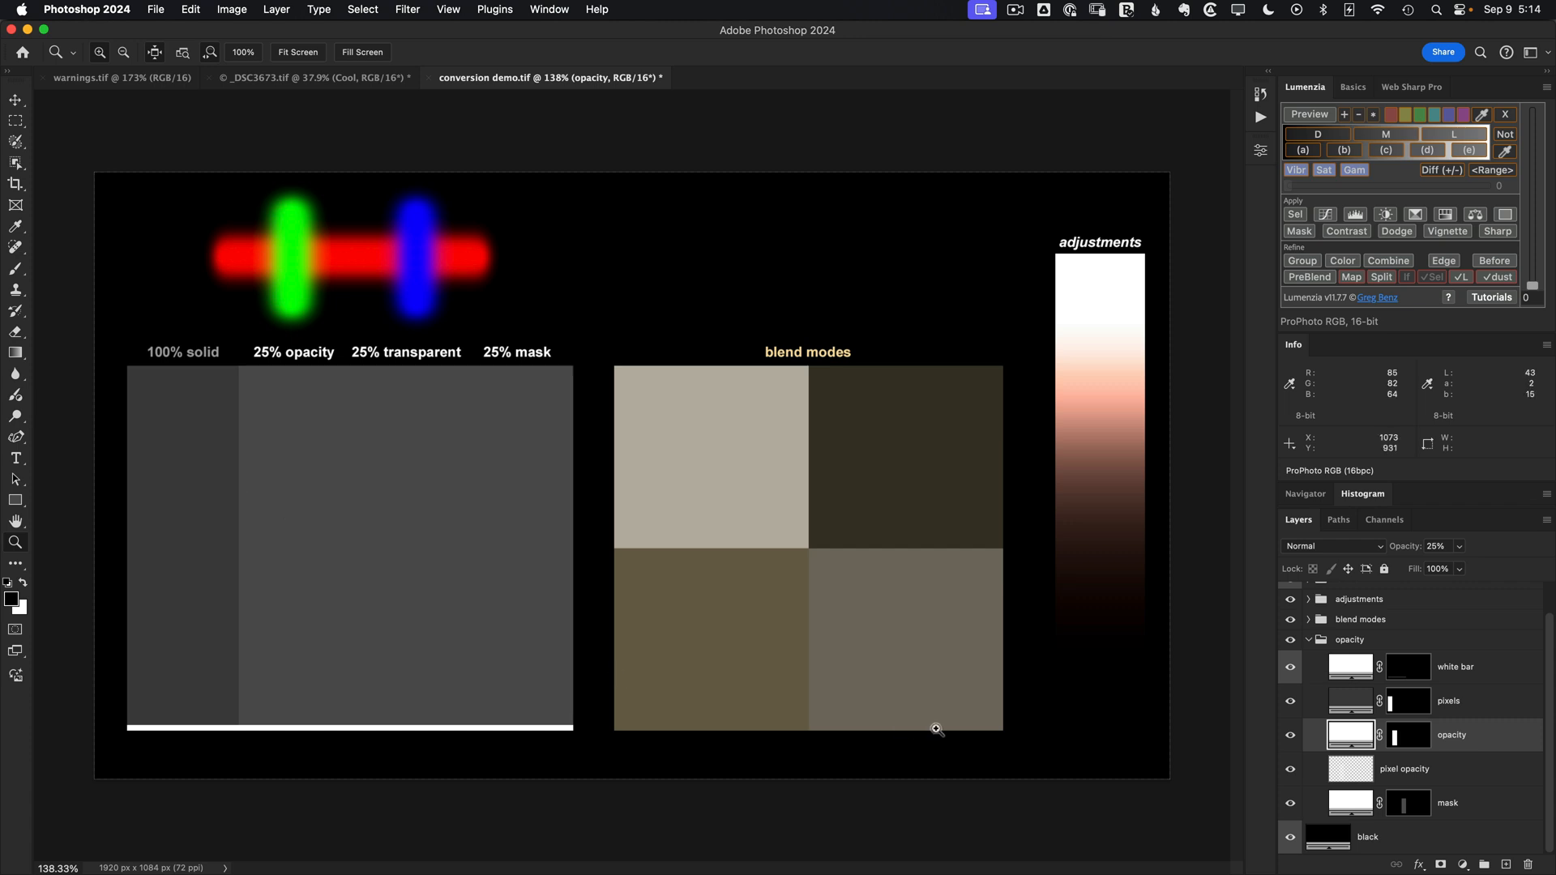
{"action": "mouse_move", "coordinate": [1349, 735]}
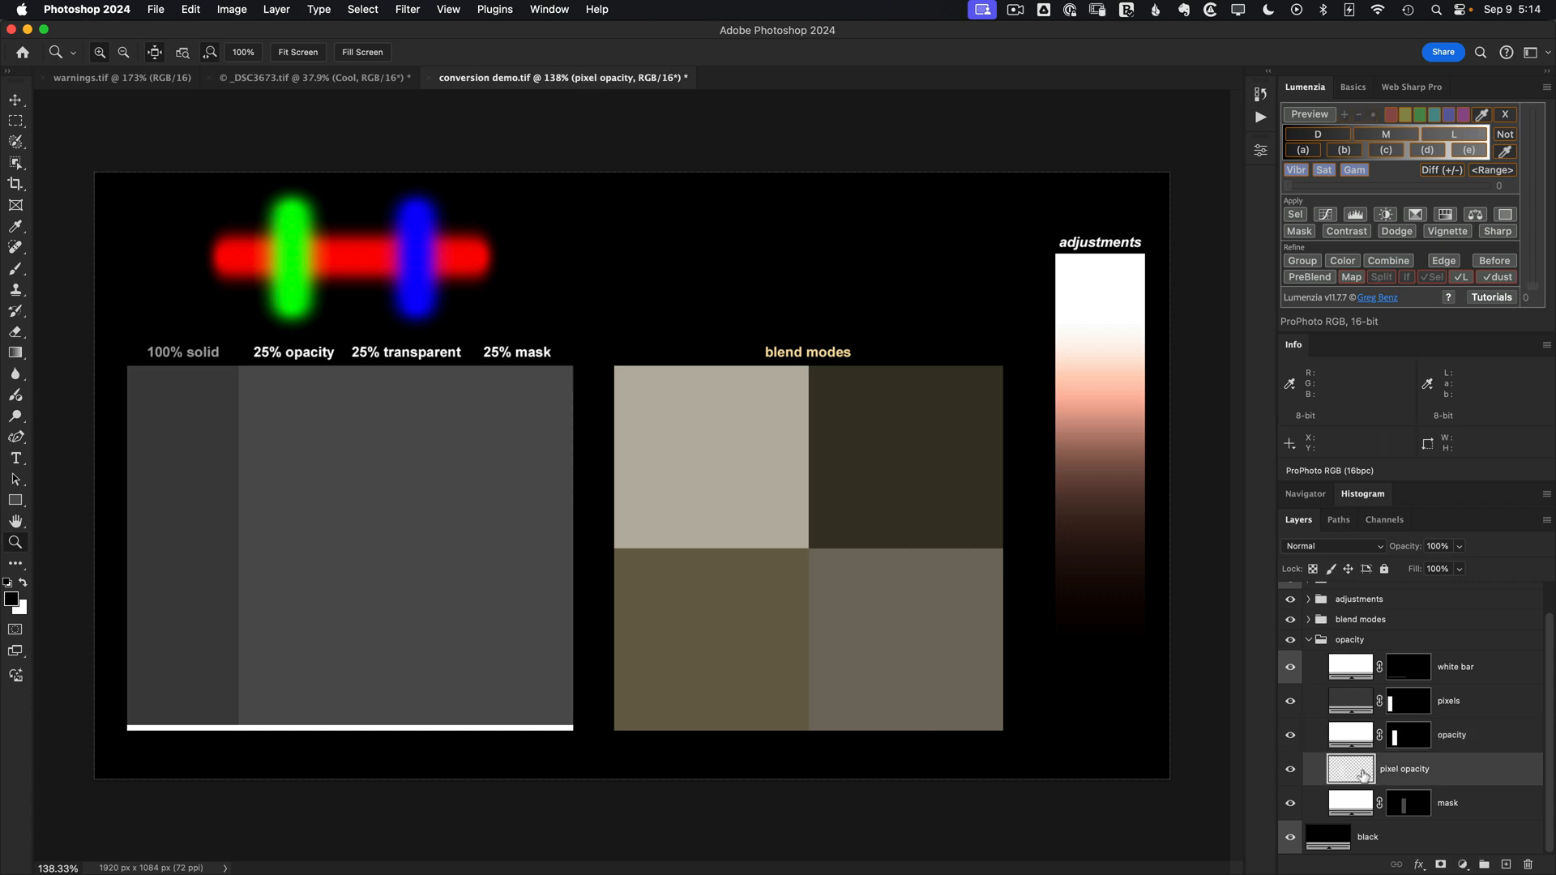
Hide and reshow the pixel opacity layer, then view the mask layer's mask alone.
{"action": "left_click", "coordinate": [1290, 772]}
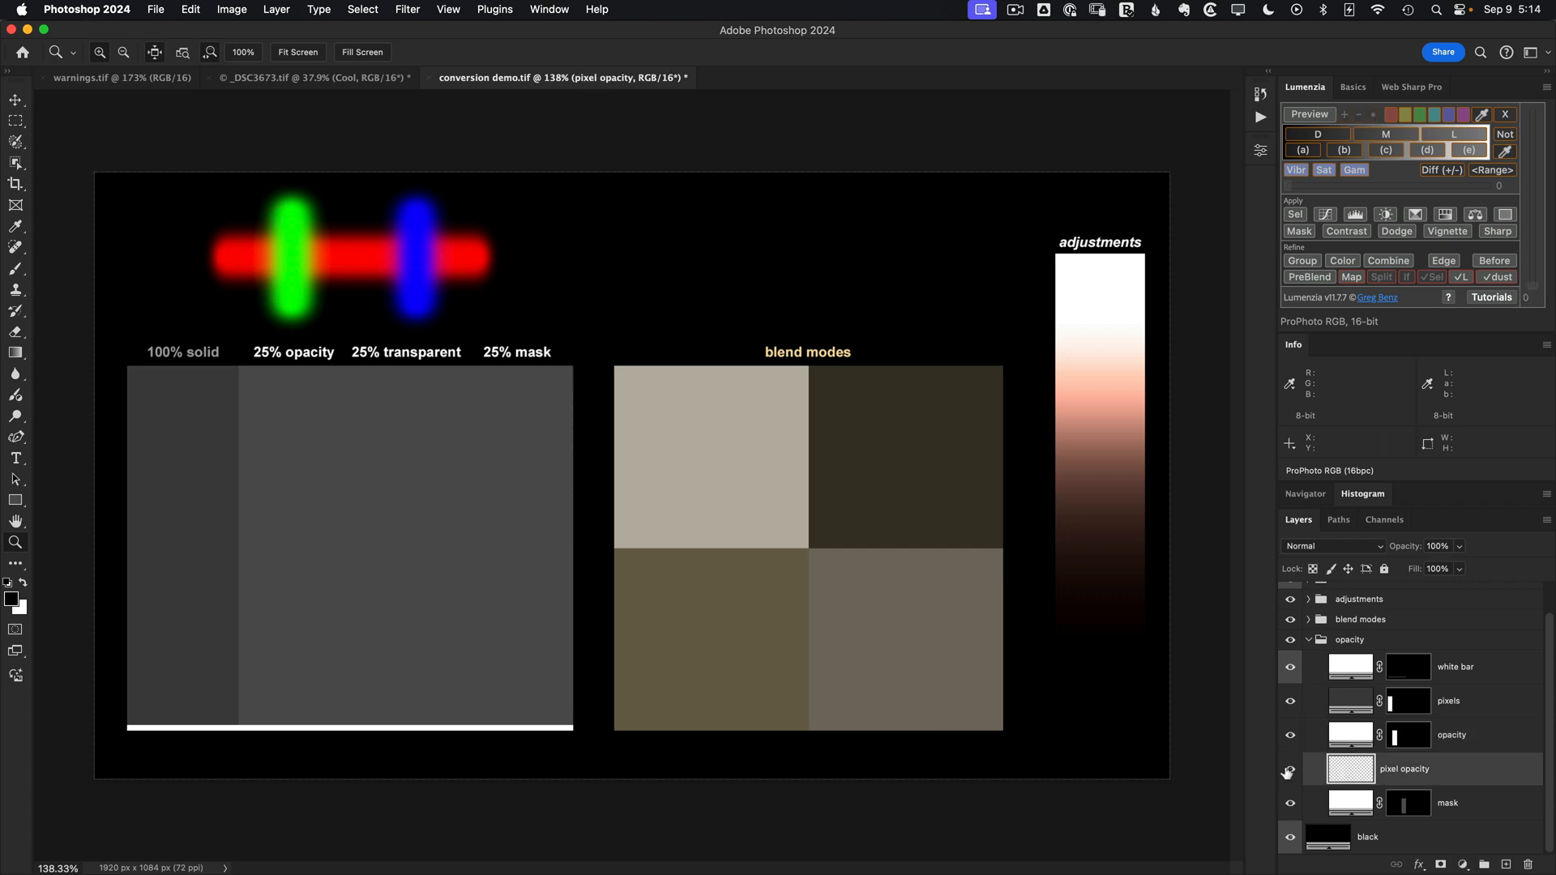
{"action": "left_click", "coordinate": [1290, 771]}
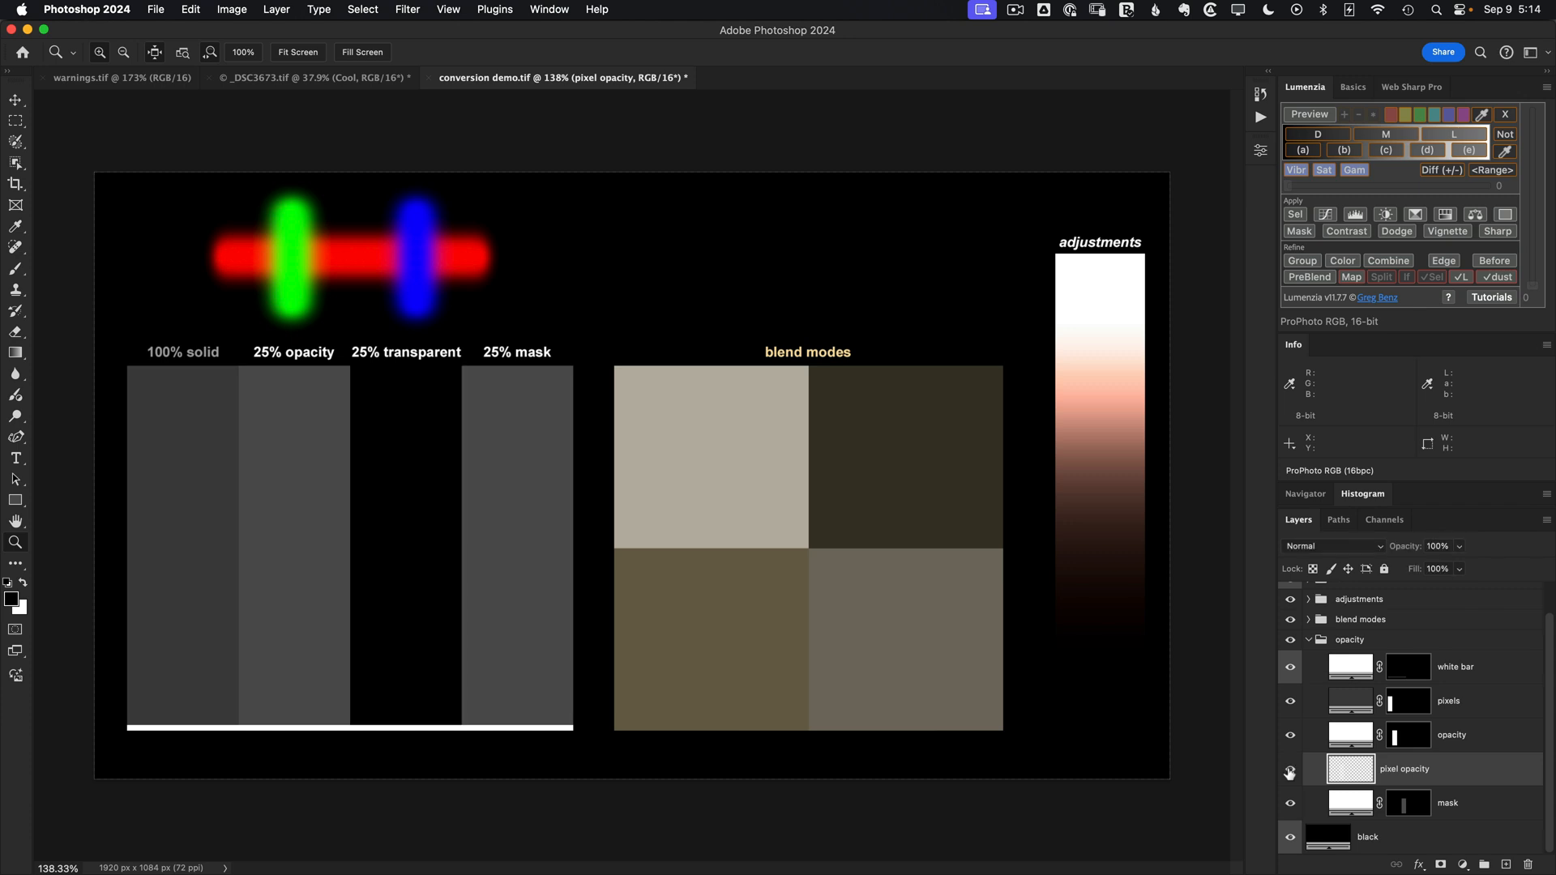
{"action": "left_click", "coordinate": [1290, 770]}
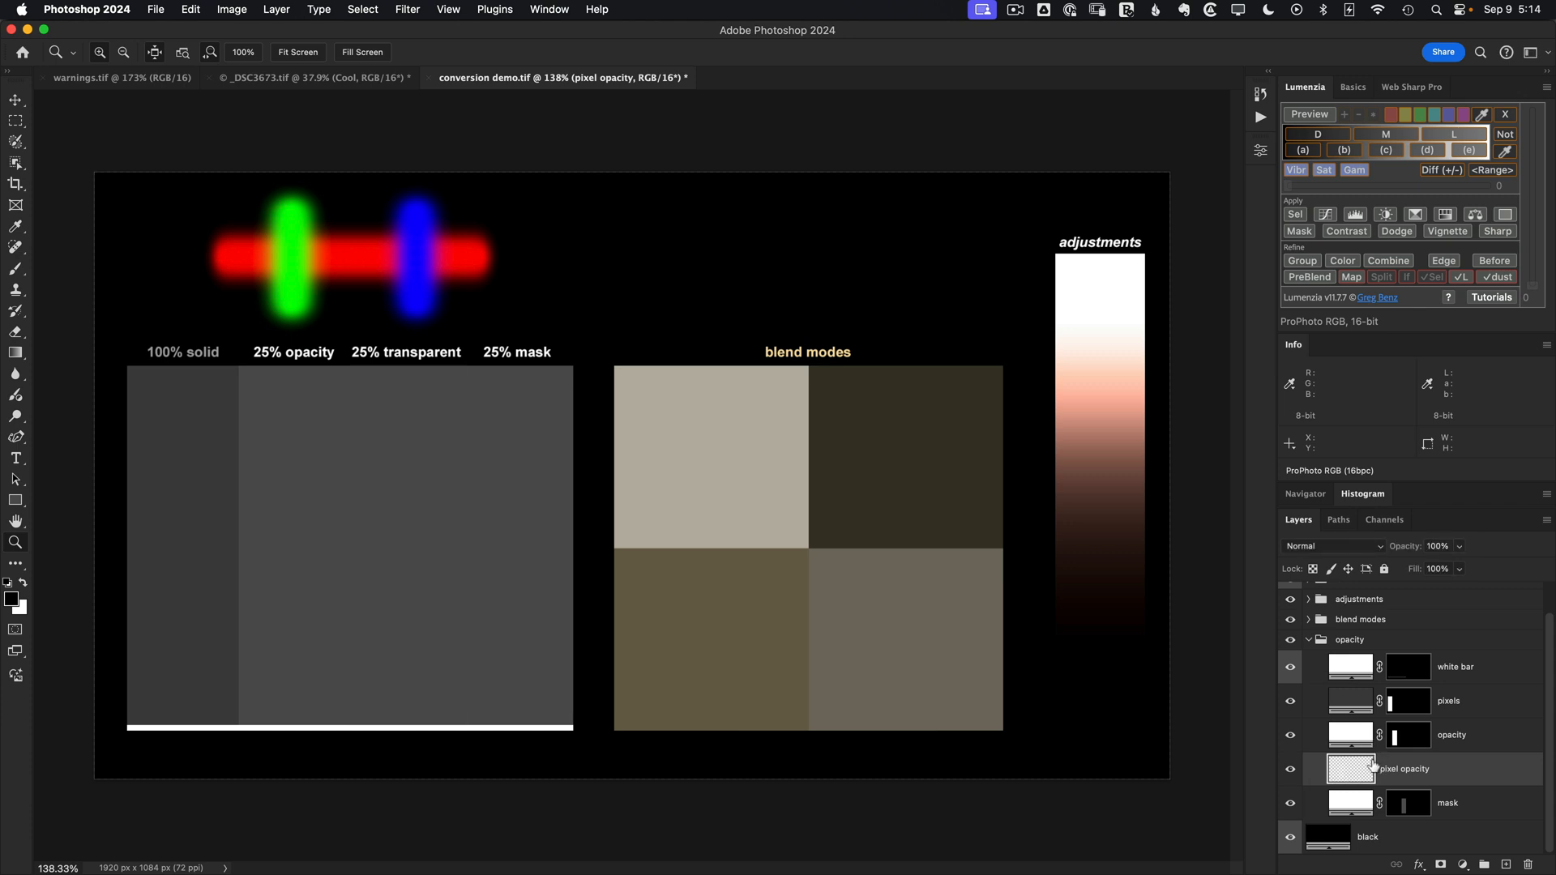
{"action": "left_click", "coordinate": [1348, 803]}
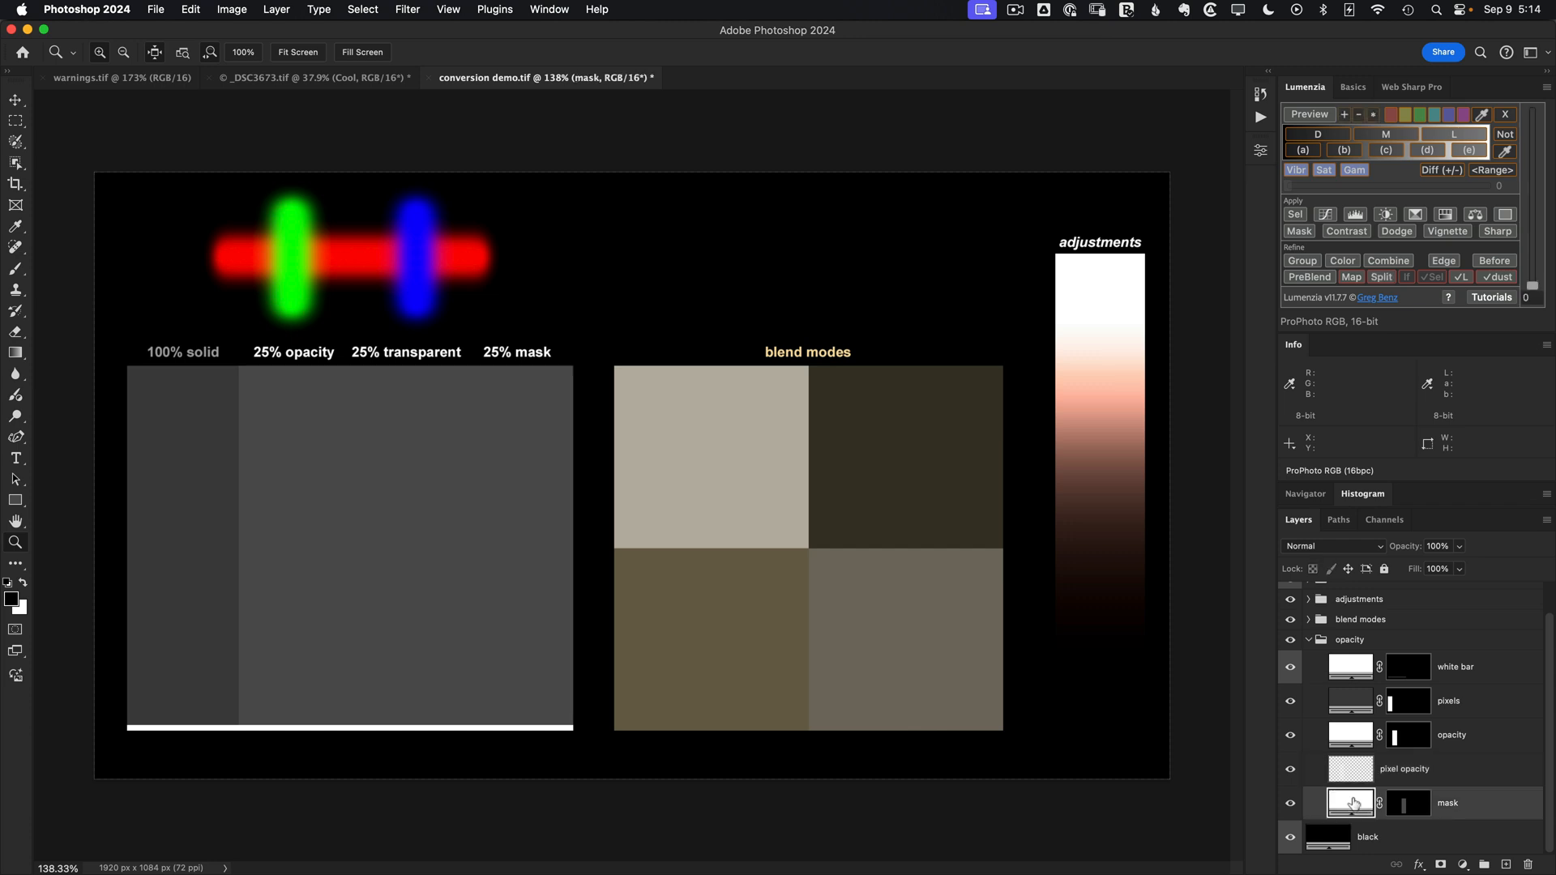
{"action": "left_click", "coordinate": [1406, 803]}
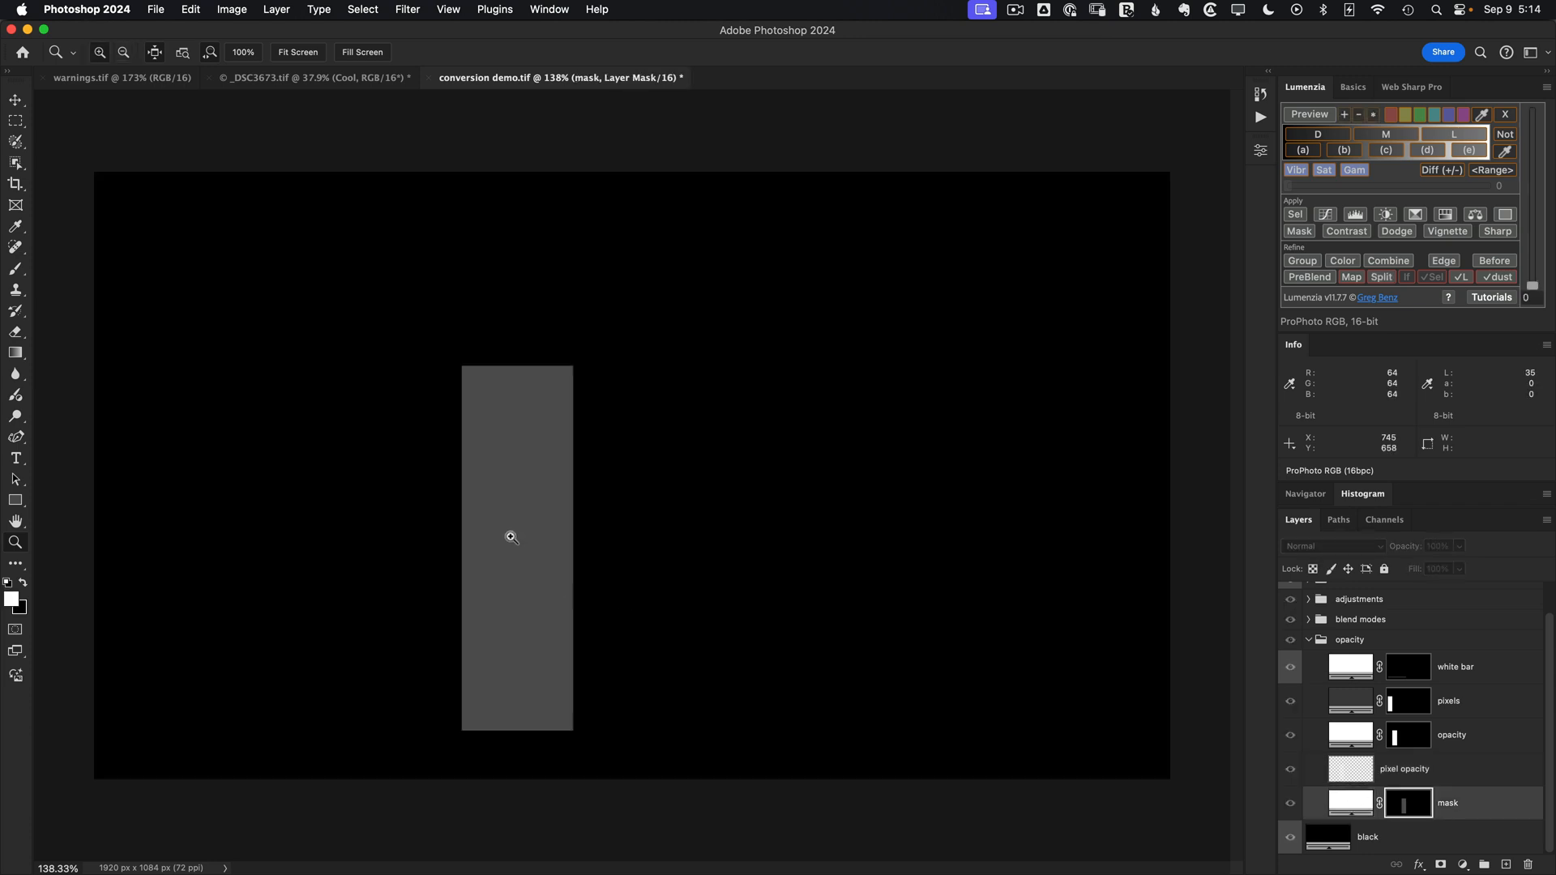
{"action": "mouse_move", "coordinate": [1407, 804]}
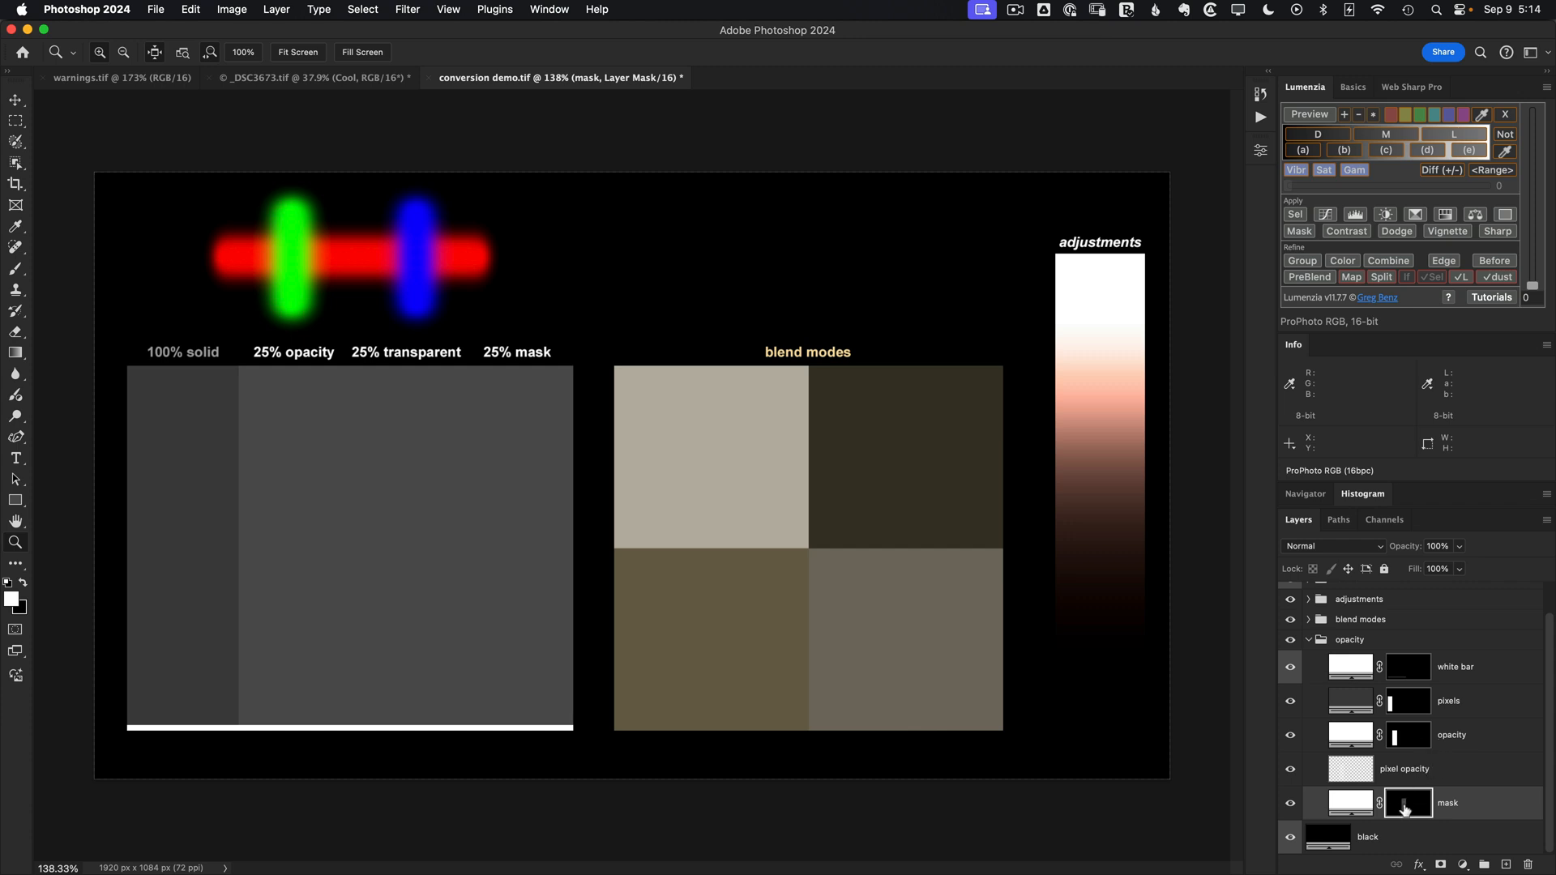
{"action": "mouse_move", "coordinate": [1397, 757]}
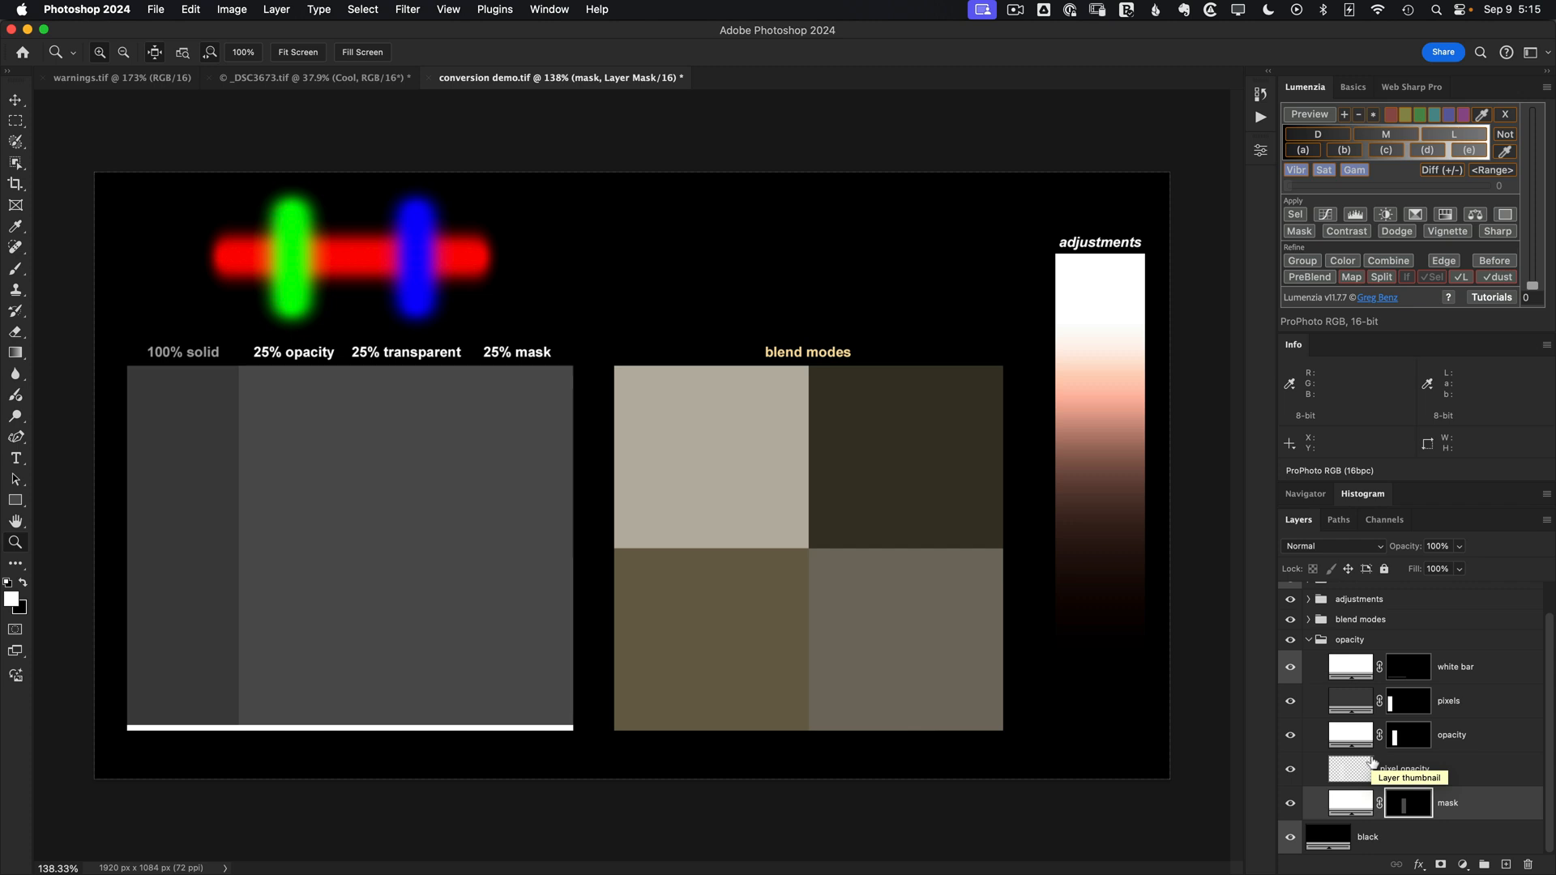
{"action": "mouse_move", "coordinate": [532, 546]}
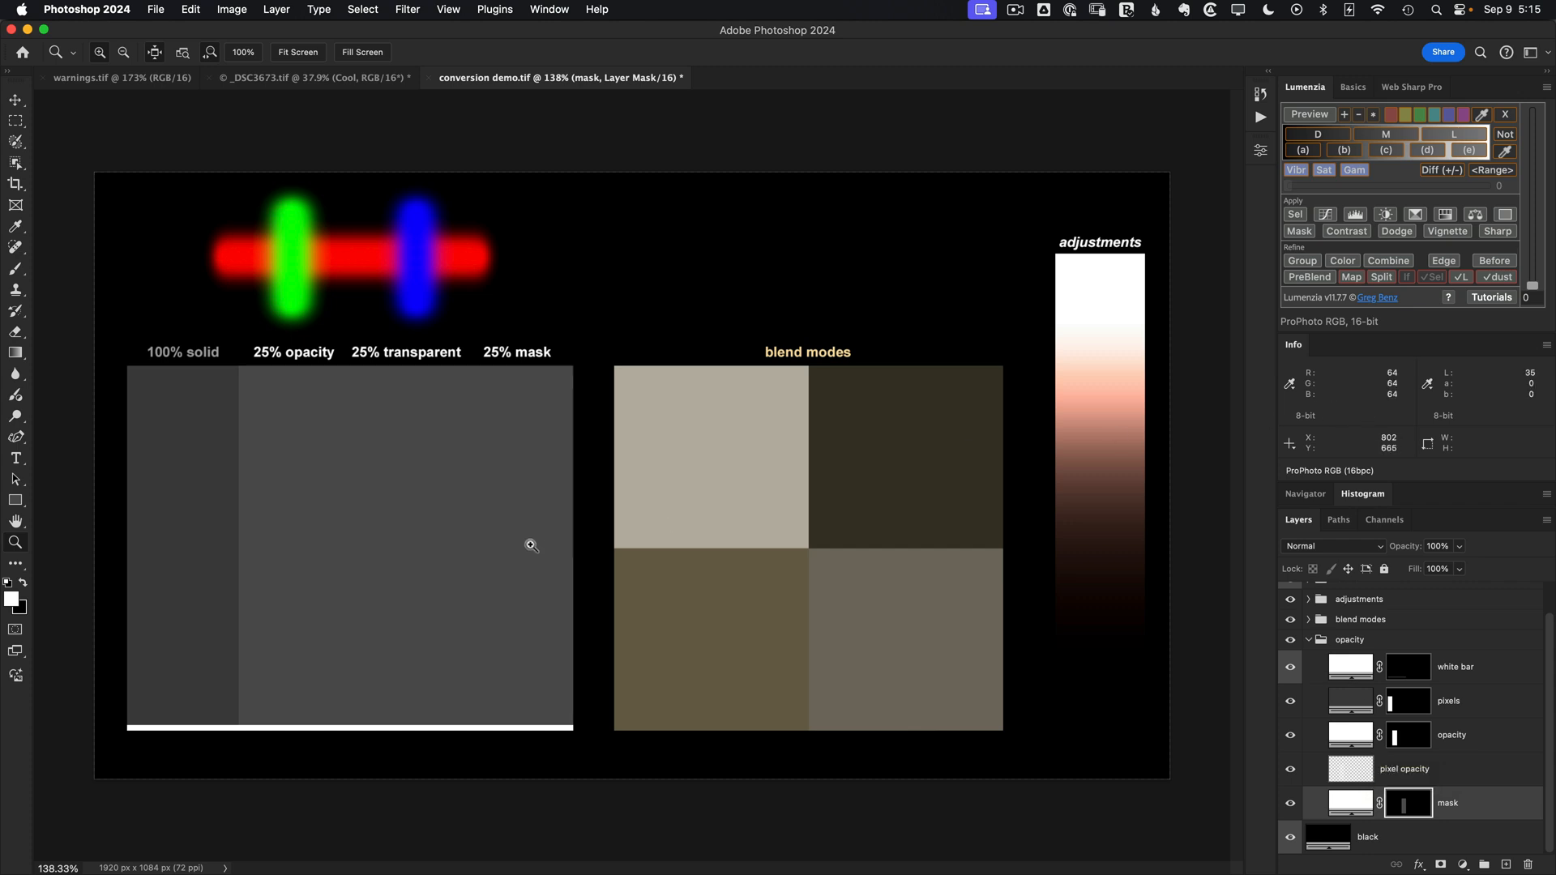
{"action": "mouse_move", "coordinate": [477, 545]}
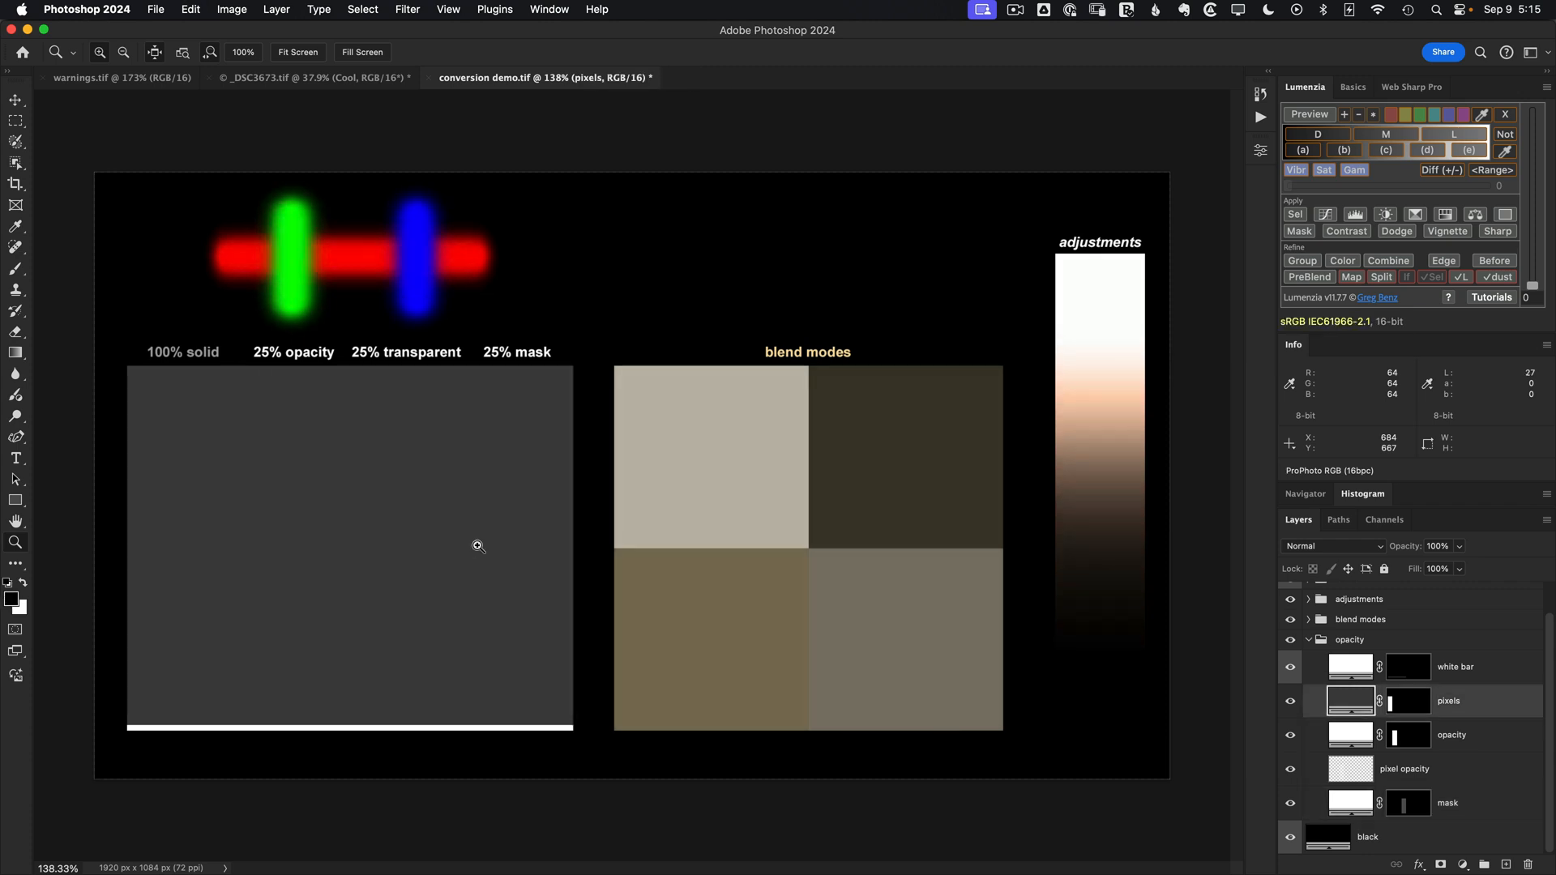
{"action": "left_click", "coordinate": [1407, 803]}
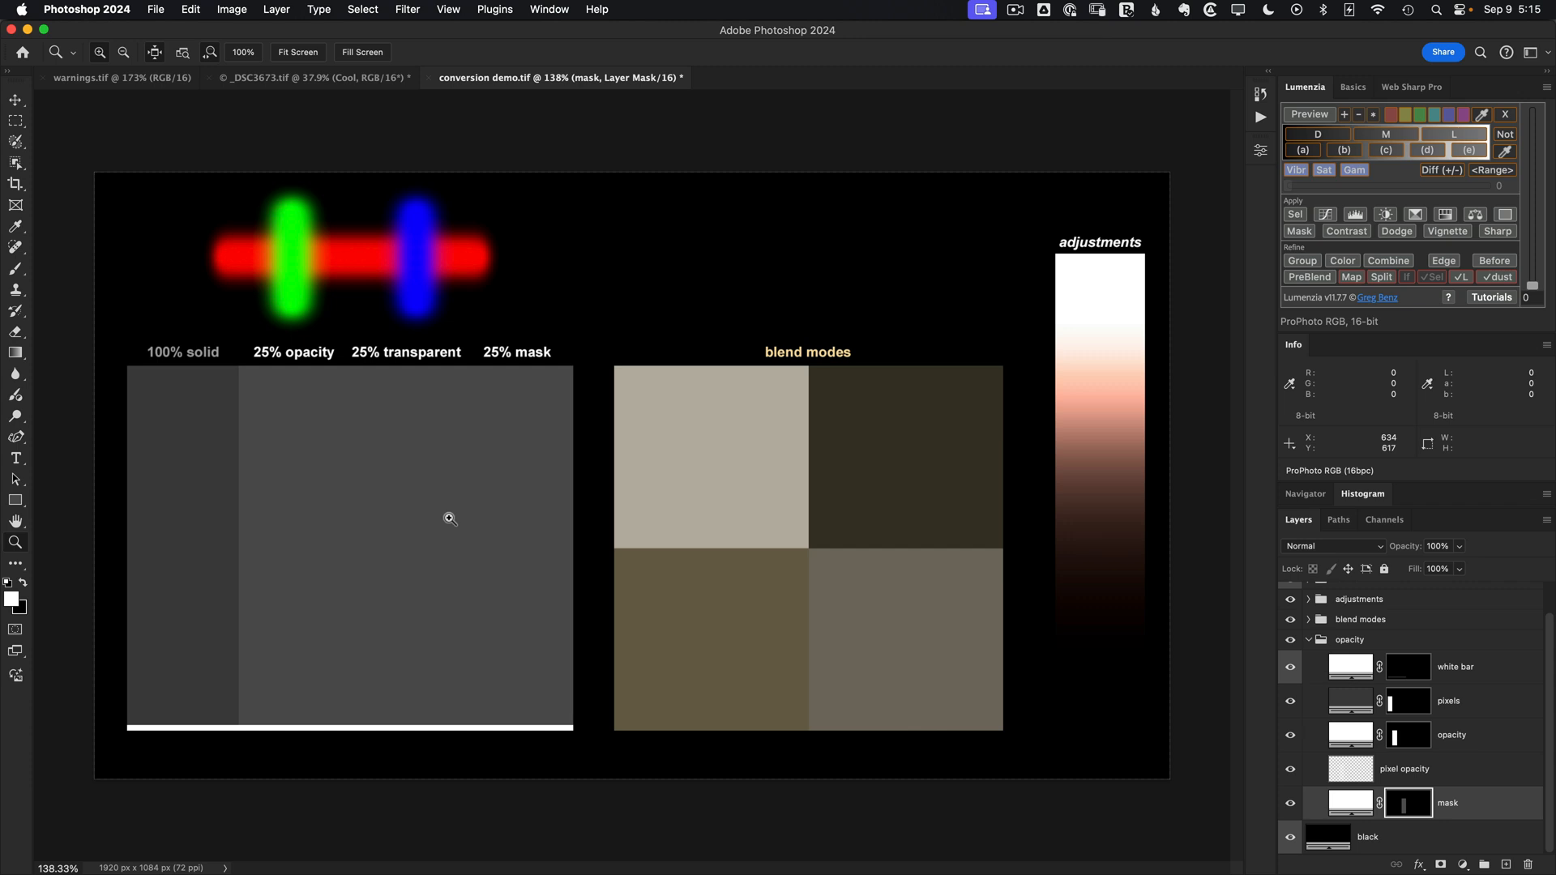
{"action": "mouse_move", "coordinate": [382, 396]}
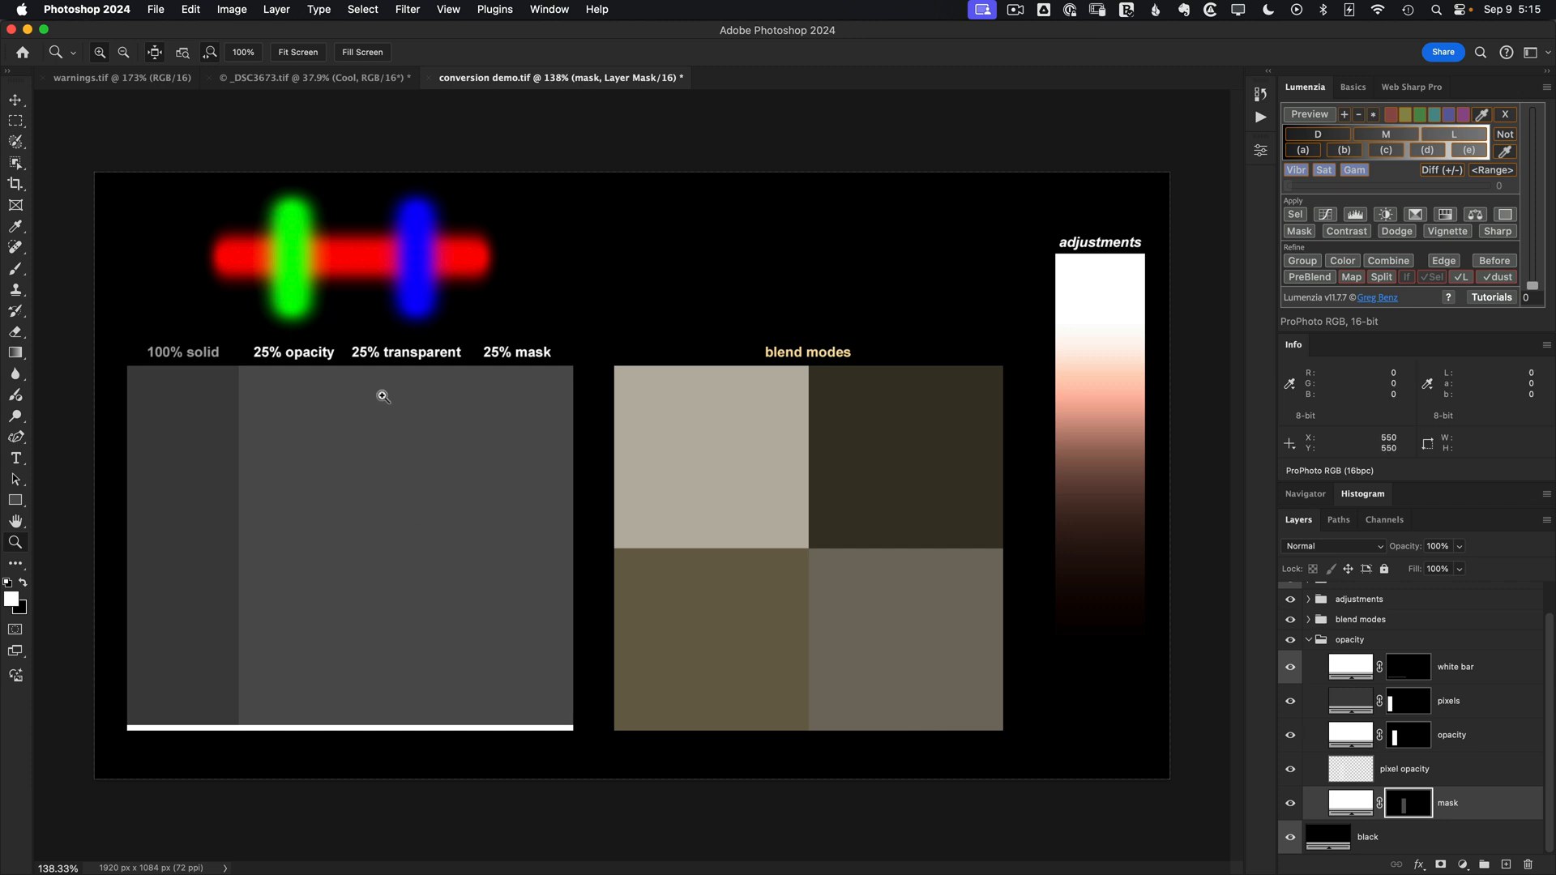
{"action": "mouse_move", "coordinate": [332, 272]}
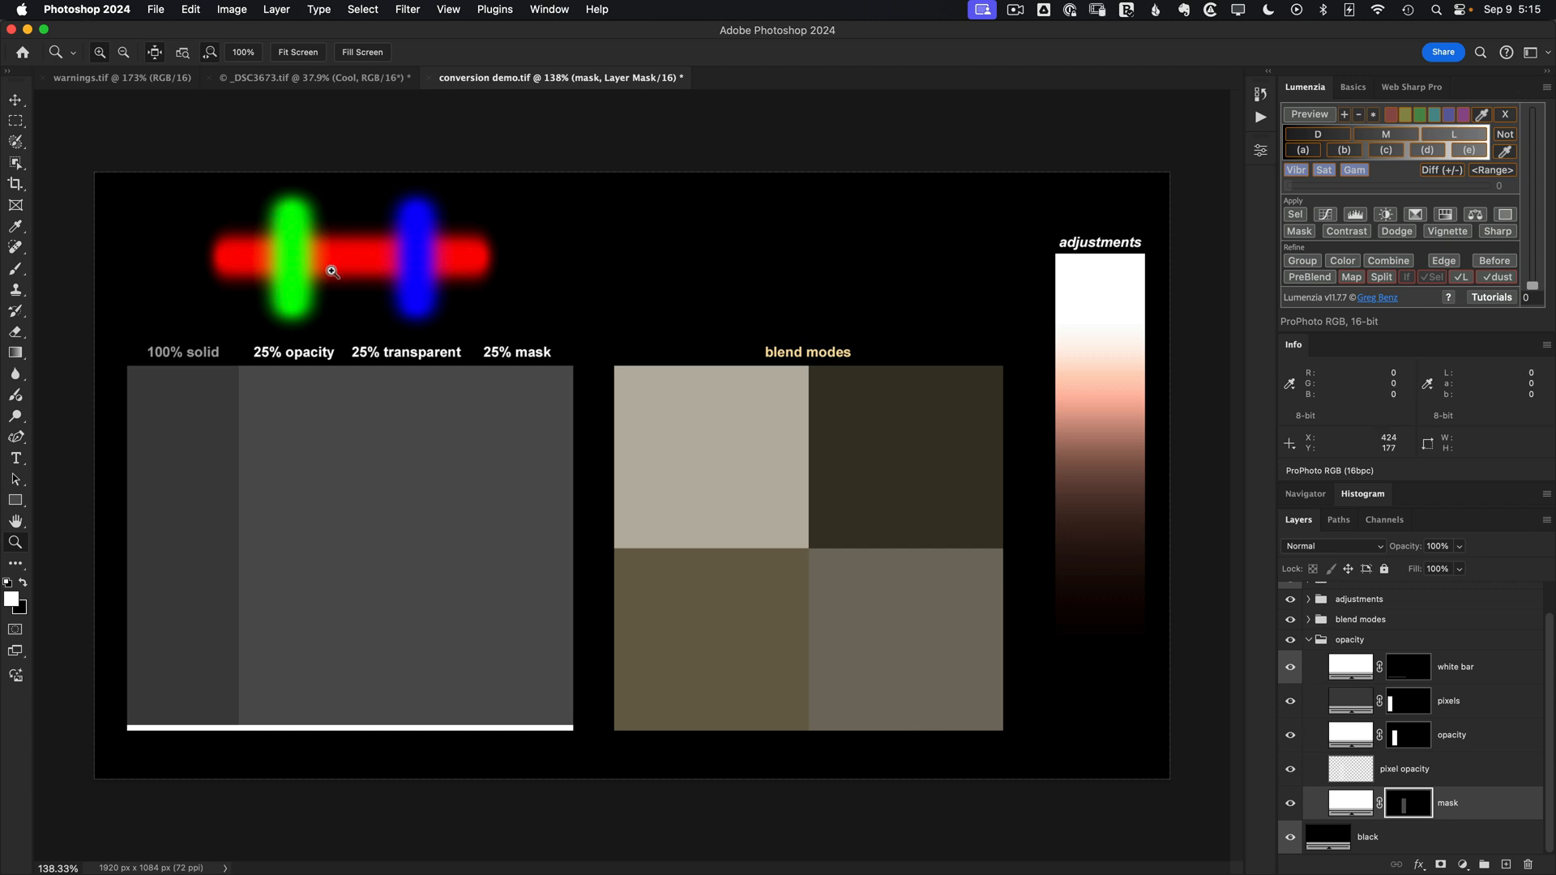
{"action": "mouse_move", "coordinate": [1232, 670]}
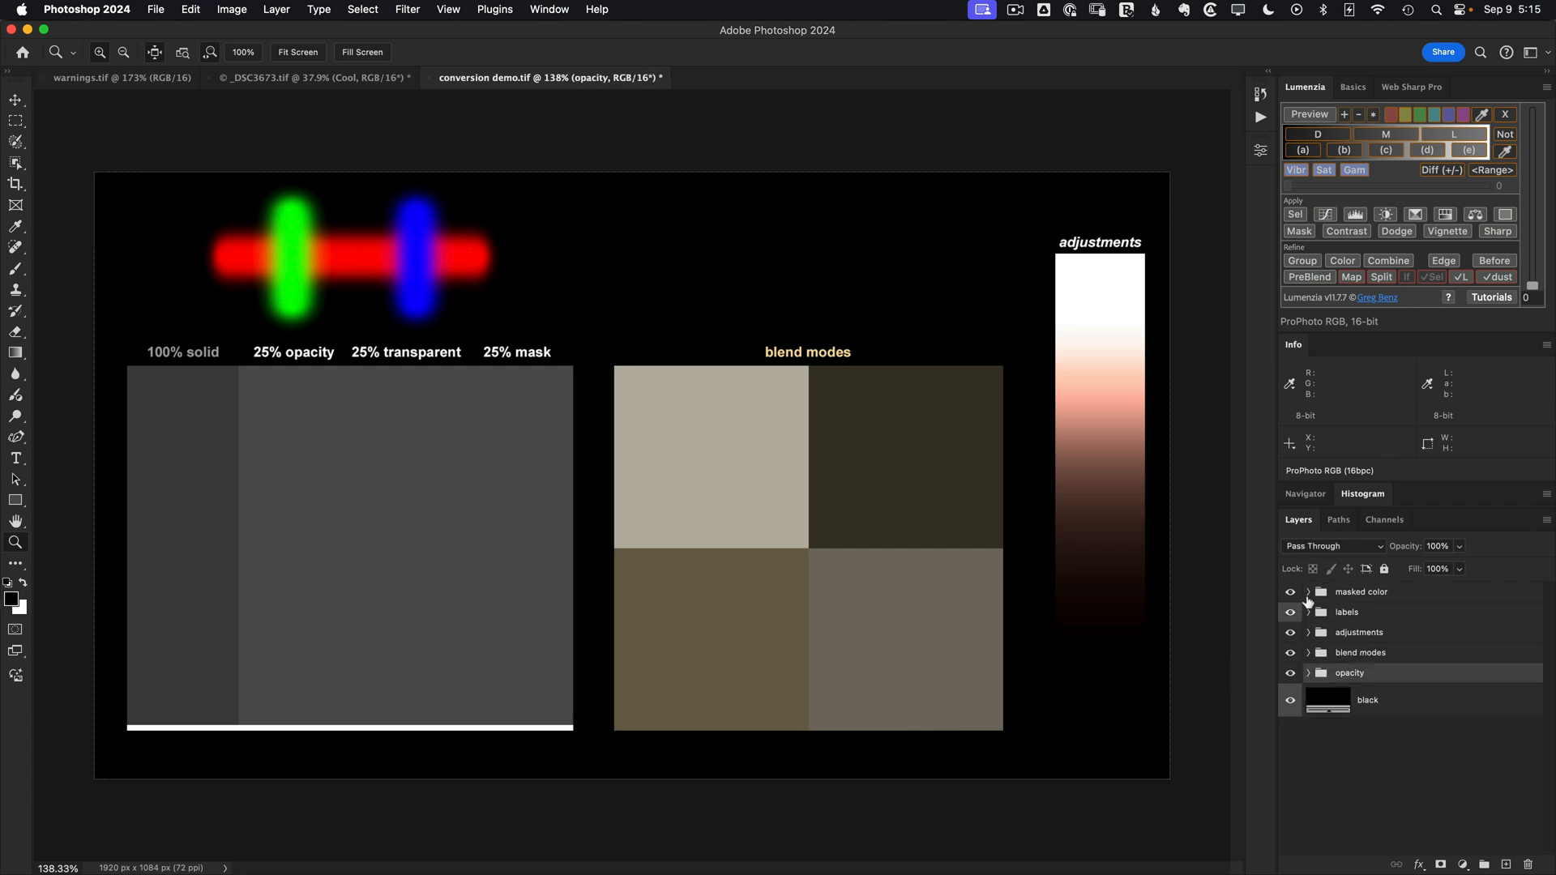
Expand the masked color group and open the green fill's picker reading 138/237/78.
{"action": "left_click", "coordinate": [1308, 591]}
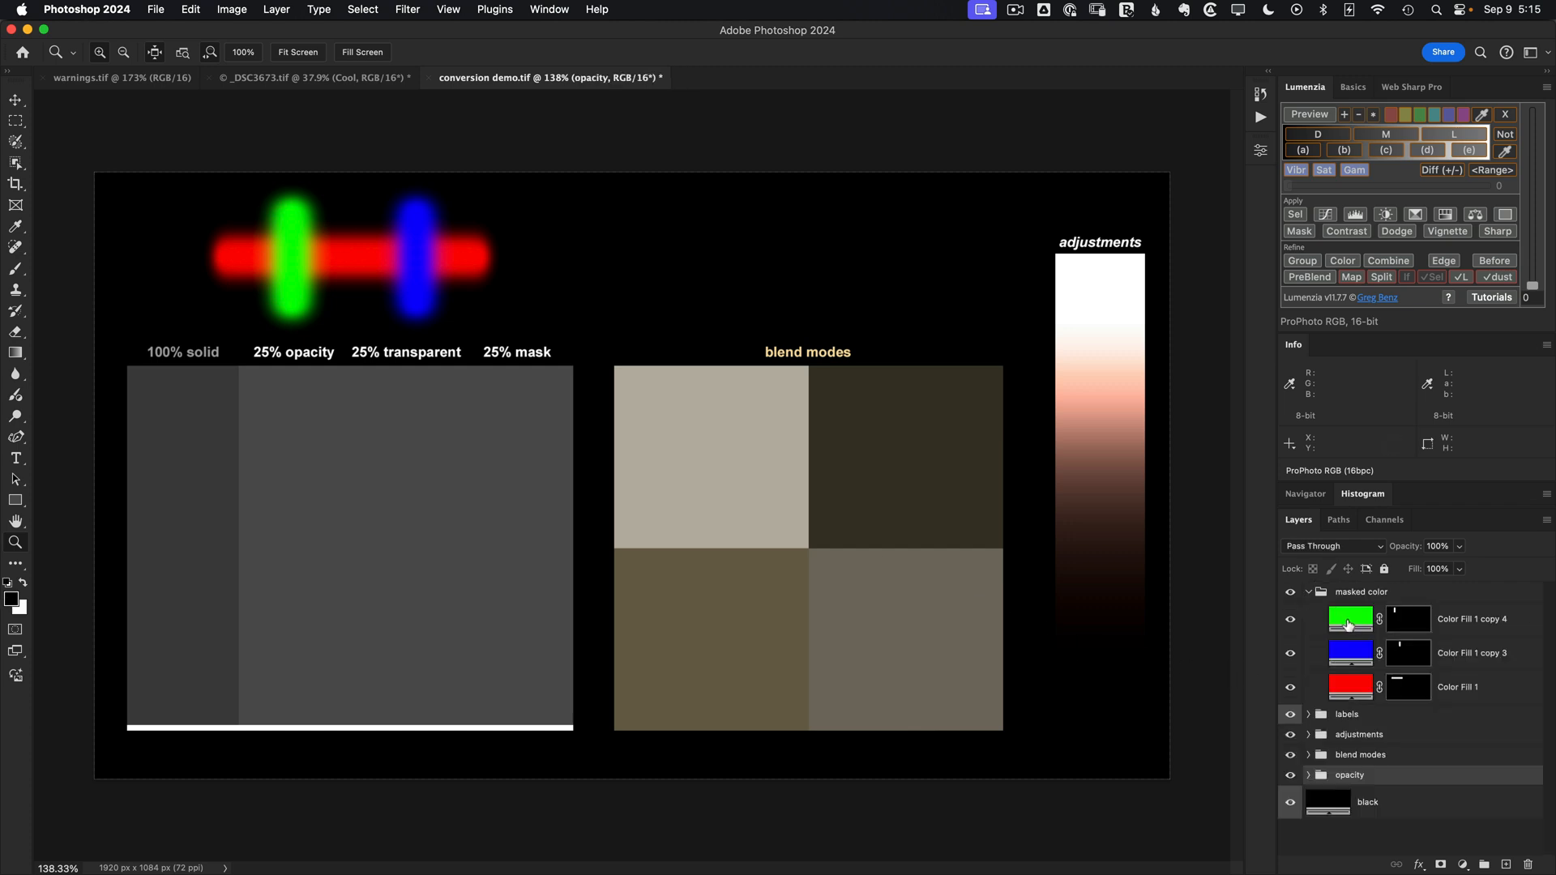
{"action": "mouse_move", "coordinate": [1347, 623]}
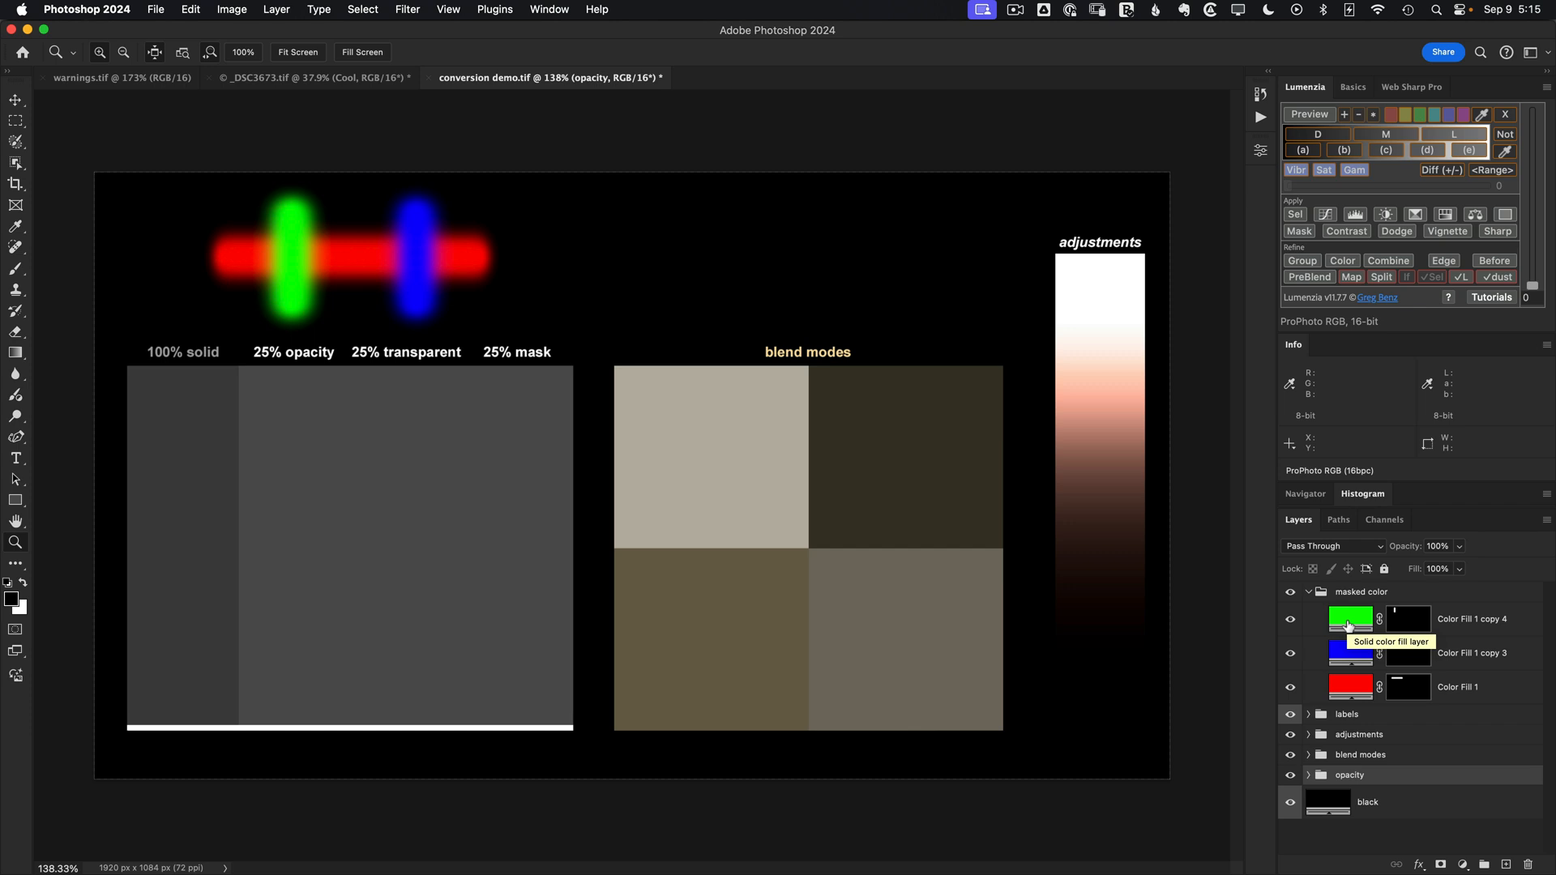
{"action": "double_click", "coordinate": [1349, 617]}
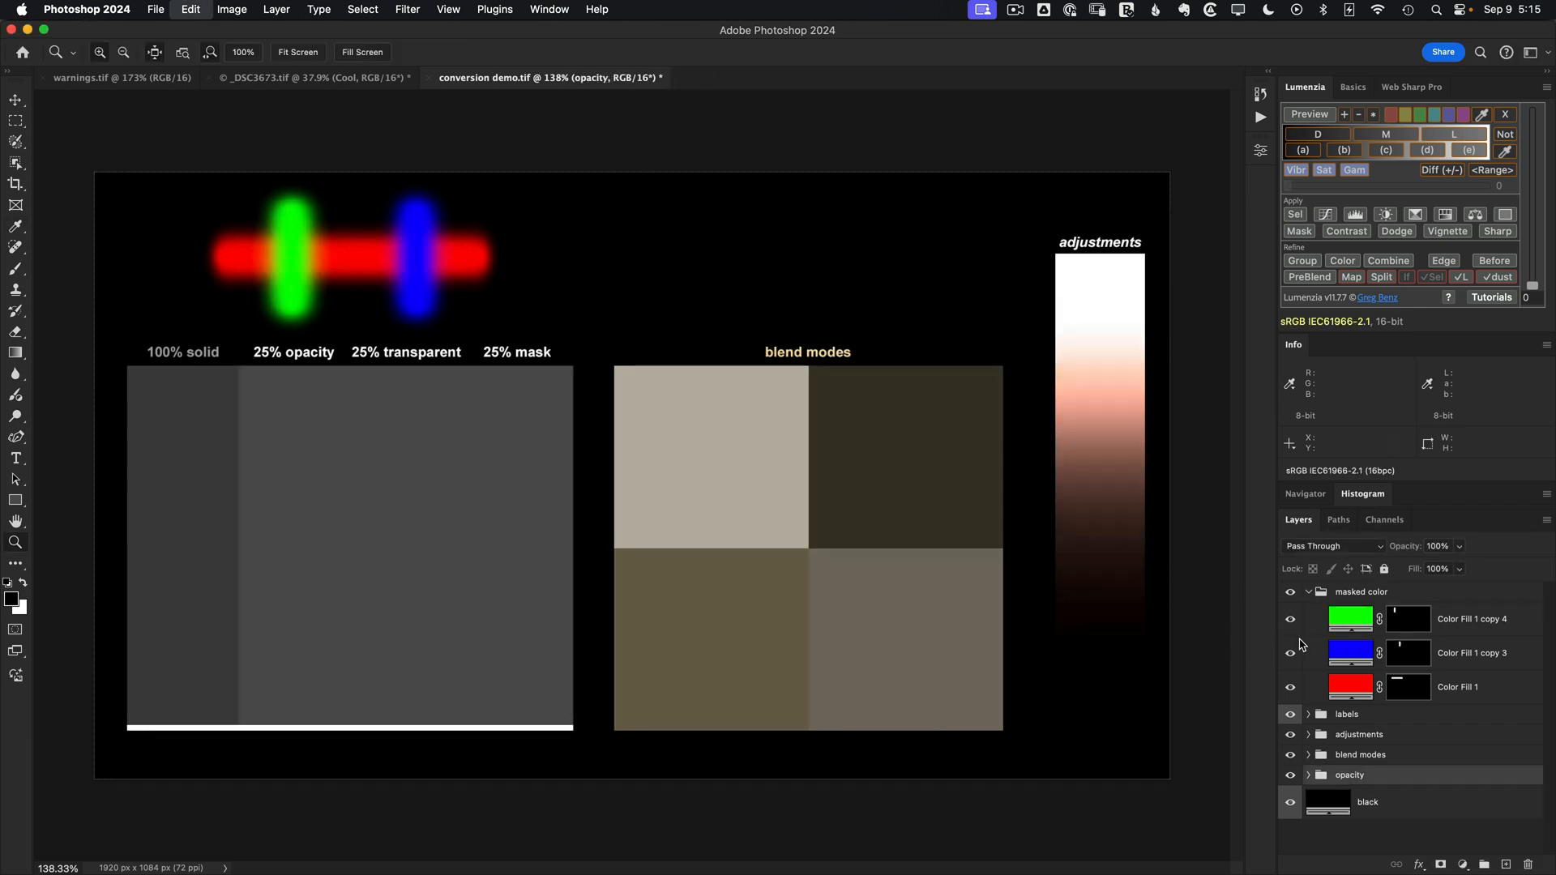
{"action": "double_click", "coordinate": [1349, 618]}
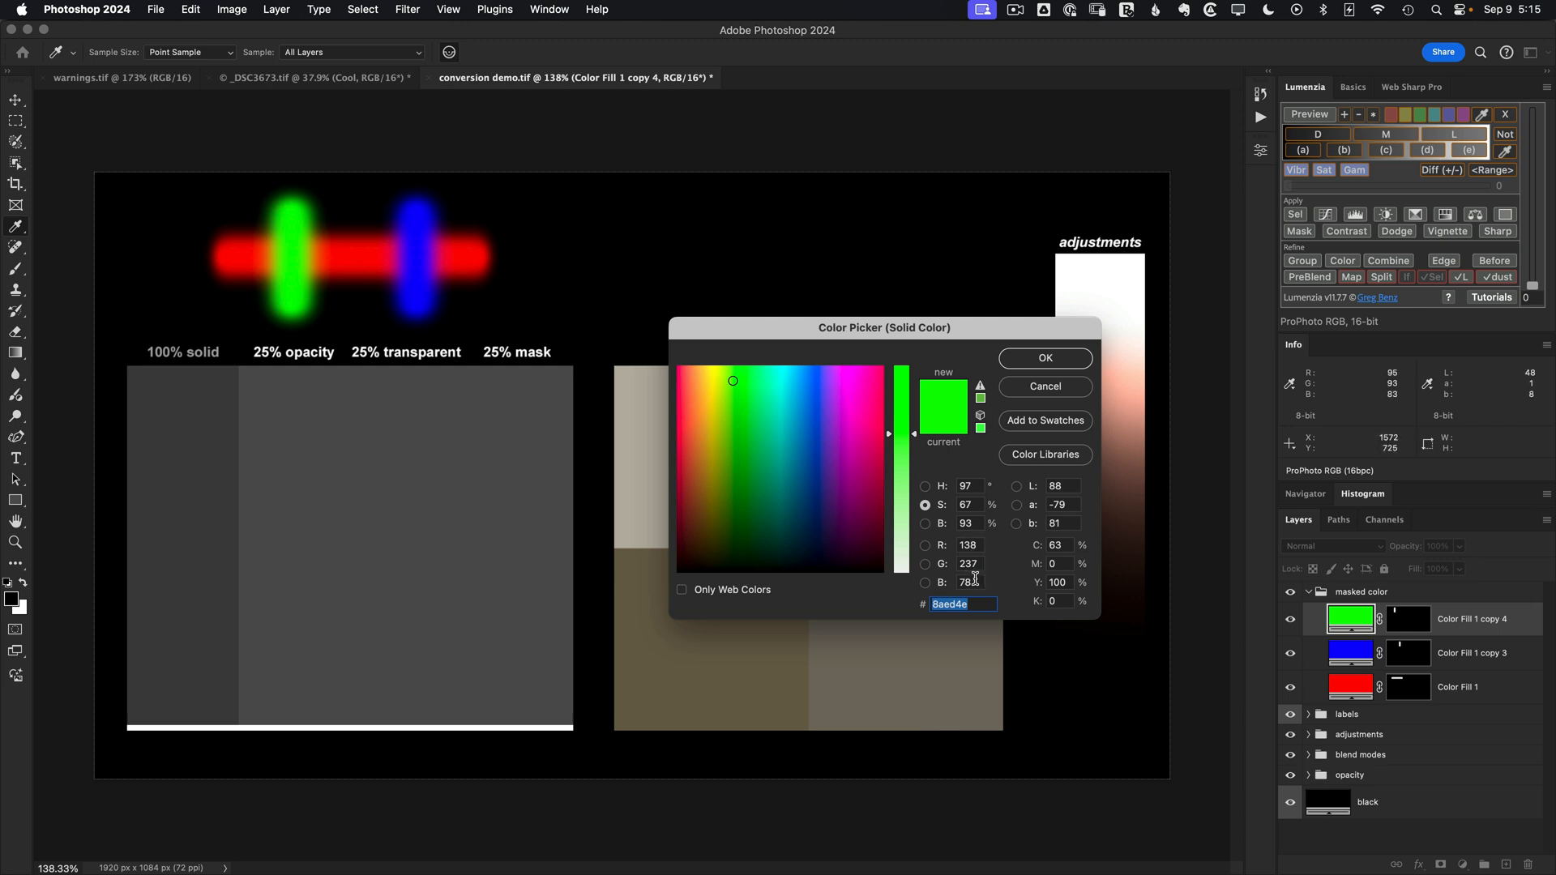
{"action": "mouse_move", "coordinate": [910, 571]}
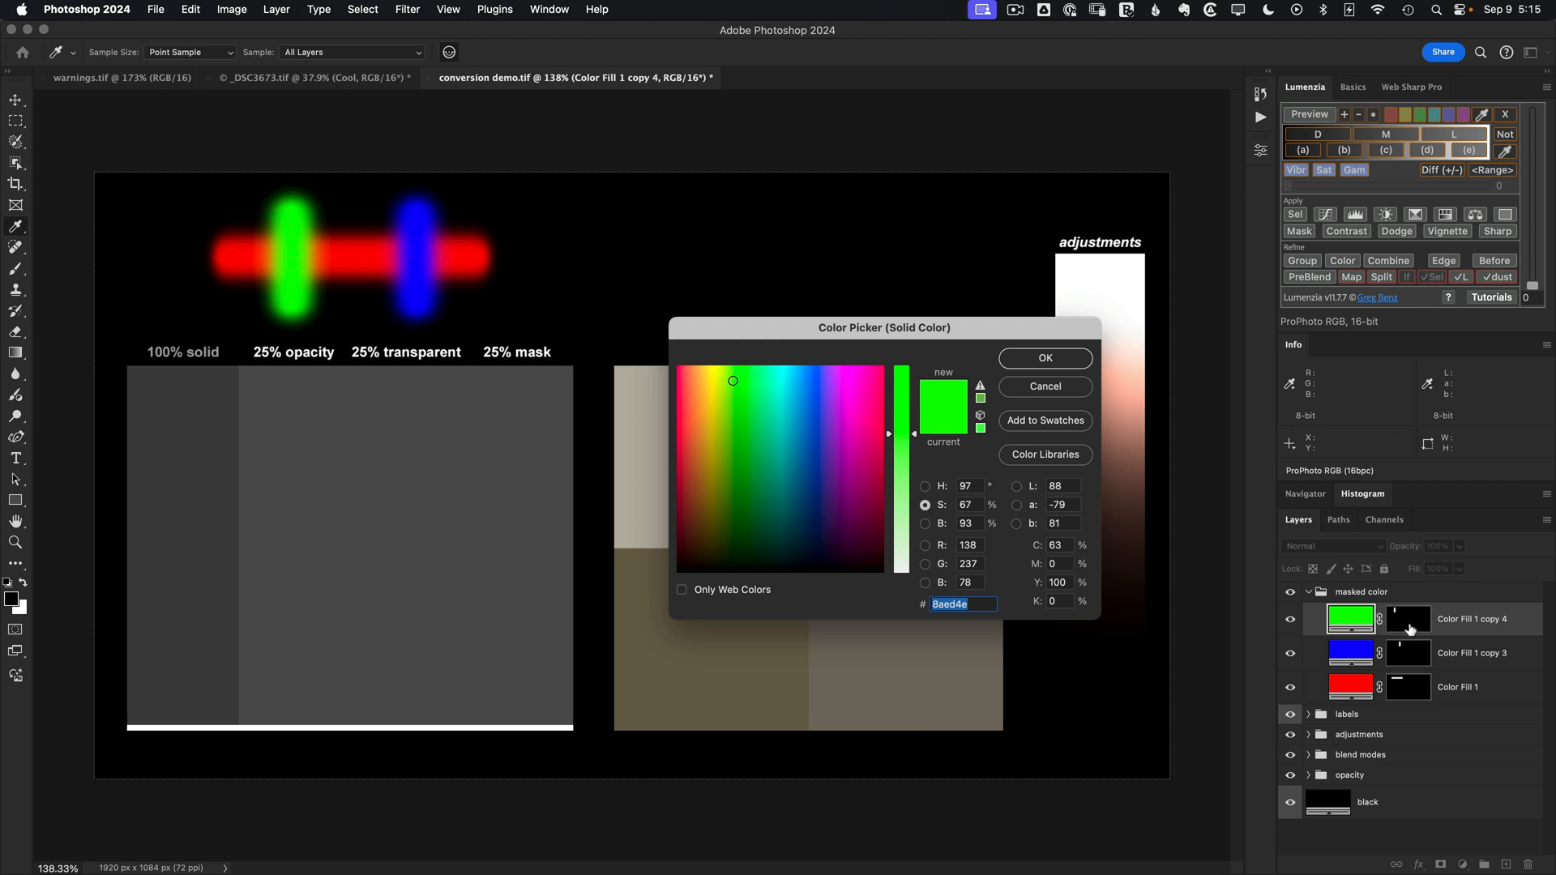
{"action": "mouse_move", "coordinate": [1400, 620]}
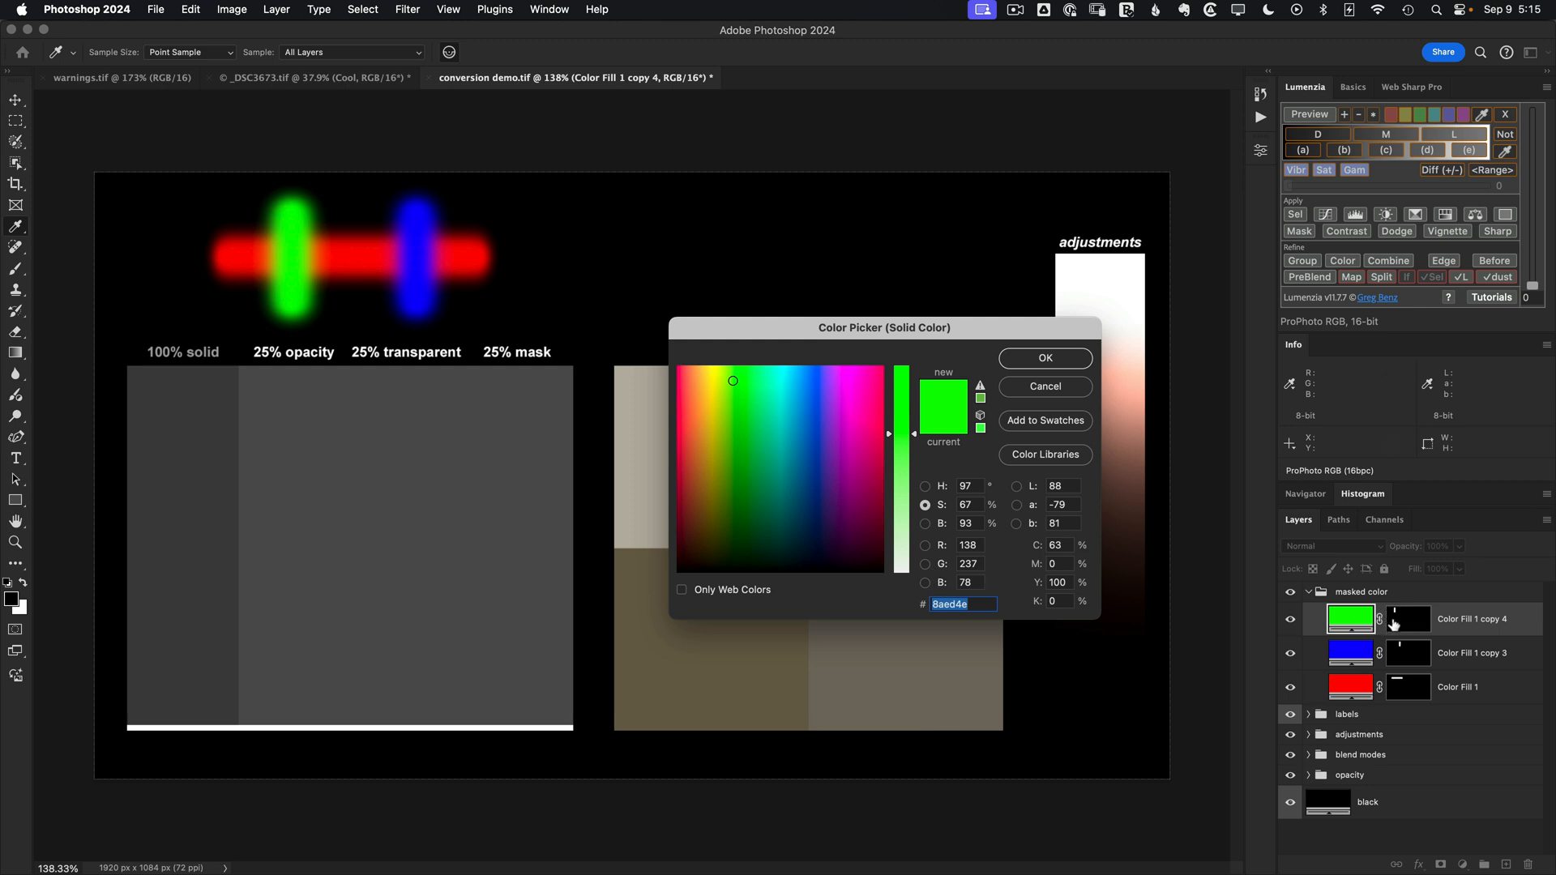
{"action": "mouse_move", "coordinate": [743, 616]}
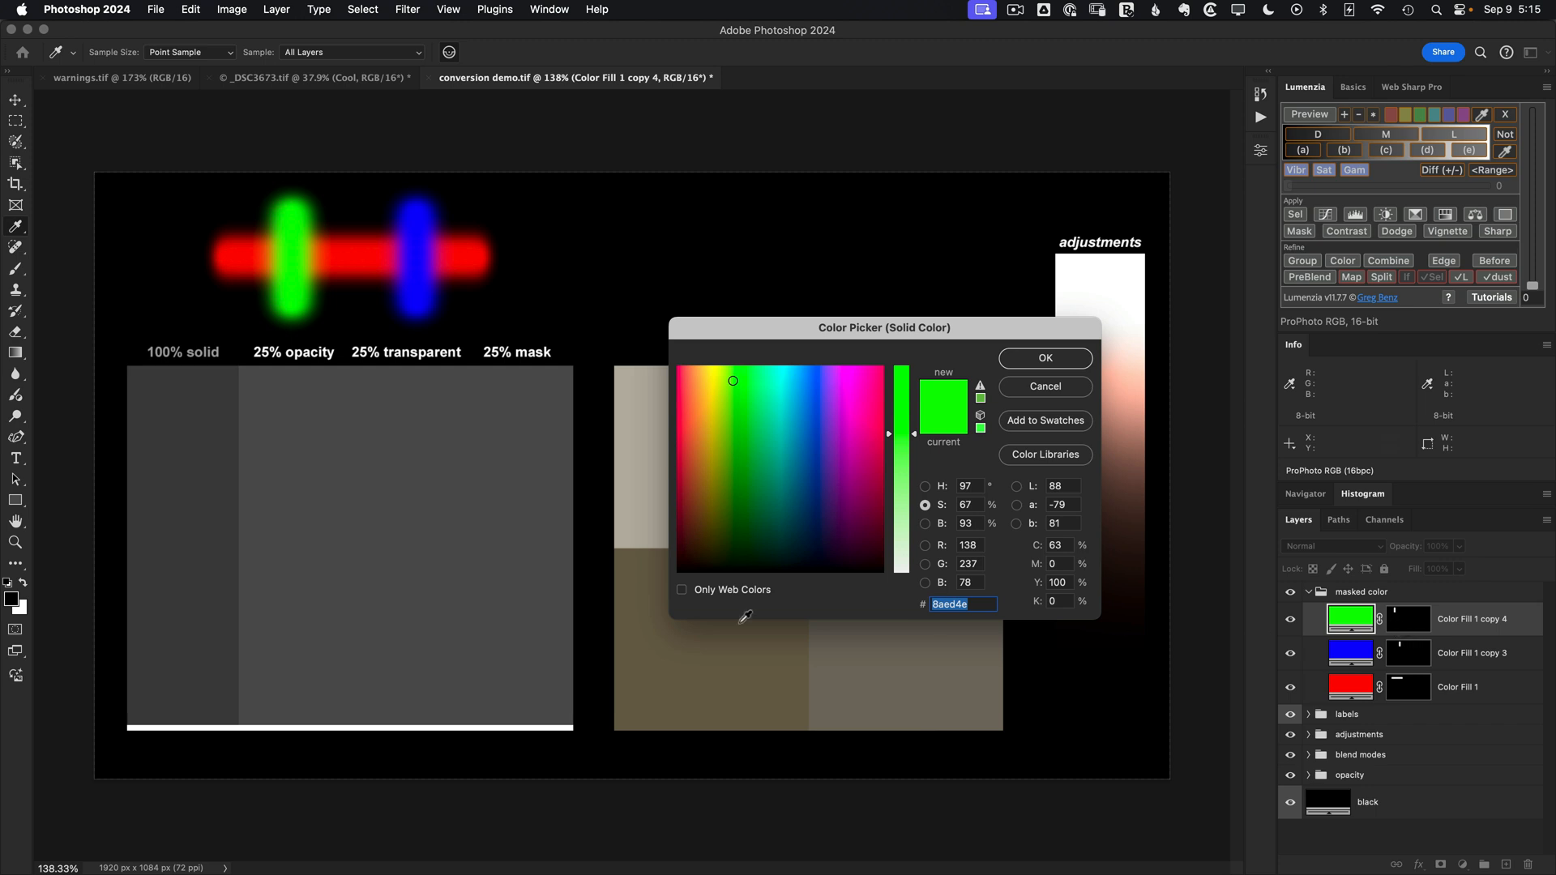
{"action": "mouse_move", "coordinate": [428, 553]}
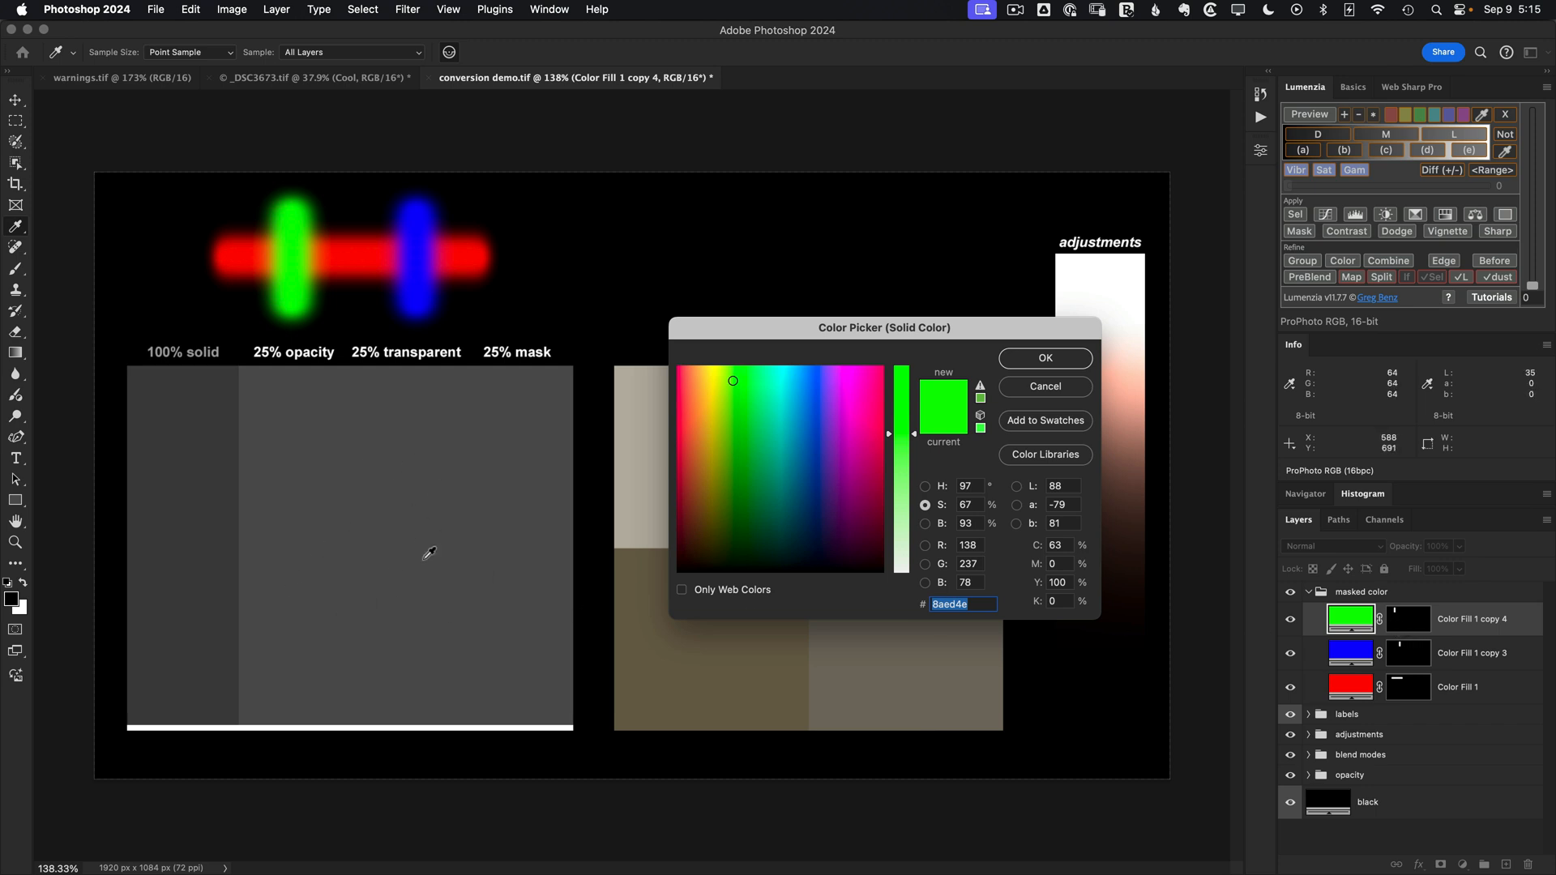
{"action": "mouse_move", "coordinate": [1406, 636]}
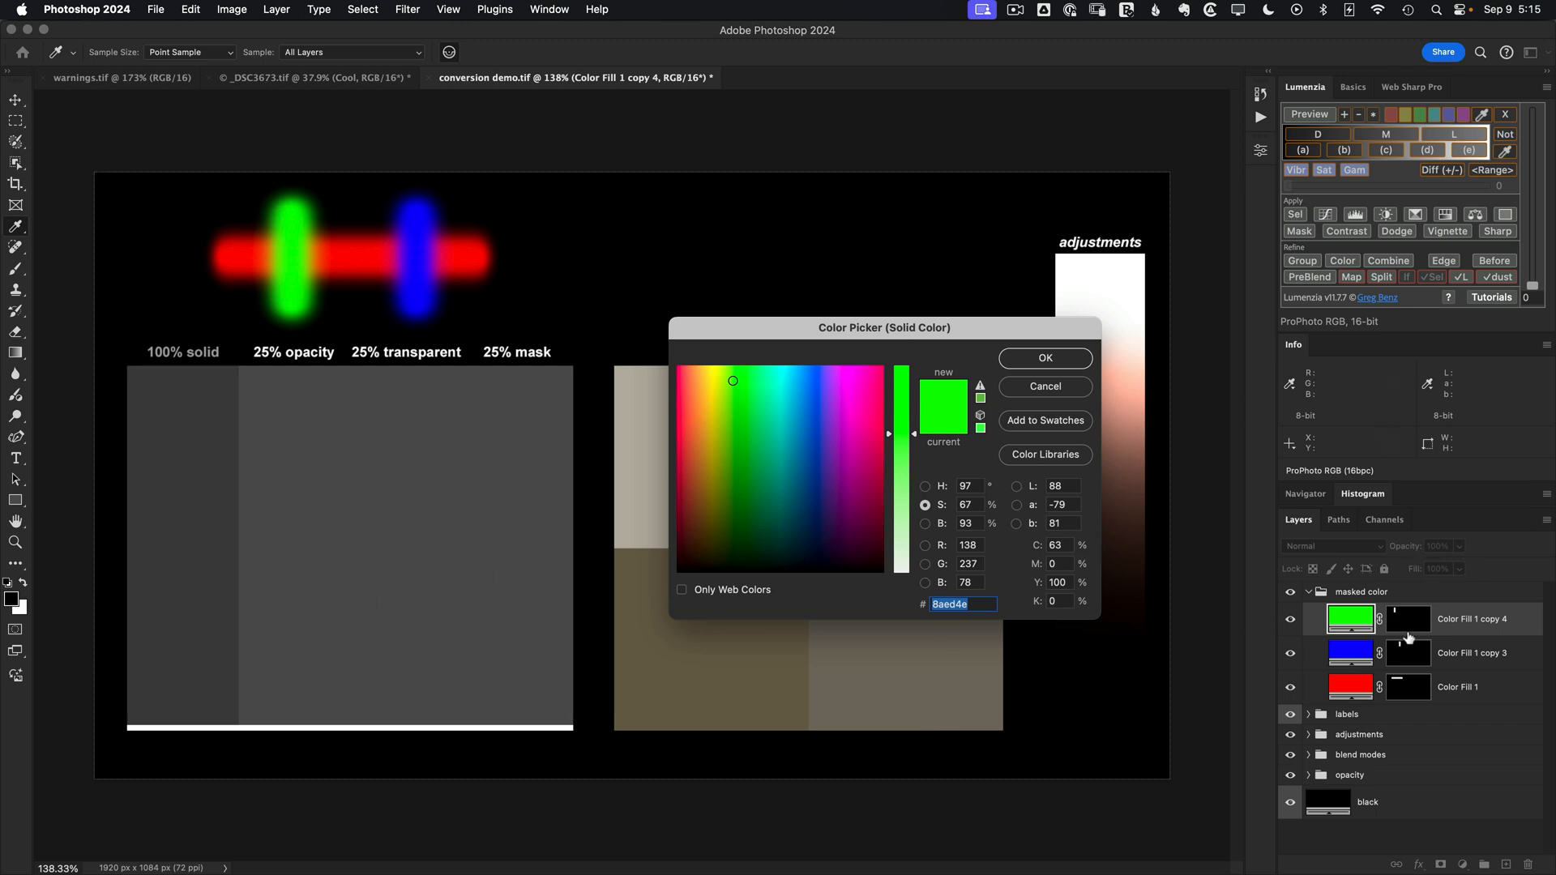
{"action": "mouse_move", "coordinate": [1408, 700]}
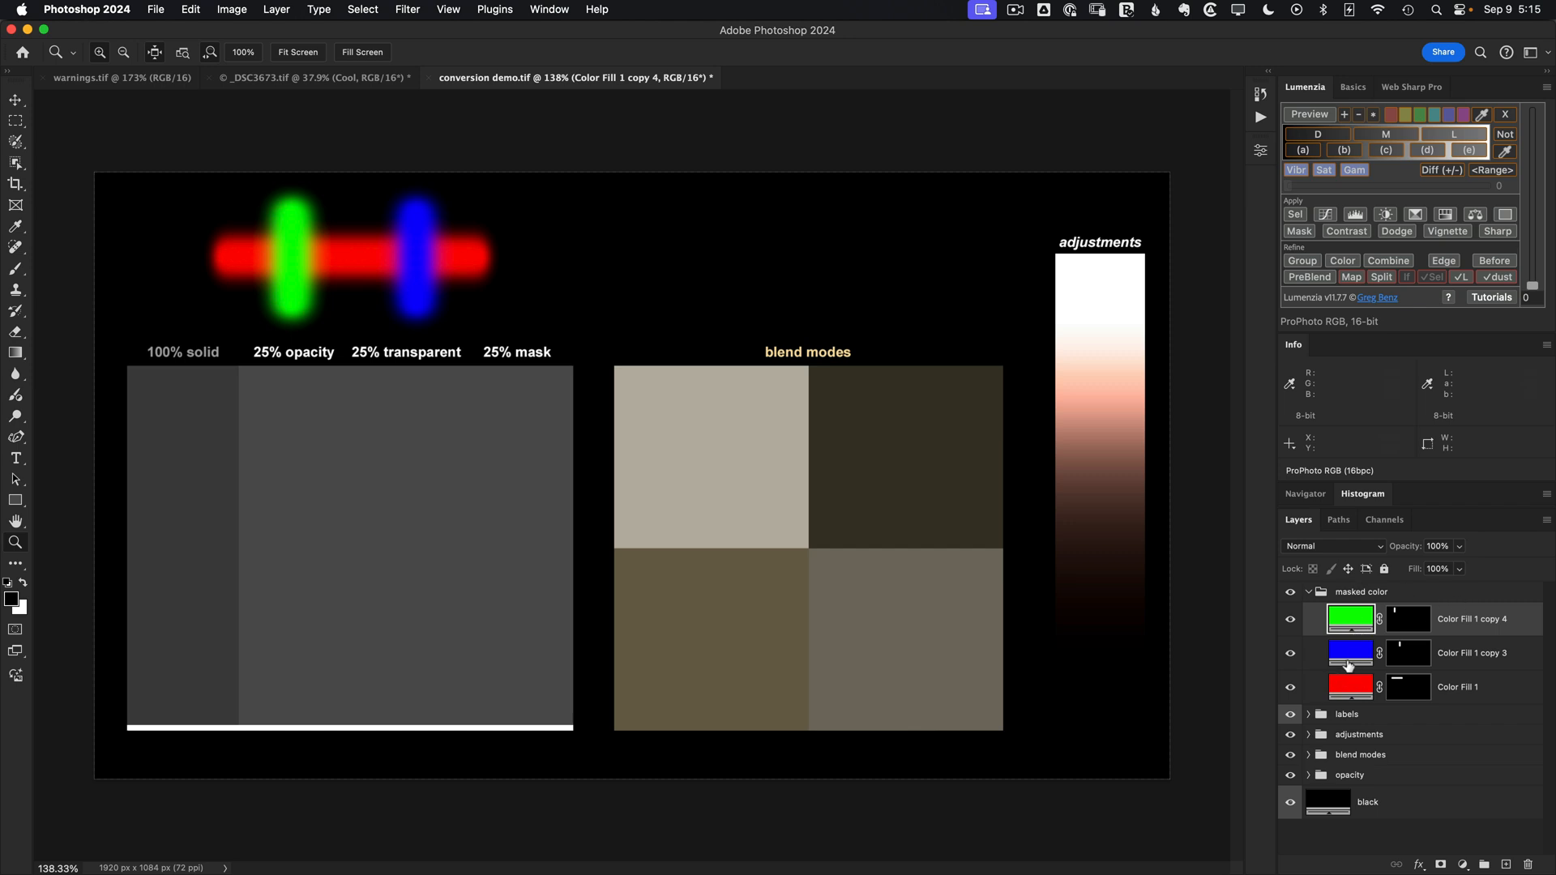
{"action": "mouse_move", "coordinate": [1418, 686]}
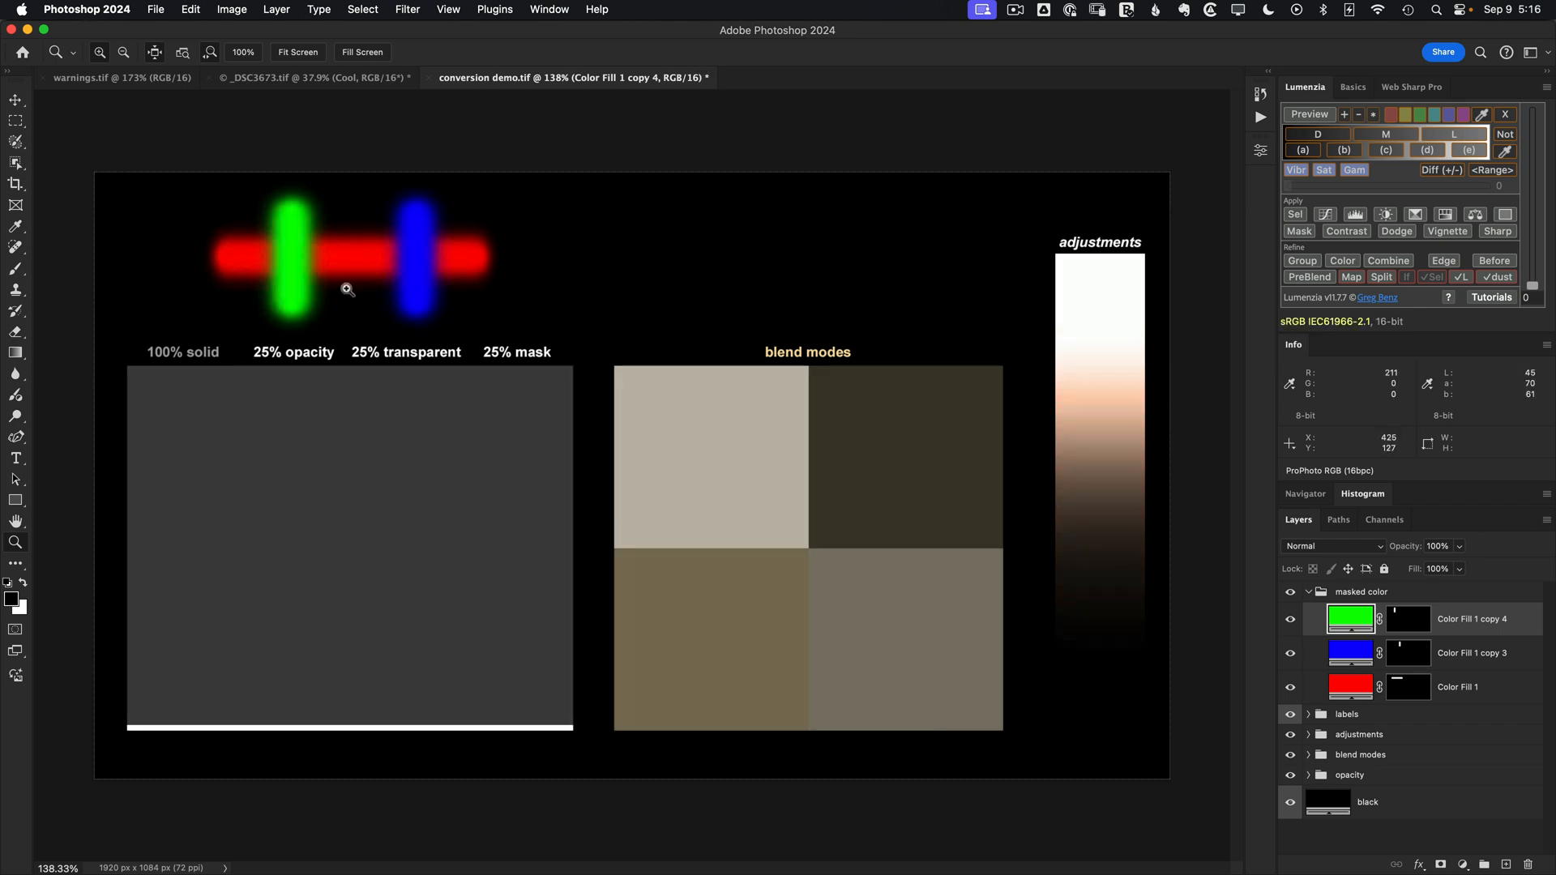
{"action": "mouse_move", "coordinate": [318, 256]}
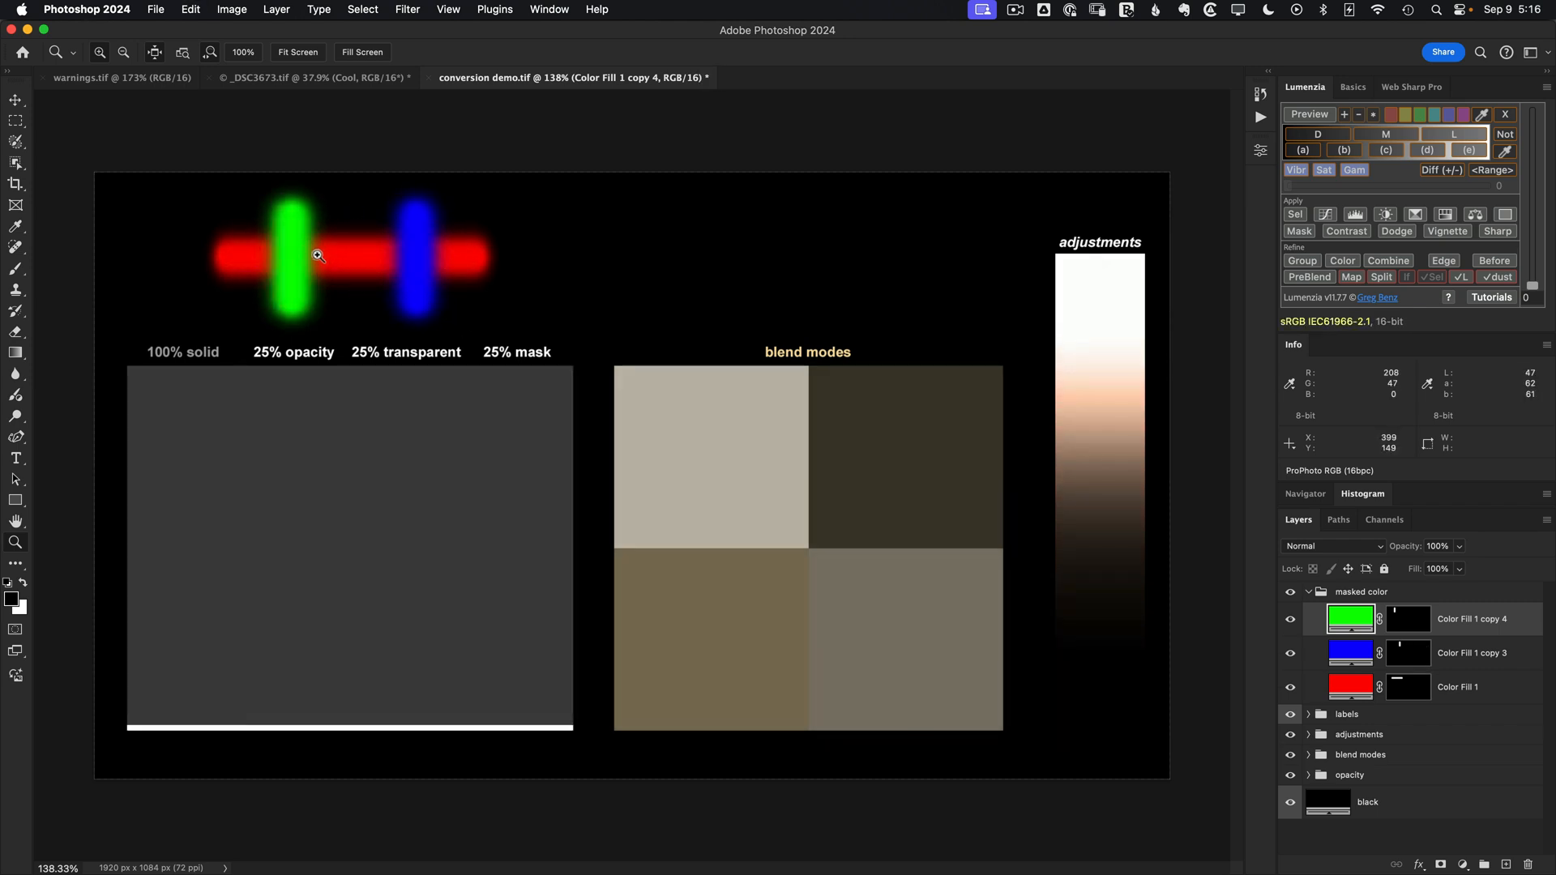
{"action": "mouse_move", "coordinate": [1237, 619]}
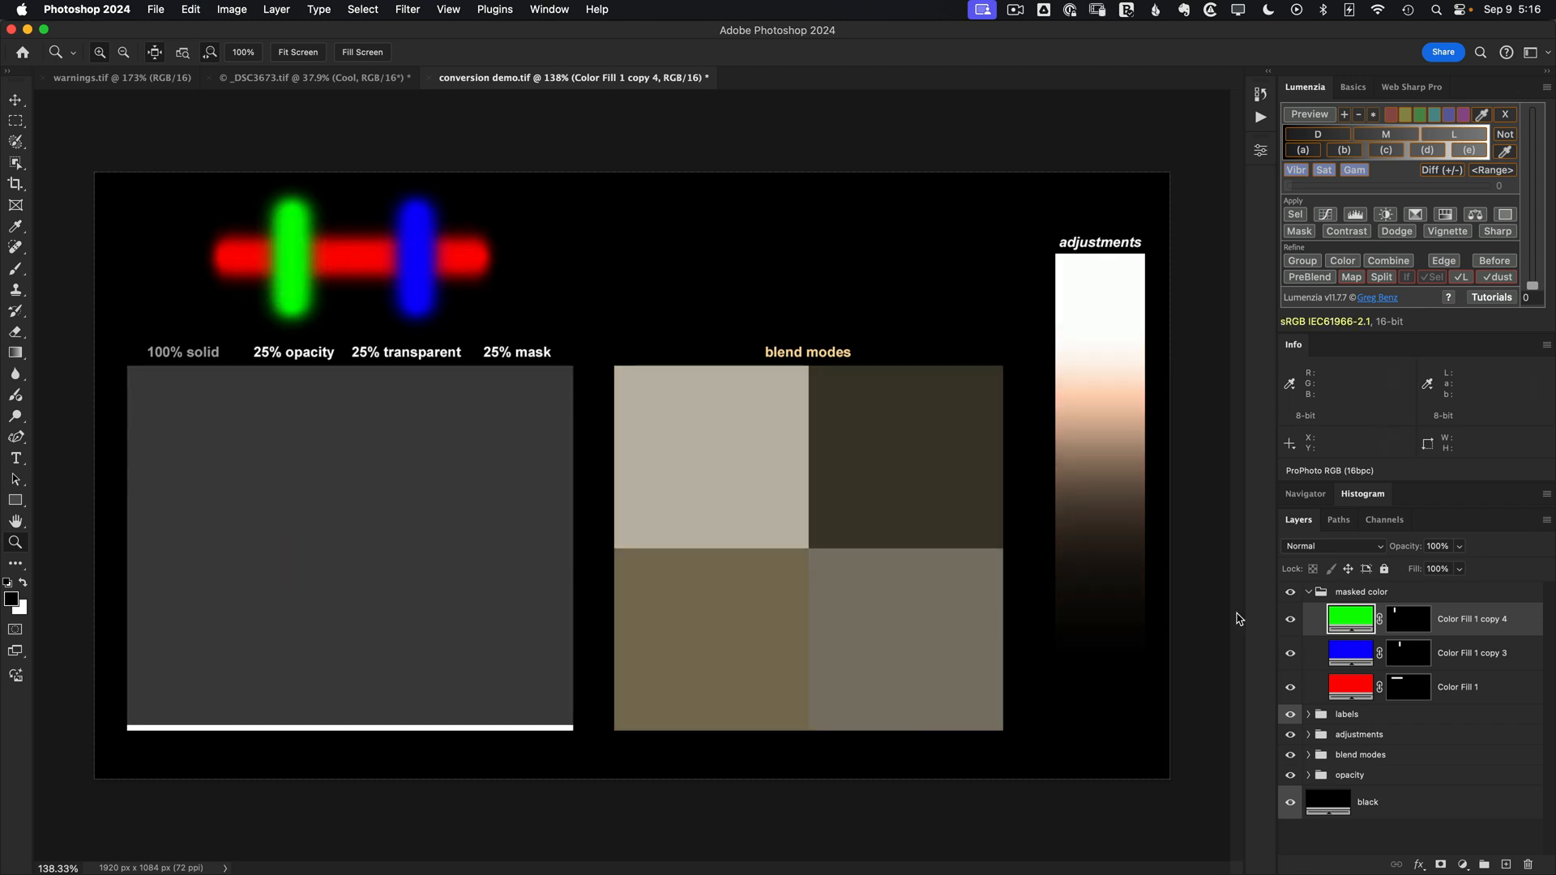
Collapse the masked color group and expand the blend modes group.
{"action": "left_click", "coordinate": [1309, 591]}
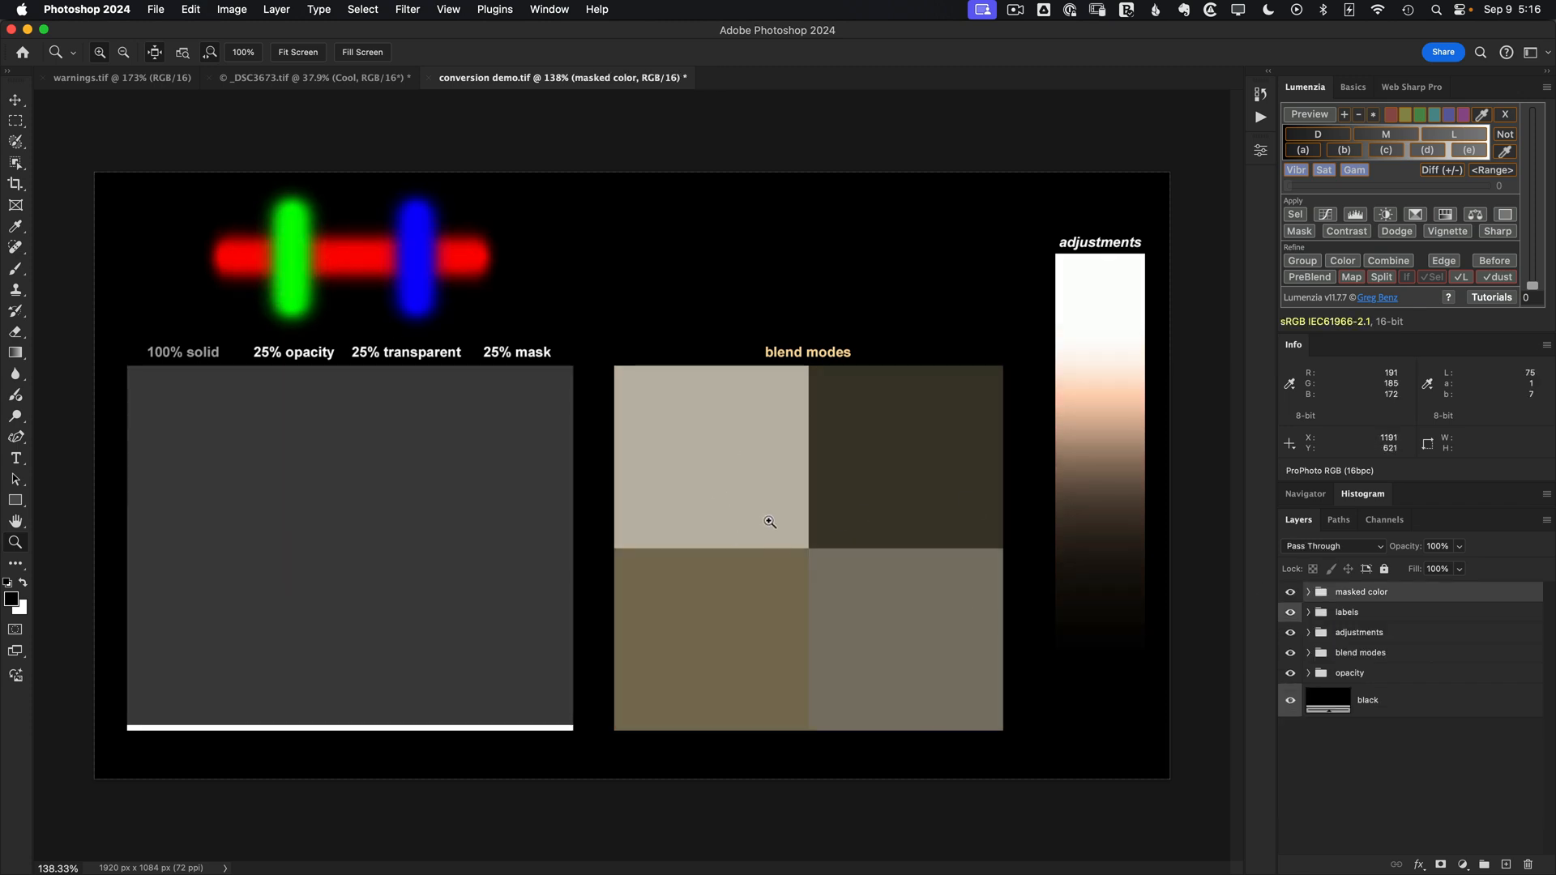
{"action": "left_click", "coordinate": [1309, 651]}
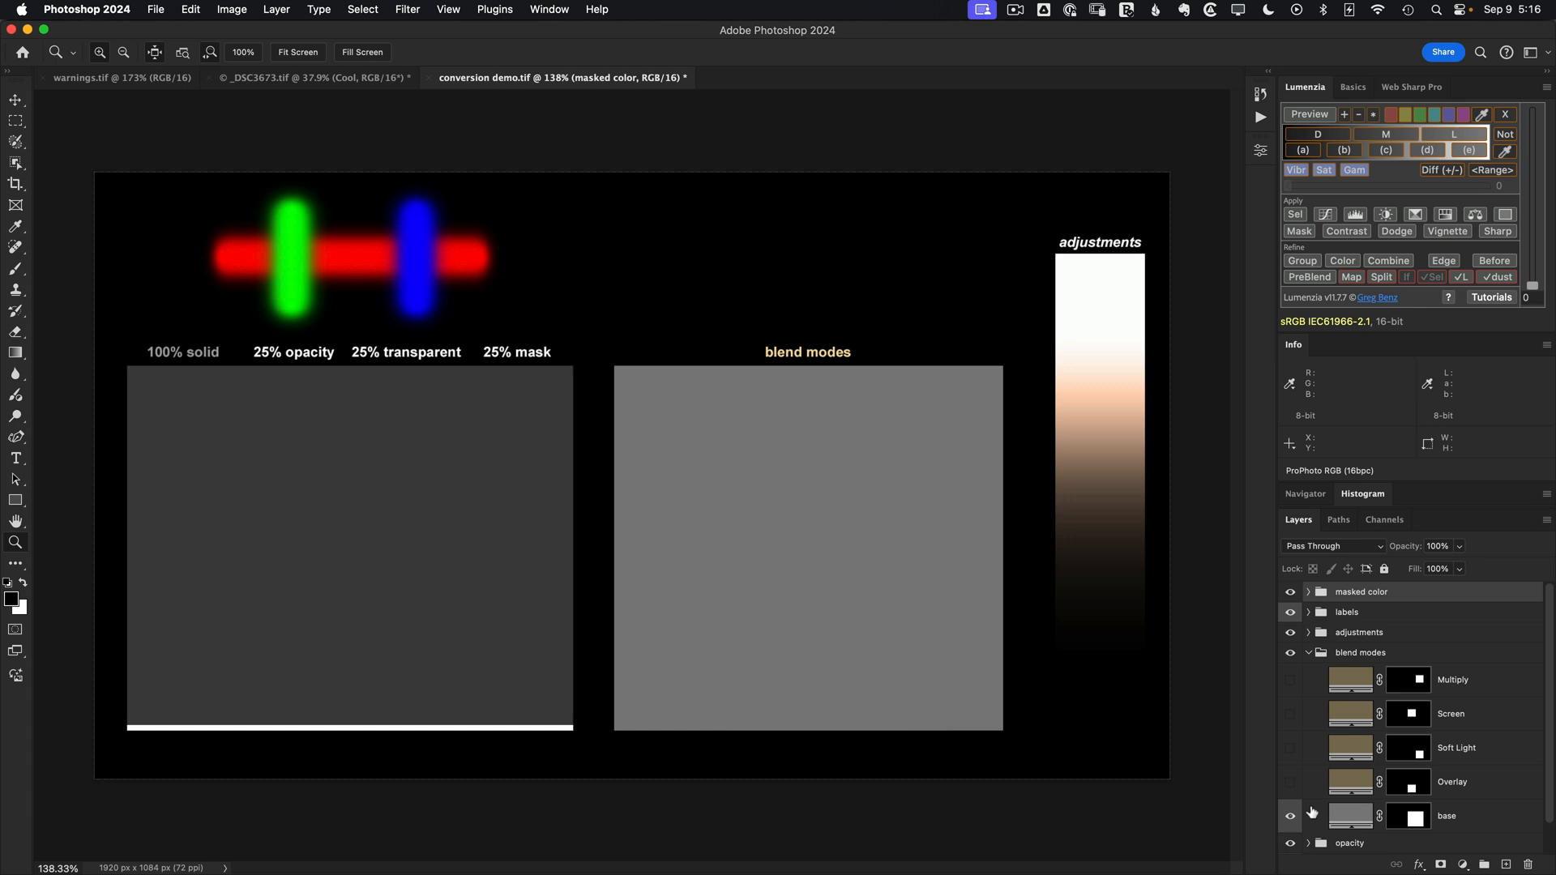
{"action": "left_click", "coordinate": [1290, 747]}
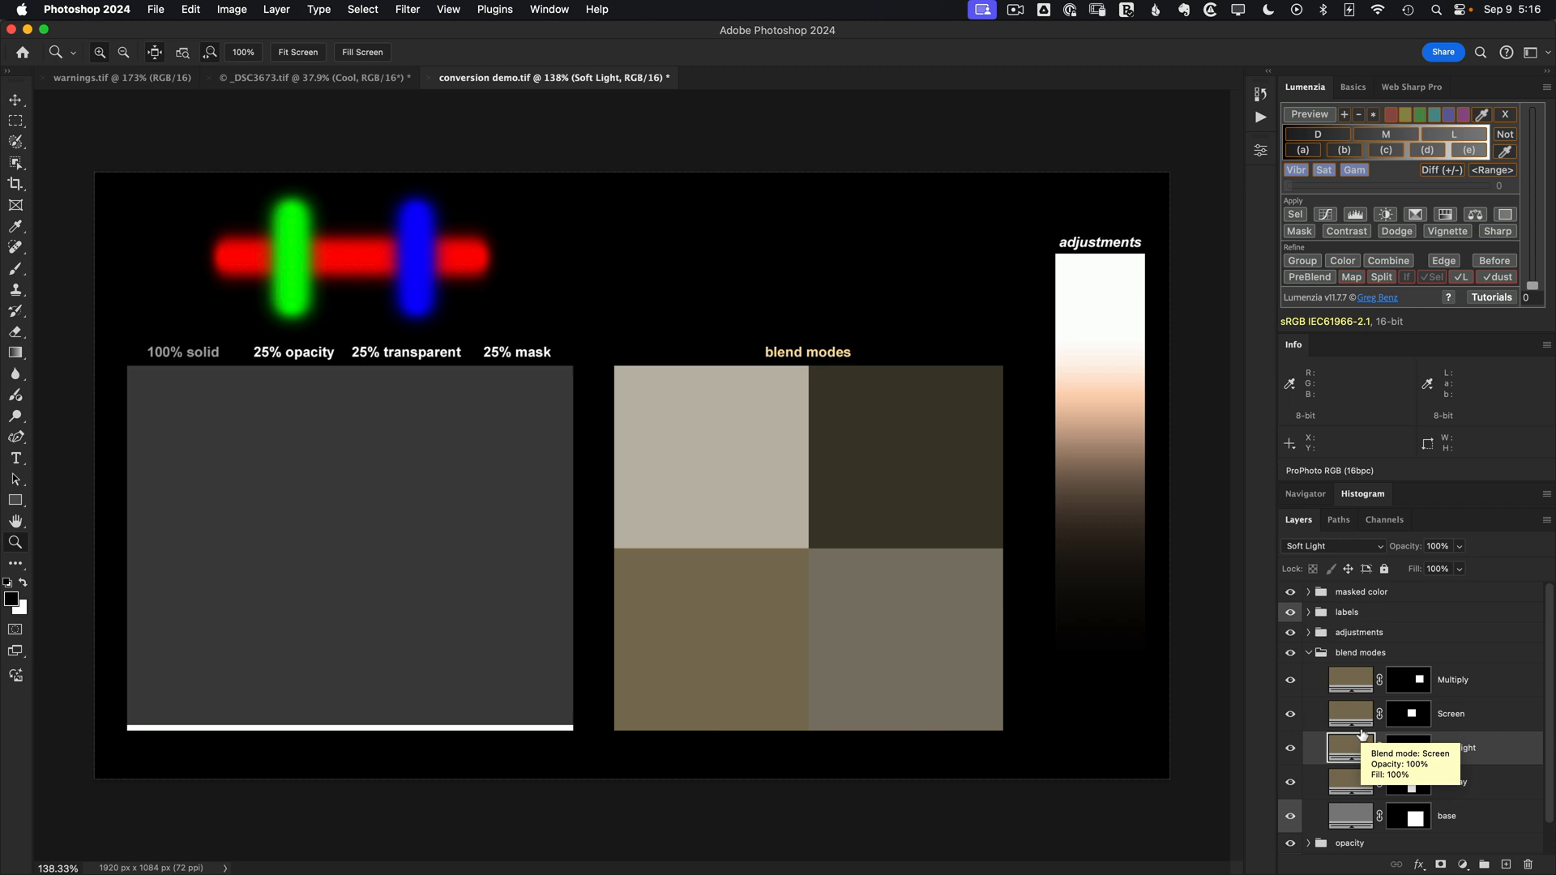
{"action": "double_click", "coordinate": [1349, 747]}
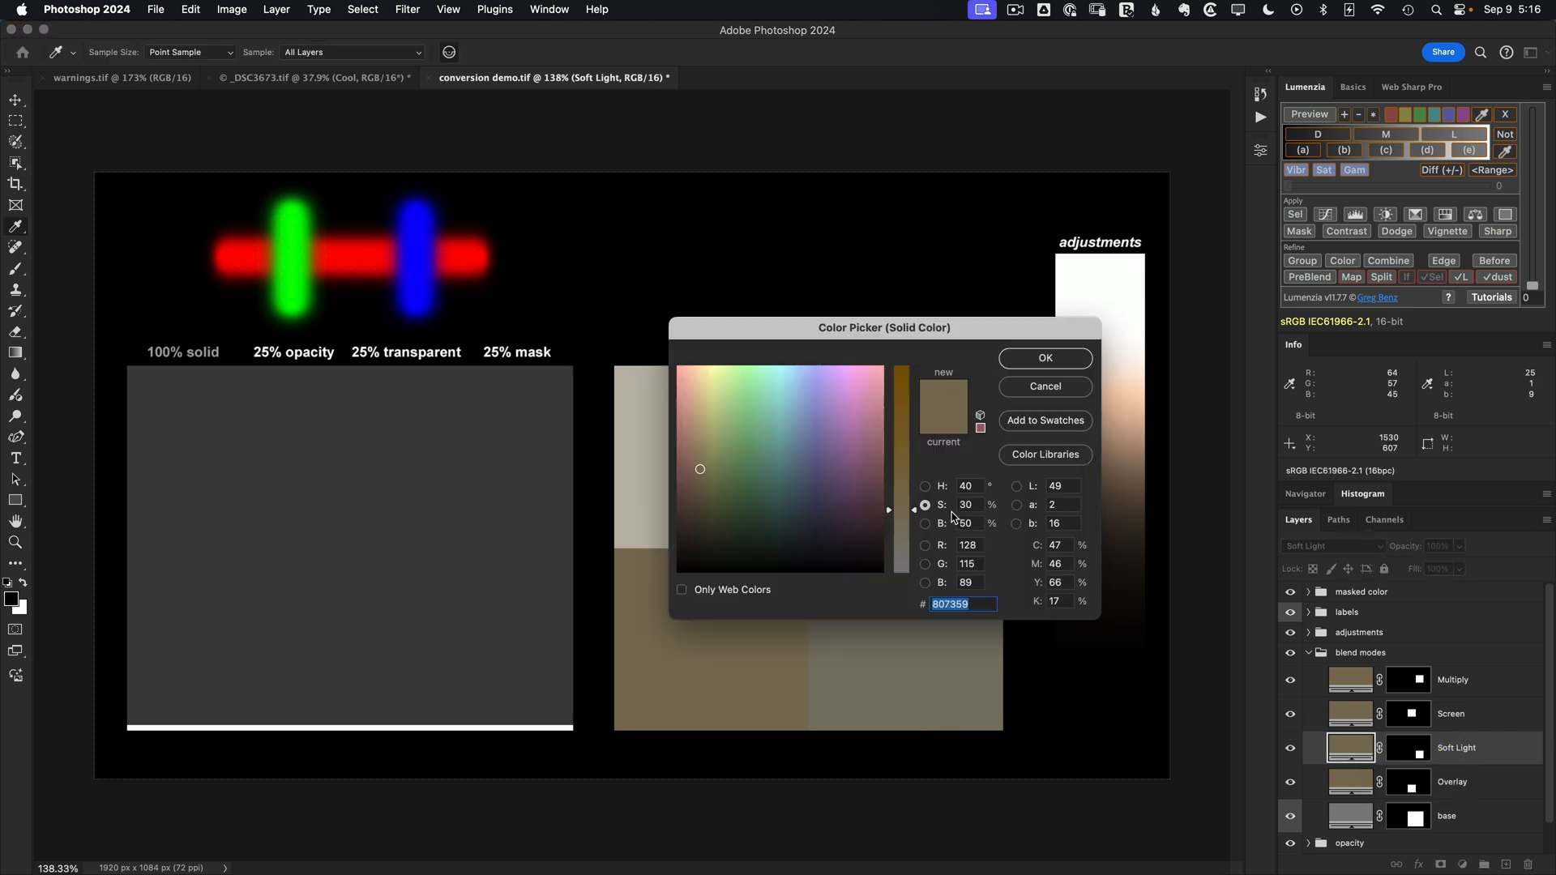
{"action": "left_click", "coordinate": [1043, 358]}
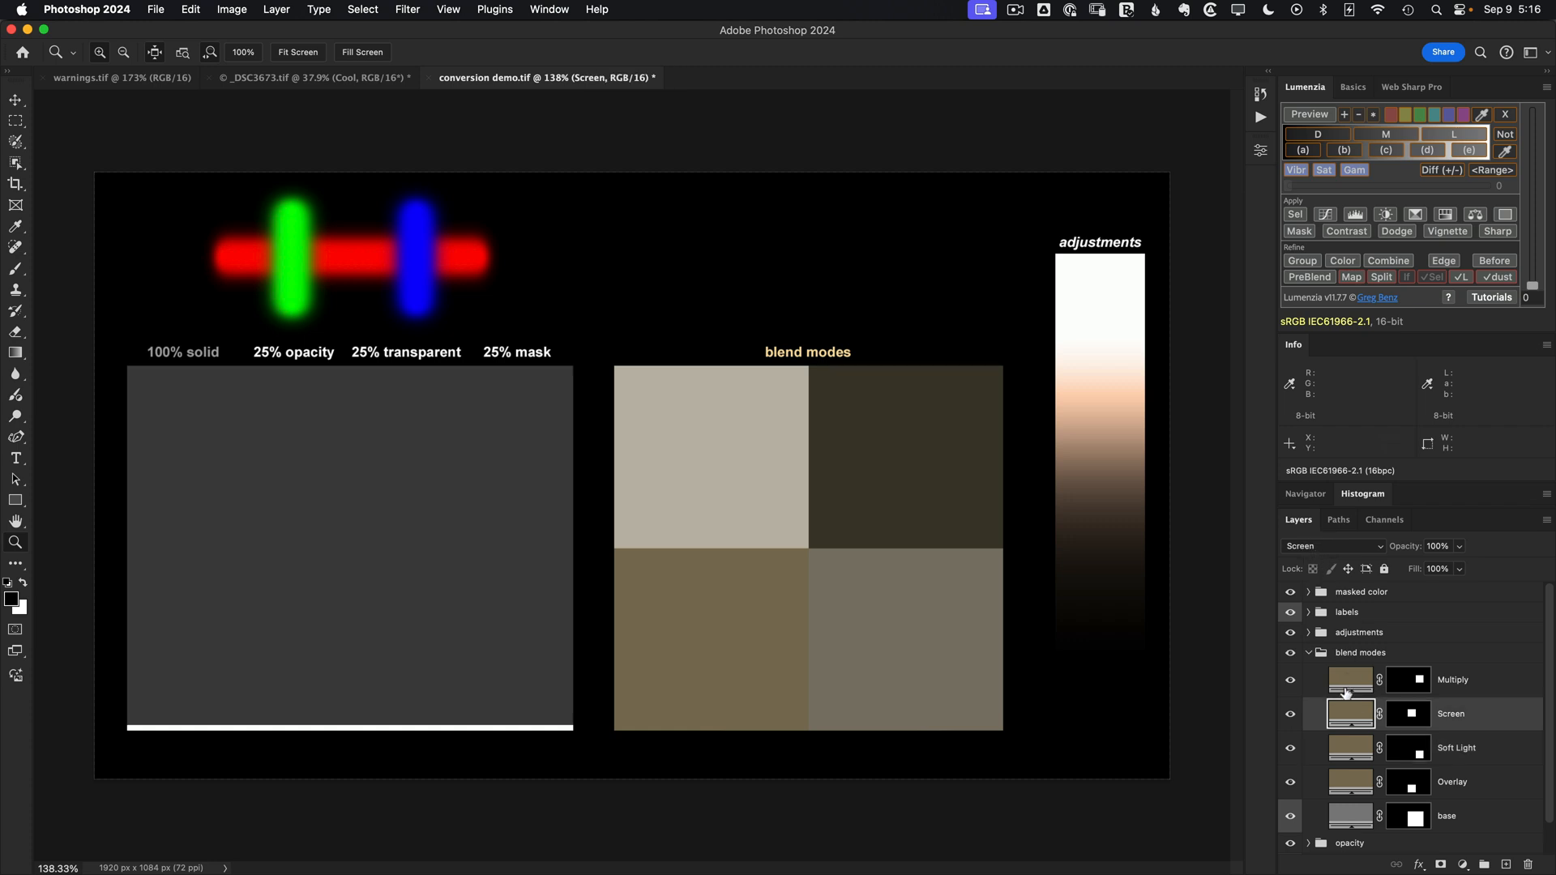
{"action": "mouse_move", "coordinate": [1347, 691]}
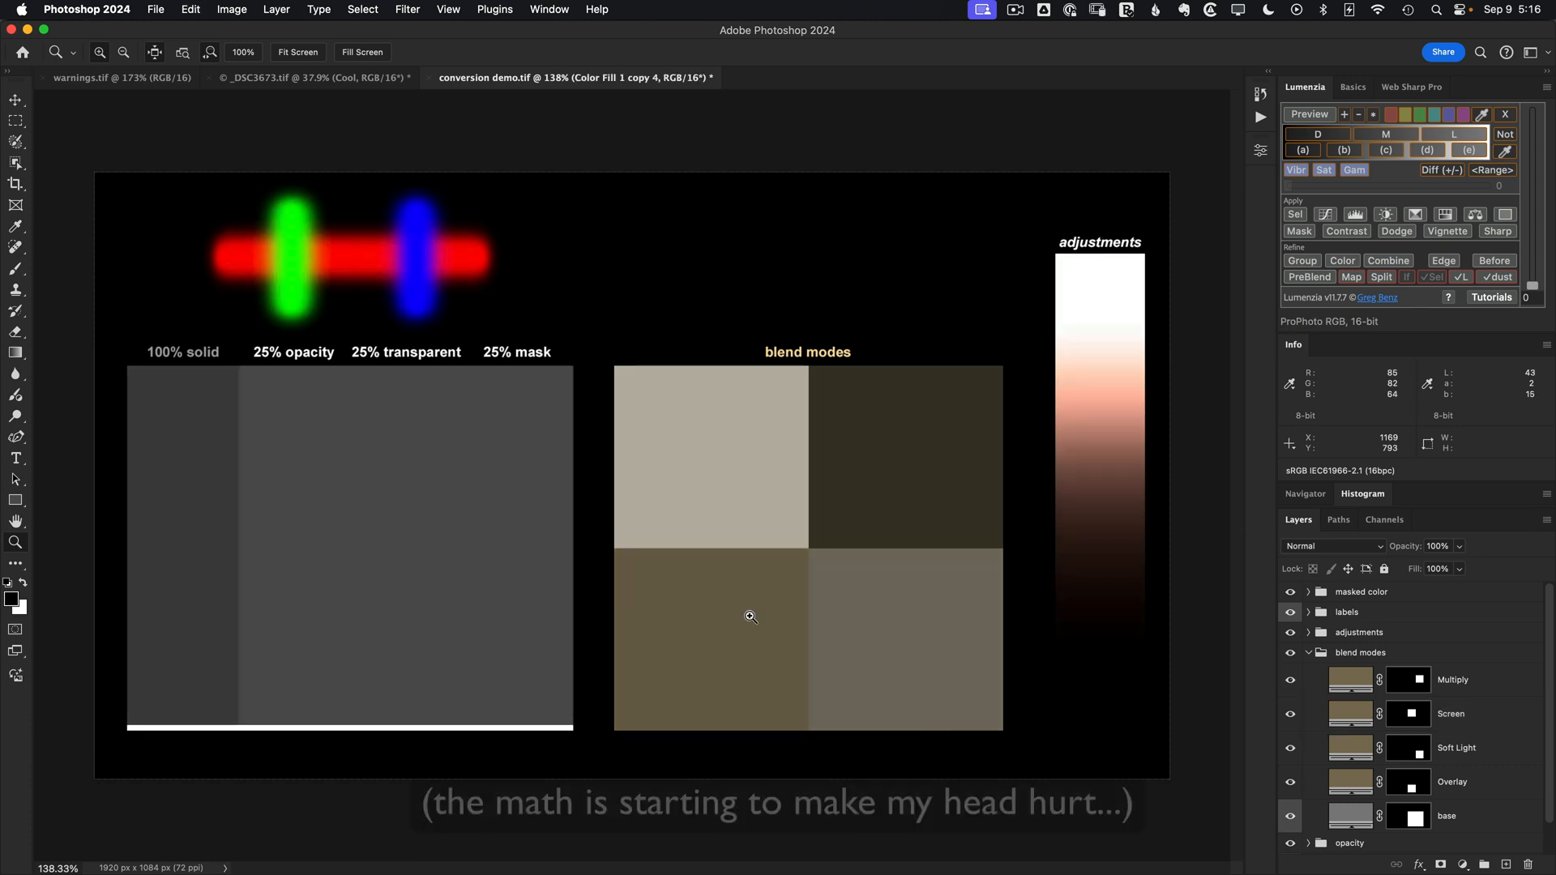
{"action": "left_click", "coordinate": [1349, 713]}
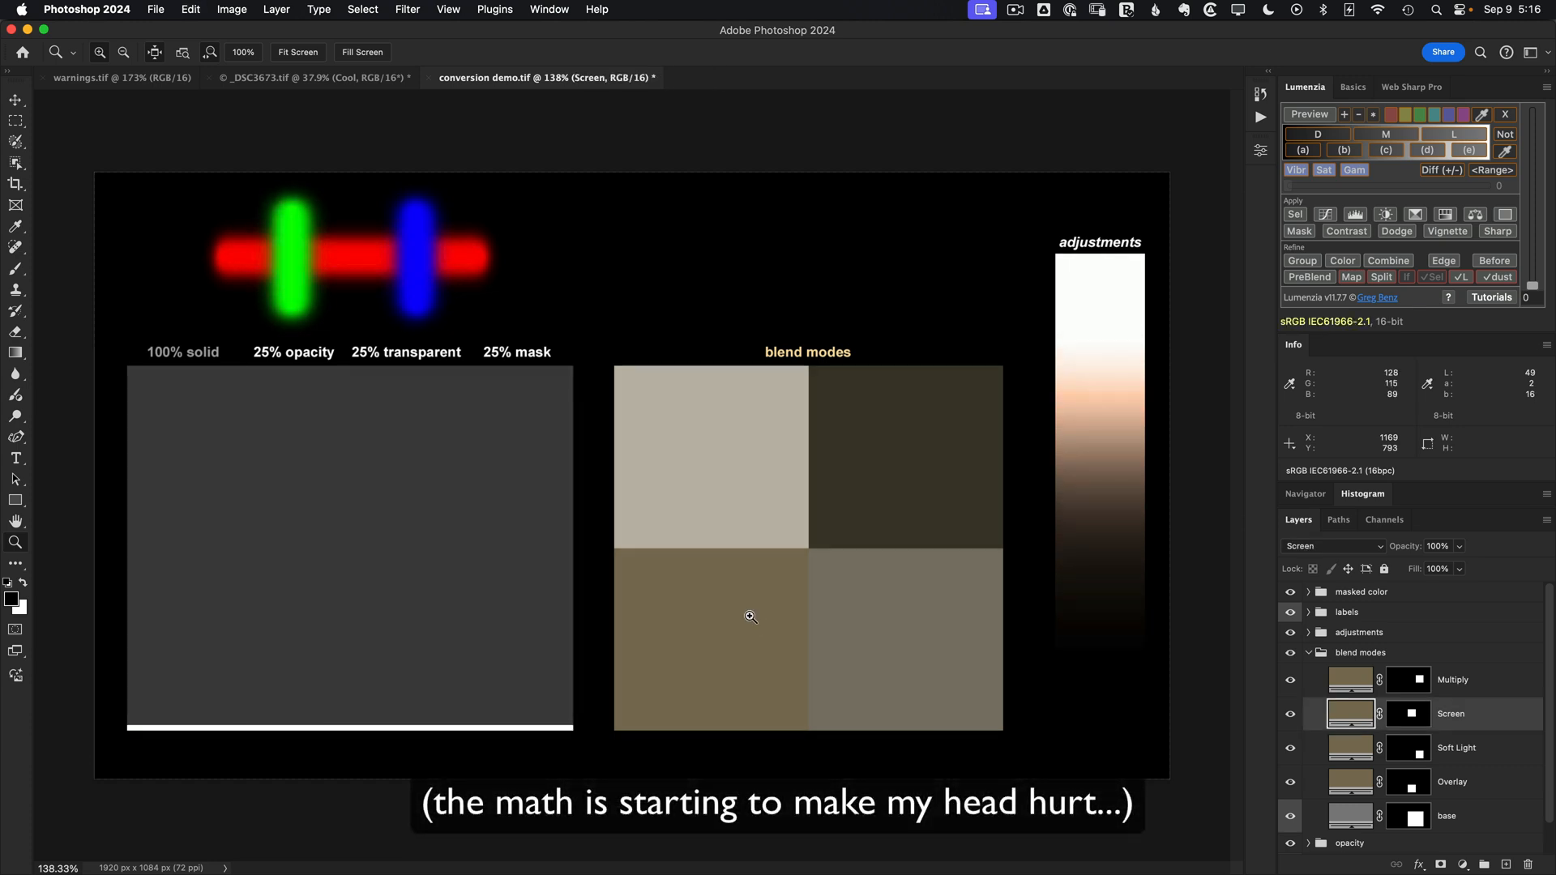
{"action": "mouse_move", "coordinate": [1192, 765]}
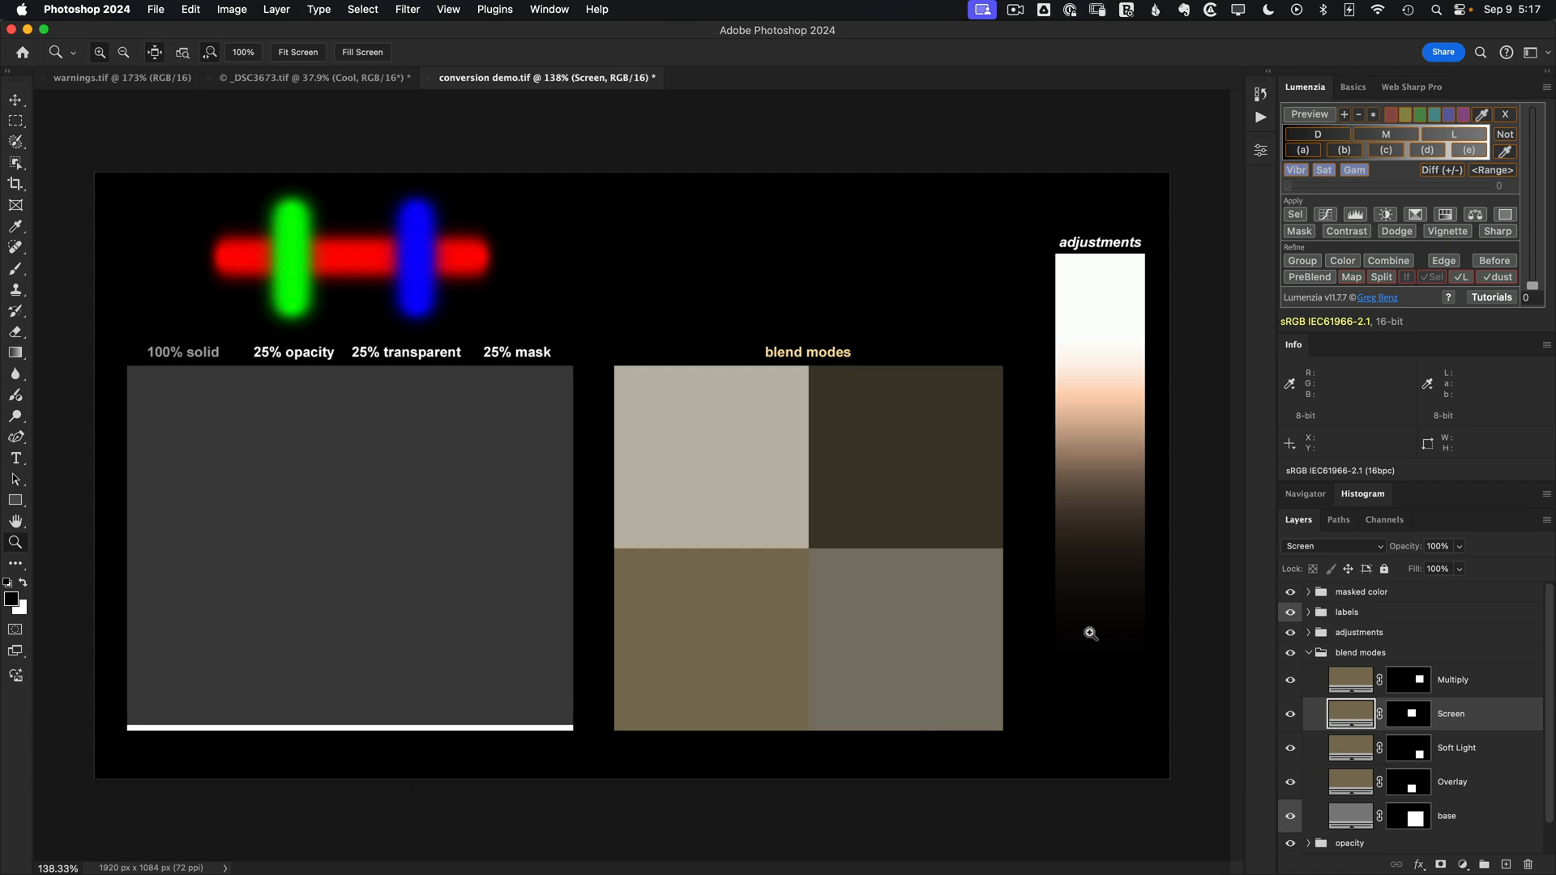
{"action": "mouse_move", "coordinate": [756, 592]}
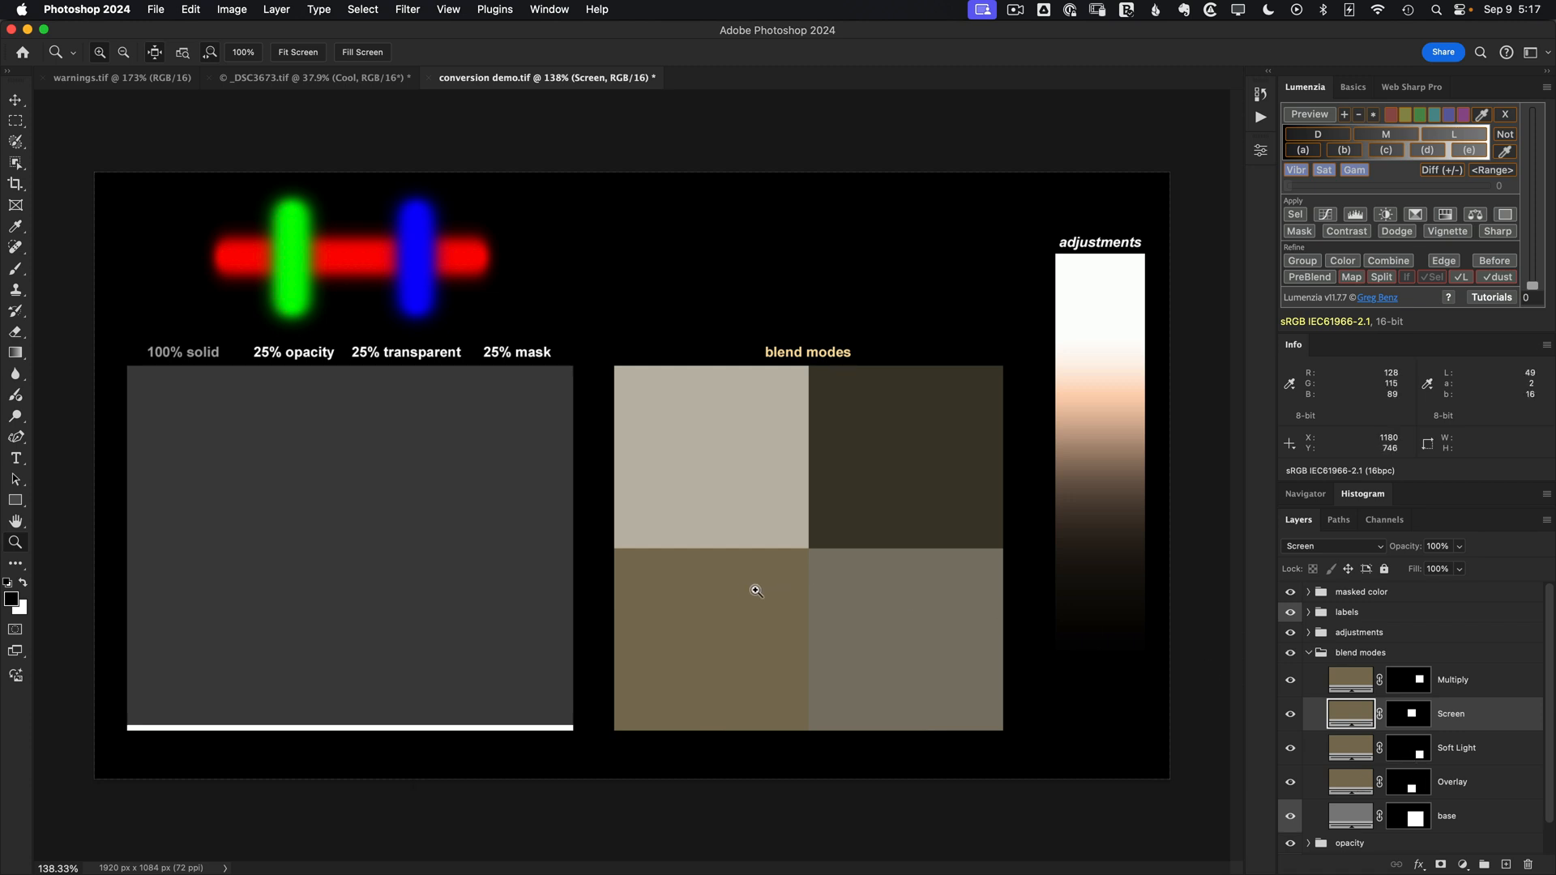
{"action": "mouse_move", "coordinate": [1417, 779]}
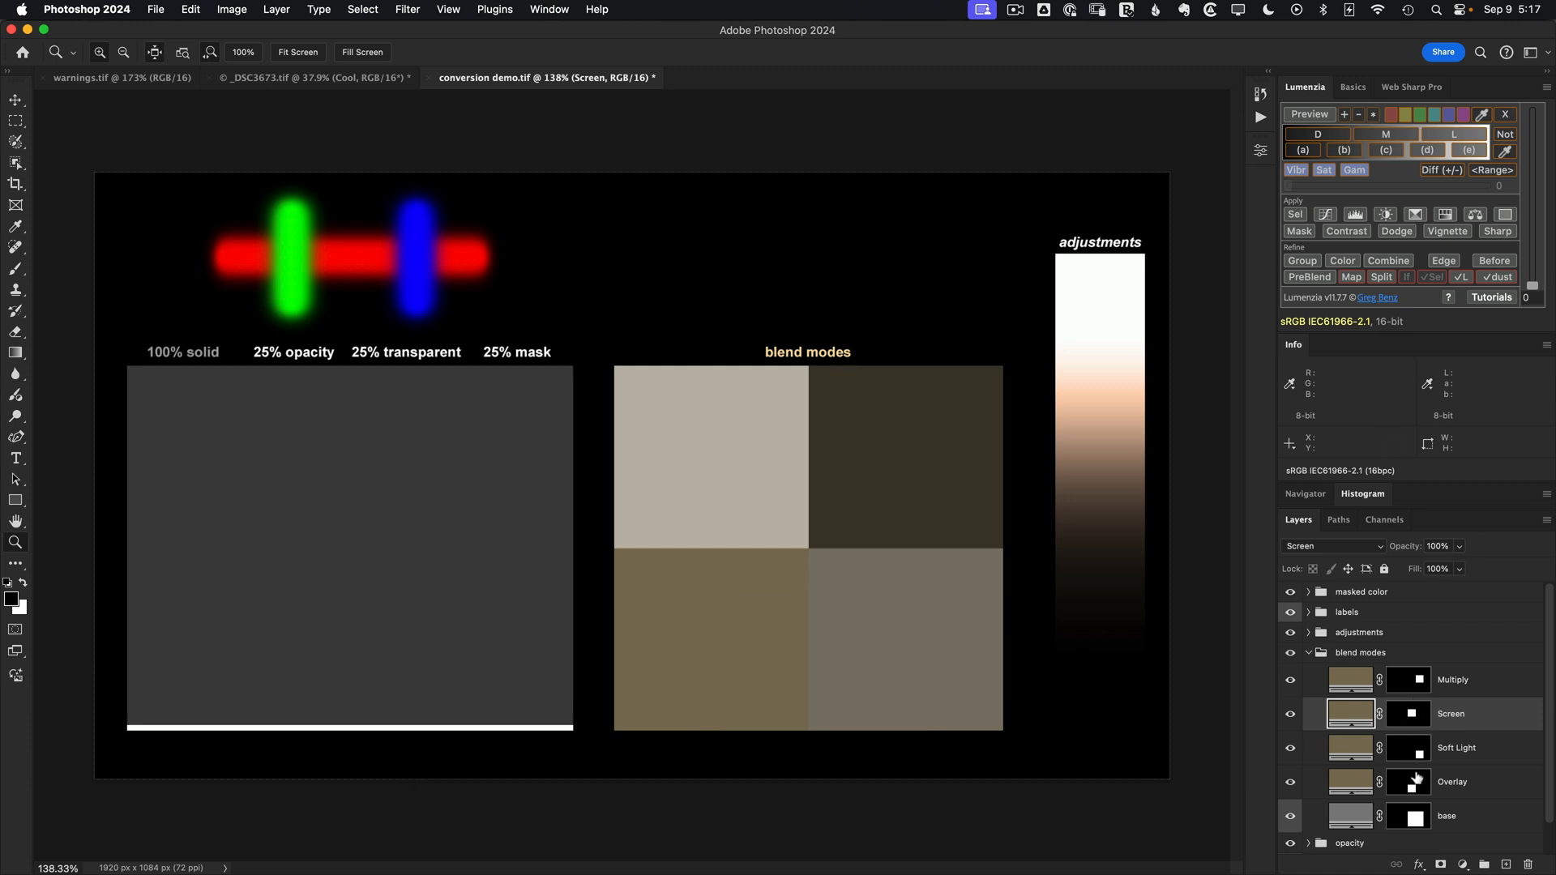
{"action": "mouse_move", "coordinate": [1379, 739]}
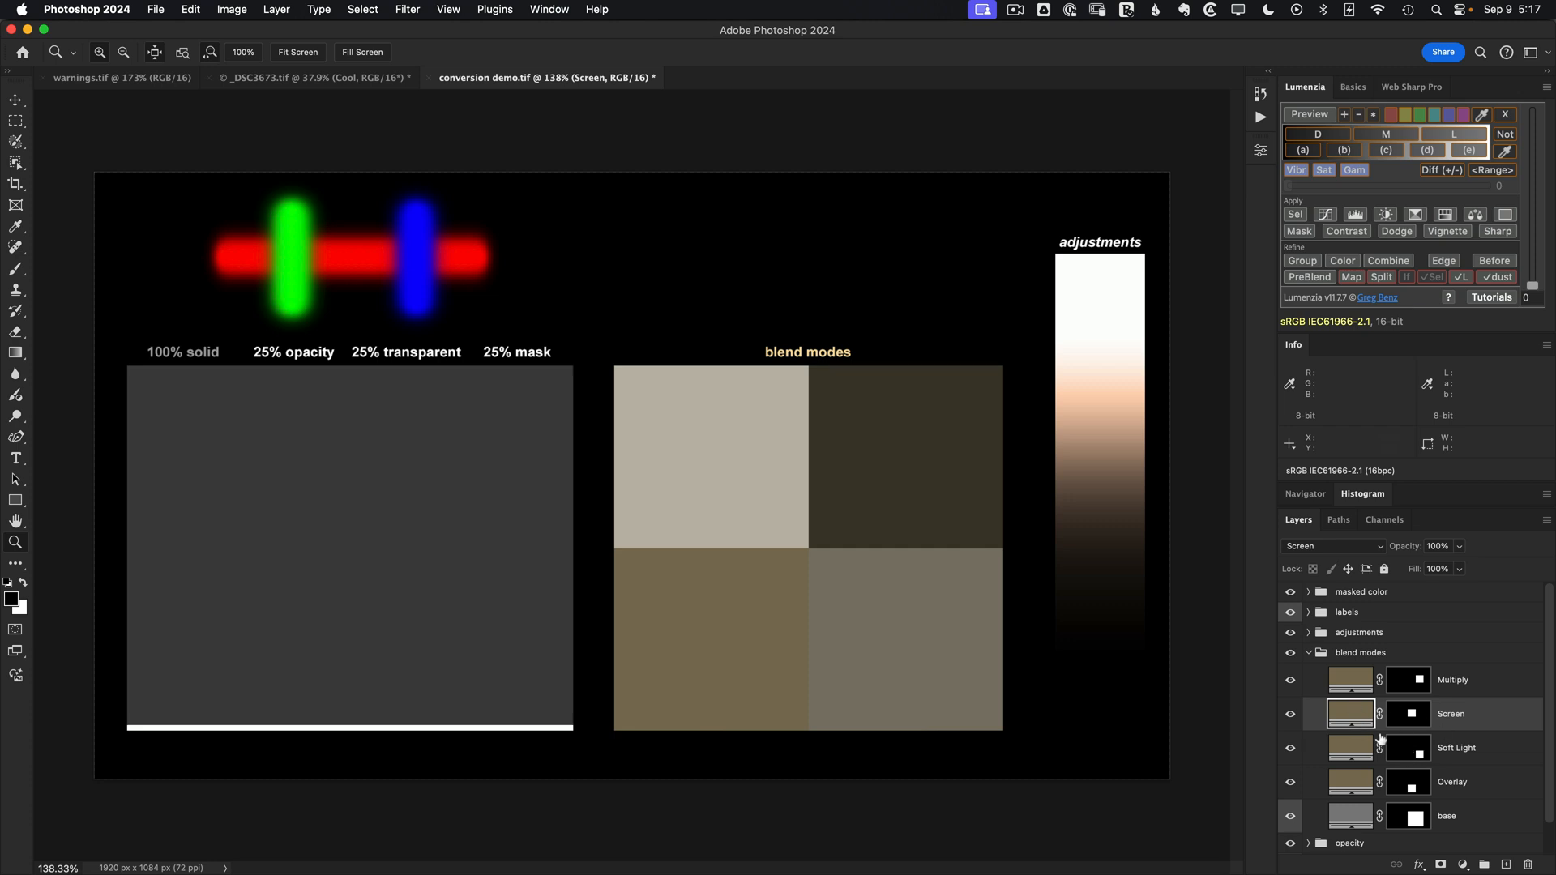
{"action": "mouse_move", "coordinate": [1407, 747]}
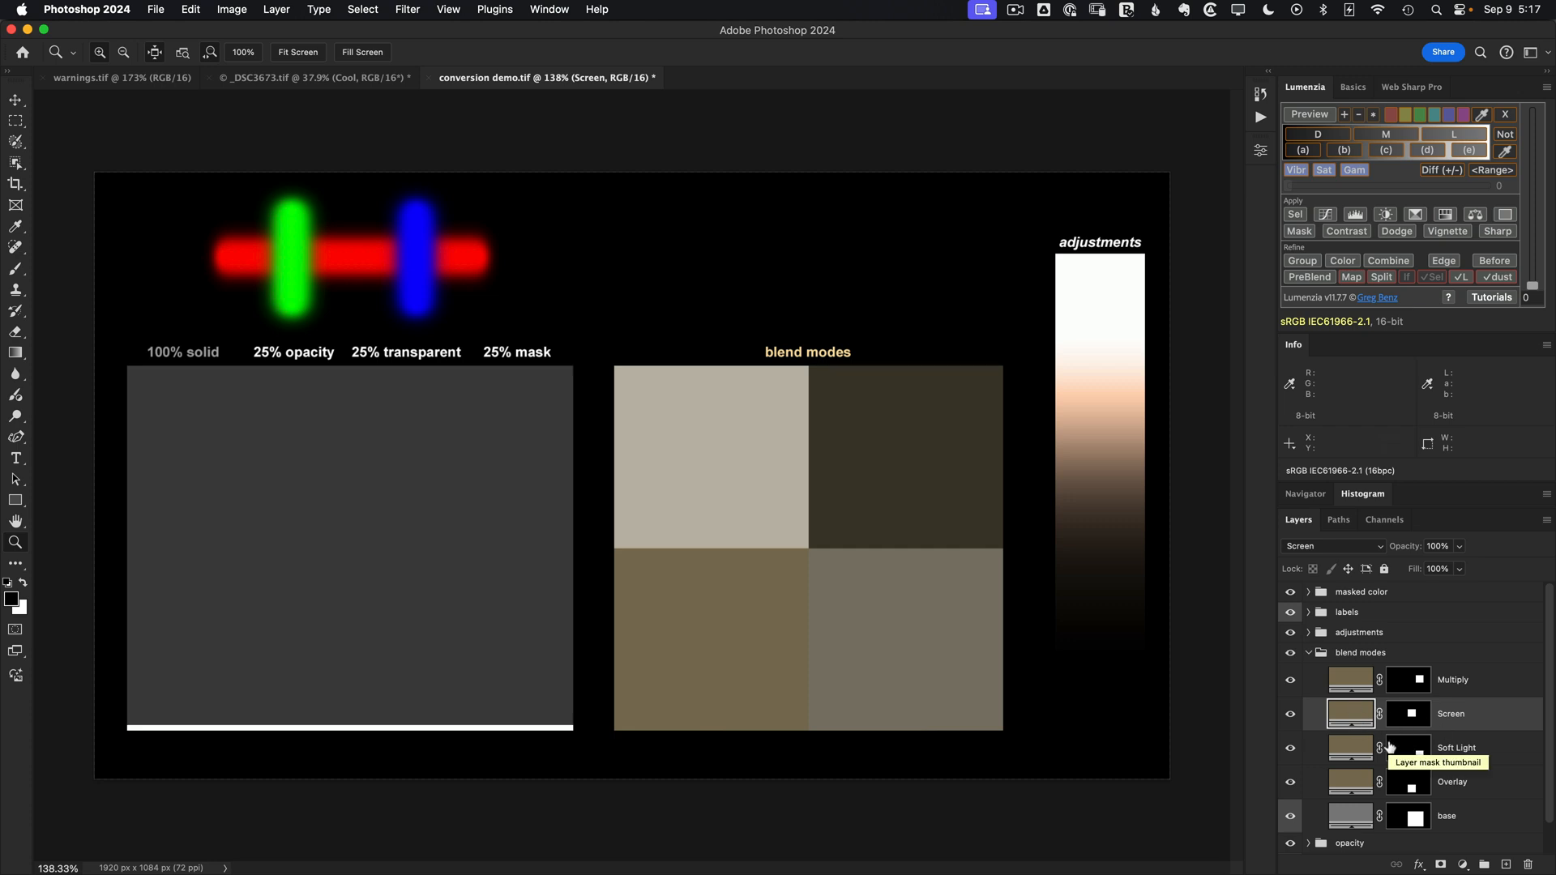
{"action": "left_click", "coordinate": [1307, 652]}
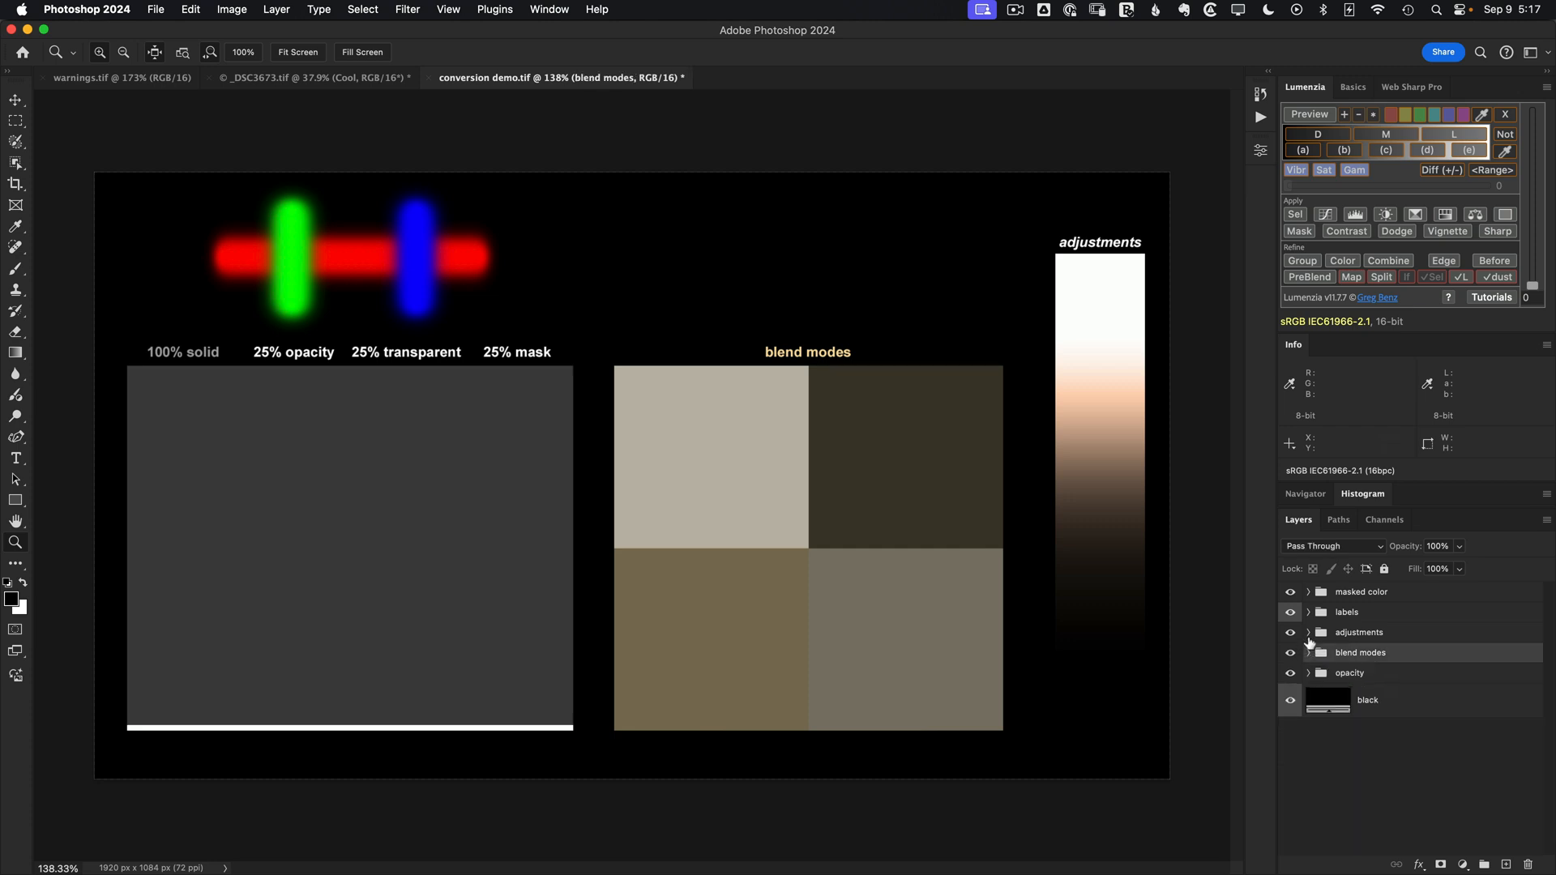
Expand the adjustments group to inspect Photo Filter, Curves and Gradient Fill, then collapse it.
{"action": "left_click", "coordinate": [1308, 632]}
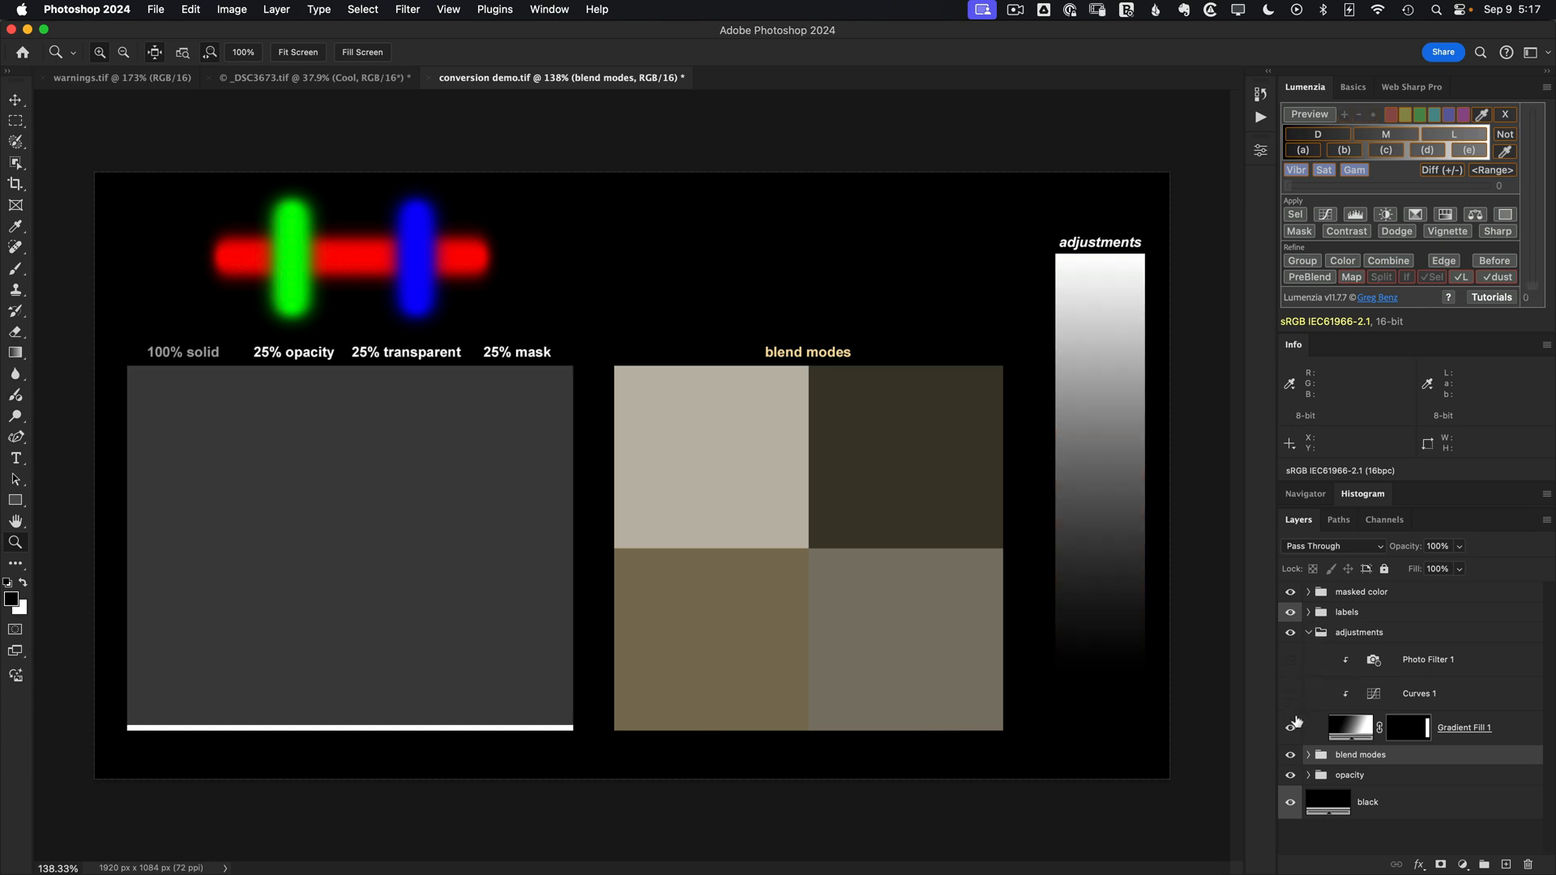
{"action": "left_click", "coordinate": [1289, 730]}
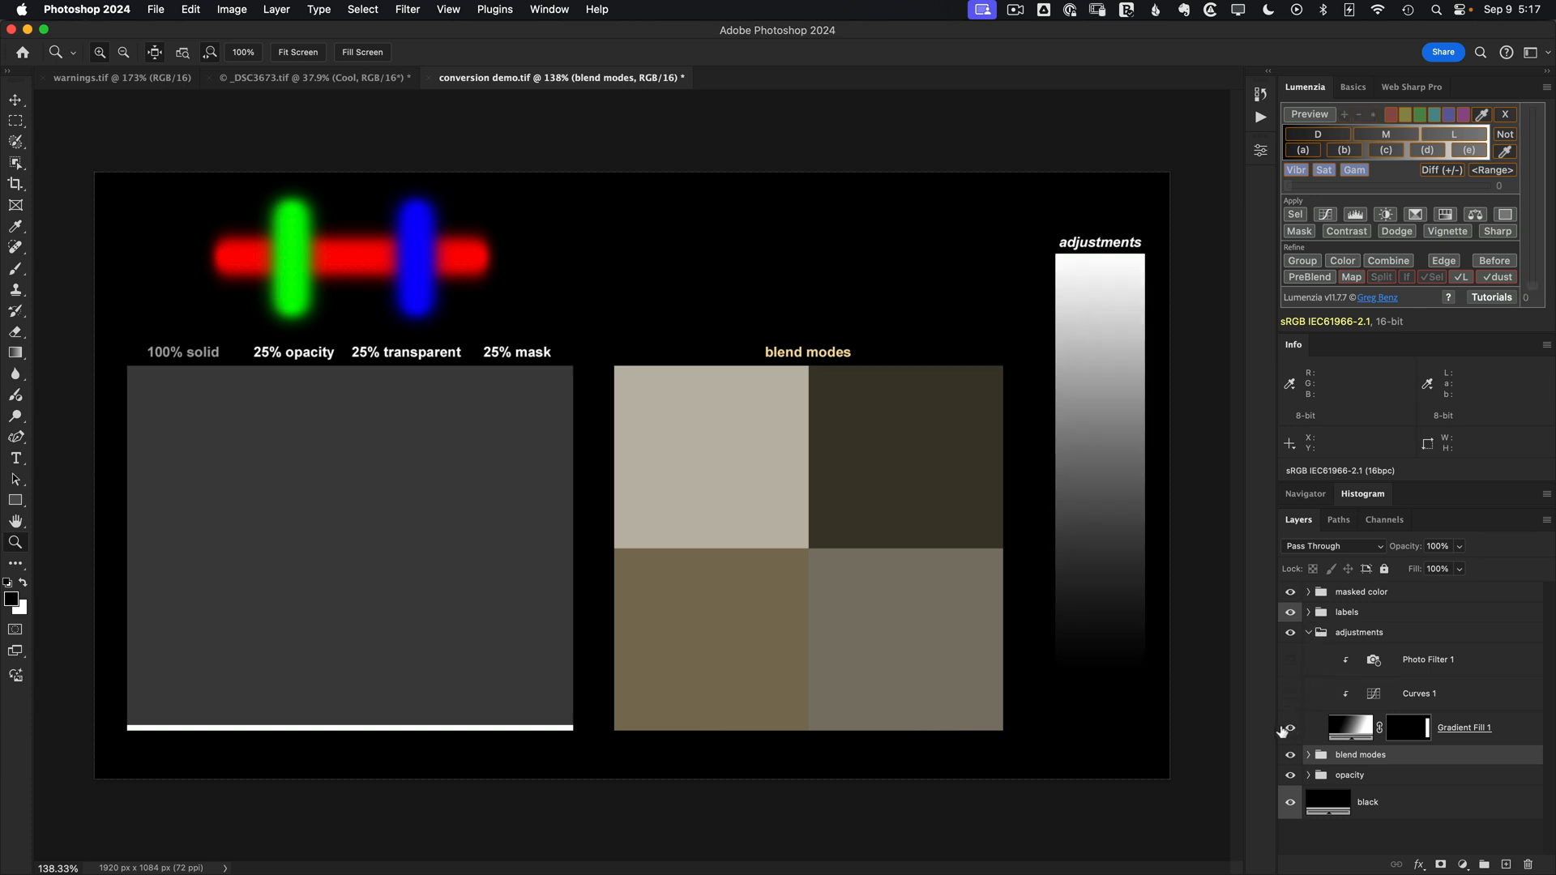
{"action": "left_click", "coordinate": [1290, 728]}
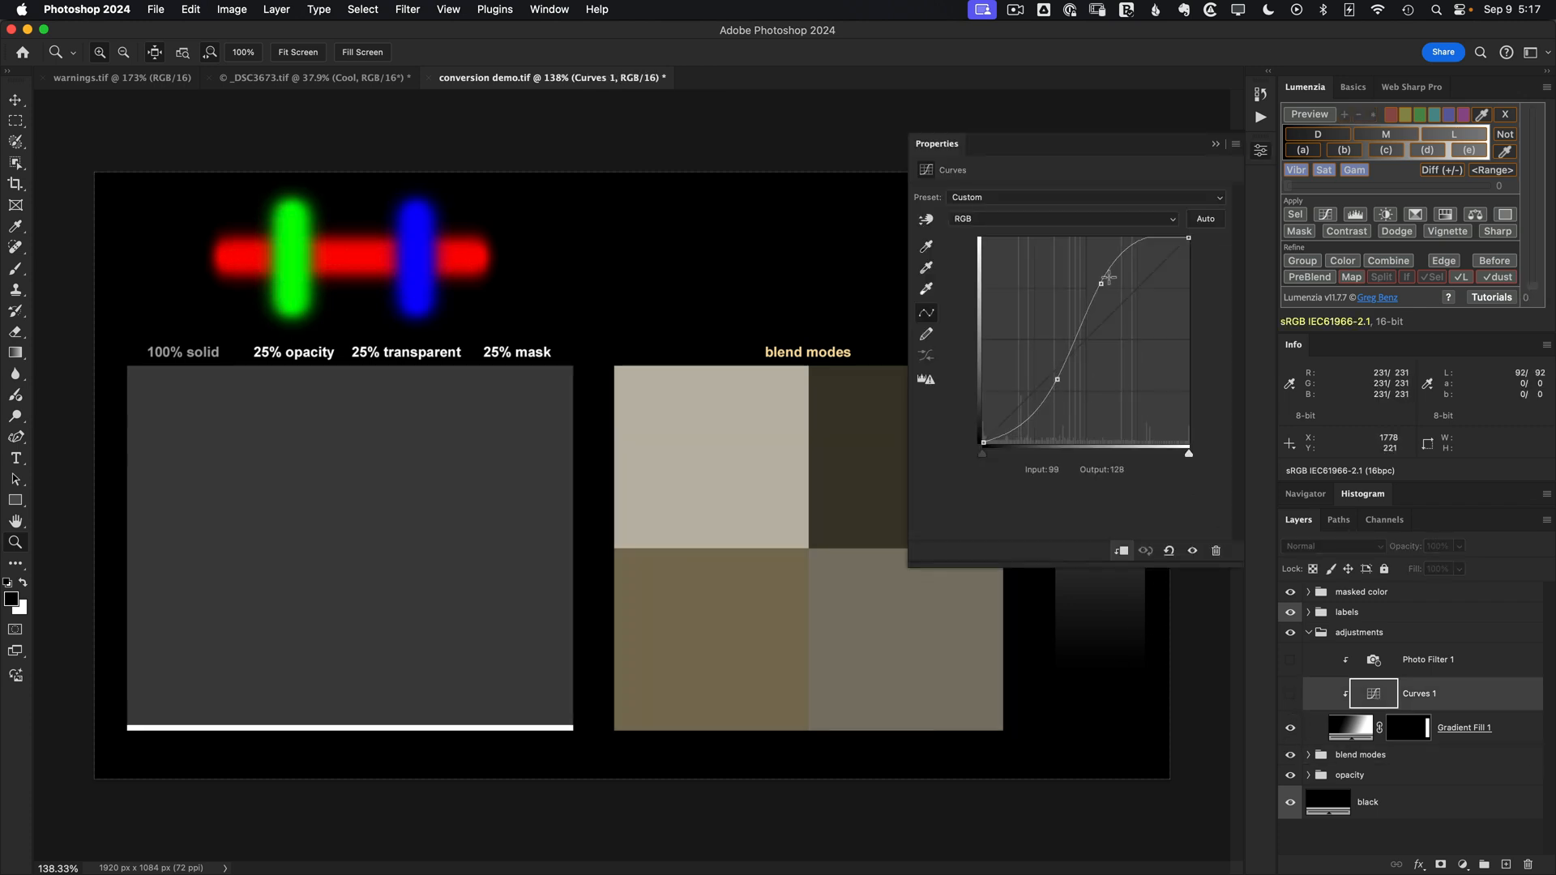
{"action": "mouse_move", "coordinate": [1255, 157]}
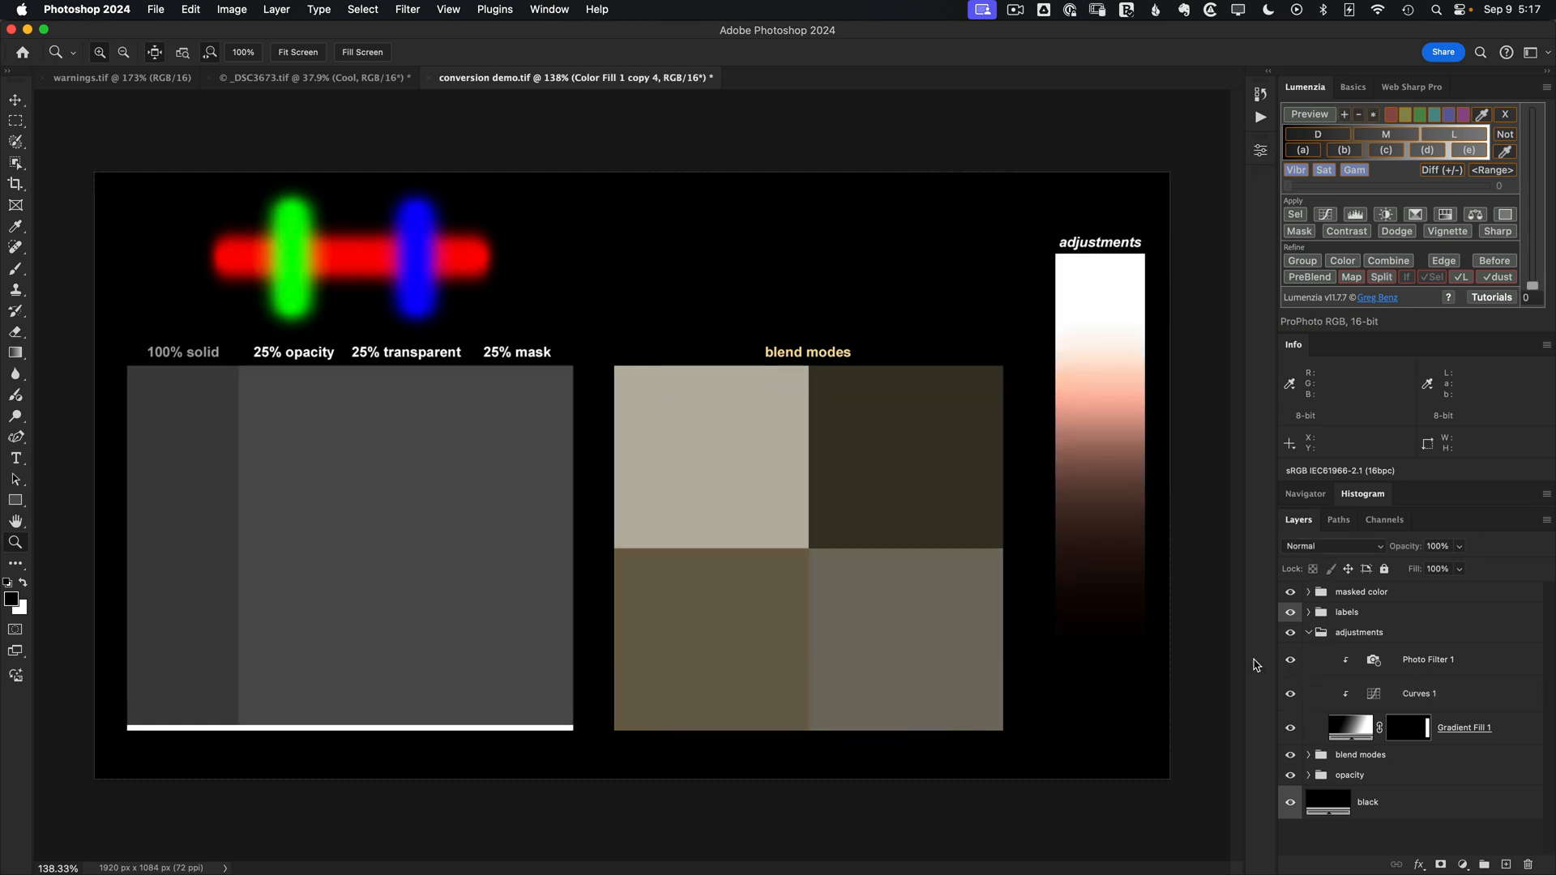
{"action": "left_click", "coordinate": [1419, 693]}
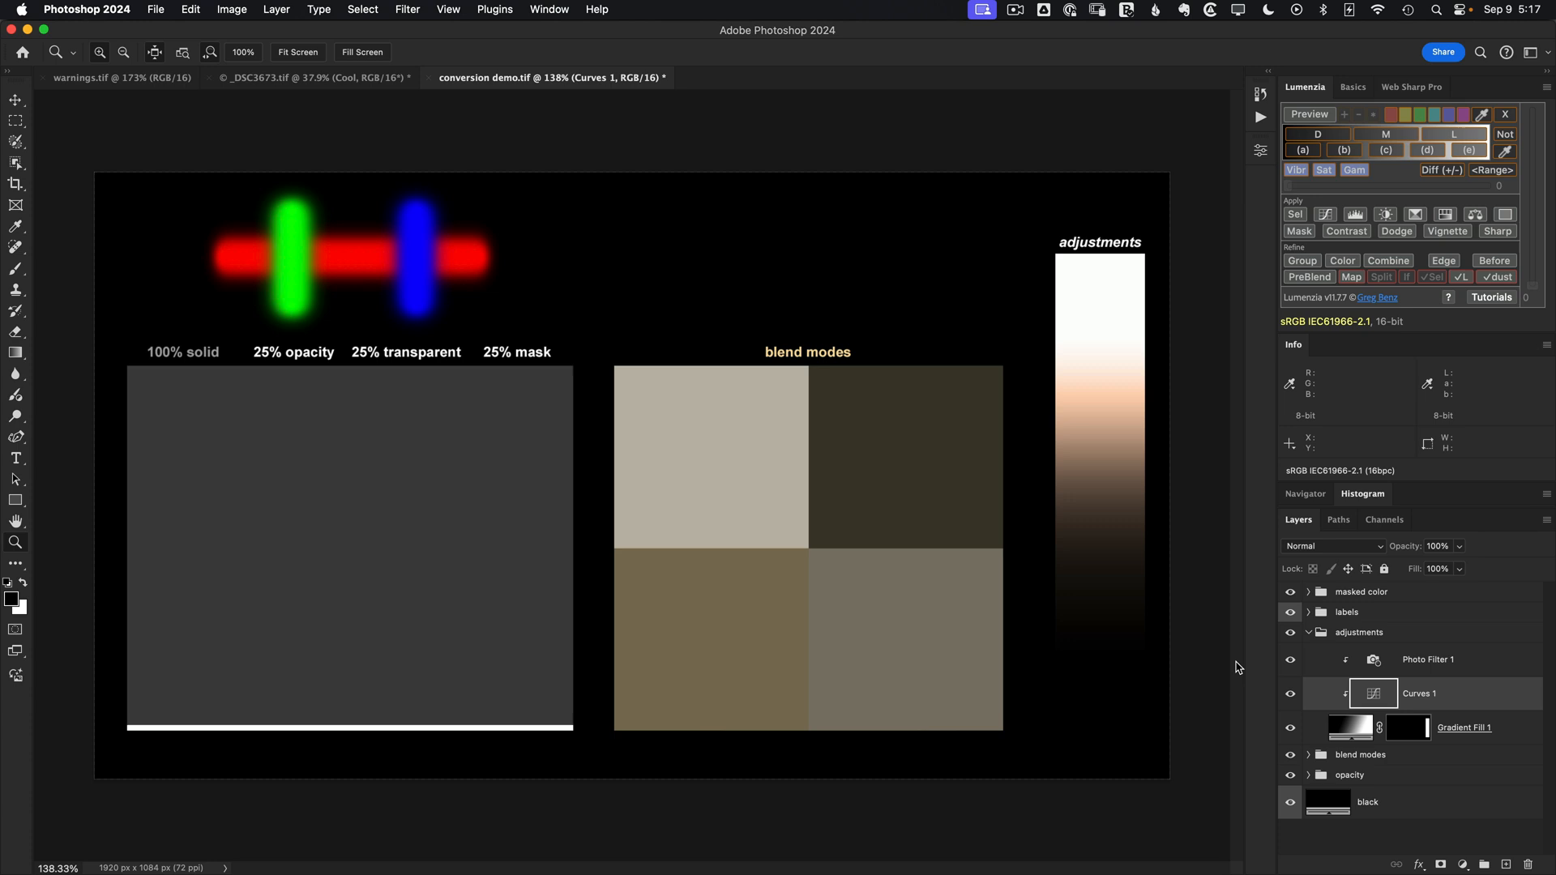
{"action": "mouse_move", "coordinate": [890, 548]}
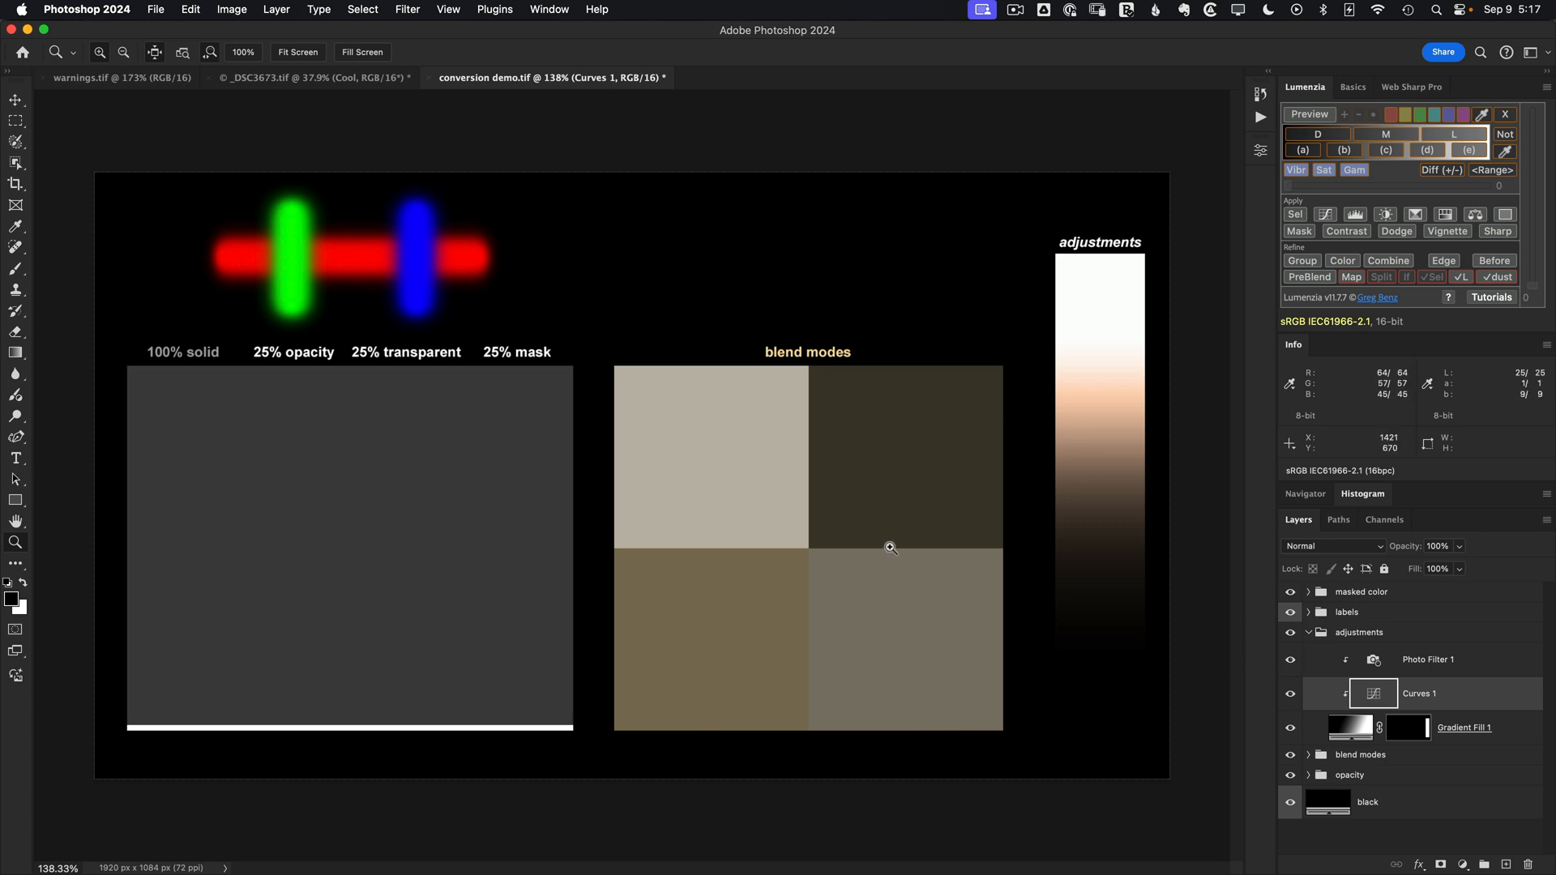
{"action": "mouse_move", "coordinate": [340, 582]}
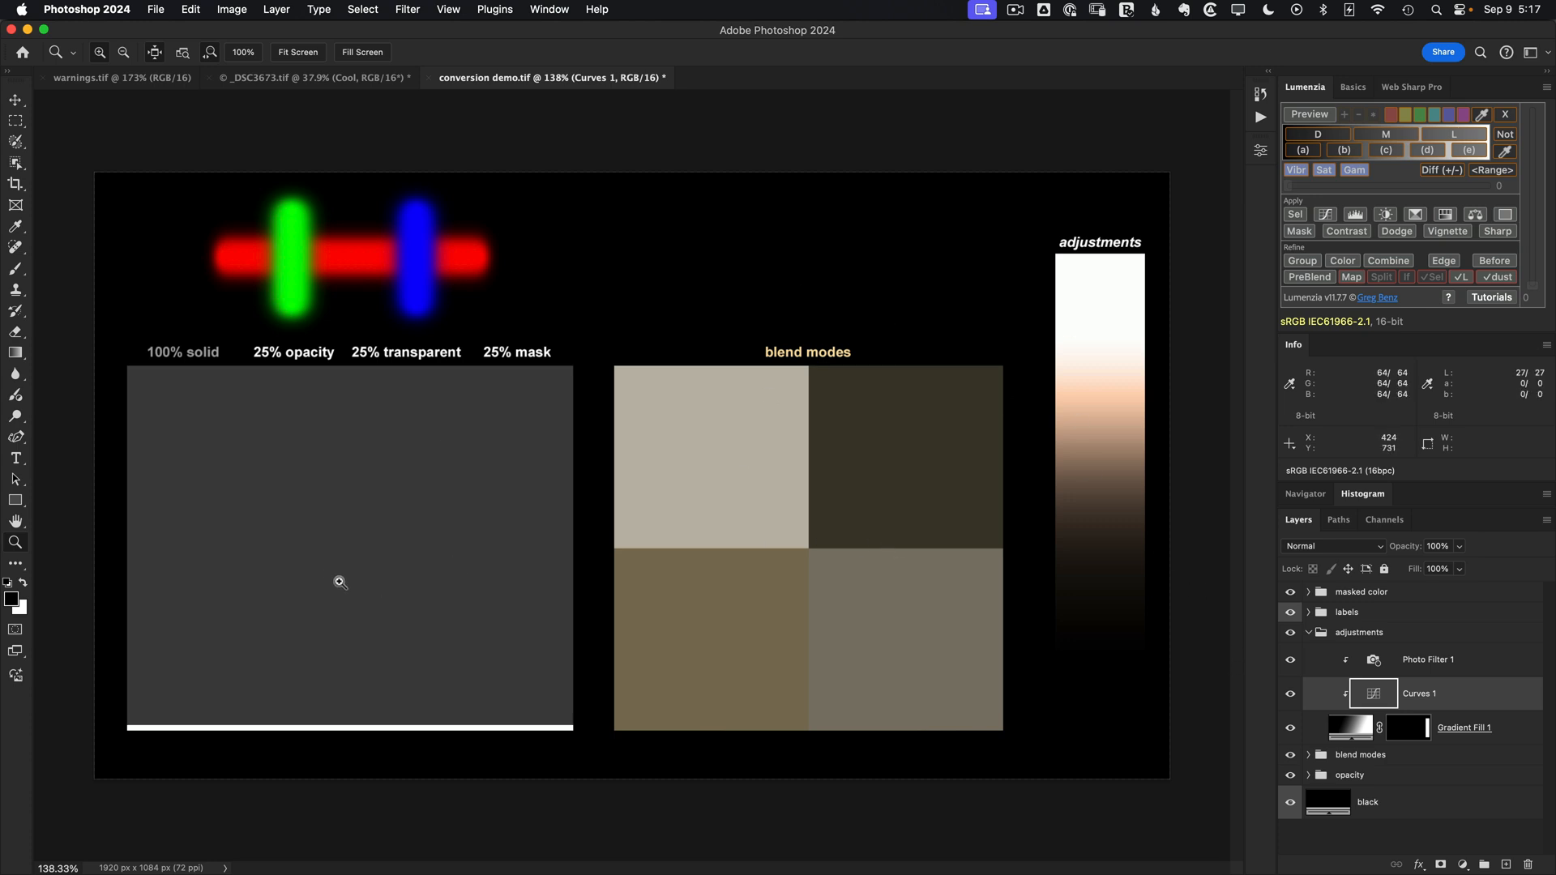
{"action": "mouse_move", "coordinate": [174, 531]}
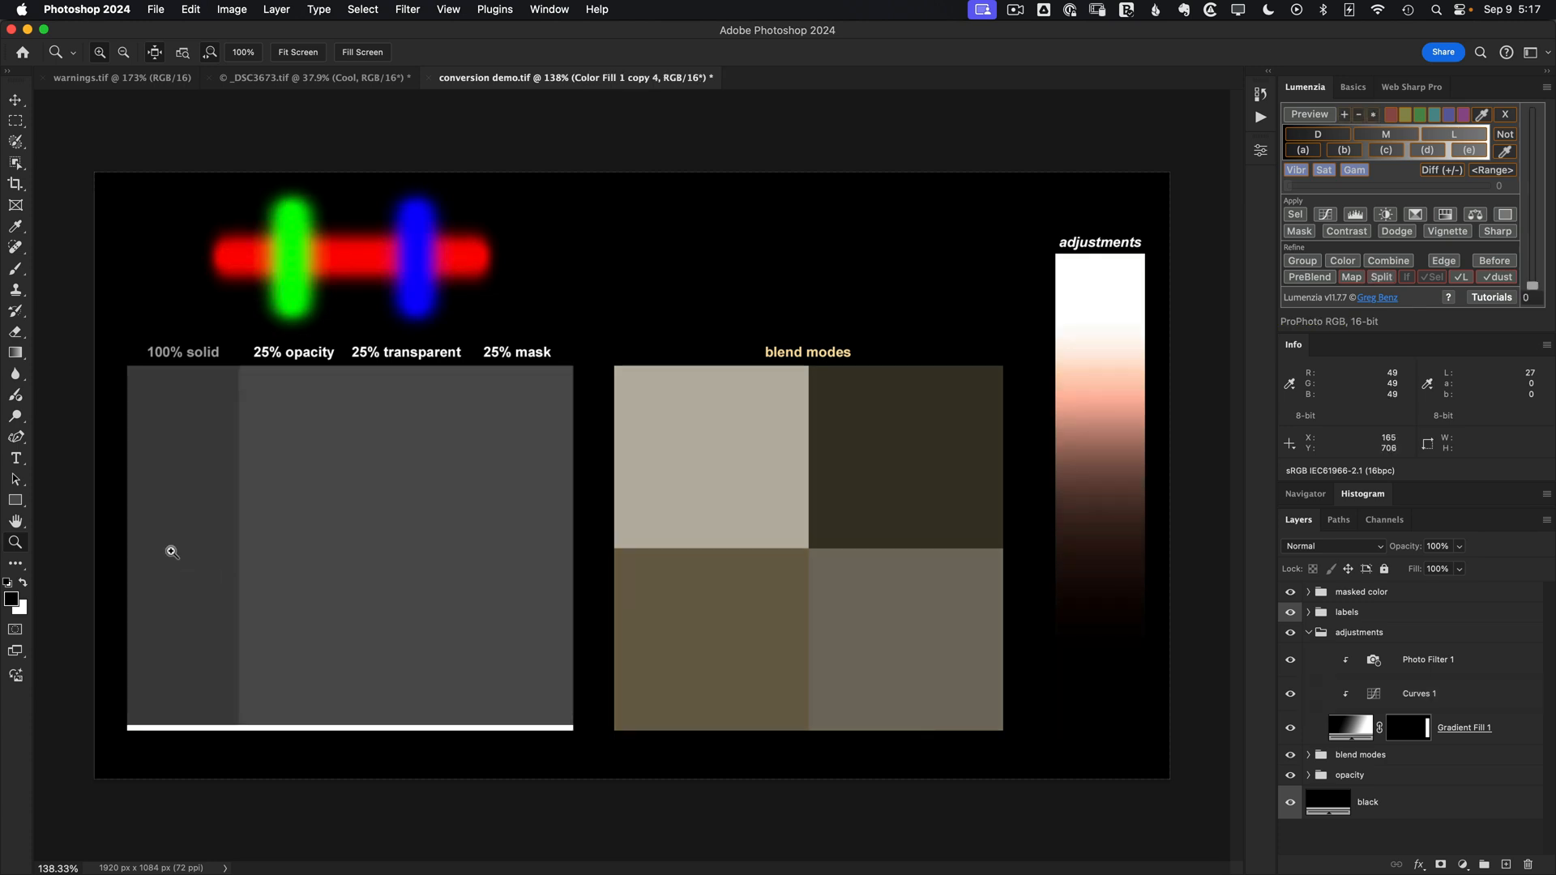
{"action": "mouse_move", "coordinate": [190, 558]}
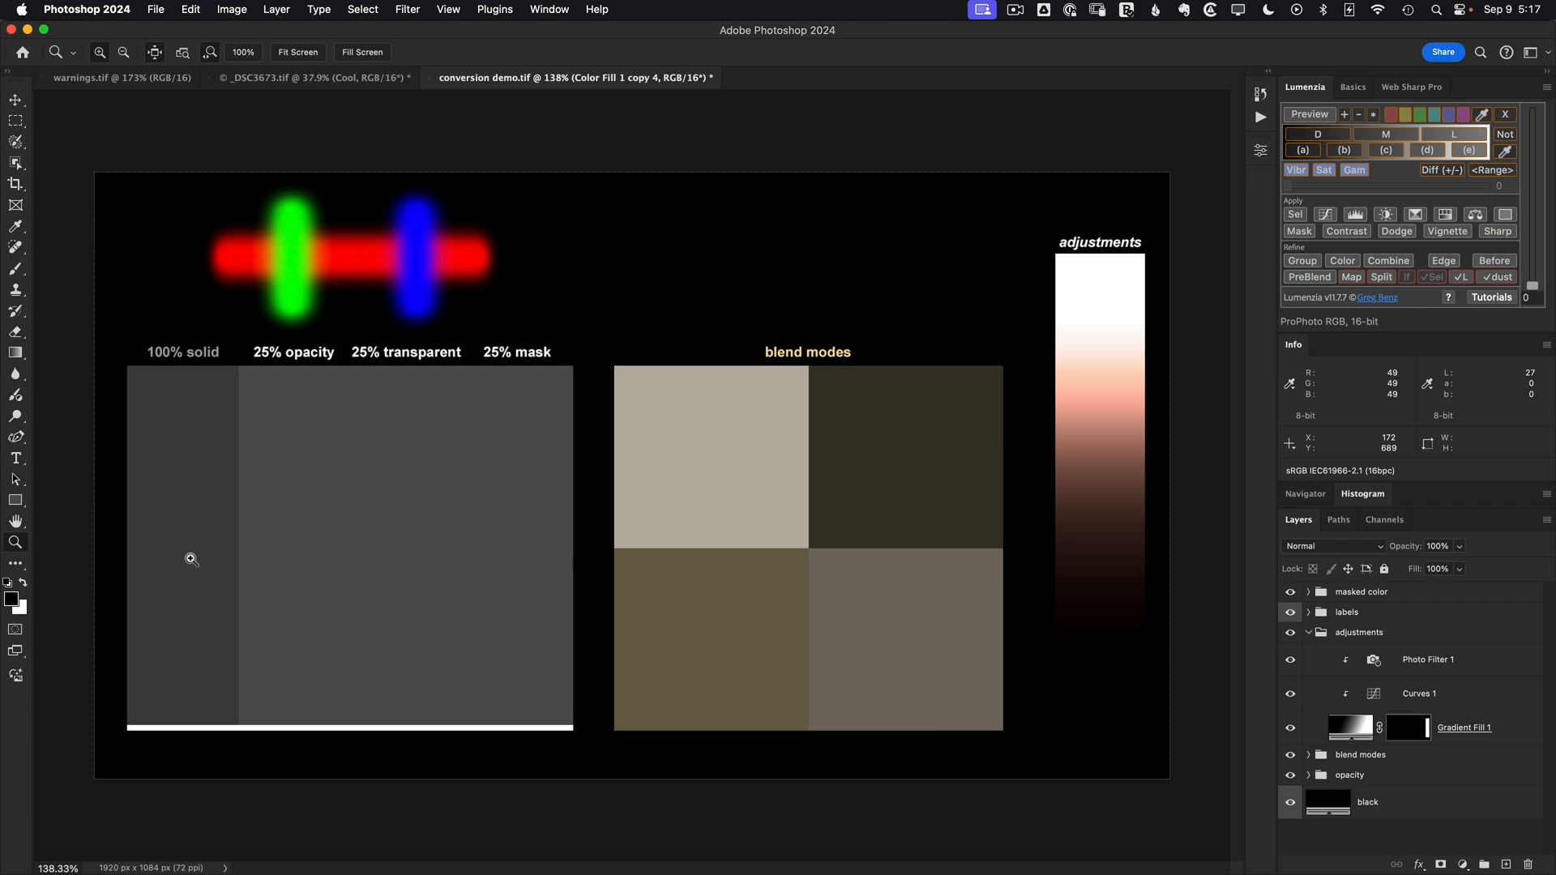
{"action": "mouse_move", "coordinate": [845, 360]}
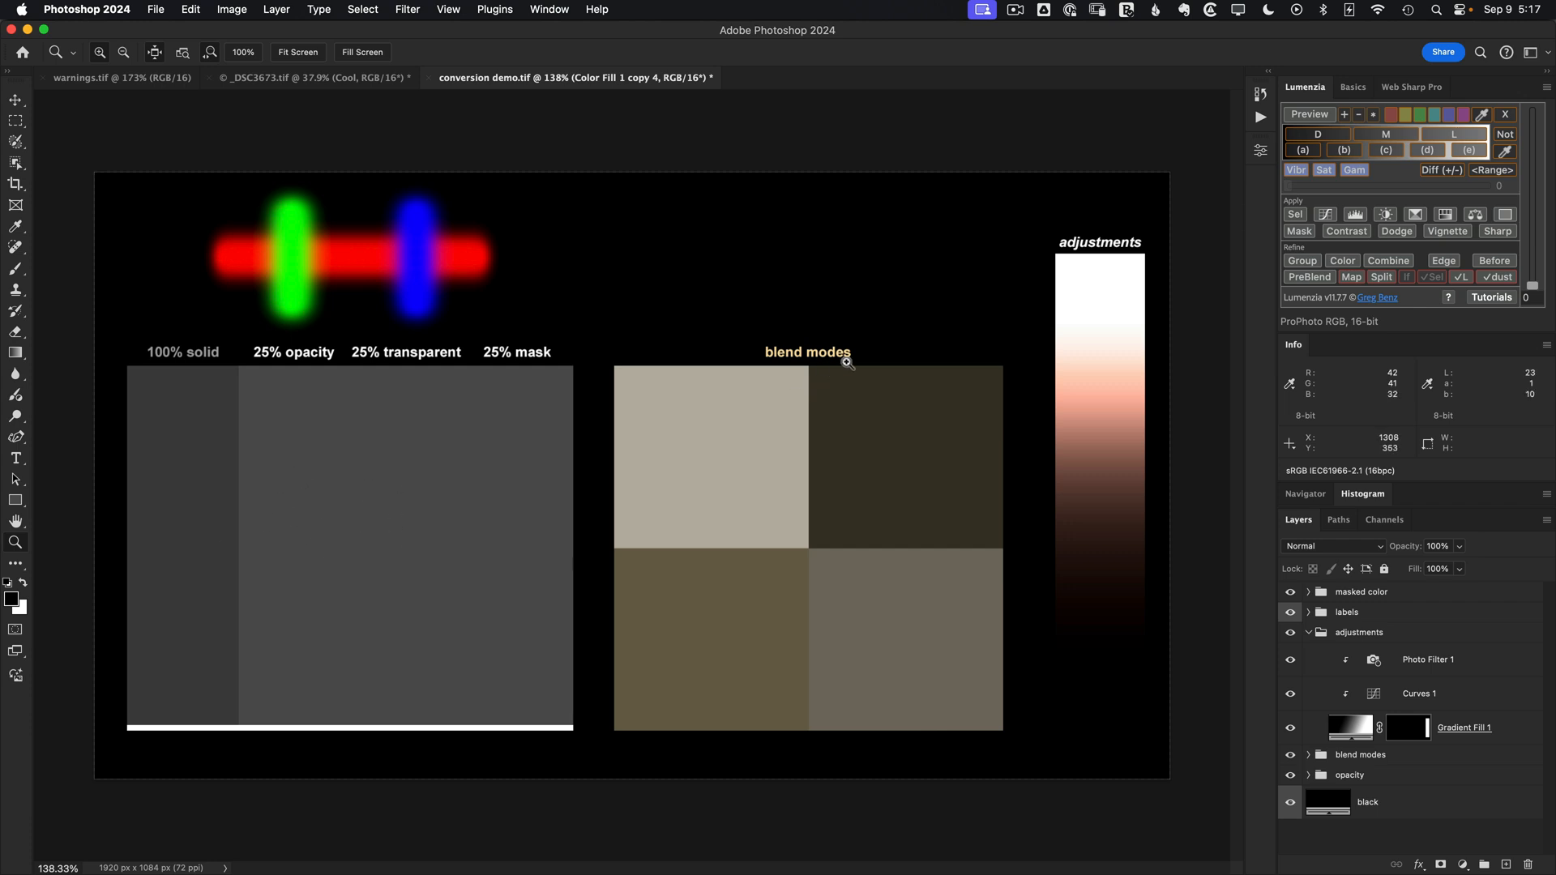
{"action": "mouse_move", "coordinate": [1092, 290]}
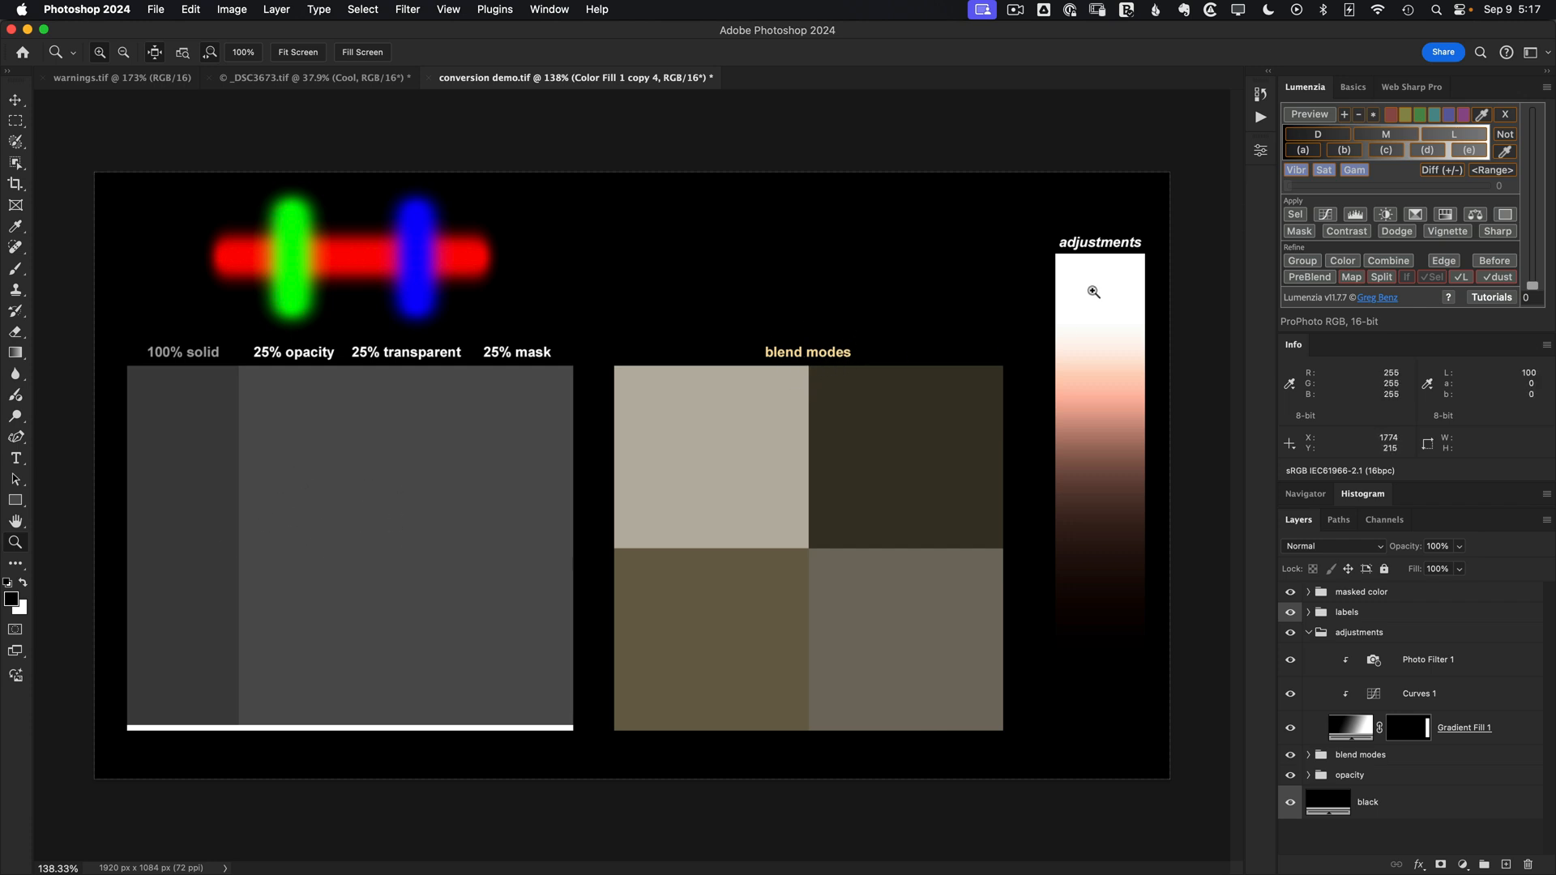
{"action": "mouse_move", "coordinate": [1069, 245]}
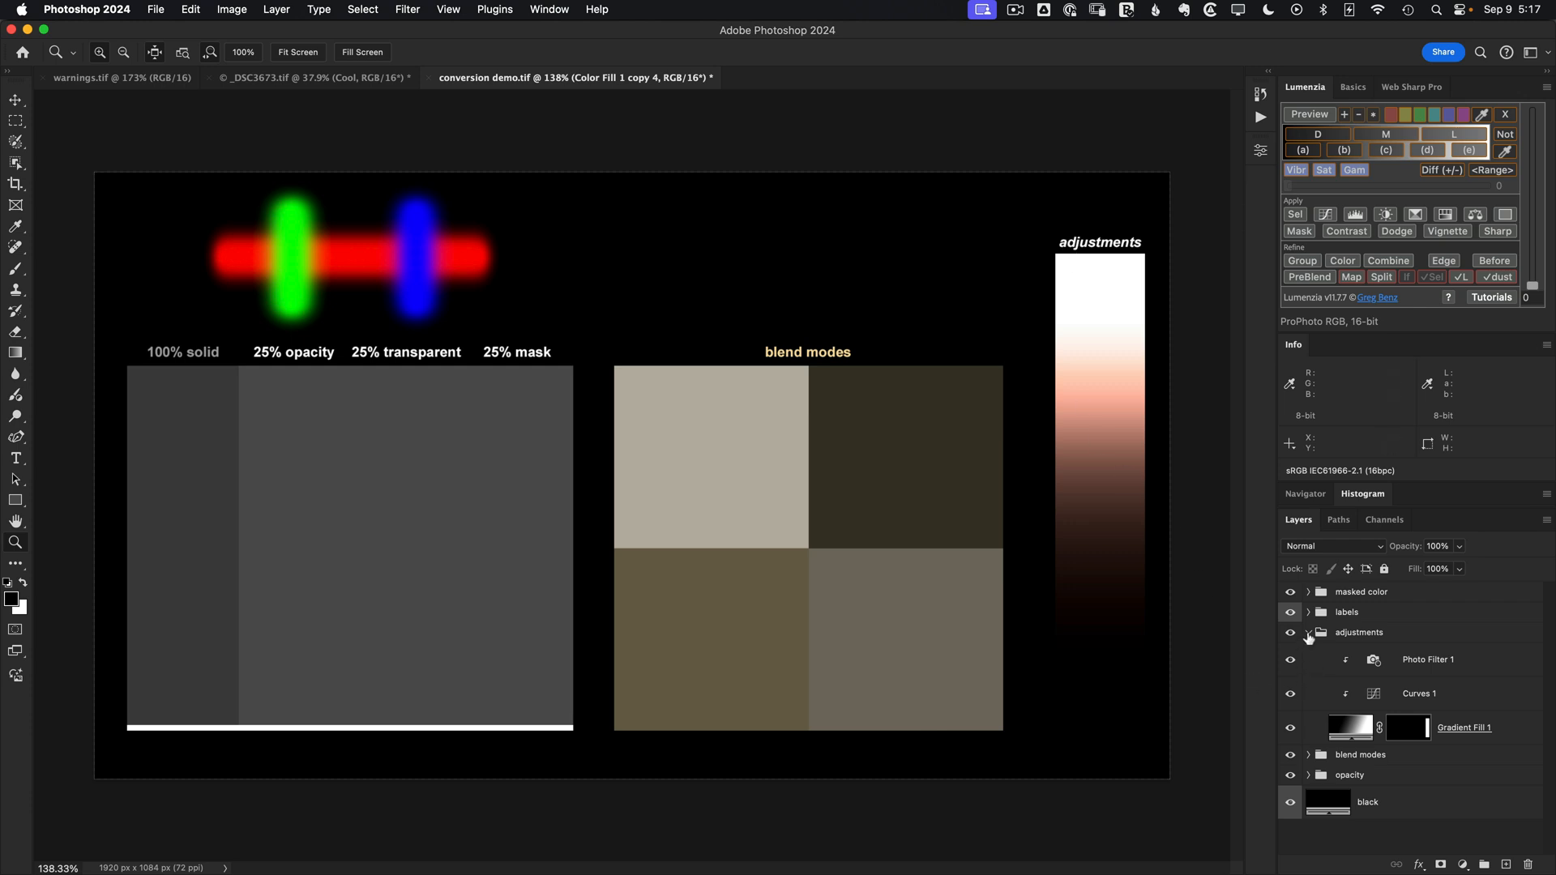
{"action": "left_click", "coordinate": [1308, 632]}
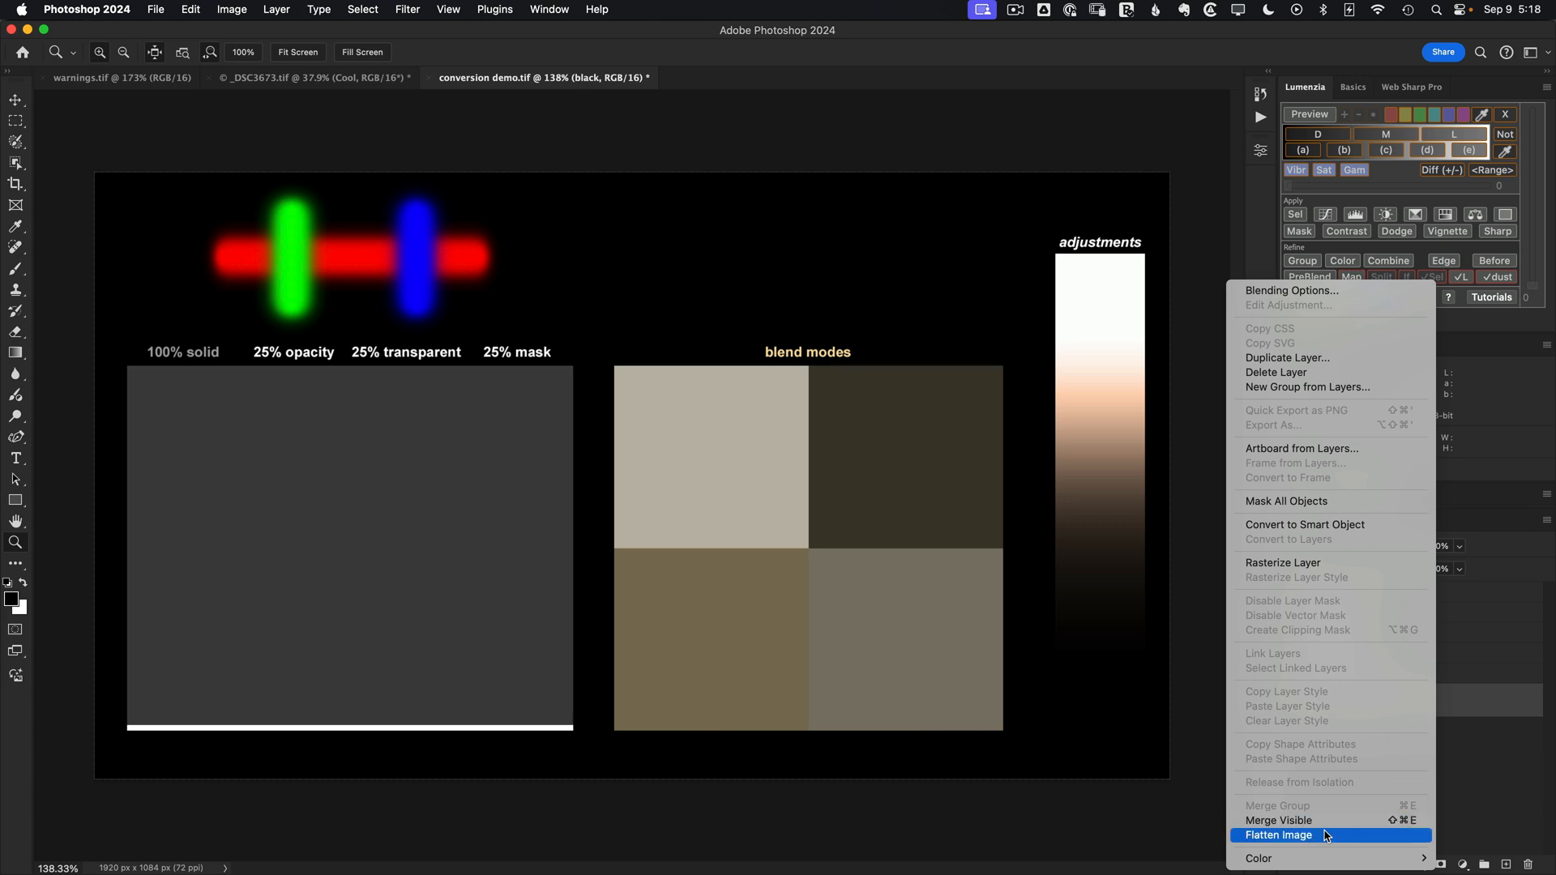
Flatten the demo to a single Background layer and convert it to ProPhoto RGB.
{"action": "left_click", "coordinate": [1280, 834]}
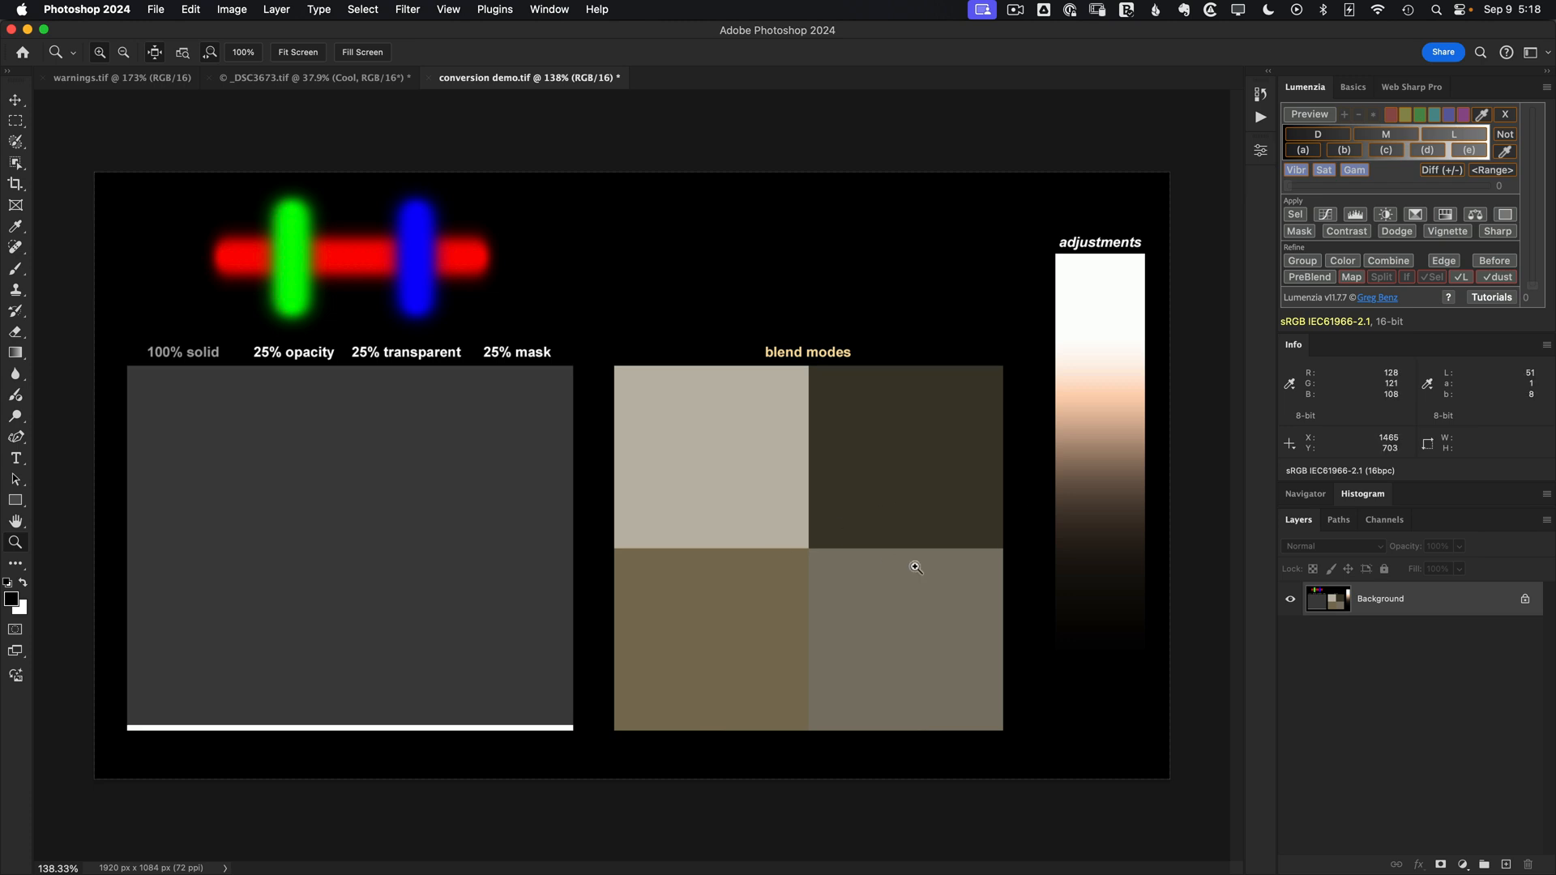
{"action": "mouse_move", "coordinate": [190, 9]}
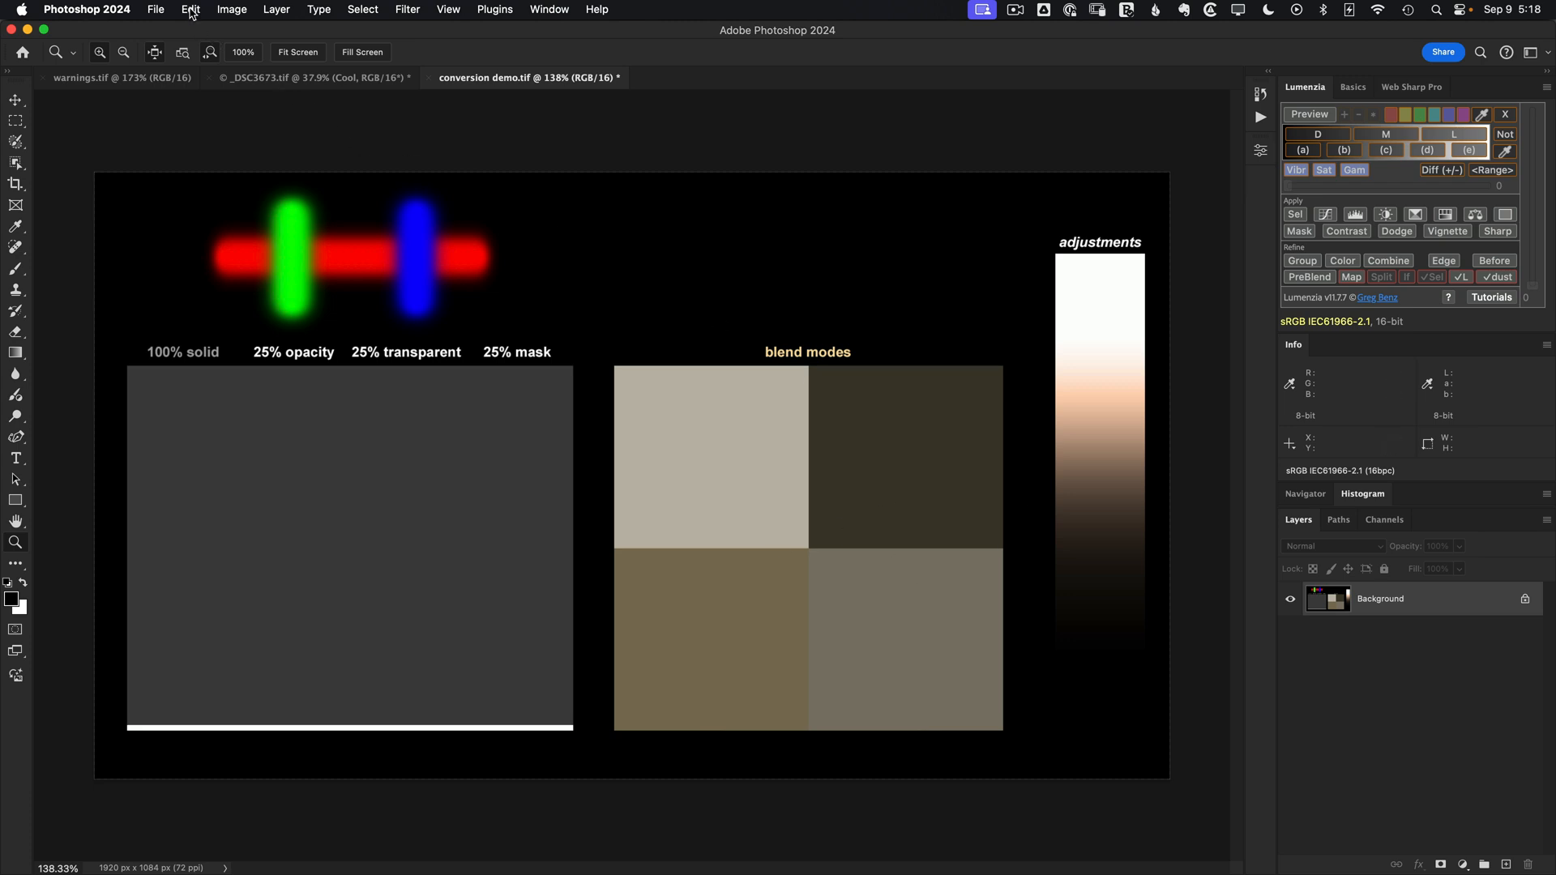
{"action": "left_click", "coordinate": [189, 9]}
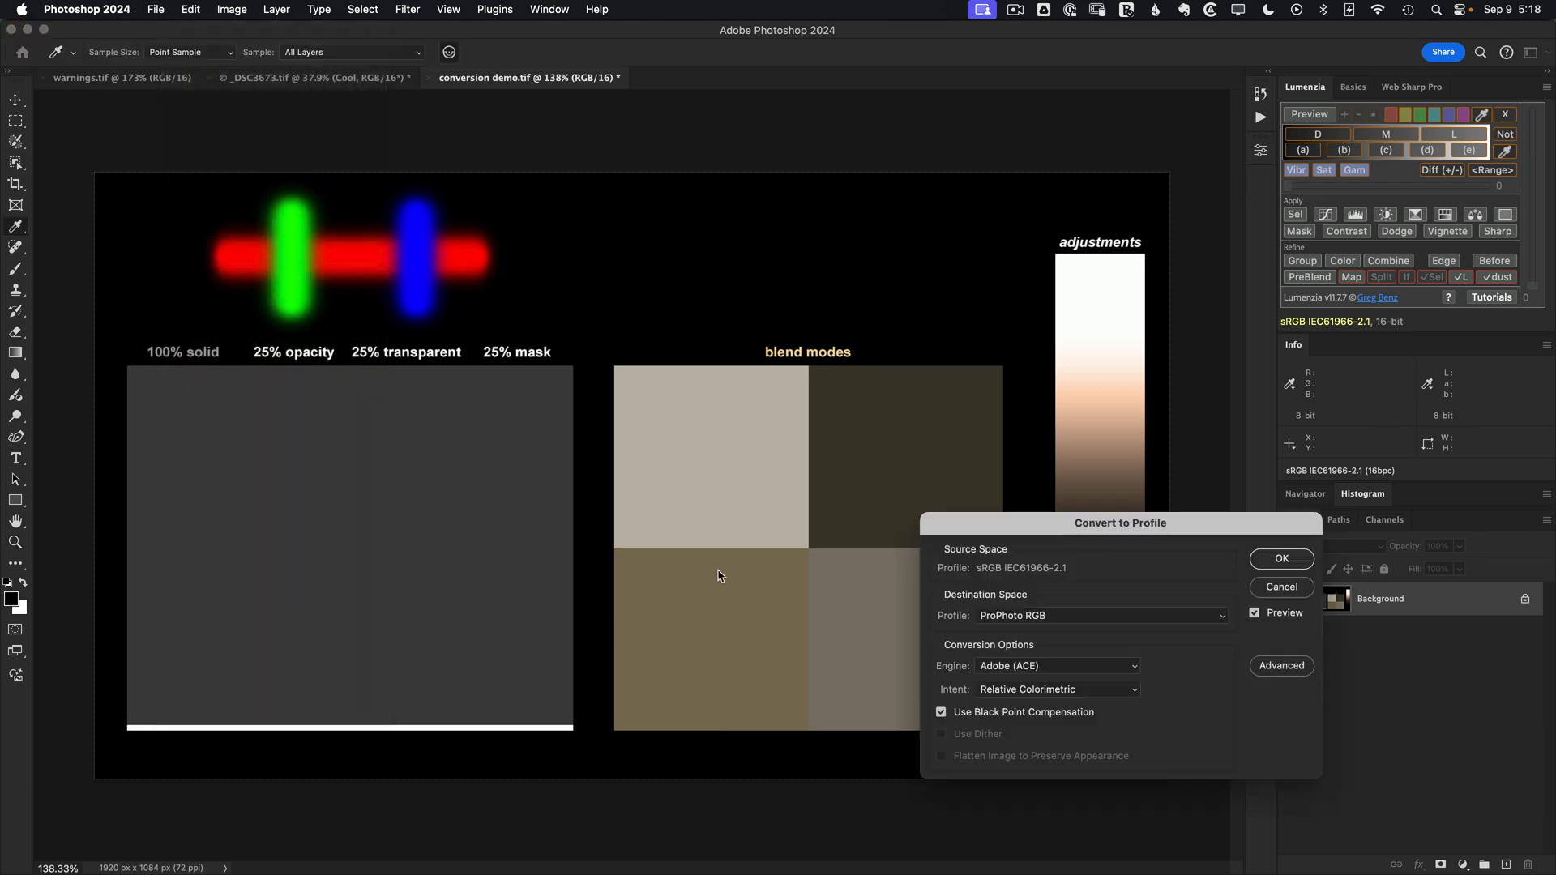
{"action": "left_click", "coordinate": [1280, 557]}
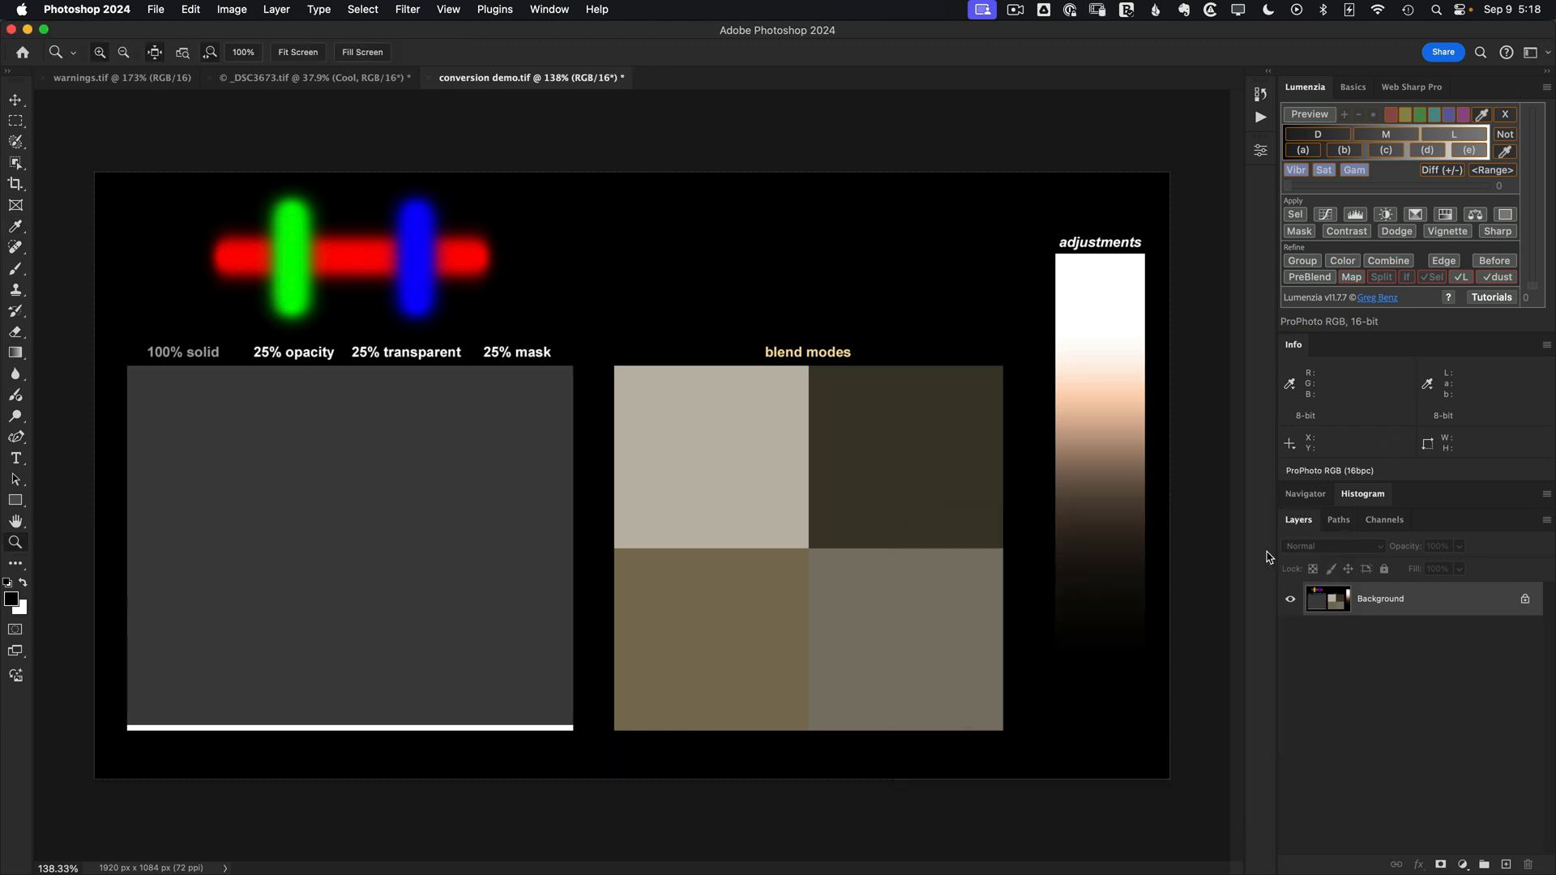
{"action": "mouse_move", "coordinate": [515, 533]}
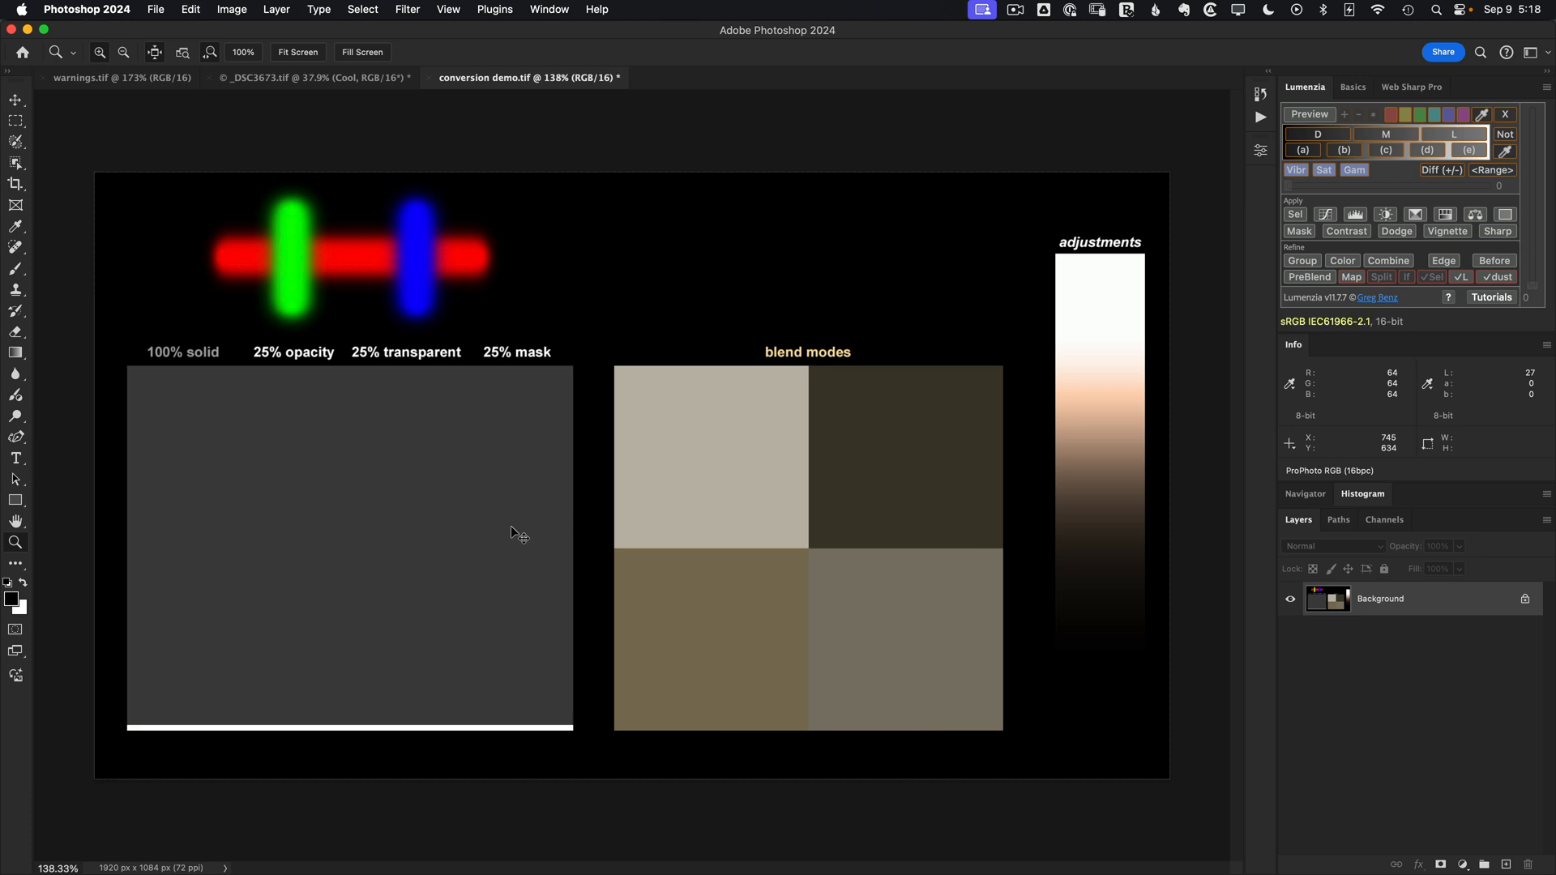
{"action": "mouse_move", "coordinate": [512, 527]}
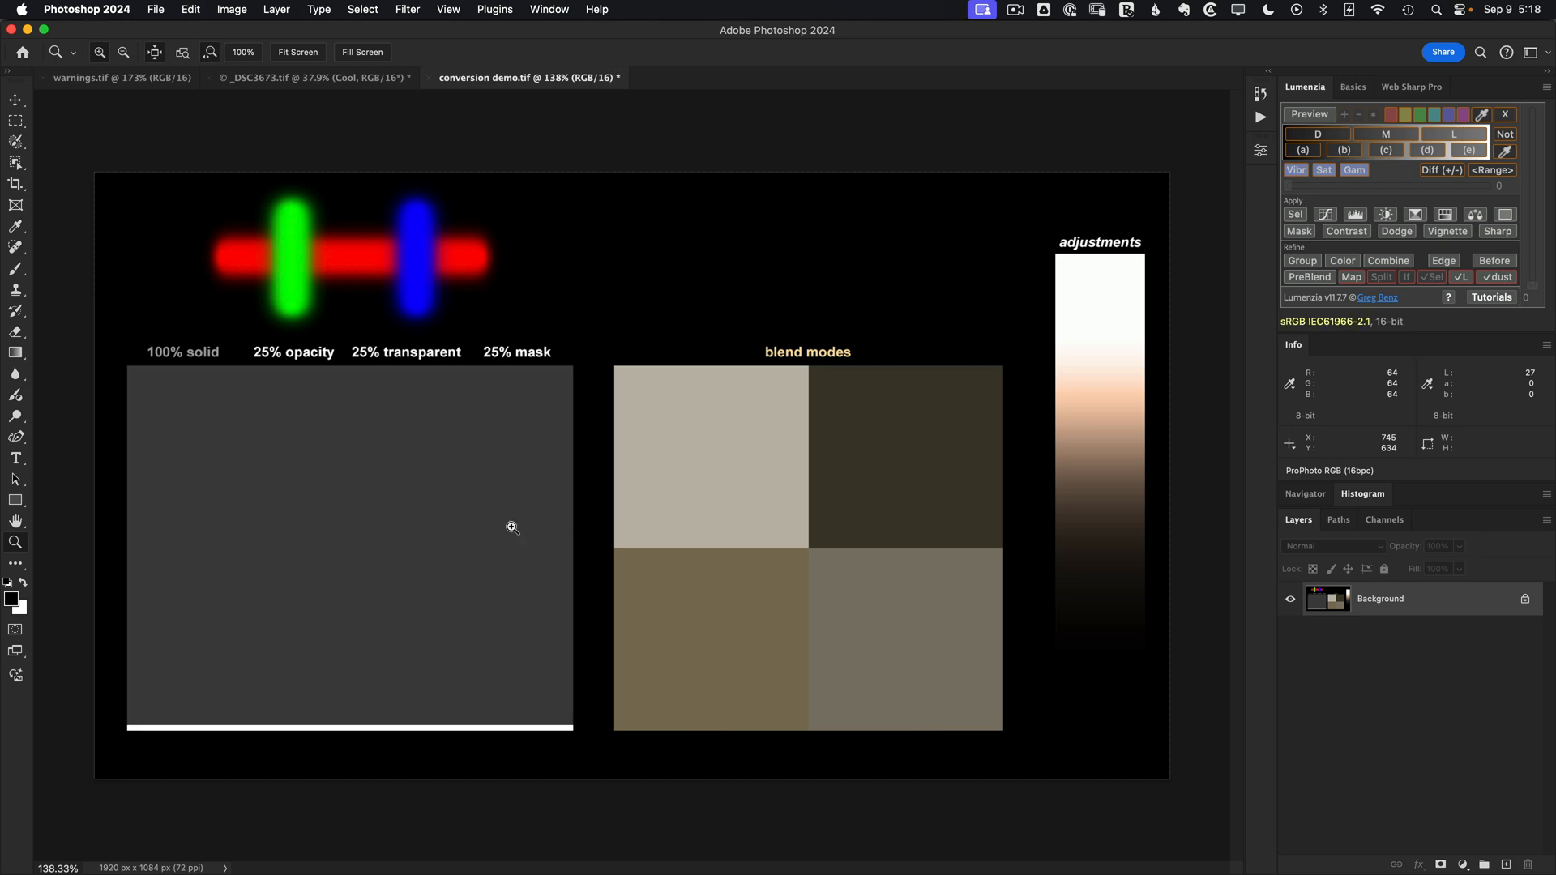
{"action": "mouse_move", "coordinate": [1353, 416]}
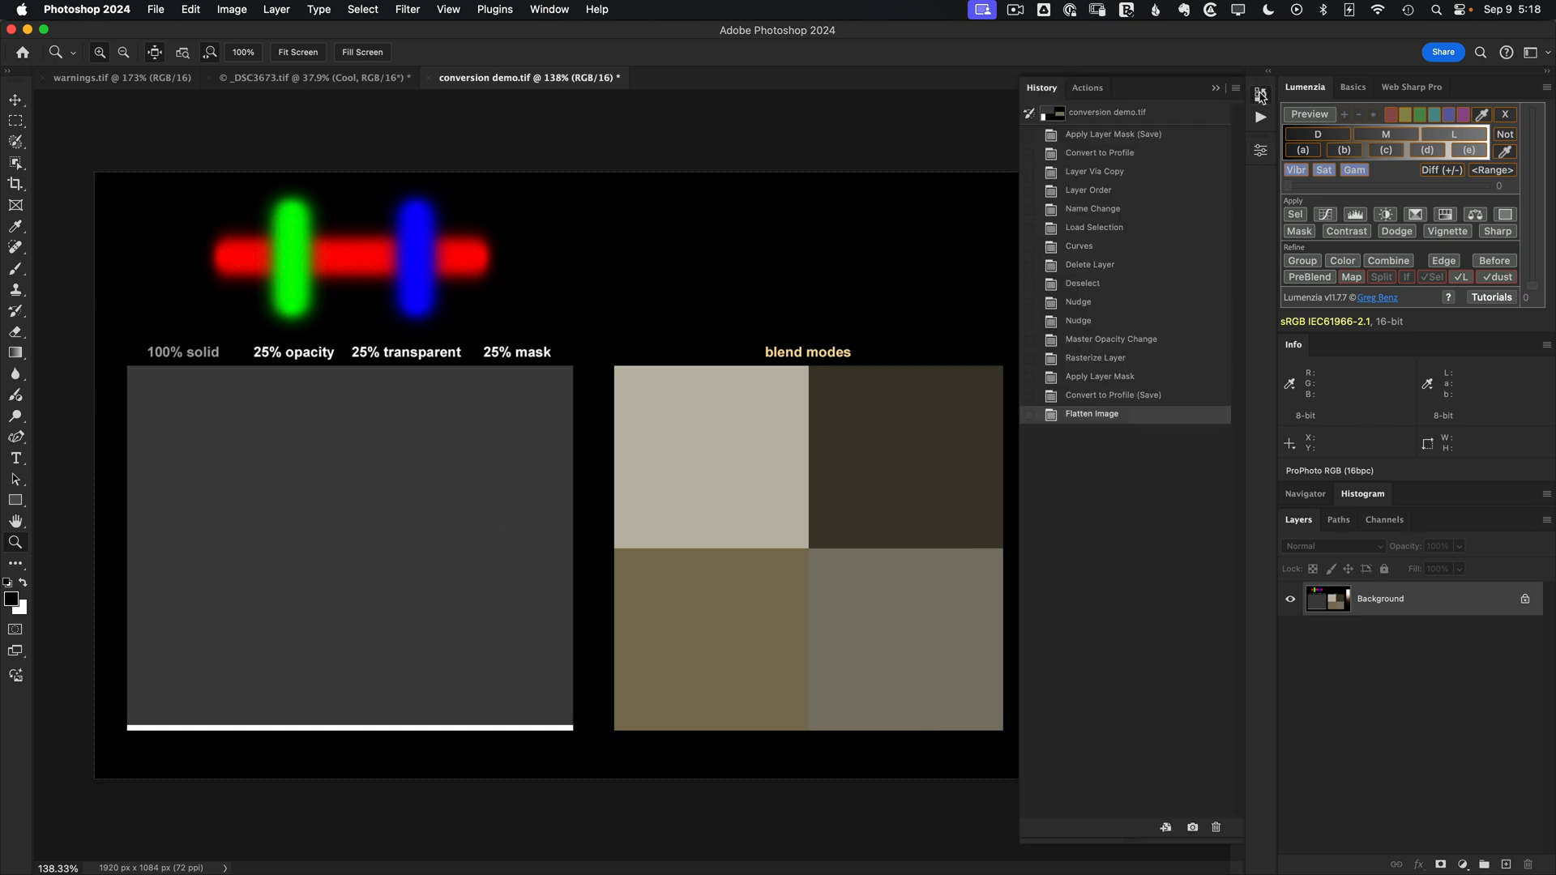
Use History to step back to the layered sRGB state before flattening.
{"action": "left_click", "coordinate": [1113, 395]}
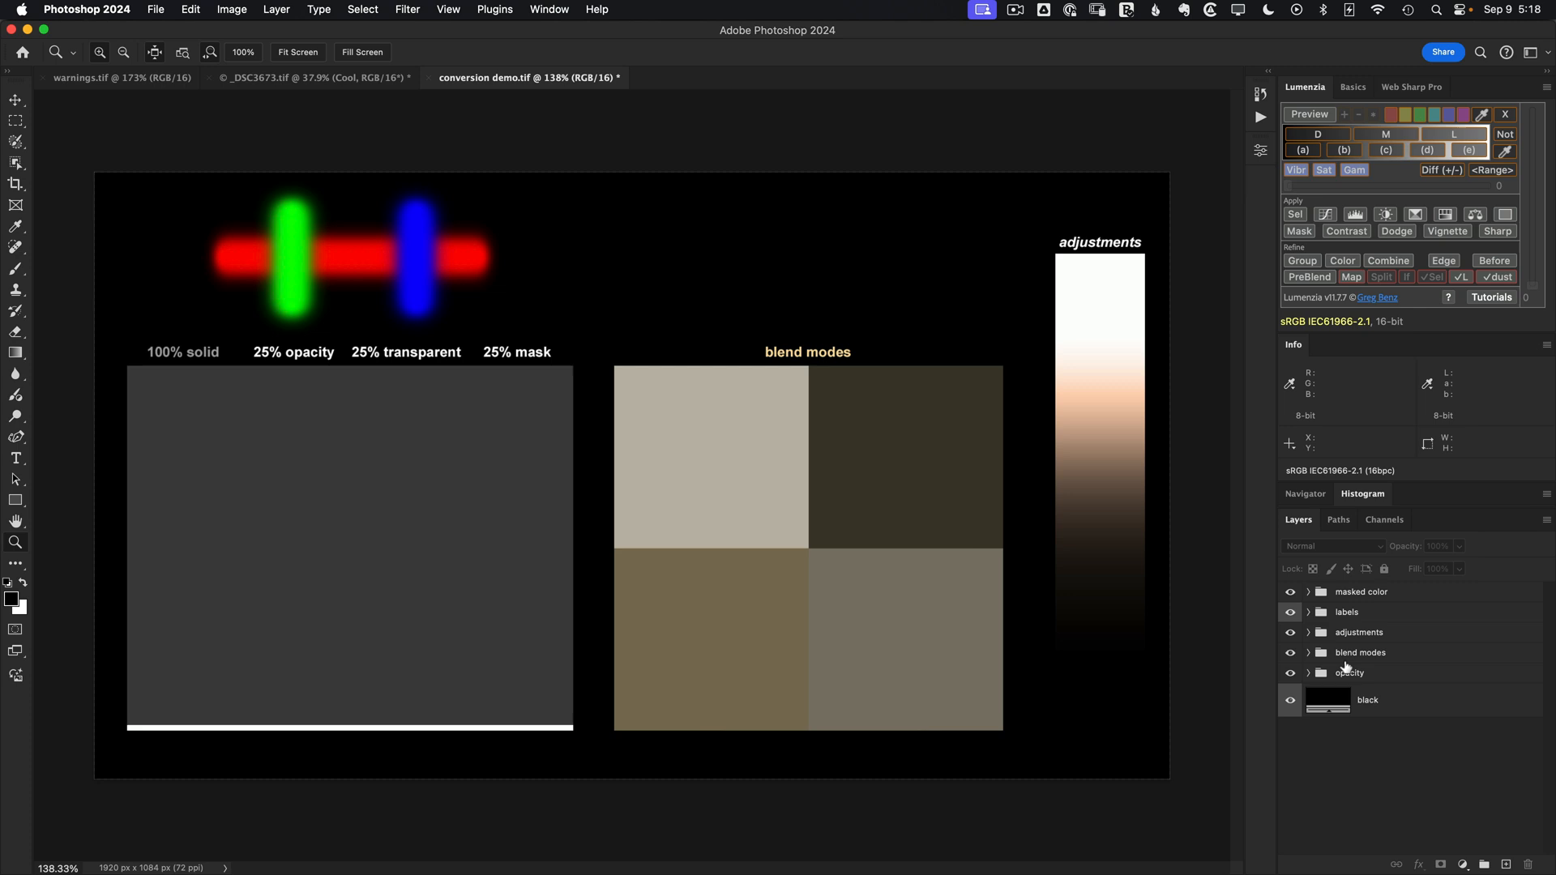
{"action": "mouse_move", "coordinate": [1346, 672]}
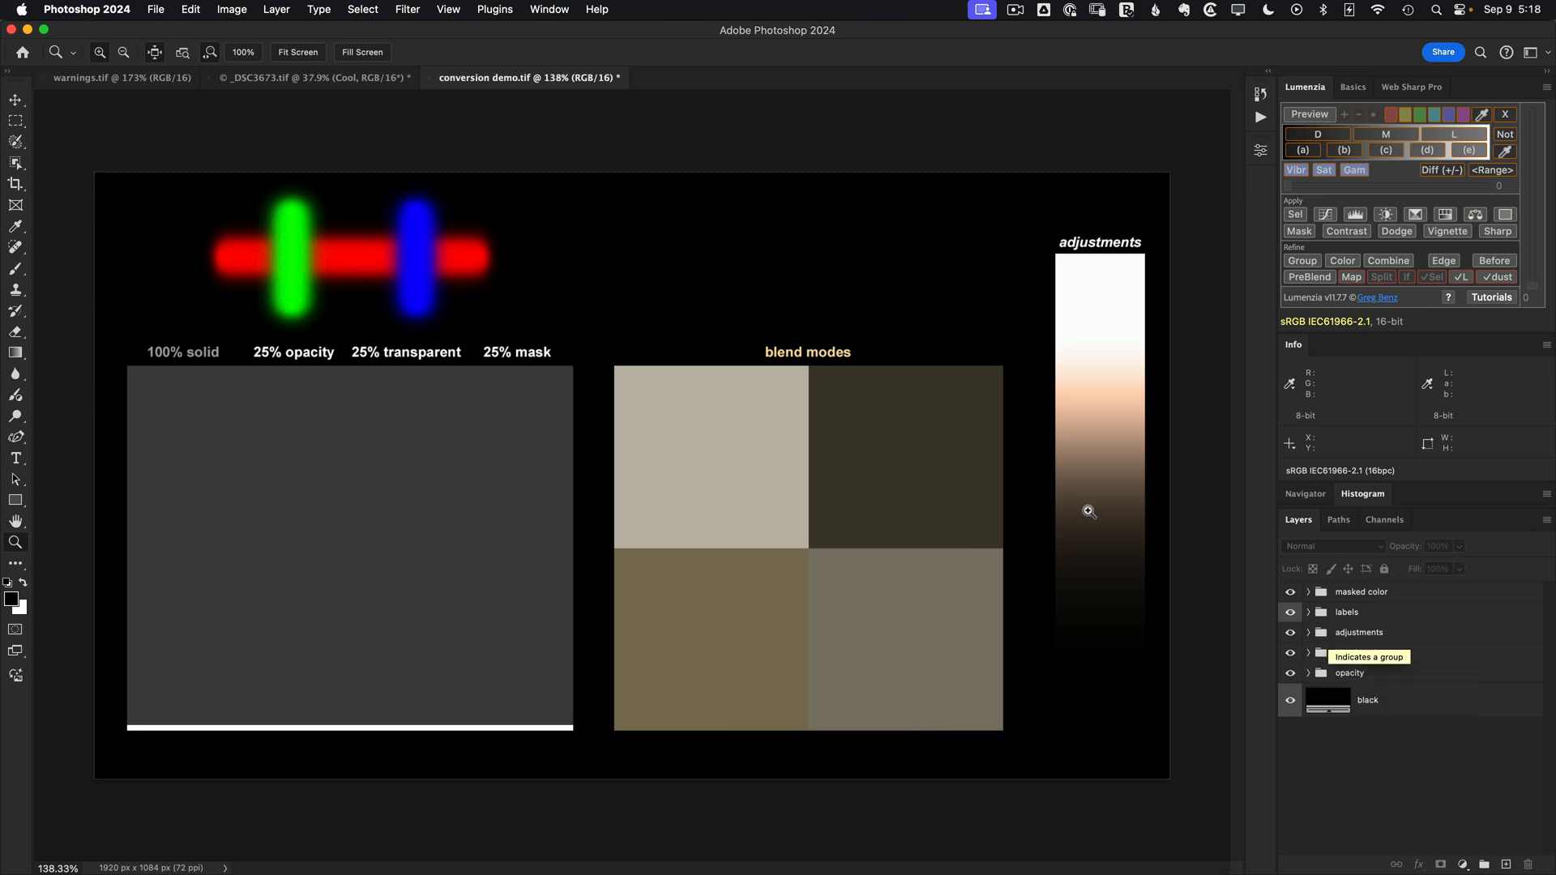
{"action": "left_click", "coordinate": [190, 9]}
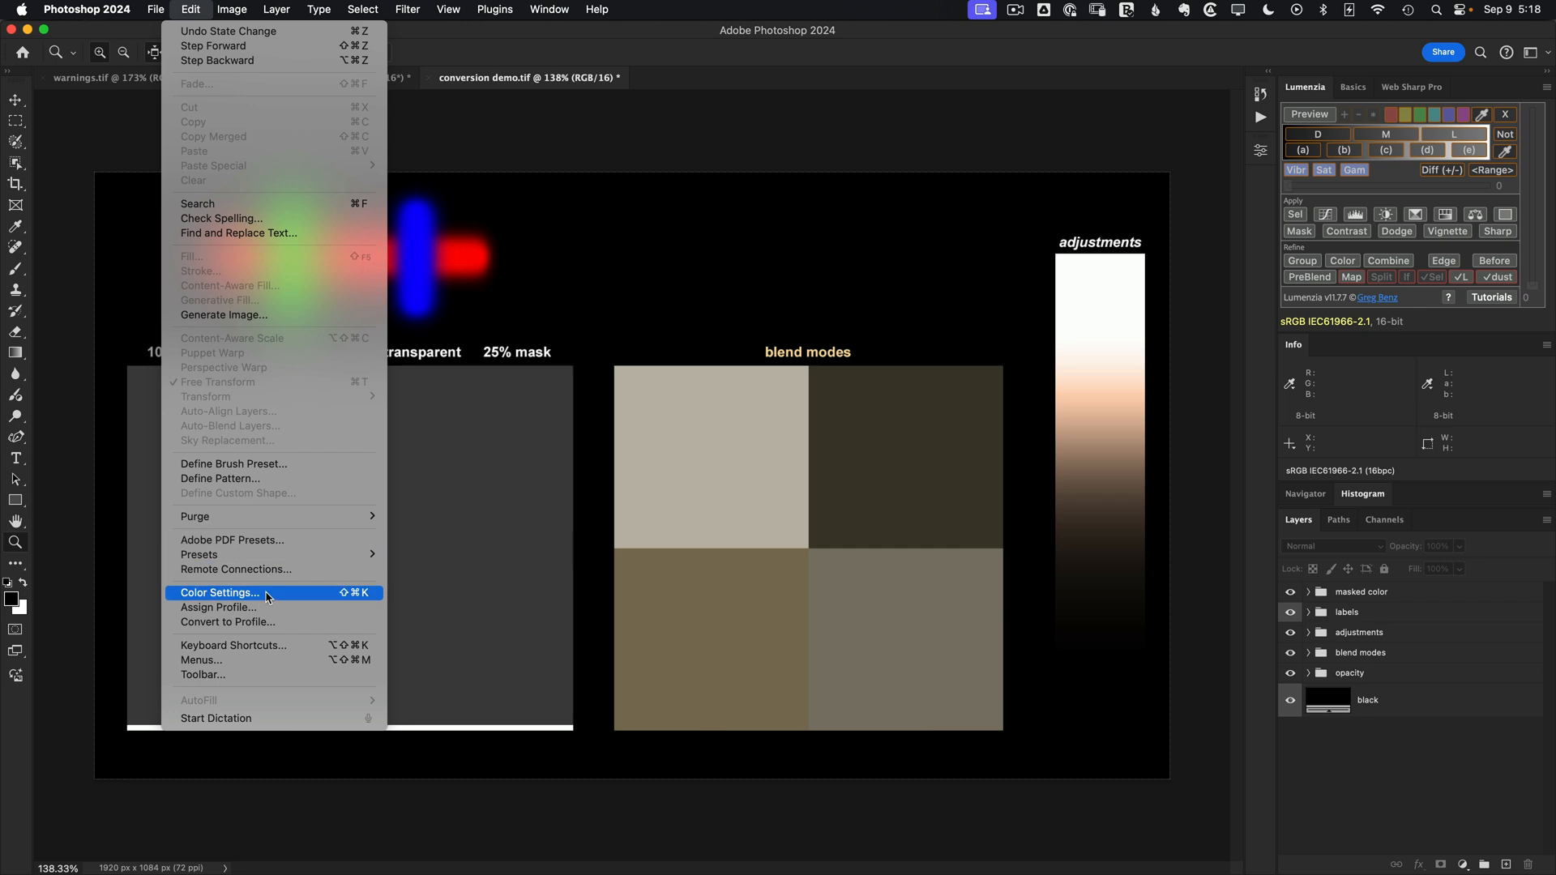
Enable Blend RGB Colors Using Gamma 2.2, toggle it to compare, and confirm.
{"action": "left_click", "coordinate": [220, 592]}
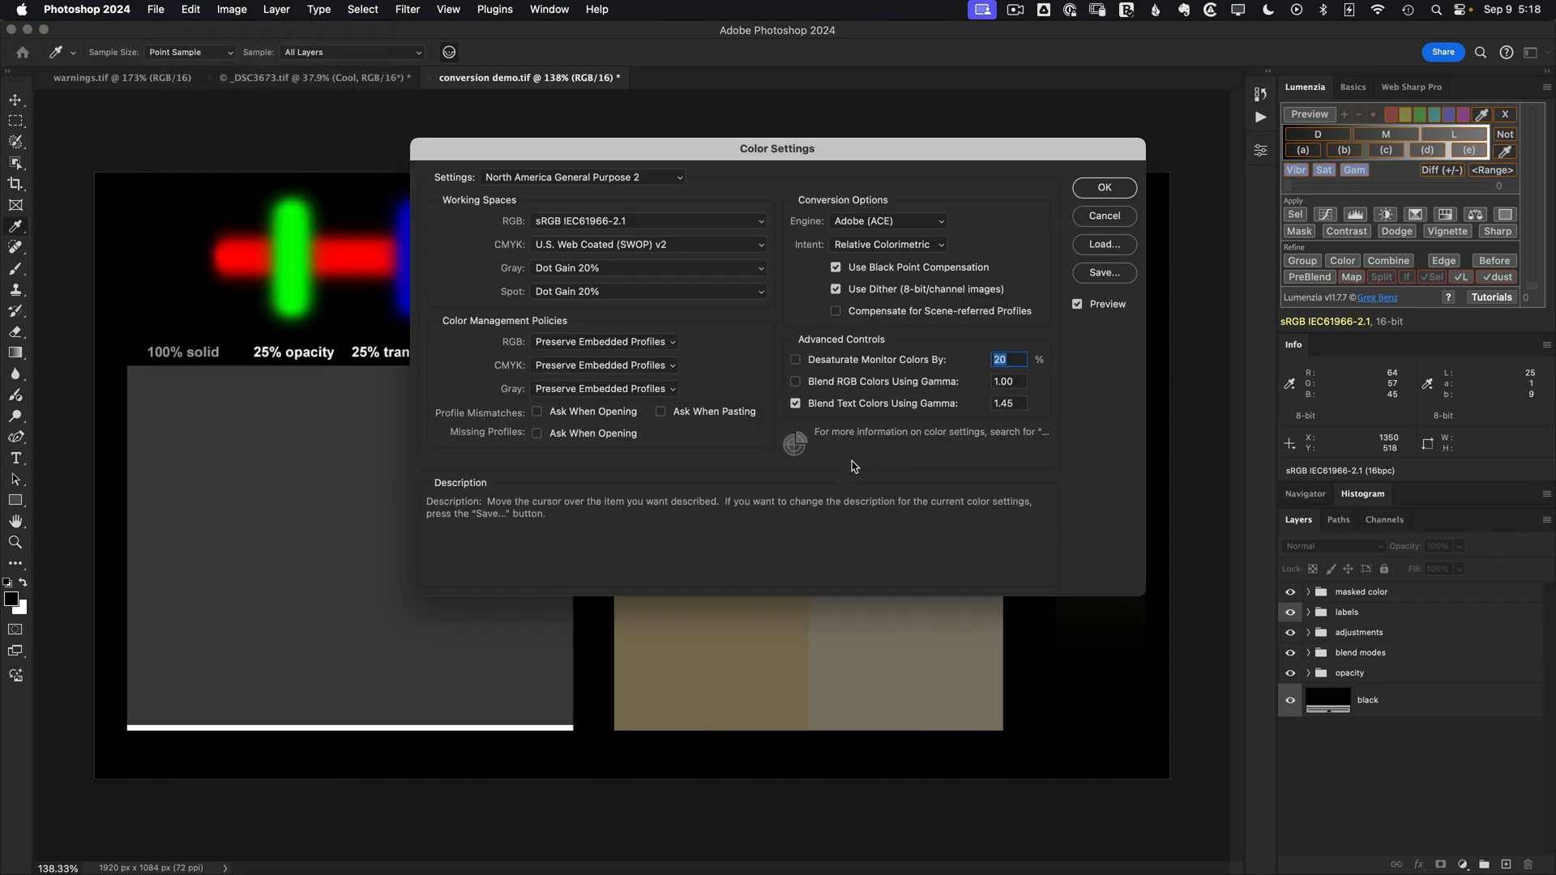
{"action": "mouse_move", "coordinate": [894, 388]}
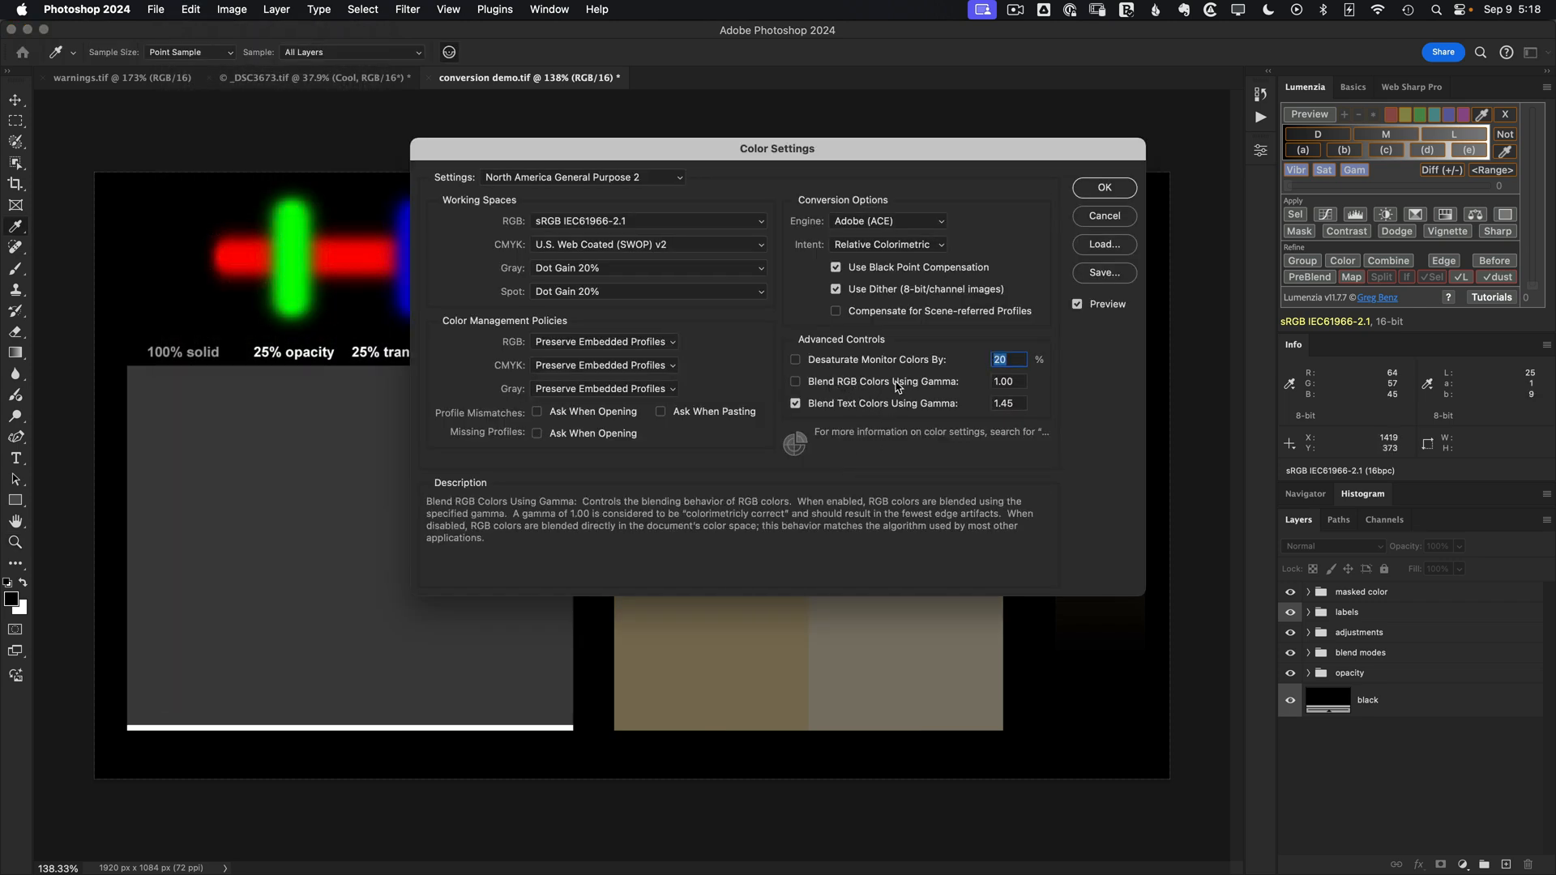
{"action": "mouse_move", "coordinate": [941, 389]}
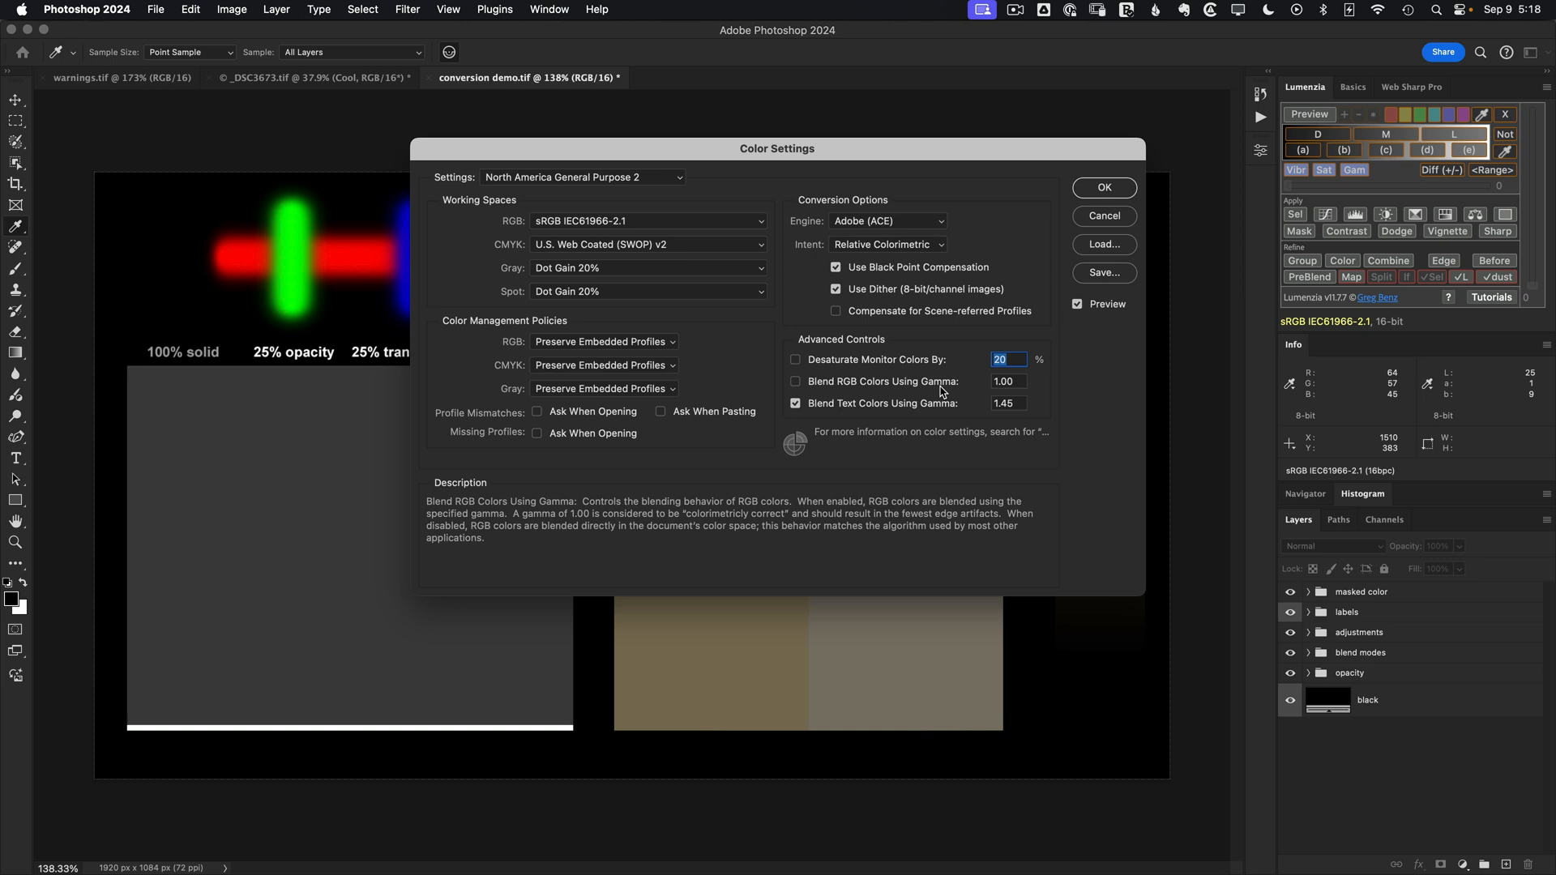
{"action": "left_click", "coordinate": [795, 381]}
{"action": "type", "text": "2.2"}
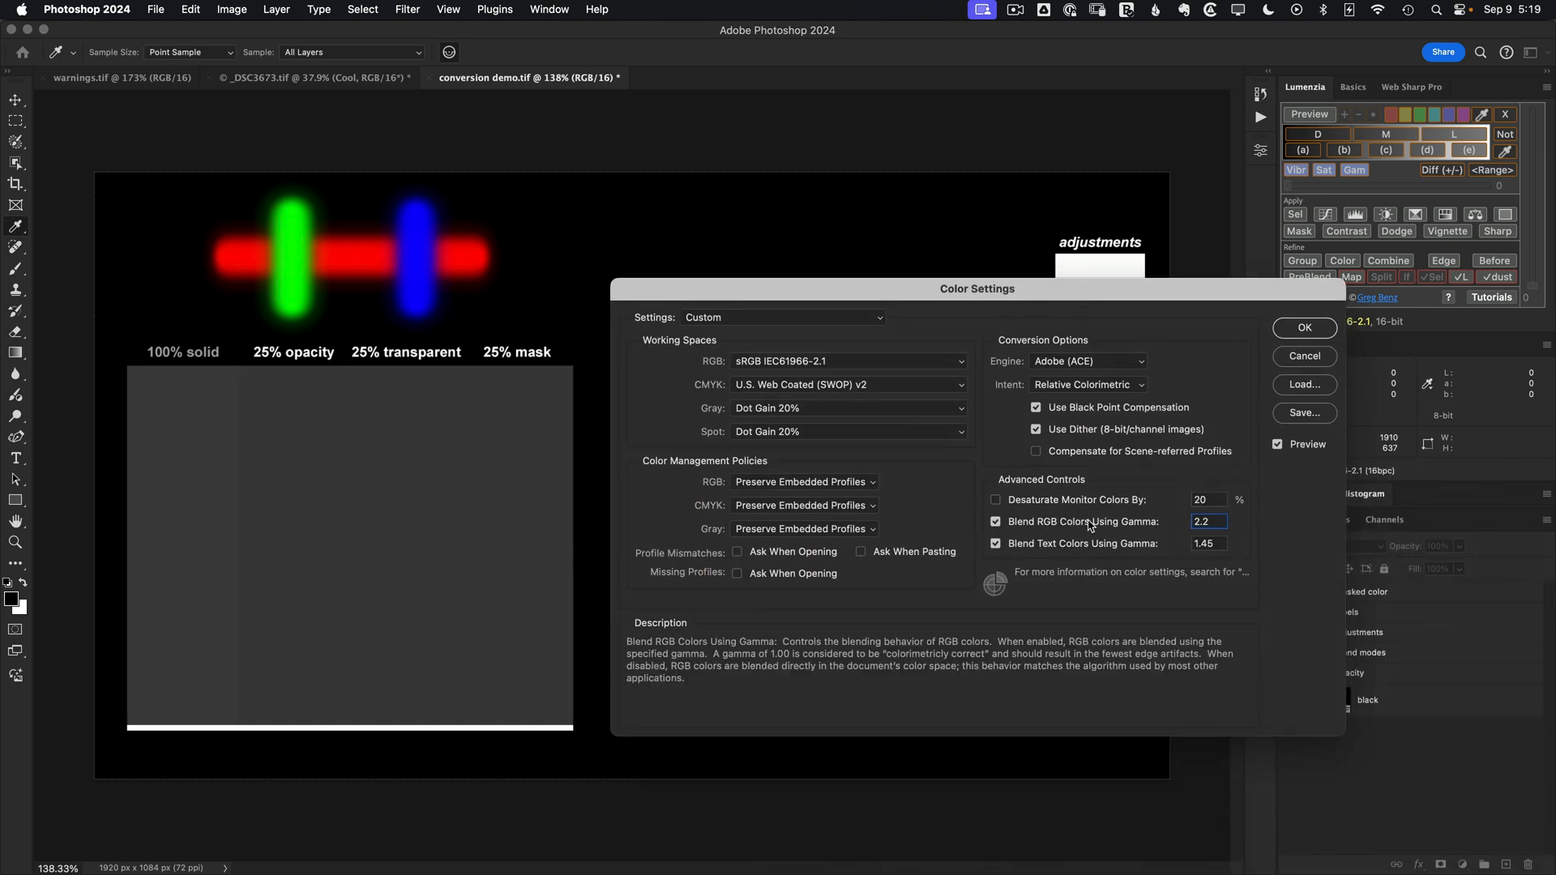
{"action": "left_click", "coordinate": [995, 522]}
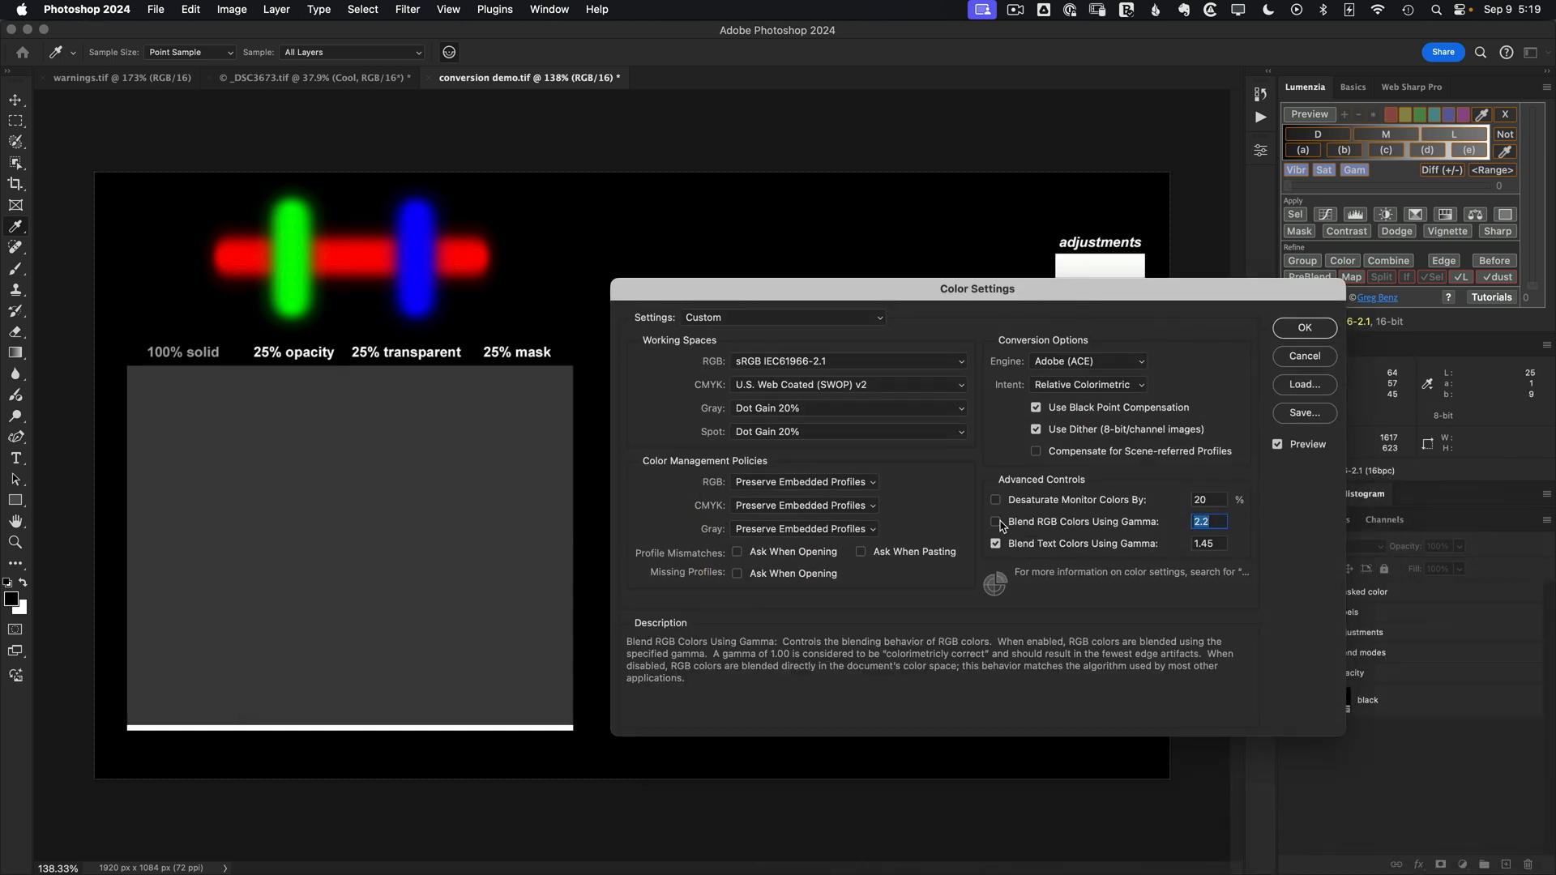
{"action": "left_click", "coordinate": [996, 522]}
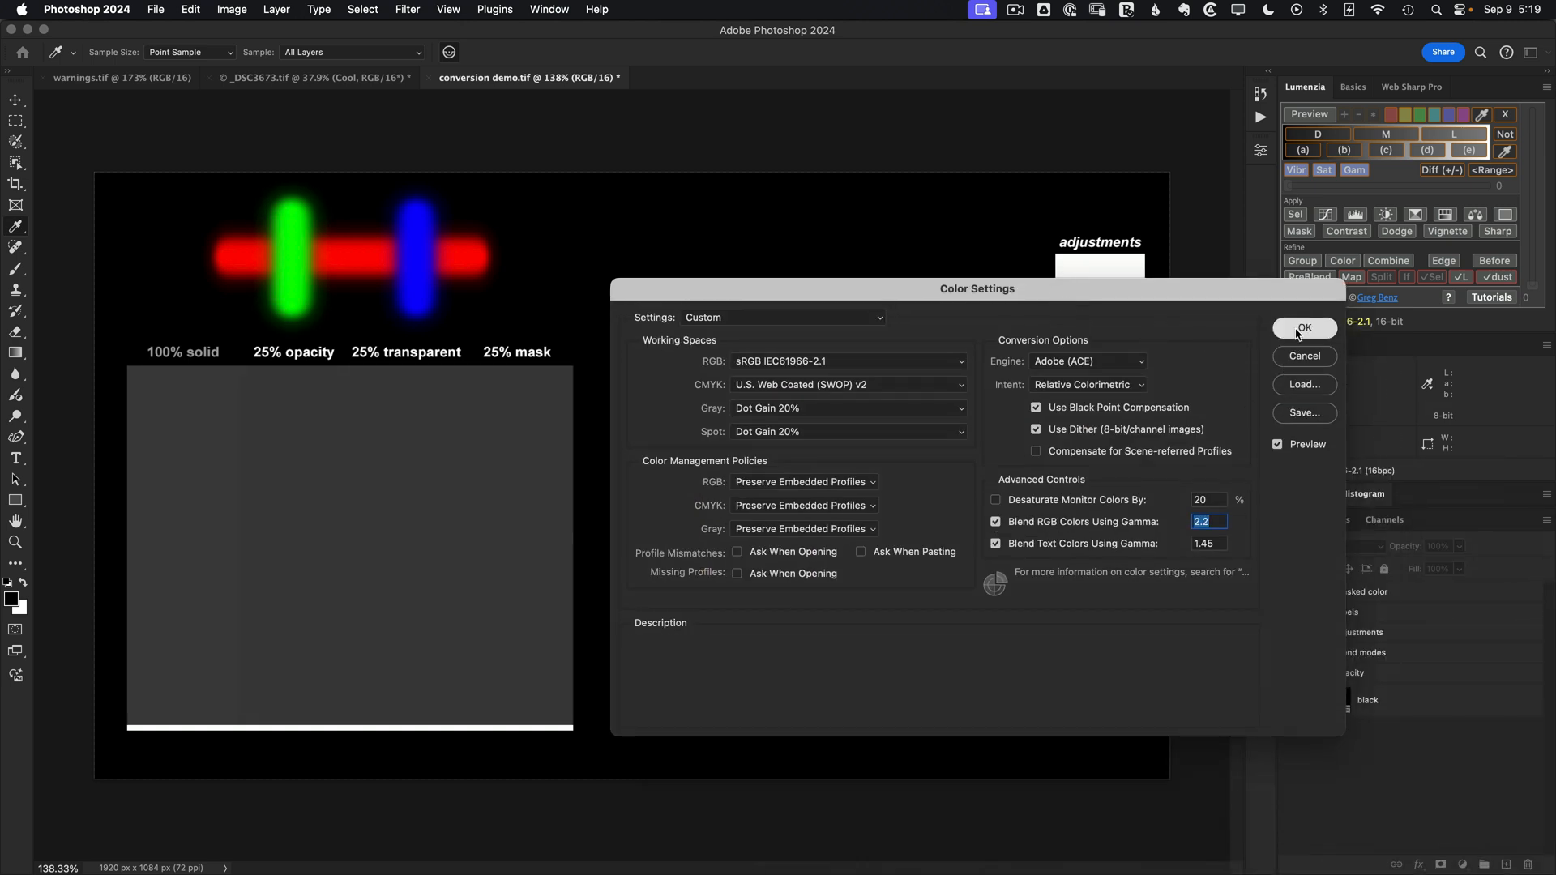
{"action": "left_click", "coordinate": [1303, 327]}
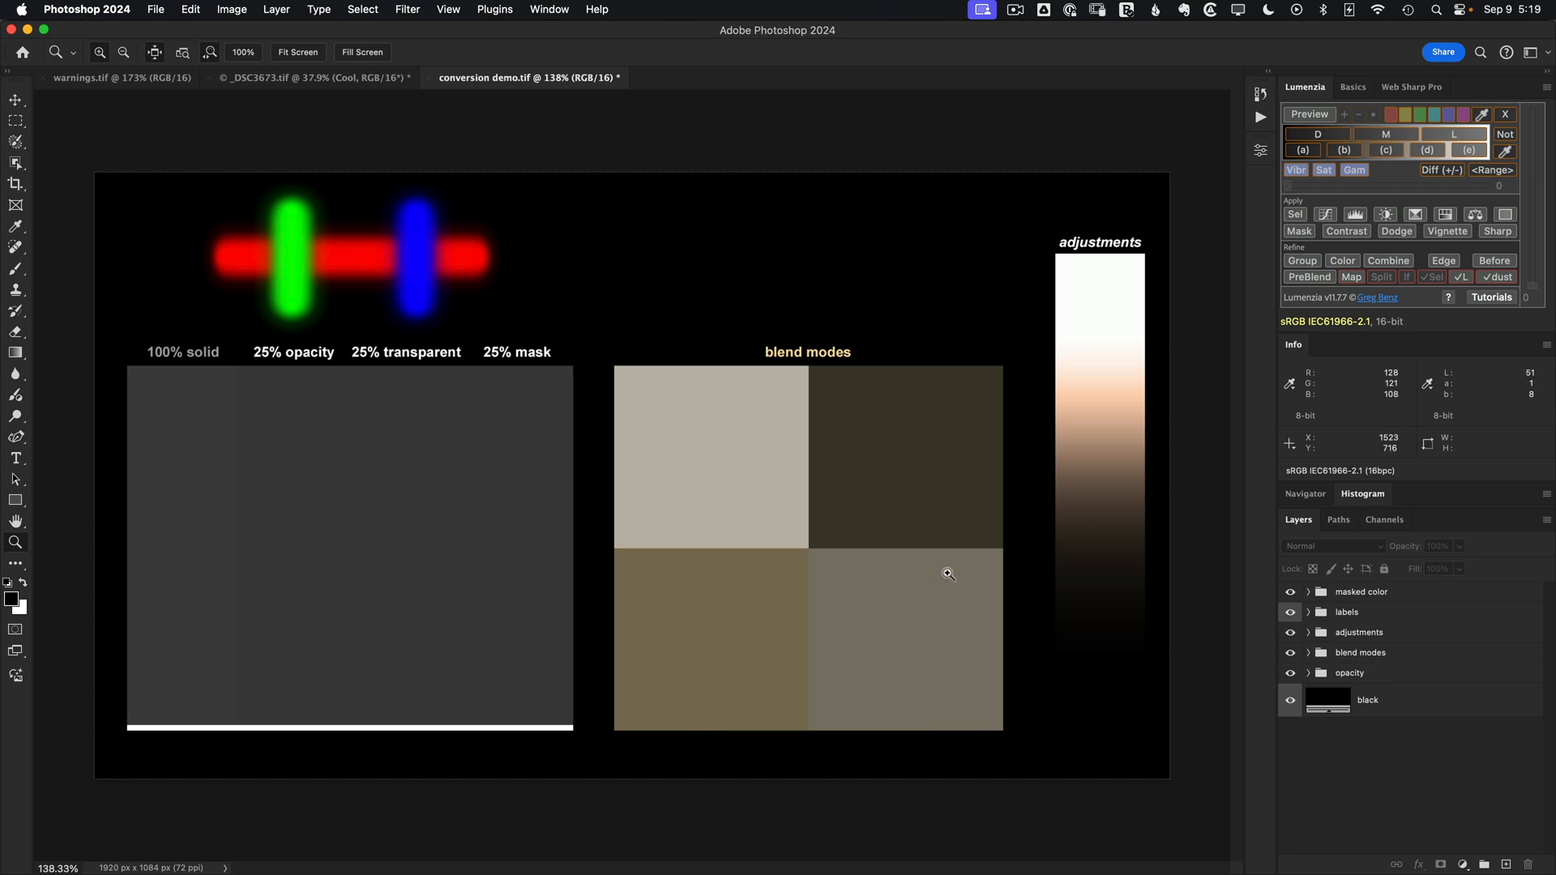
{"action": "mouse_move", "coordinate": [958, 563]}
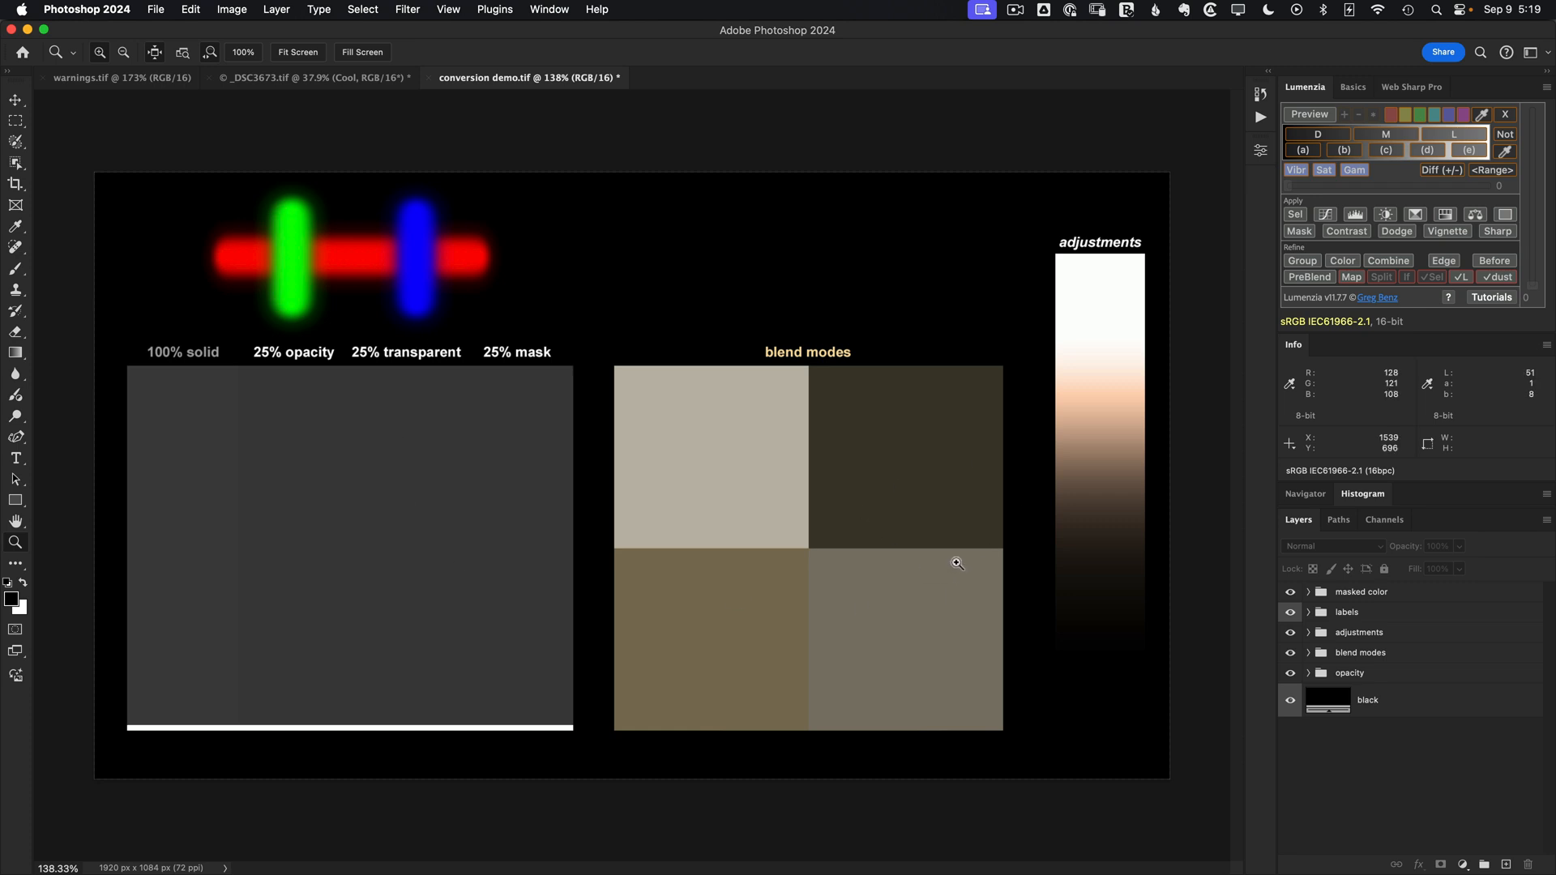
{"action": "mouse_move", "coordinate": [198, 8]}
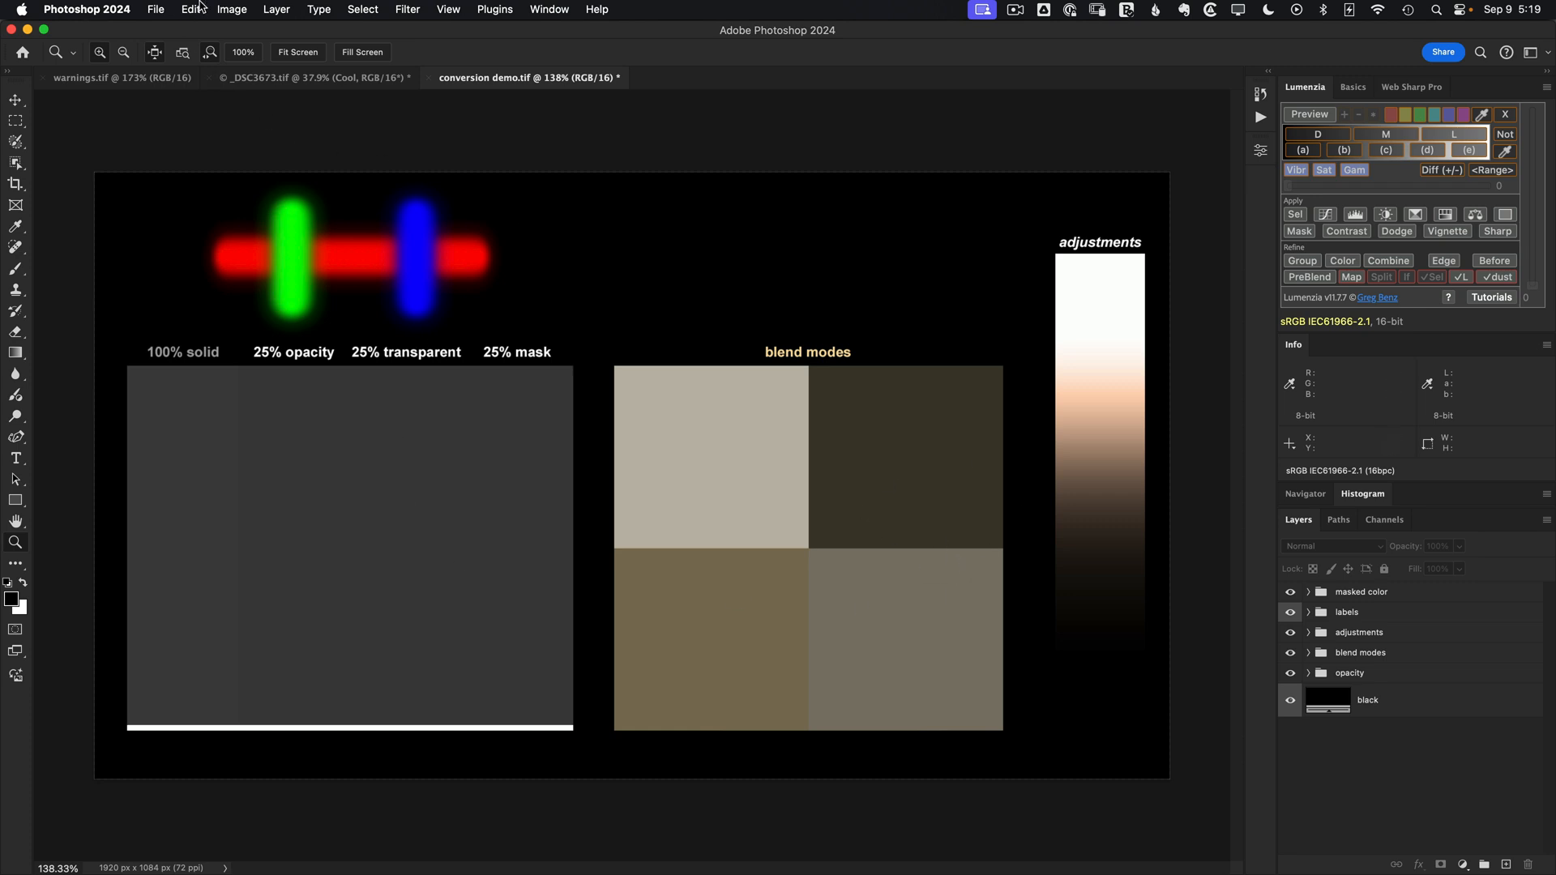
Convert the layered demo chart to ProPhoto RGB with gamma blending on.
{"action": "left_click", "coordinate": [190, 9]}
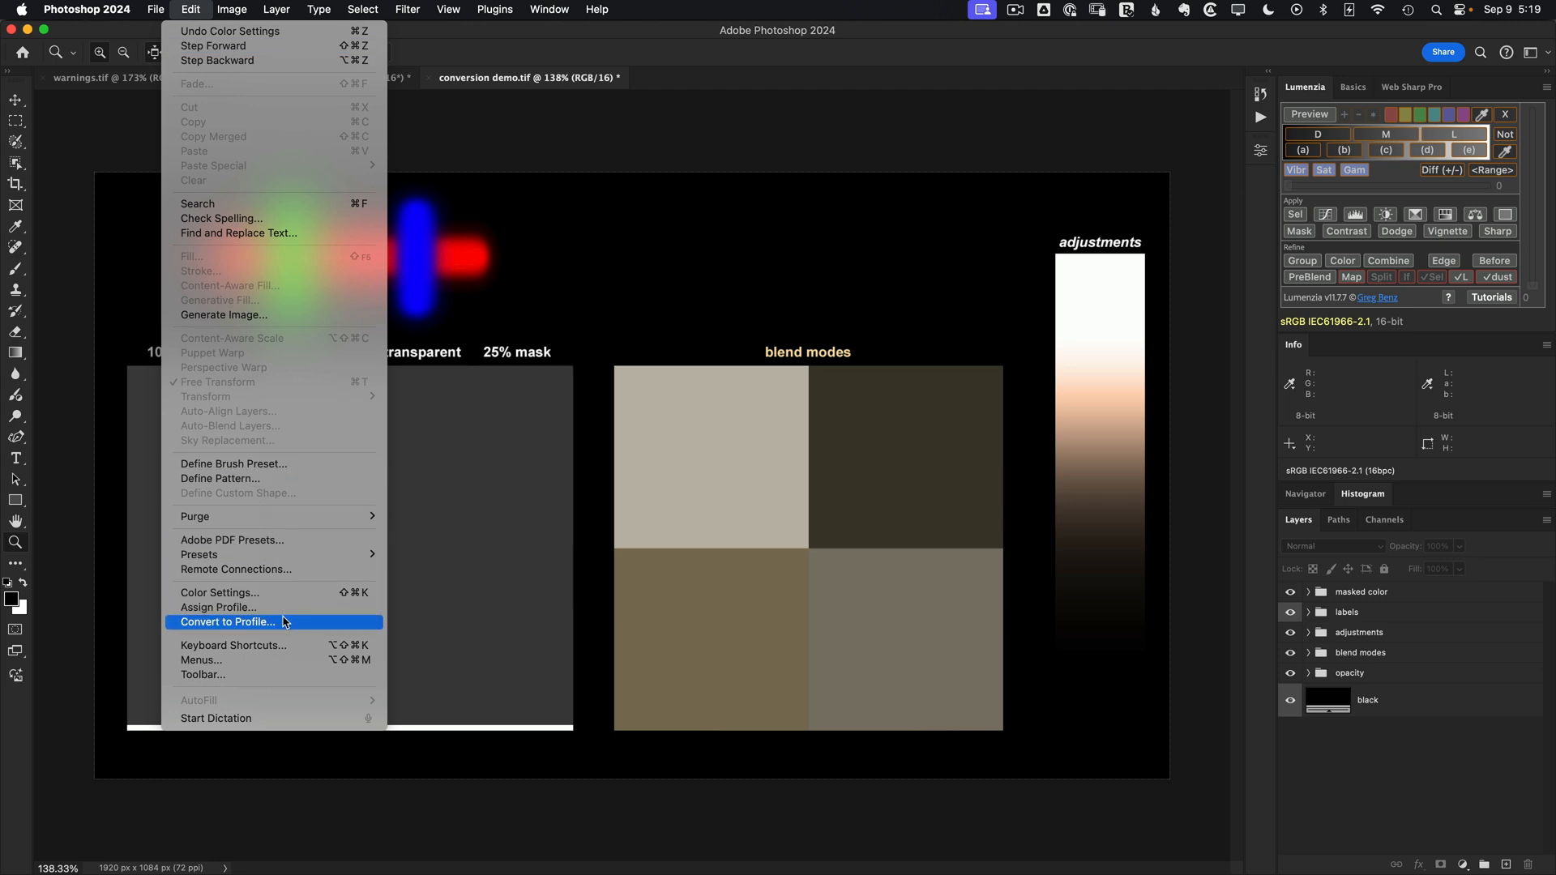
{"action": "left_click", "coordinate": [227, 623]}
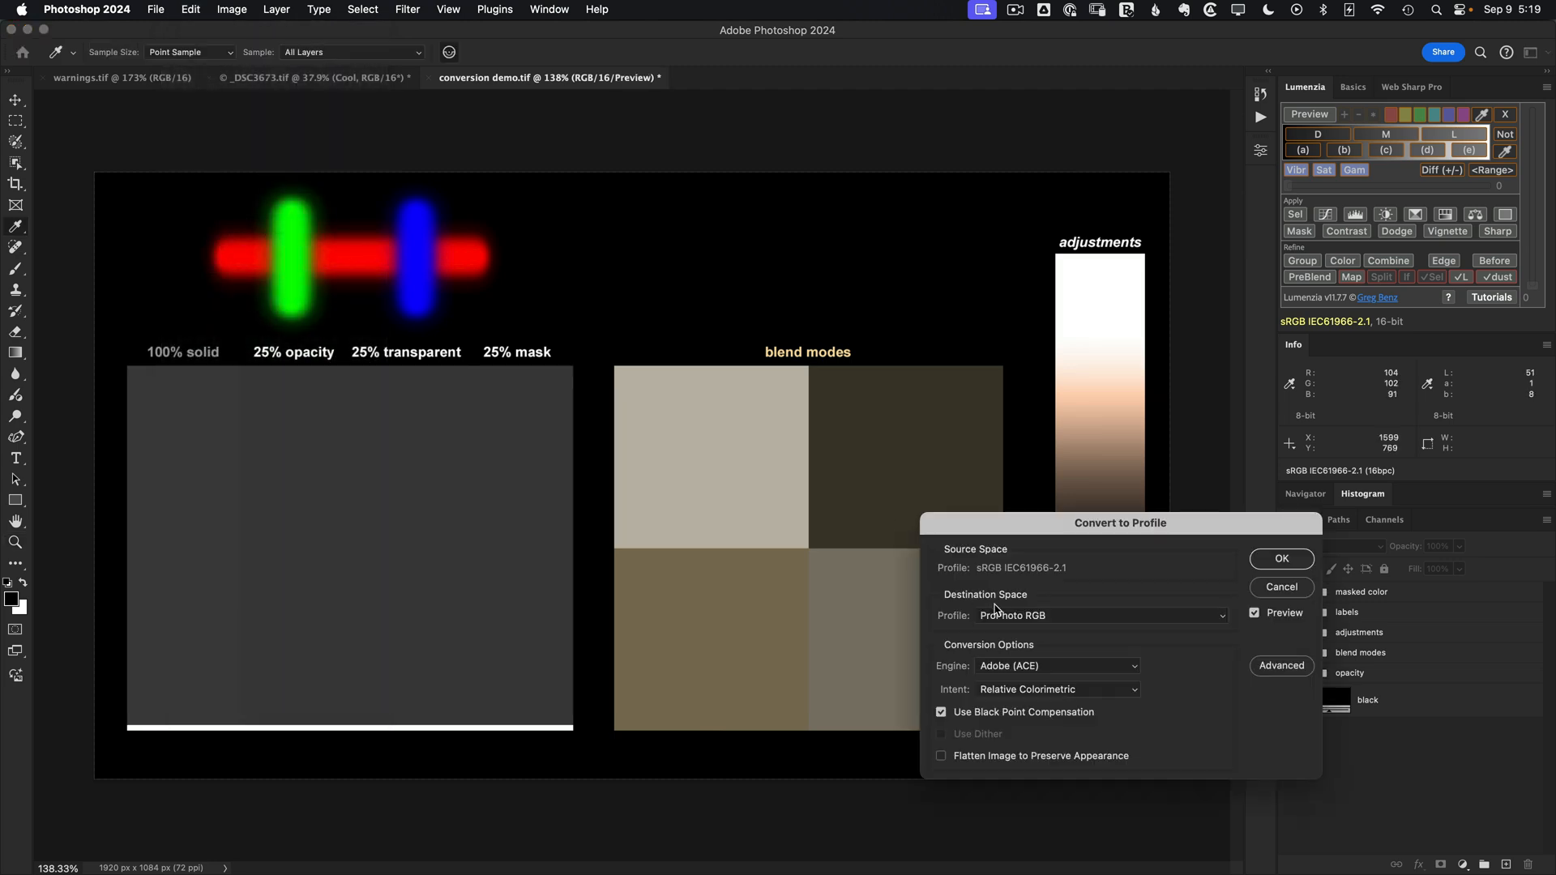
{"action": "left_click", "coordinate": [1281, 558]}
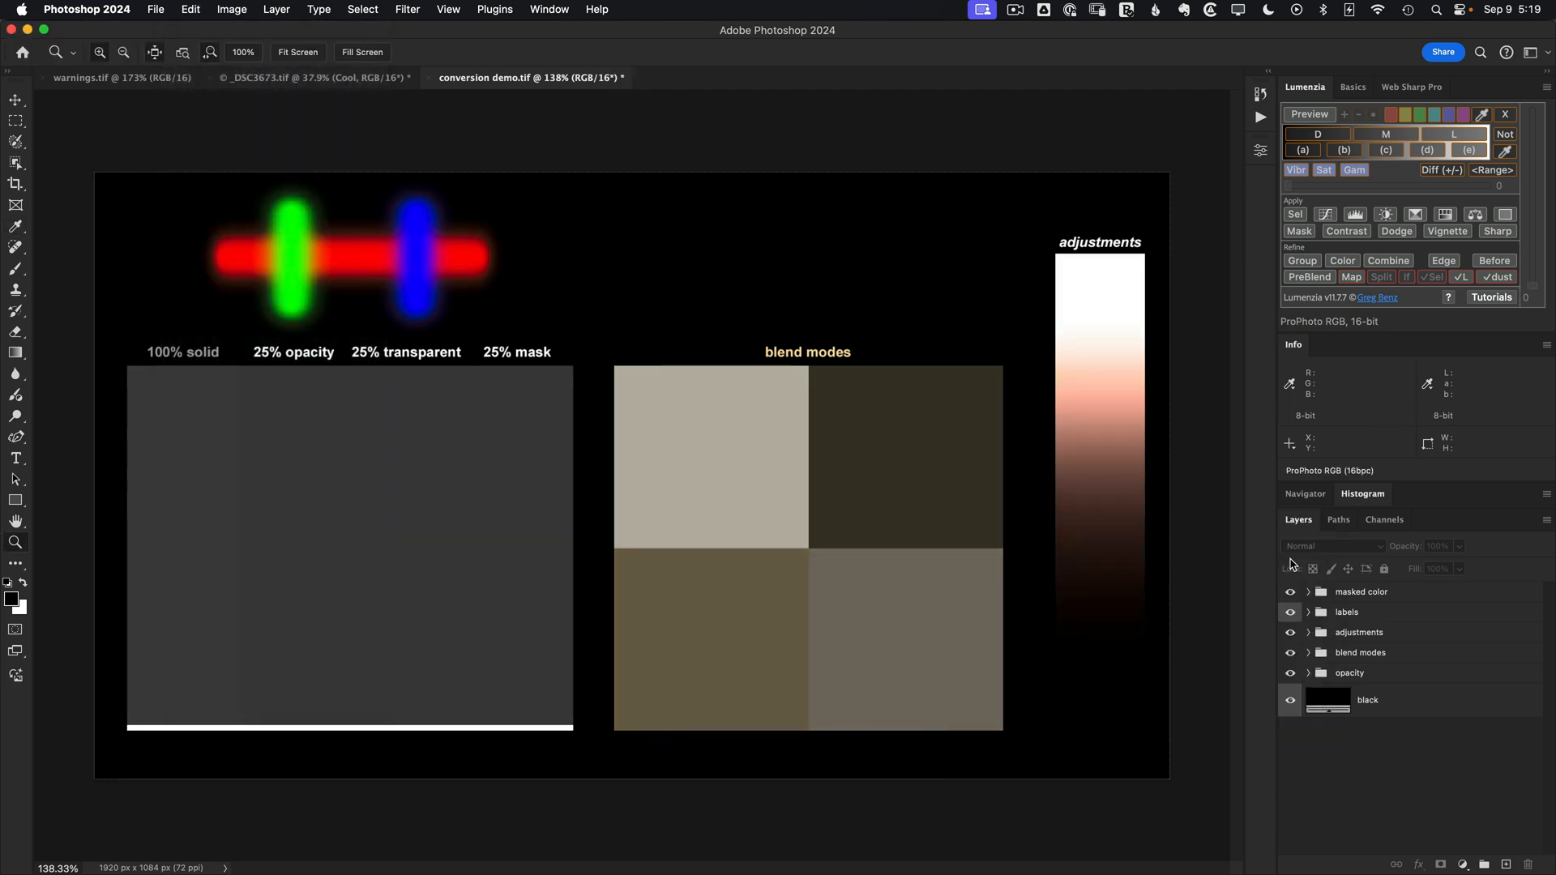
{"action": "mouse_move", "coordinate": [543, 450]}
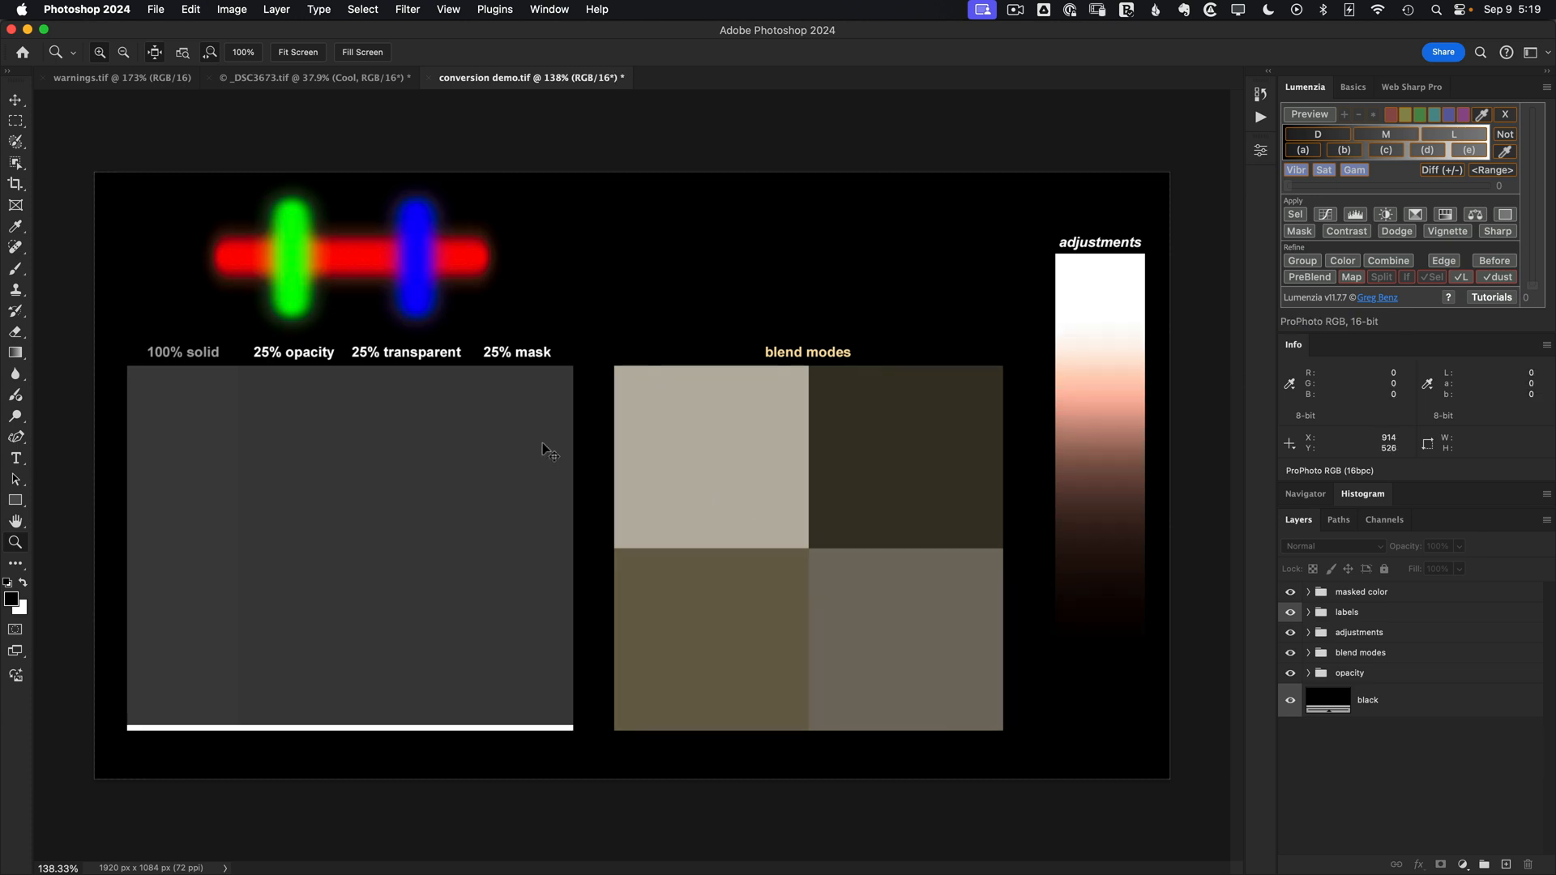
{"action": "mouse_move", "coordinate": [326, 248]}
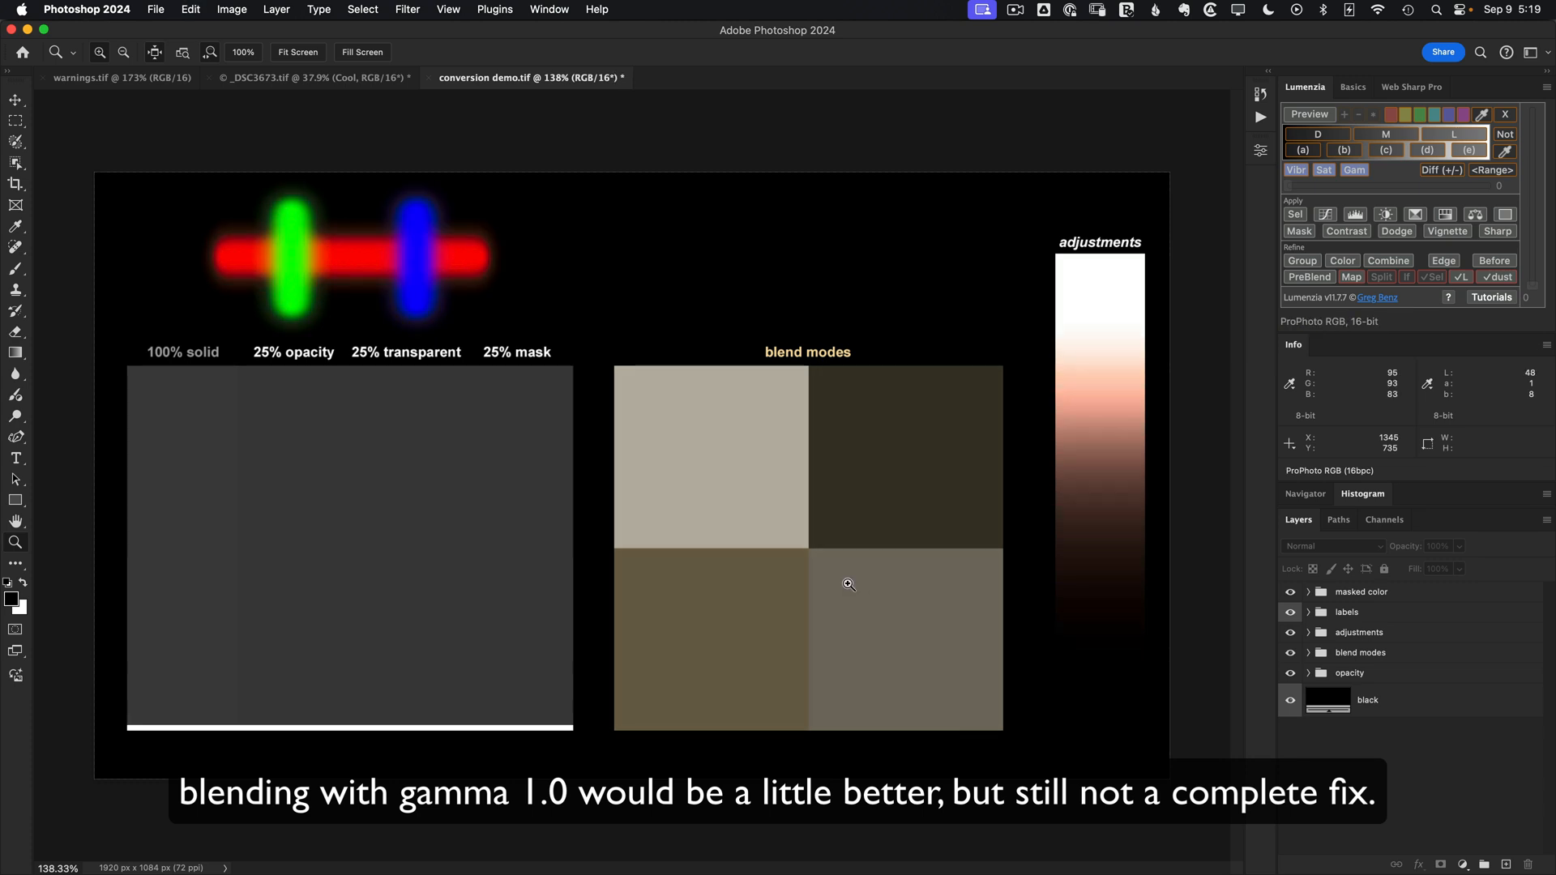
{"action": "mouse_move", "coordinate": [473, 564]}
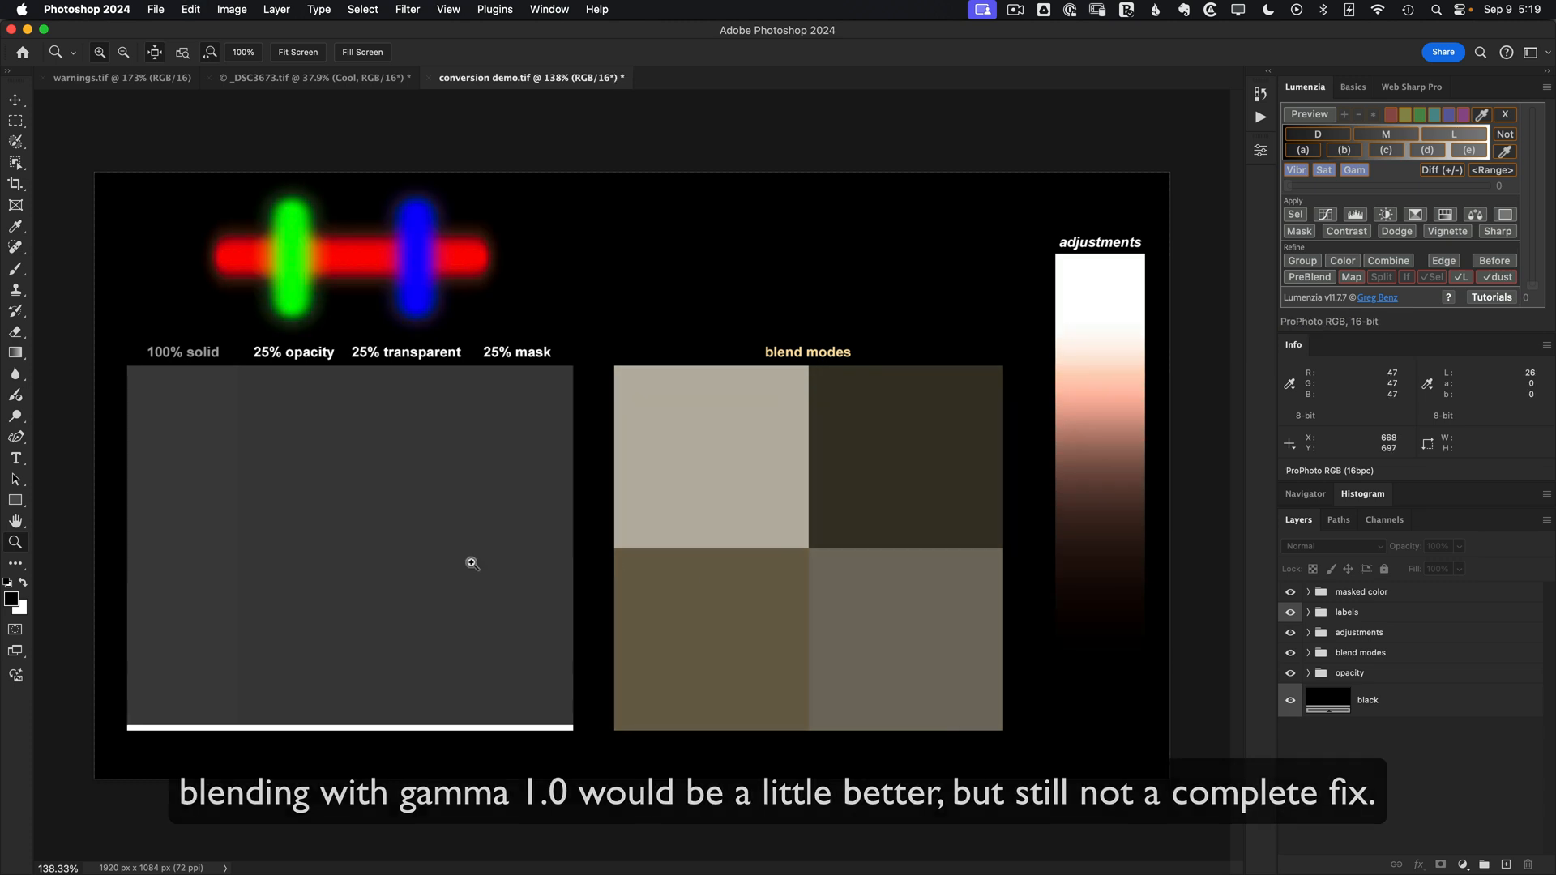
{"action": "mouse_move", "coordinate": [311, 545]}
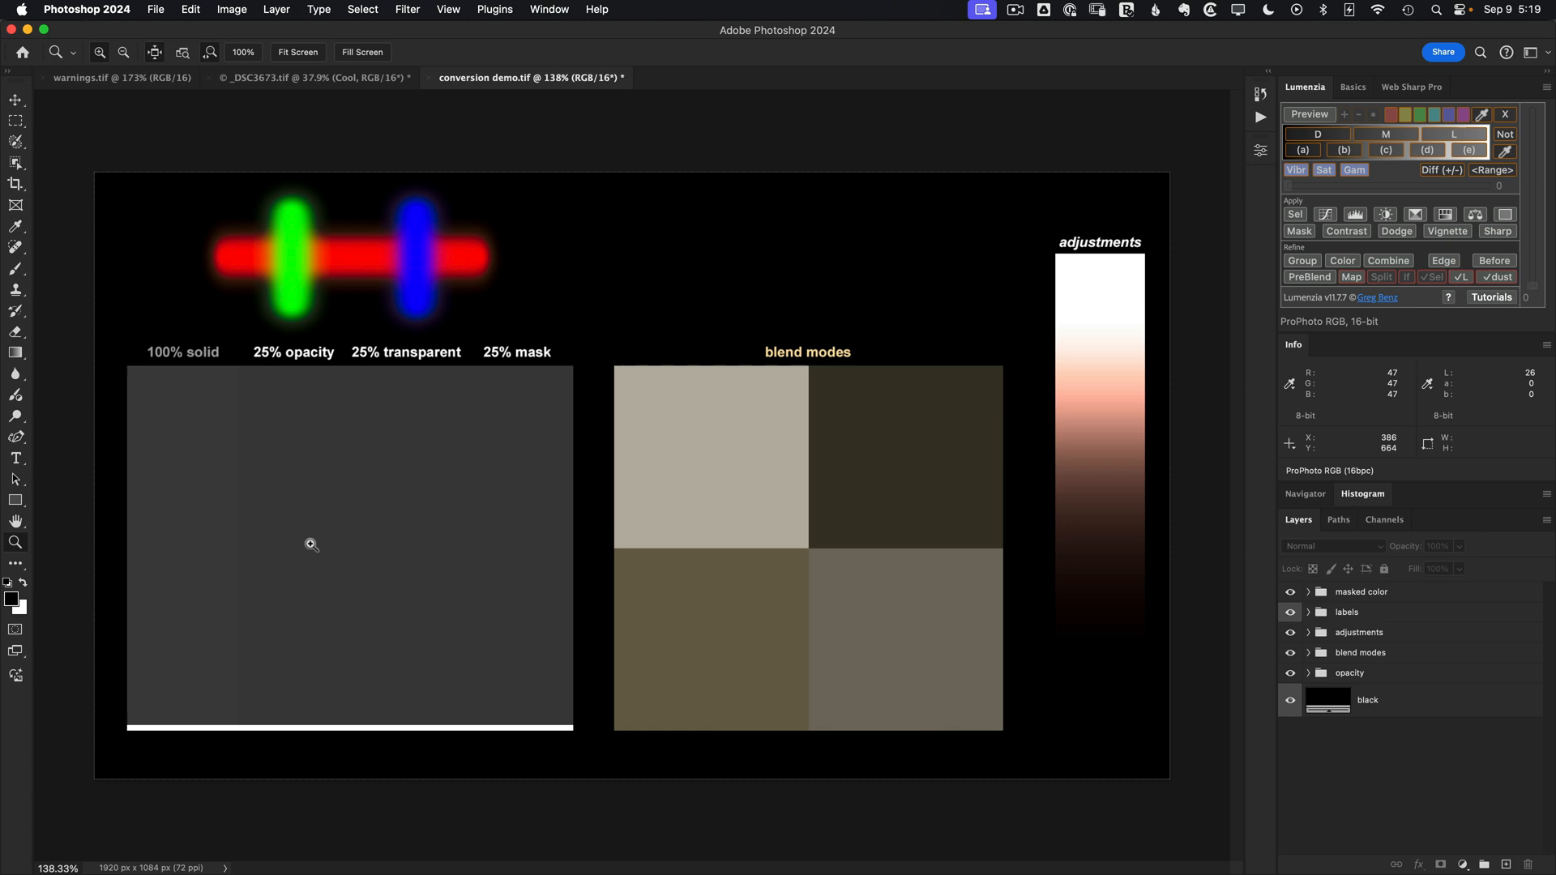
{"action": "mouse_move", "coordinate": [1003, 428]}
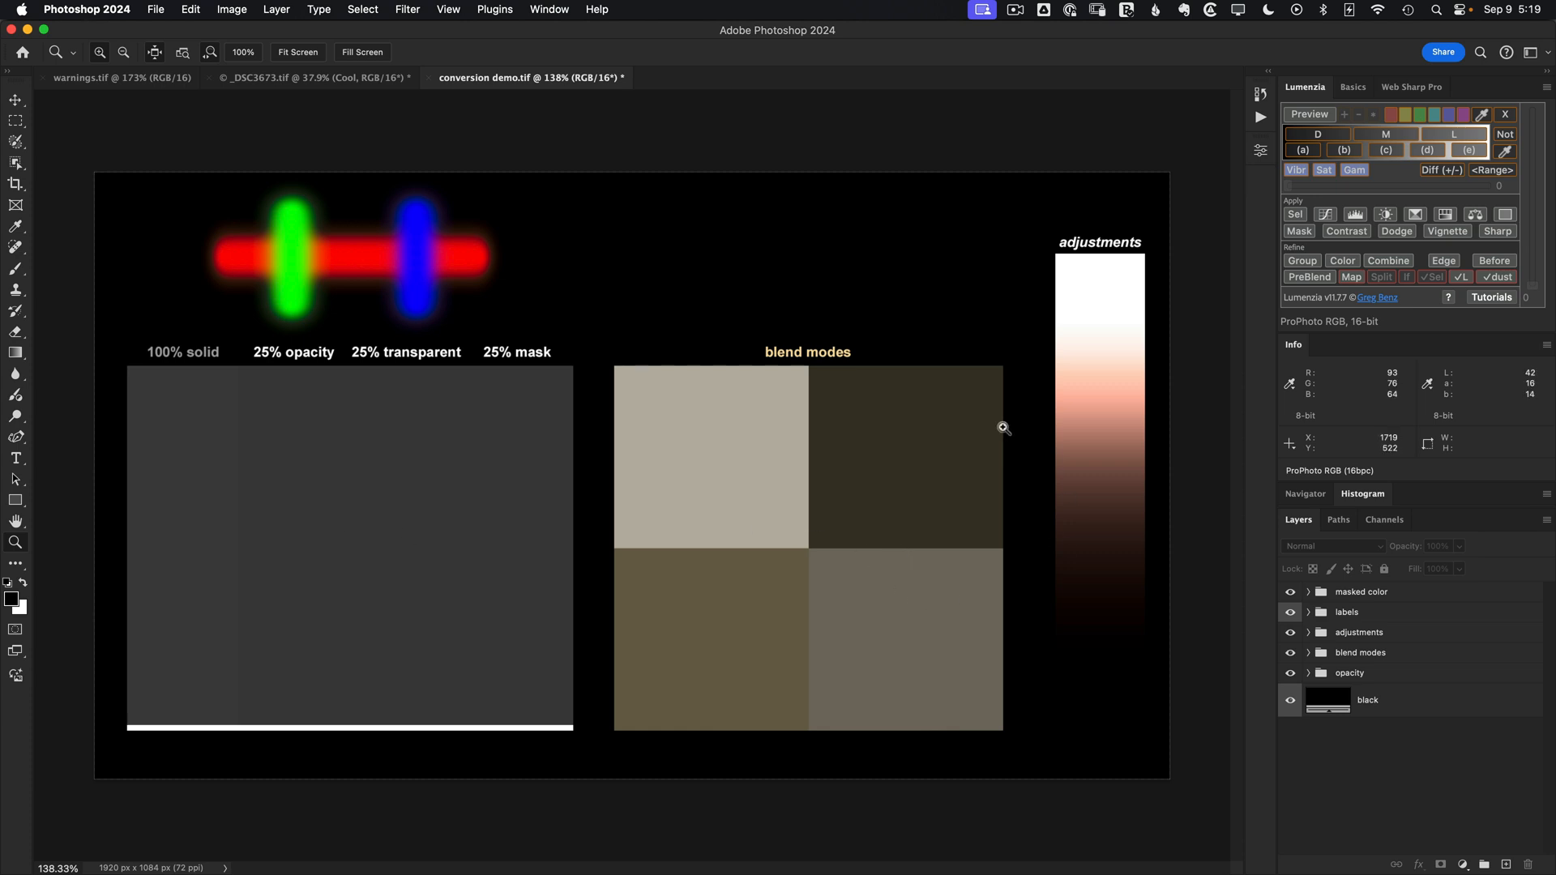
{"action": "mouse_move", "coordinate": [848, 525]}
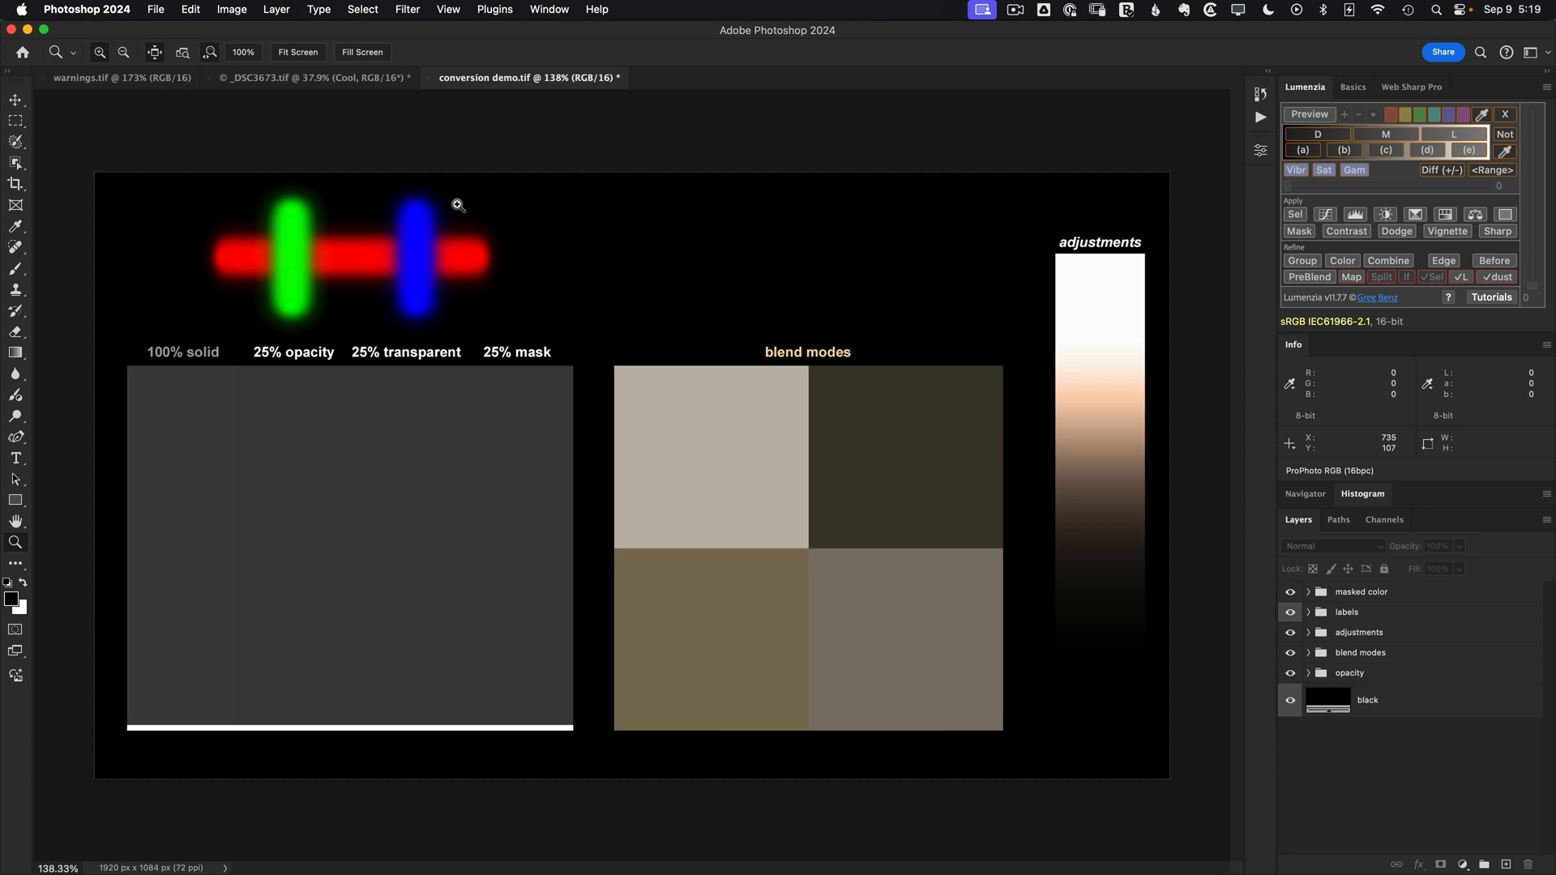
Uncheck Blend RGB Colors Using Gamma, confirm, and return to the _DSC3673 landscape.
{"action": "left_click", "coordinate": [190, 9]}
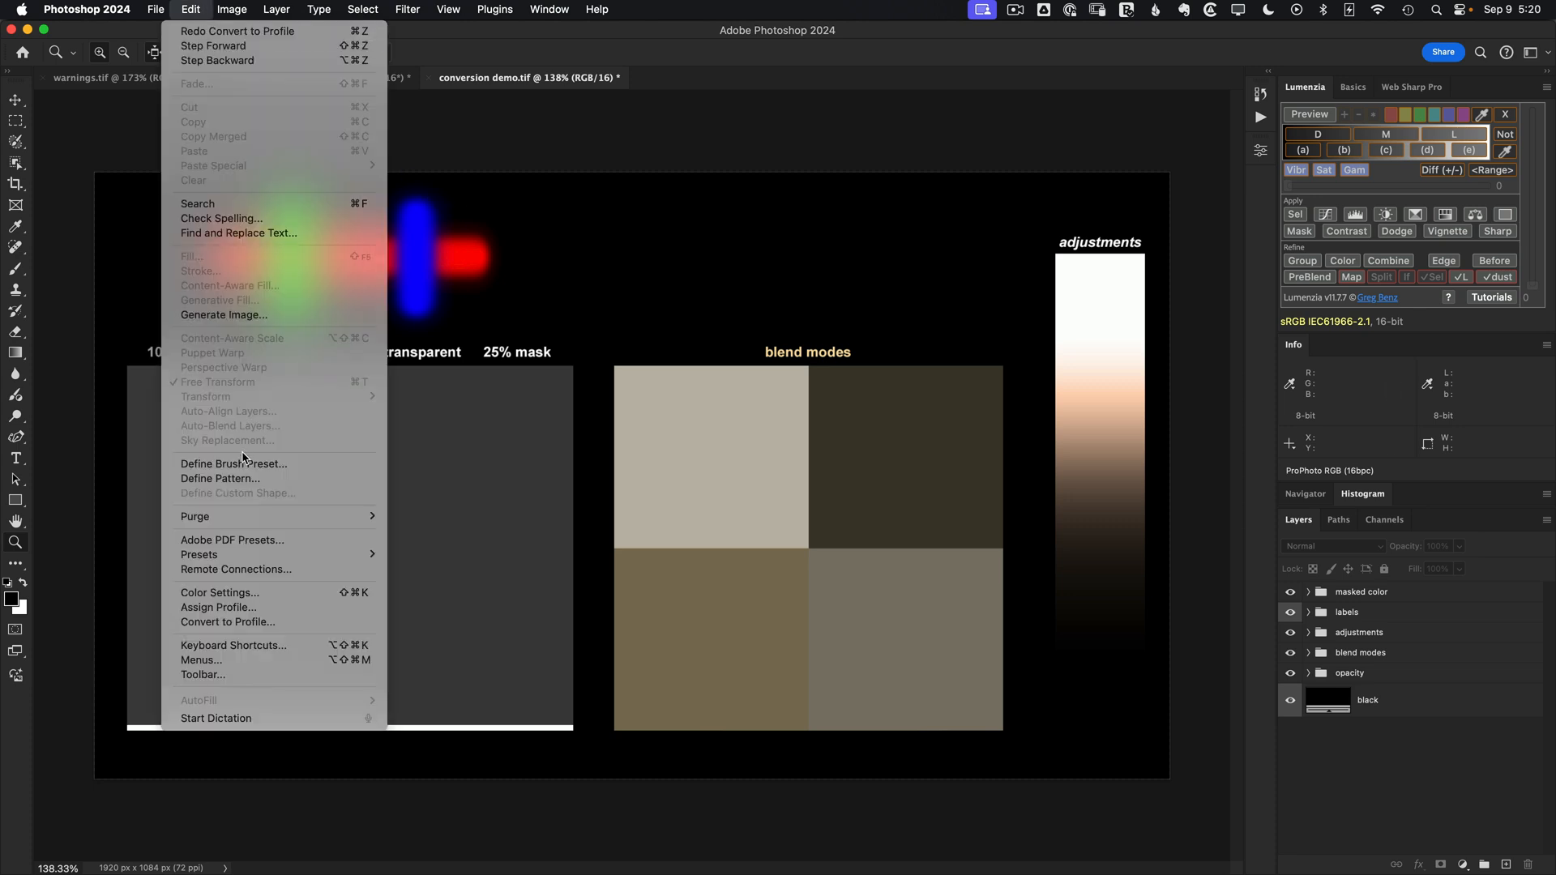
{"action": "left_click", "coordinate": [219, 592]}
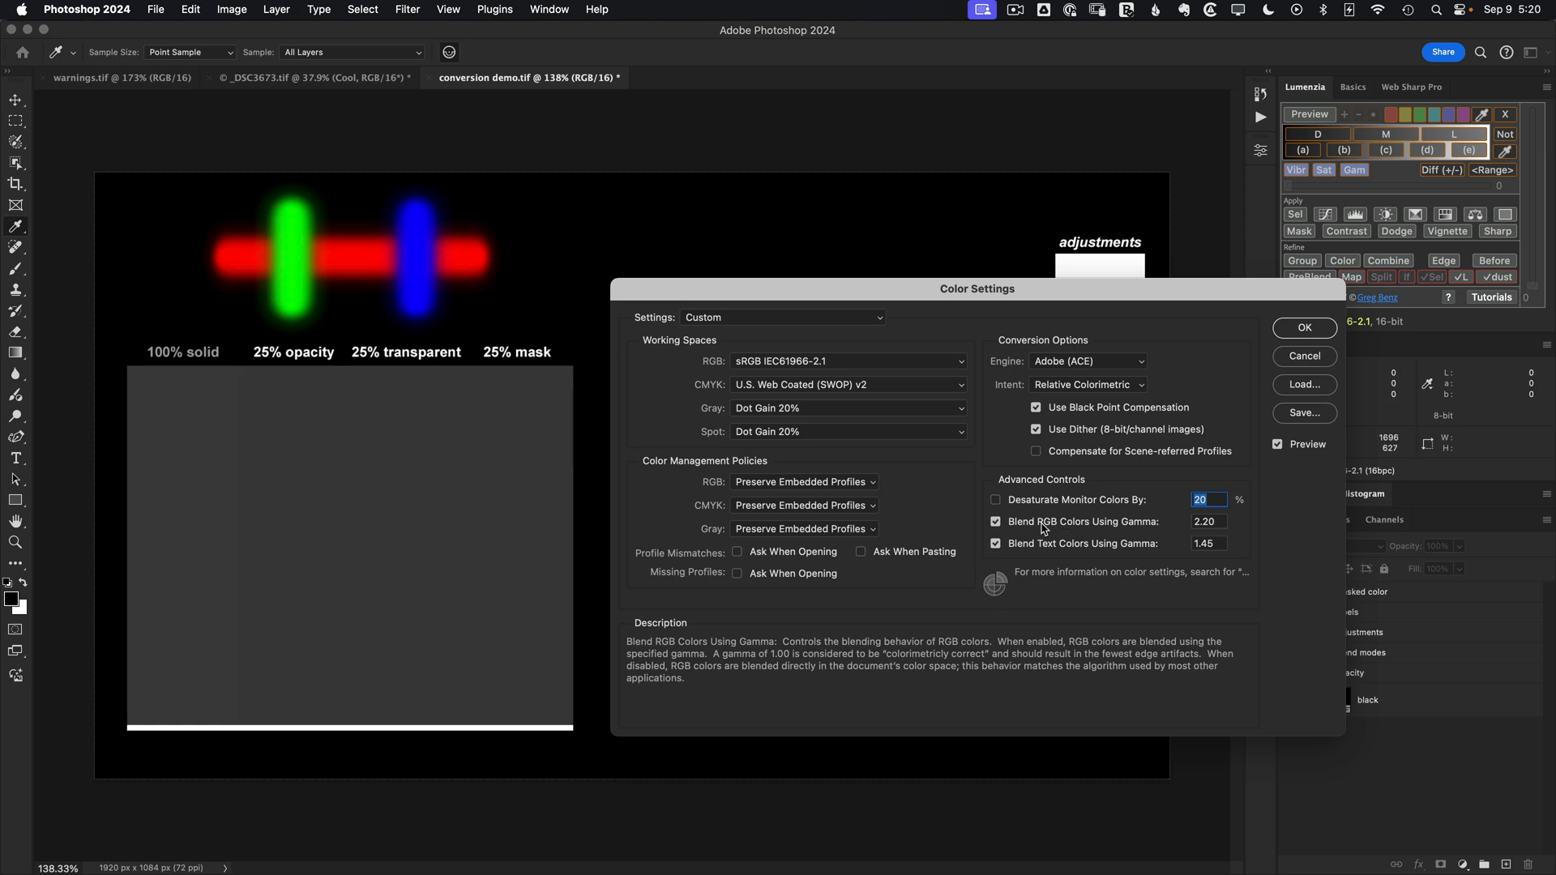
{"action": "mouse_move", "coordinate": [1042, 529]}
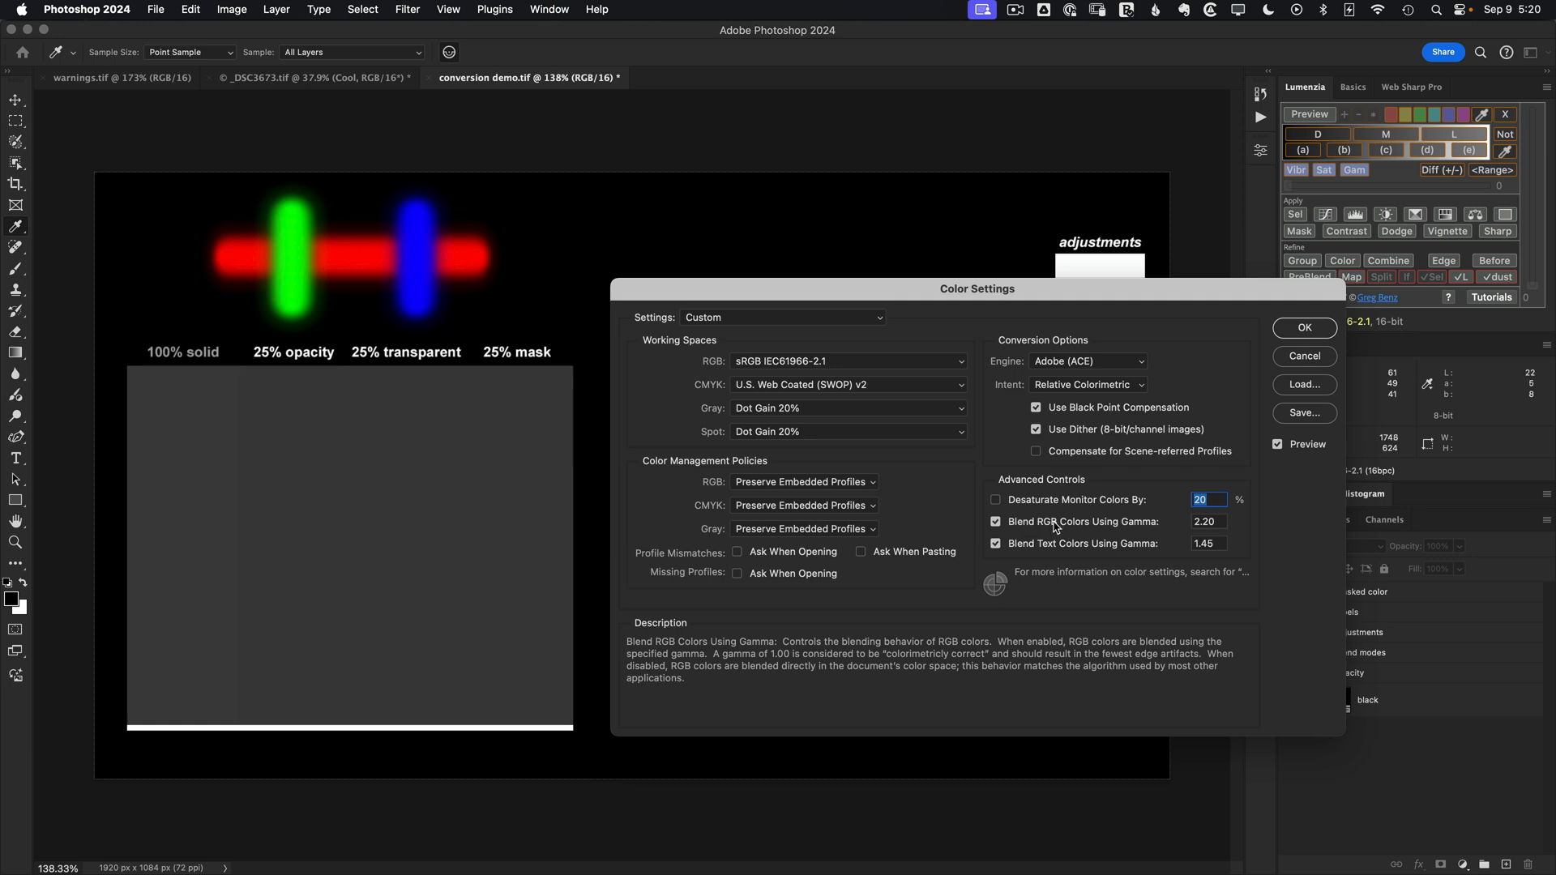
{"action": "left_click", "coordinate": [995, 521]}
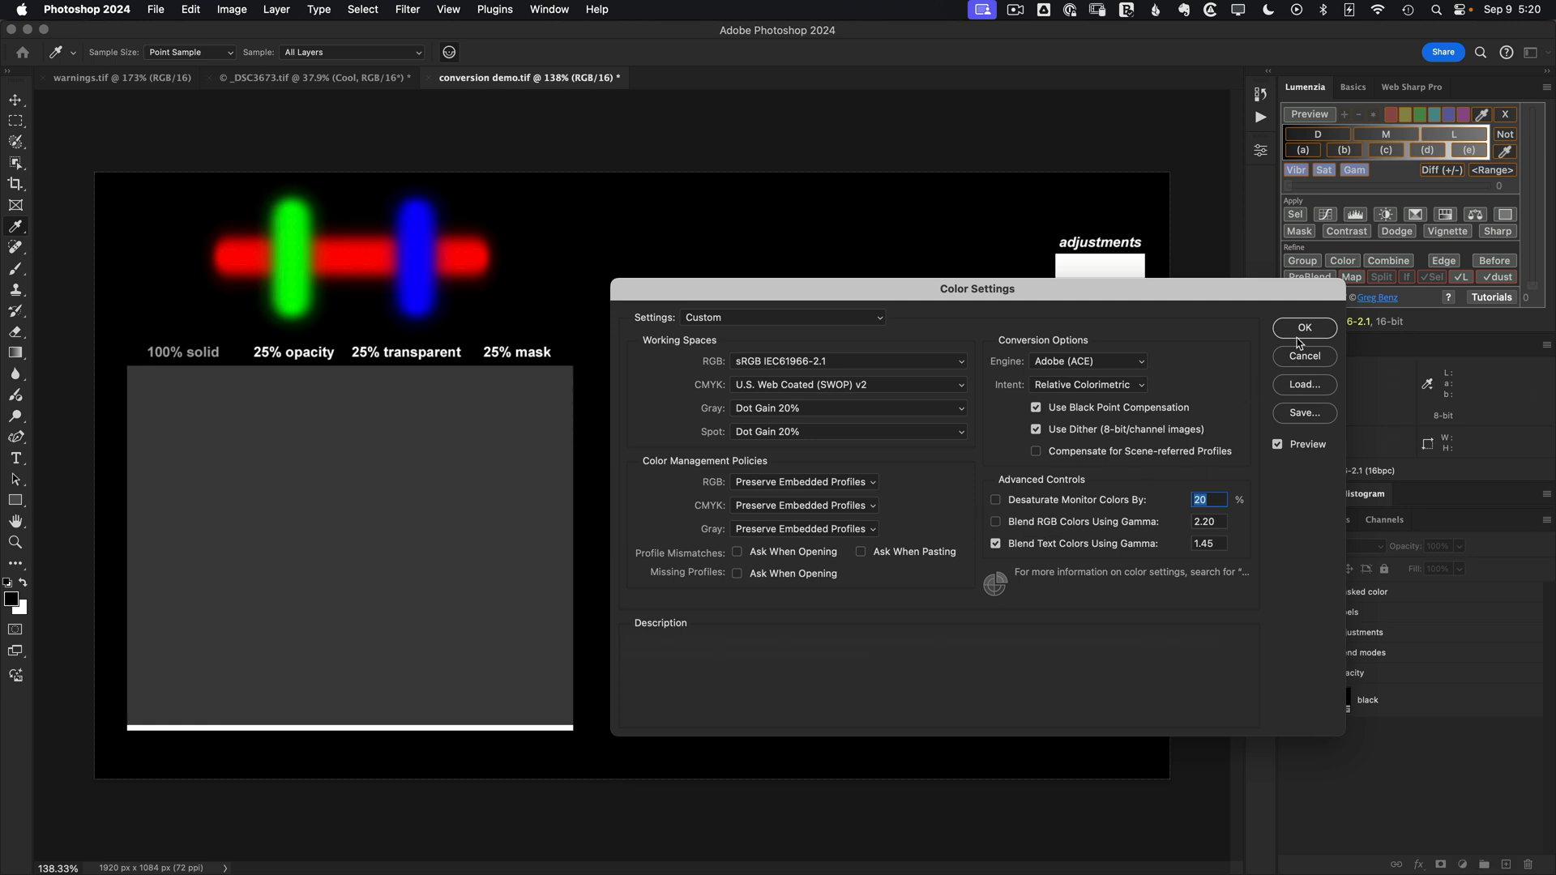
{"action": "left_click", "coordinate": [1304, 327]}
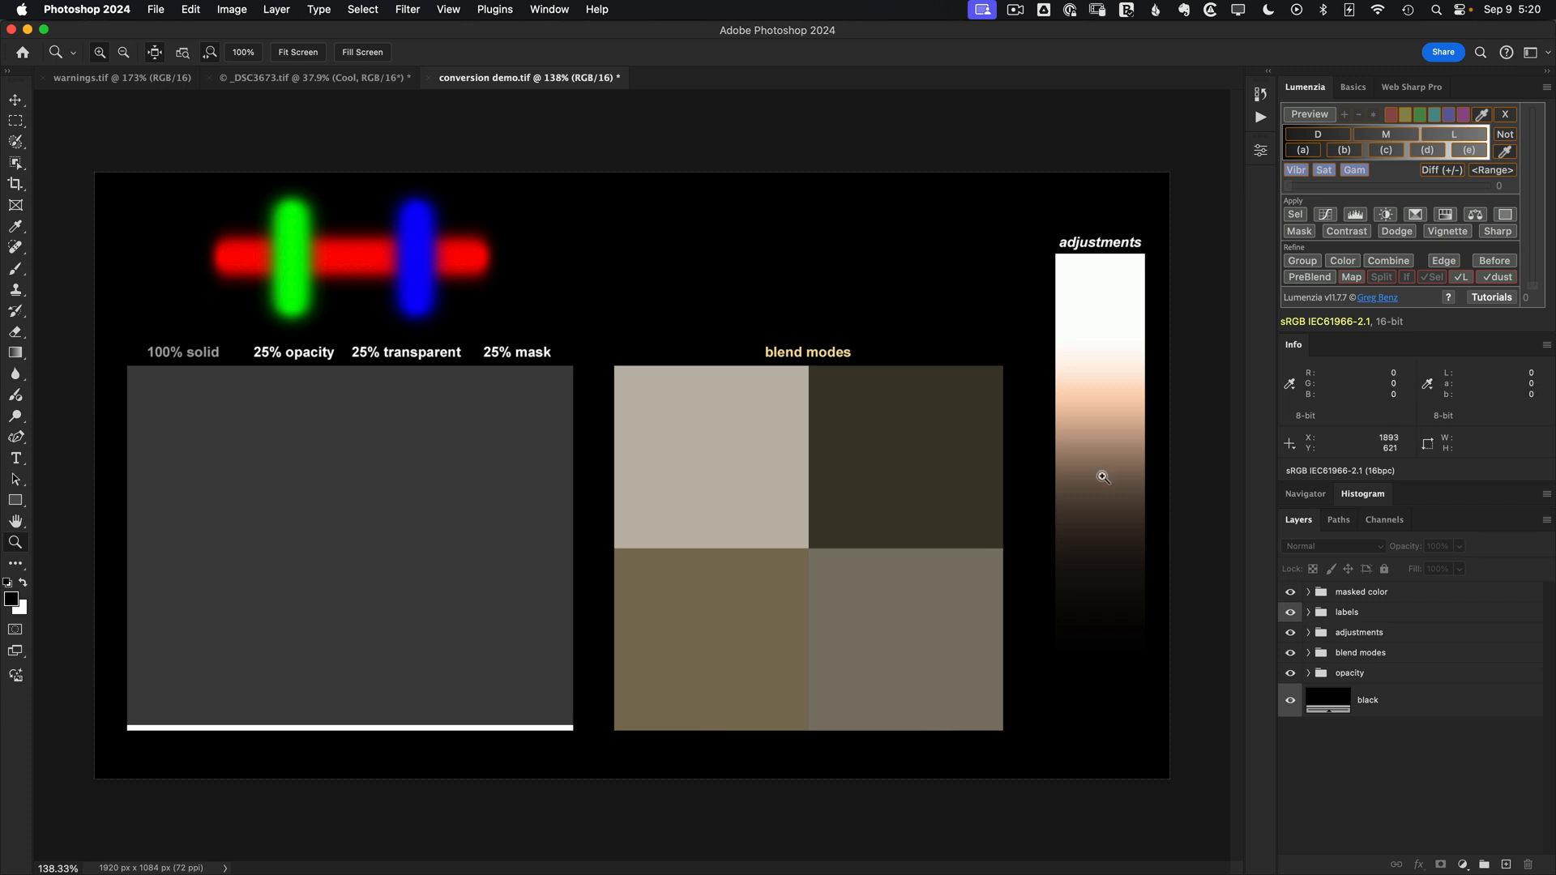
{"action": "left_click", "coordinate": [308, 78]}
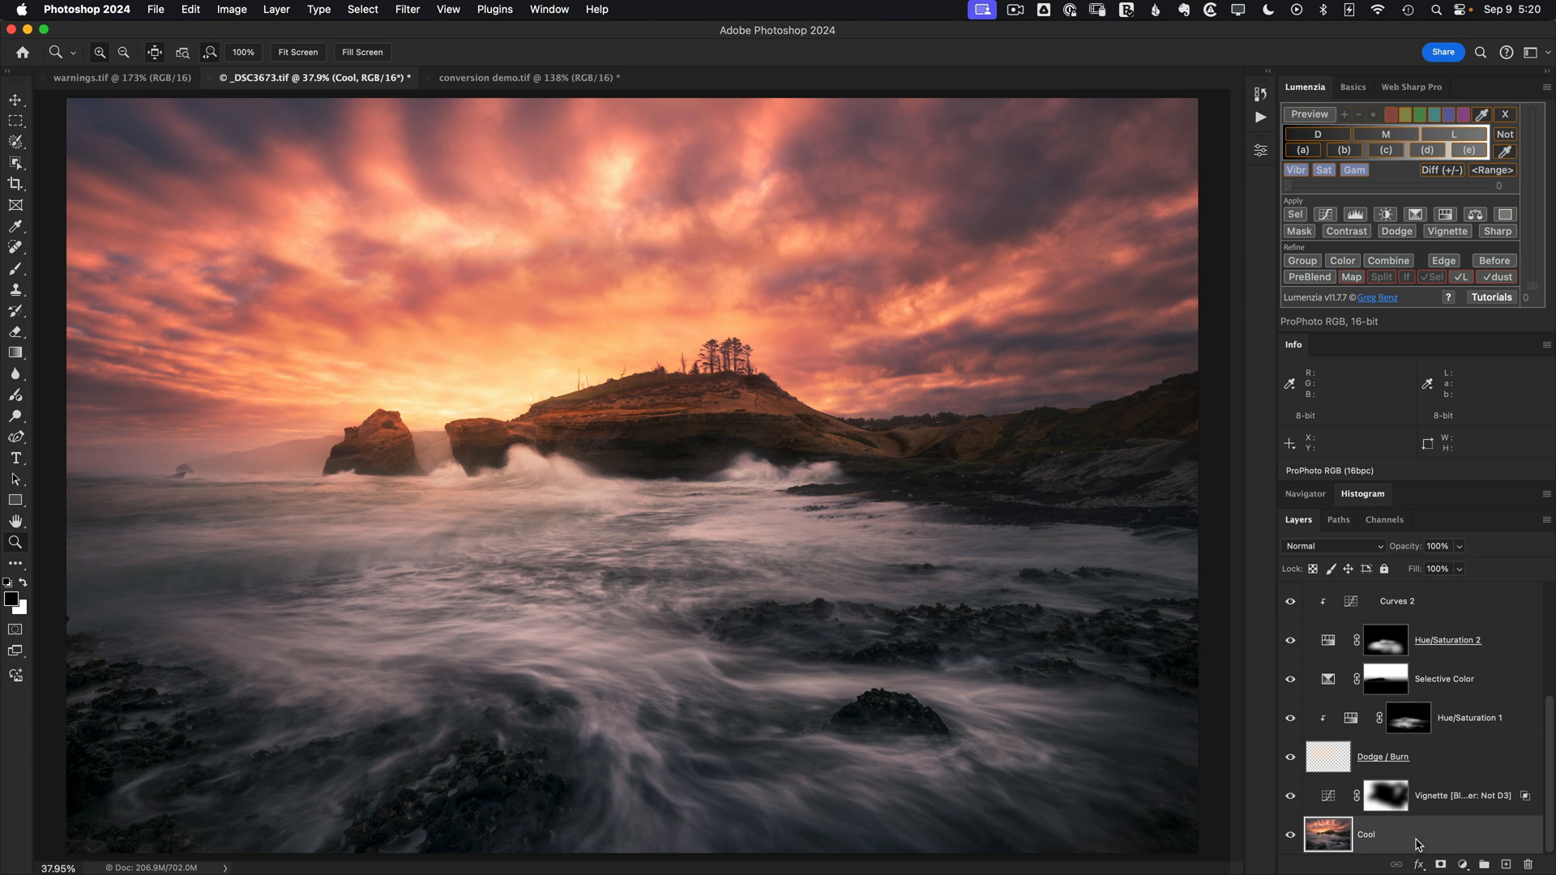
Right-click the selected _DSC3673 layers to bring up their layer options.
{"action": "right_click", "coordinate": [1364, 834]}
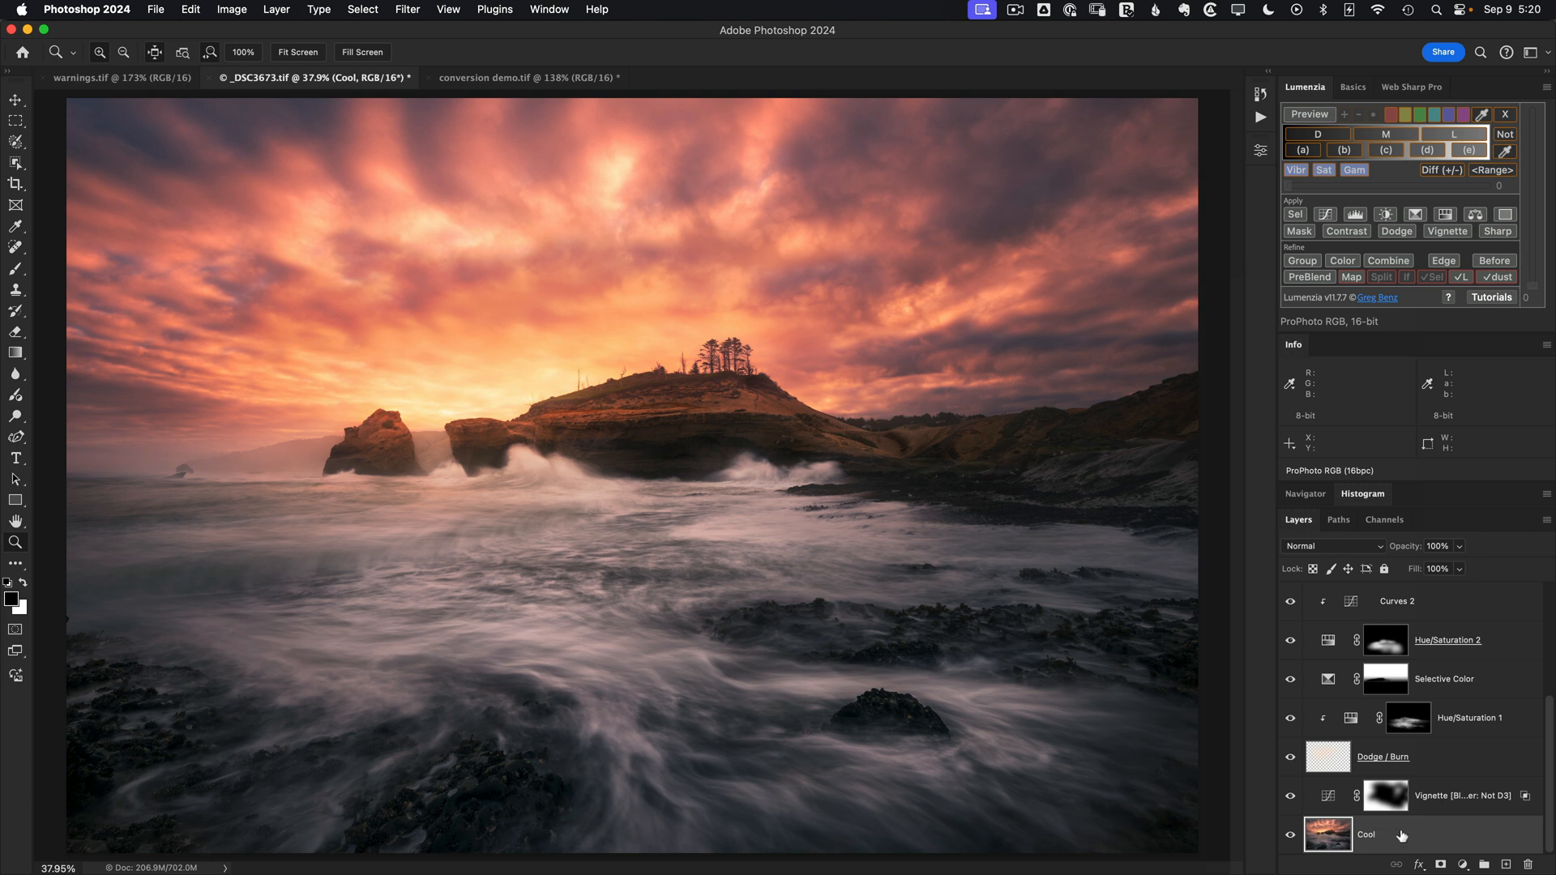
{"action": "mouse_move", "coordinate": [1547, 835]}
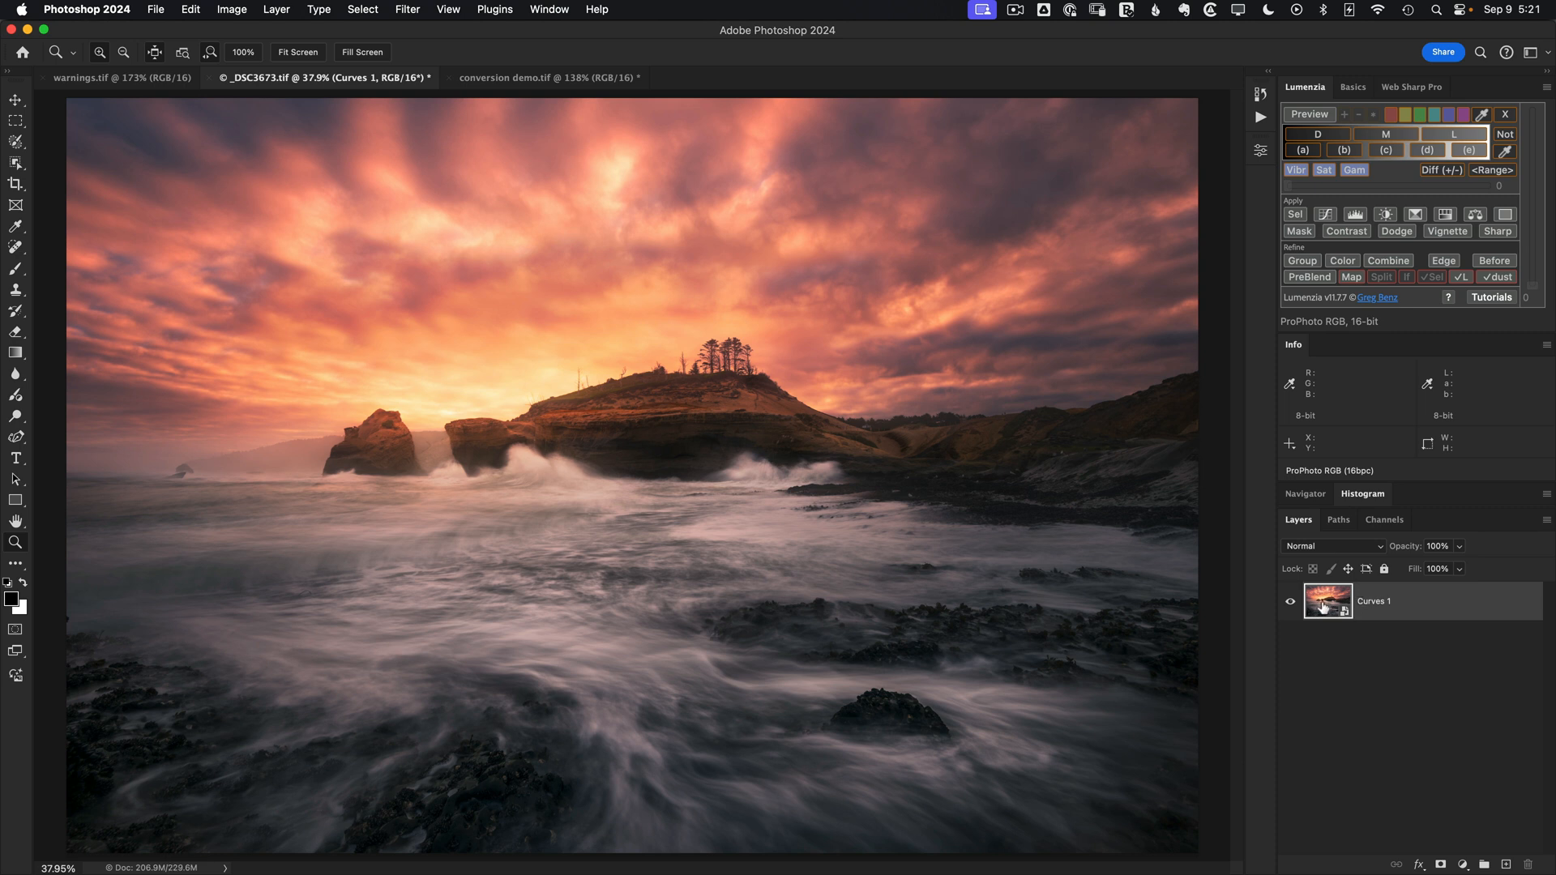
{"action": "mouse_move", "coordinate": [1134, 576]}
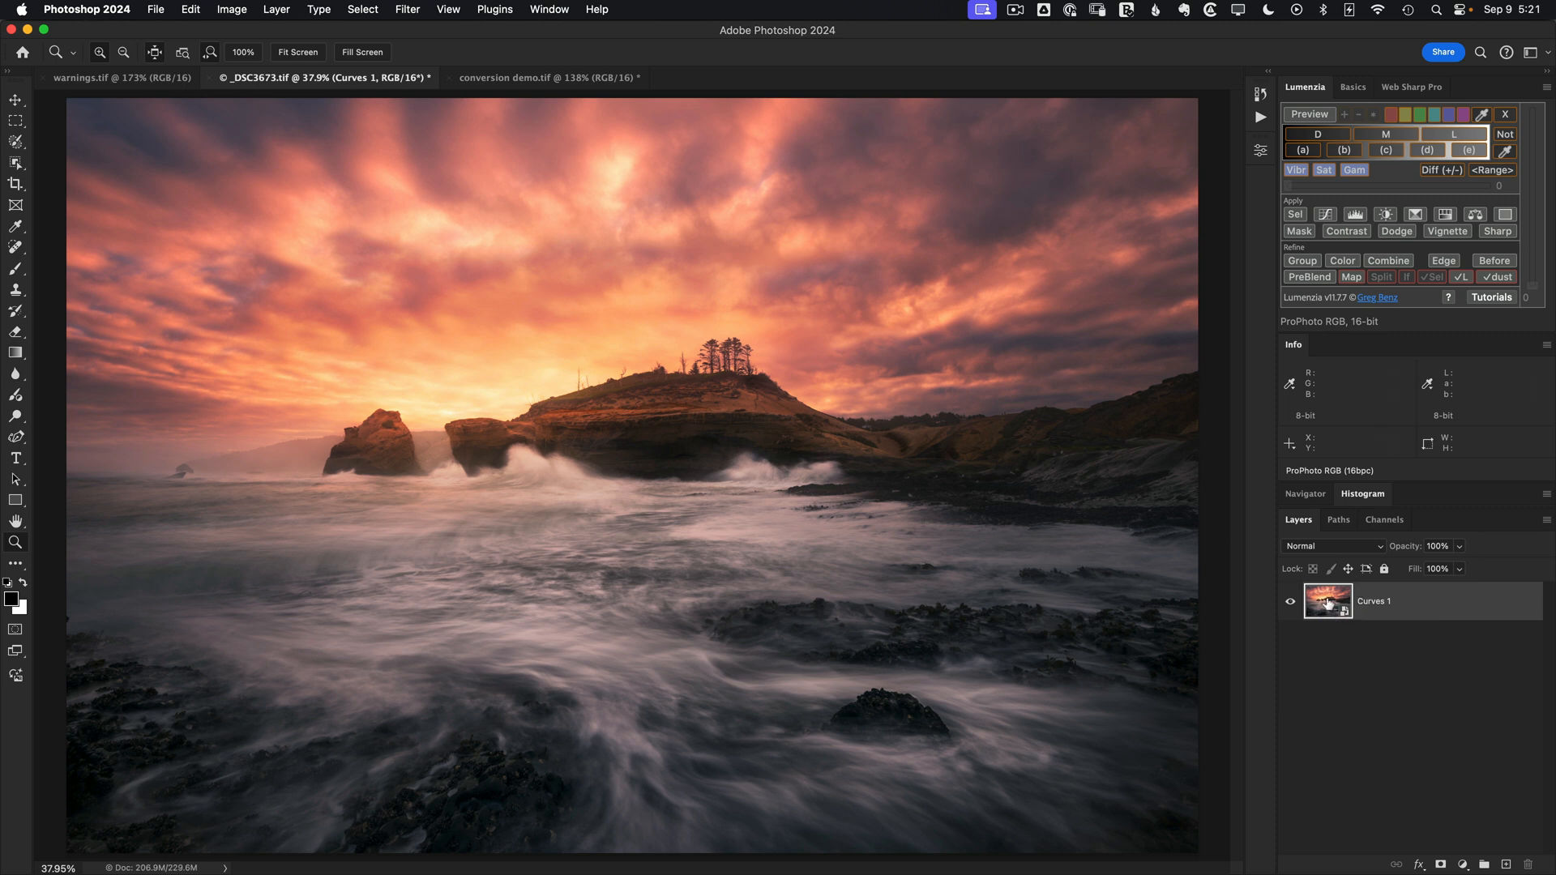
{"action": "mouse_move", "coordinate": [1327, 602]}
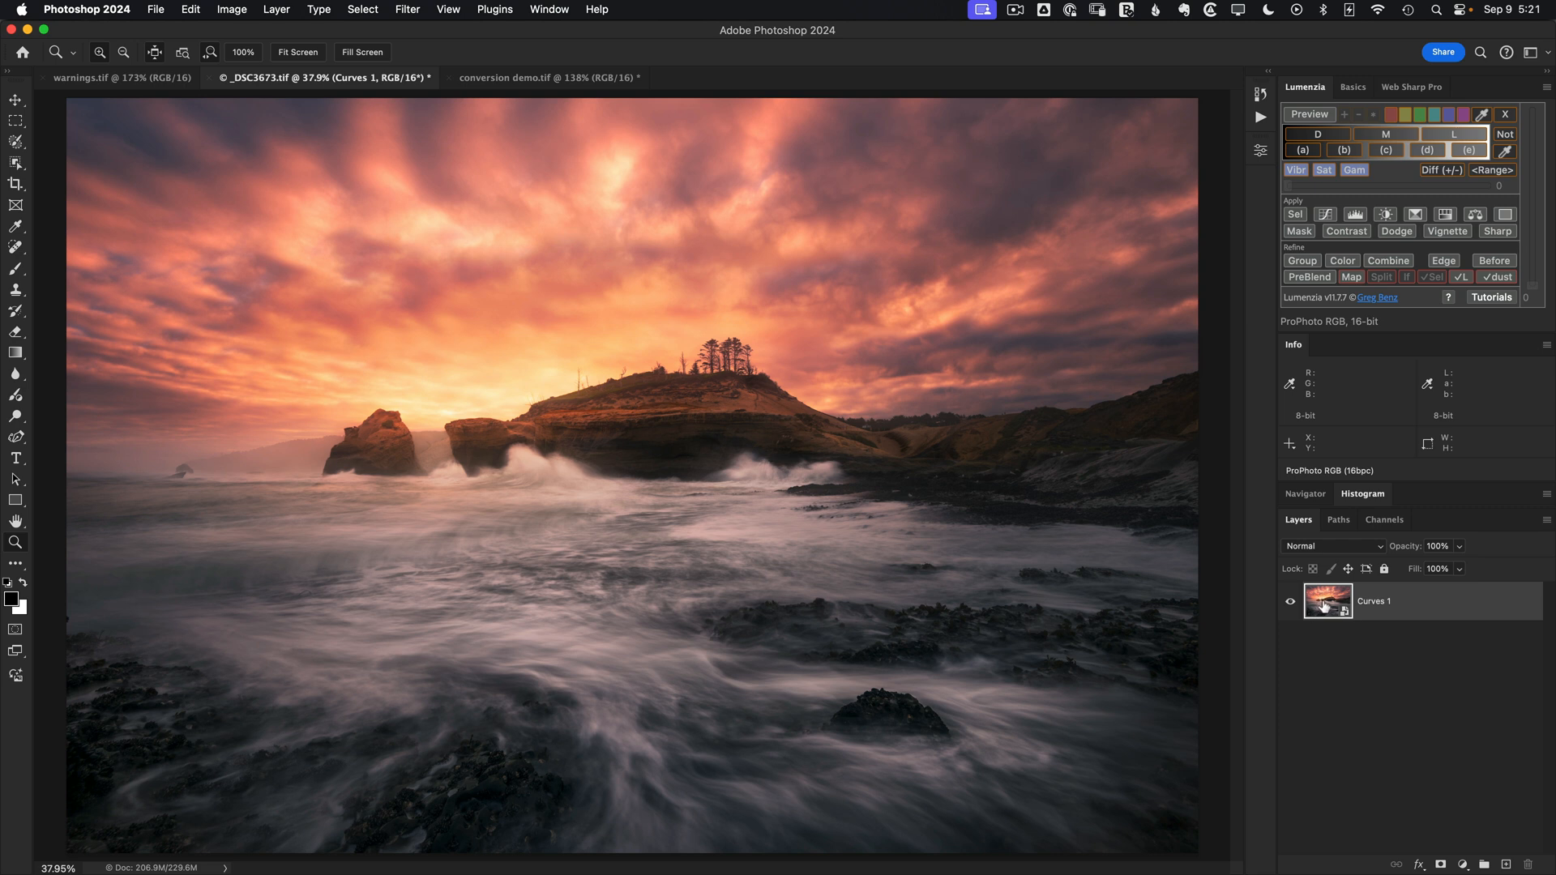
{"action": "mouse_move", "coordinate": [402, 107]}
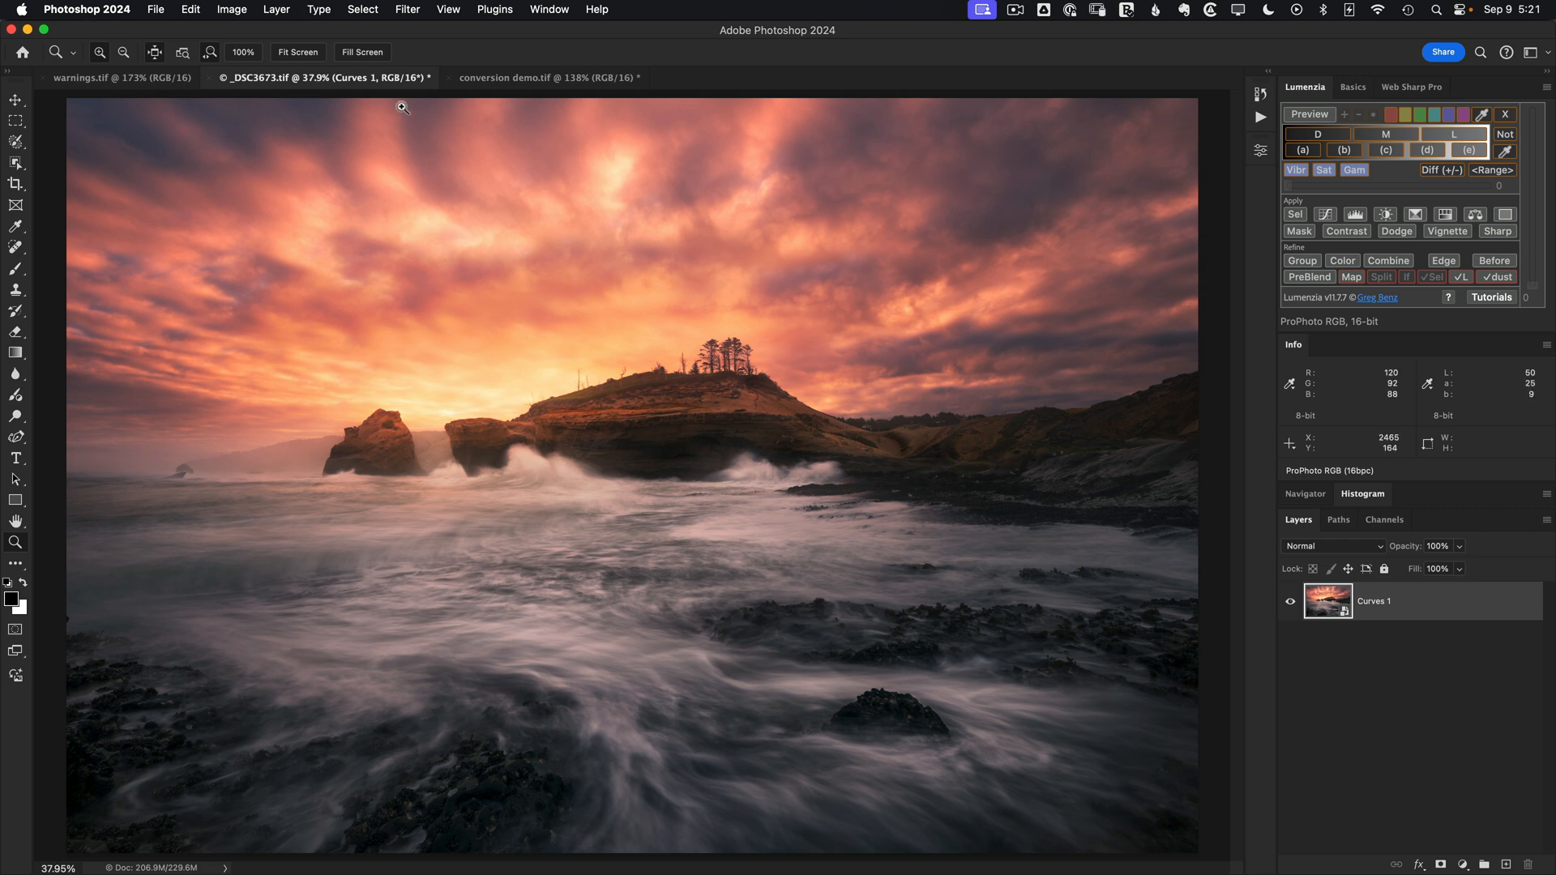
Convert the _DSC3673 landscape to the Adobe RGB (1998) destination profile.
{"action": "left_click", "coordinate": [190, 9]}
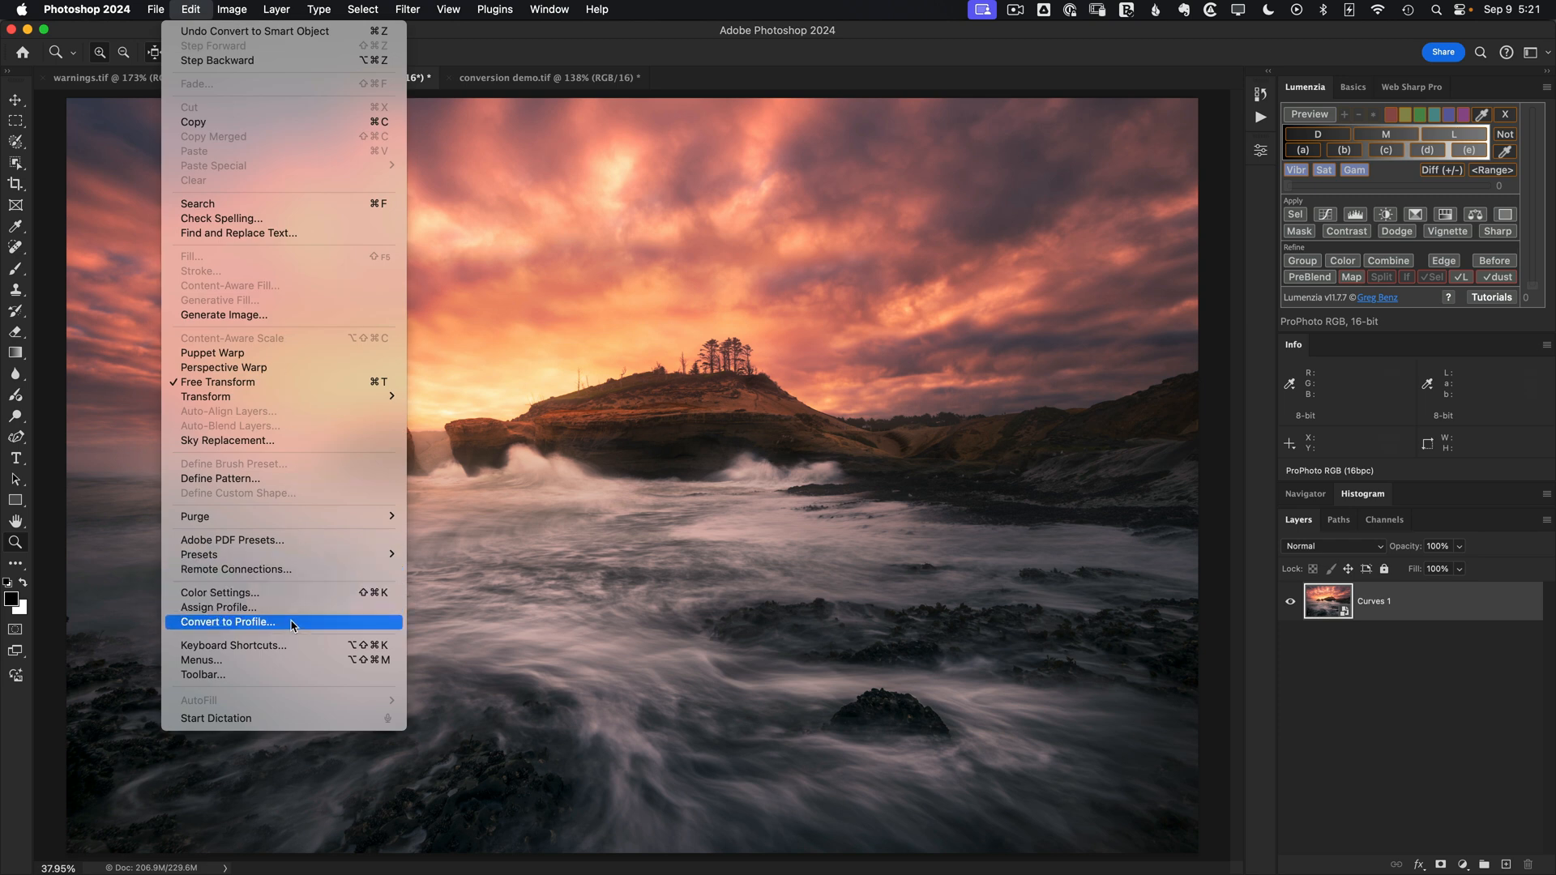
{"action": "left_click", "coordinate": [227, 622]}
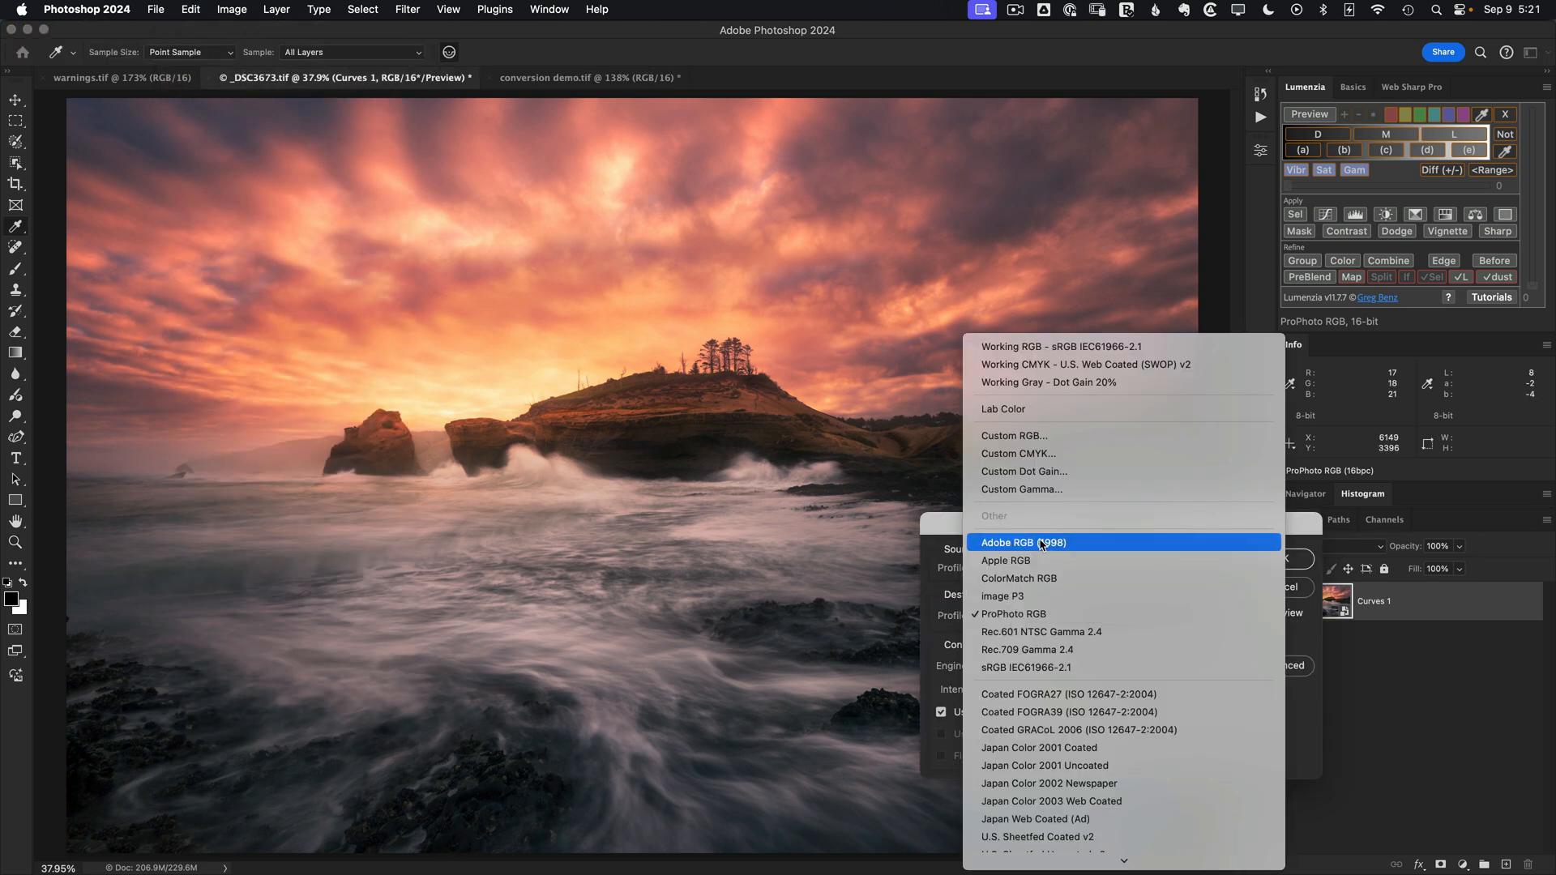
{"action": "left_click", "coordinate": [1022, 542]}
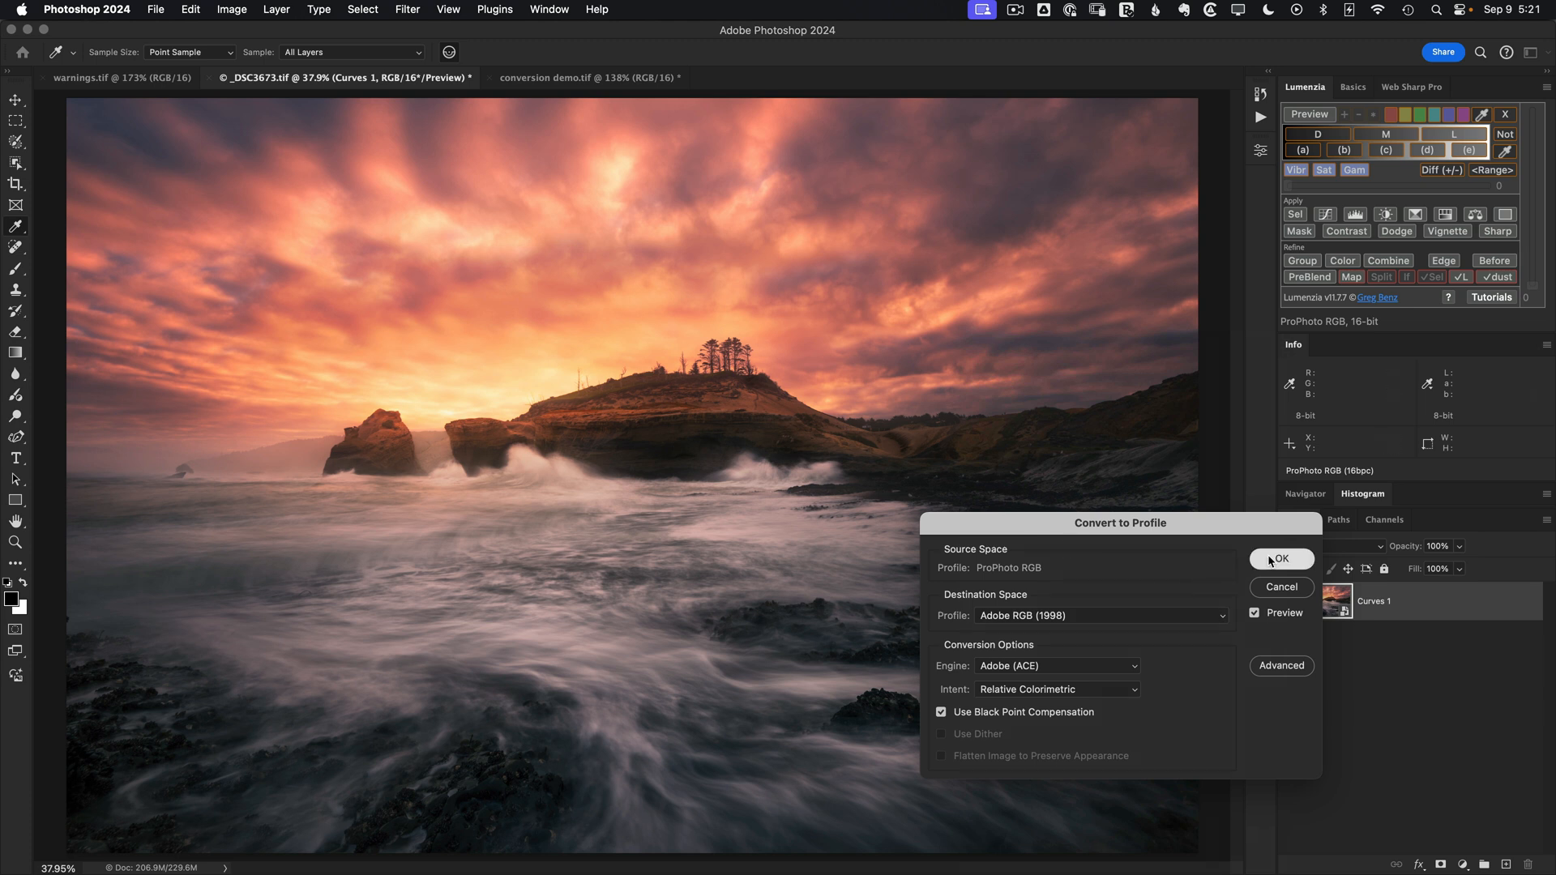
{"action": "left_click", "coordinate": [1280, 558]}
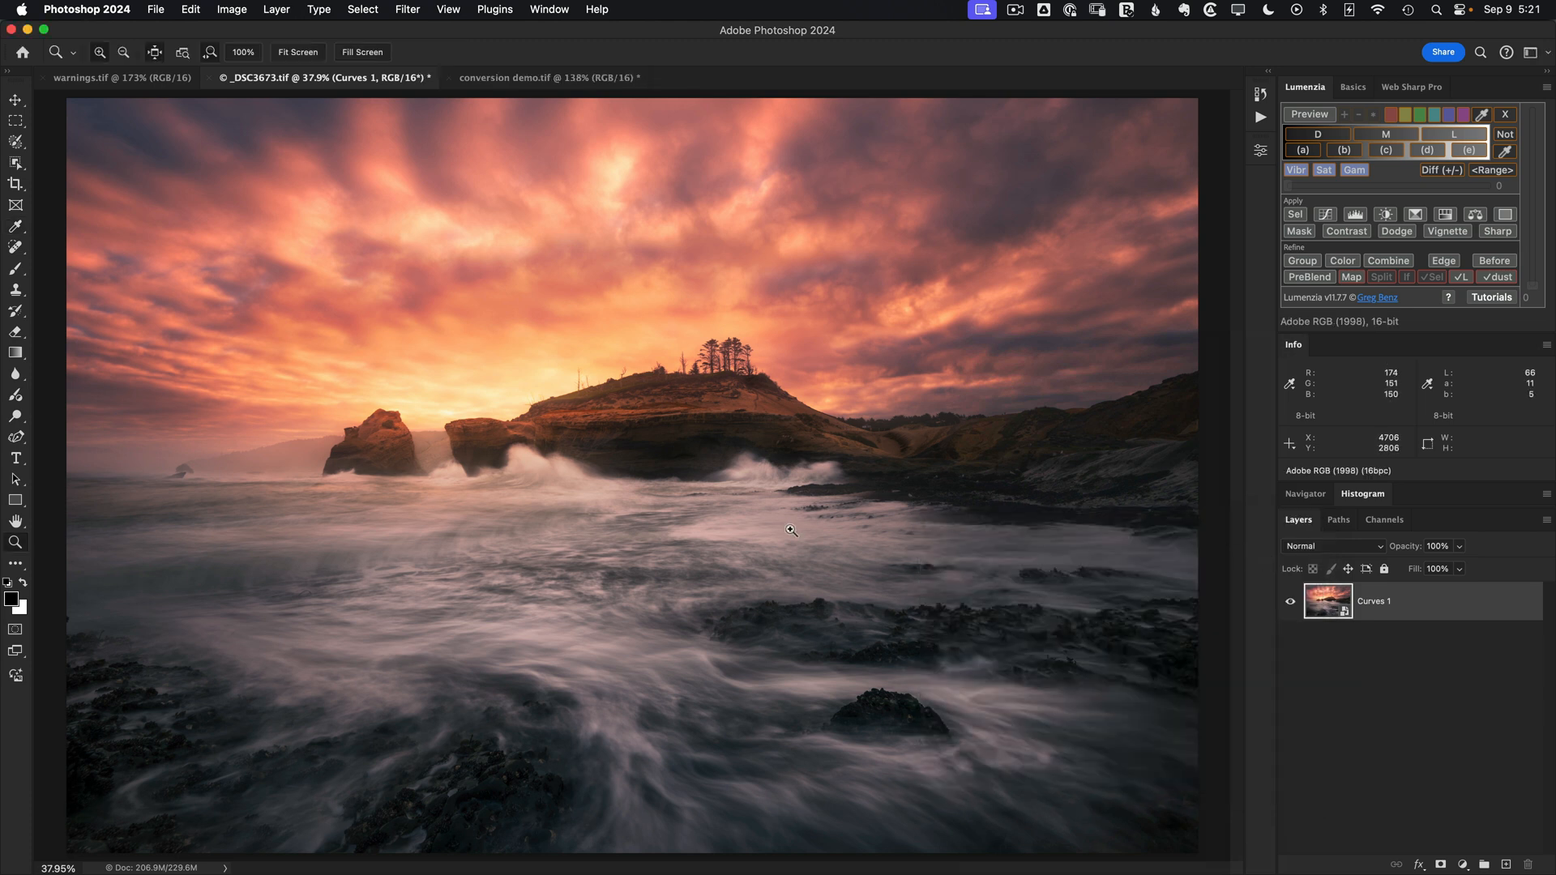
{"action": "mouse_move", "coordinate": [799, 534]}
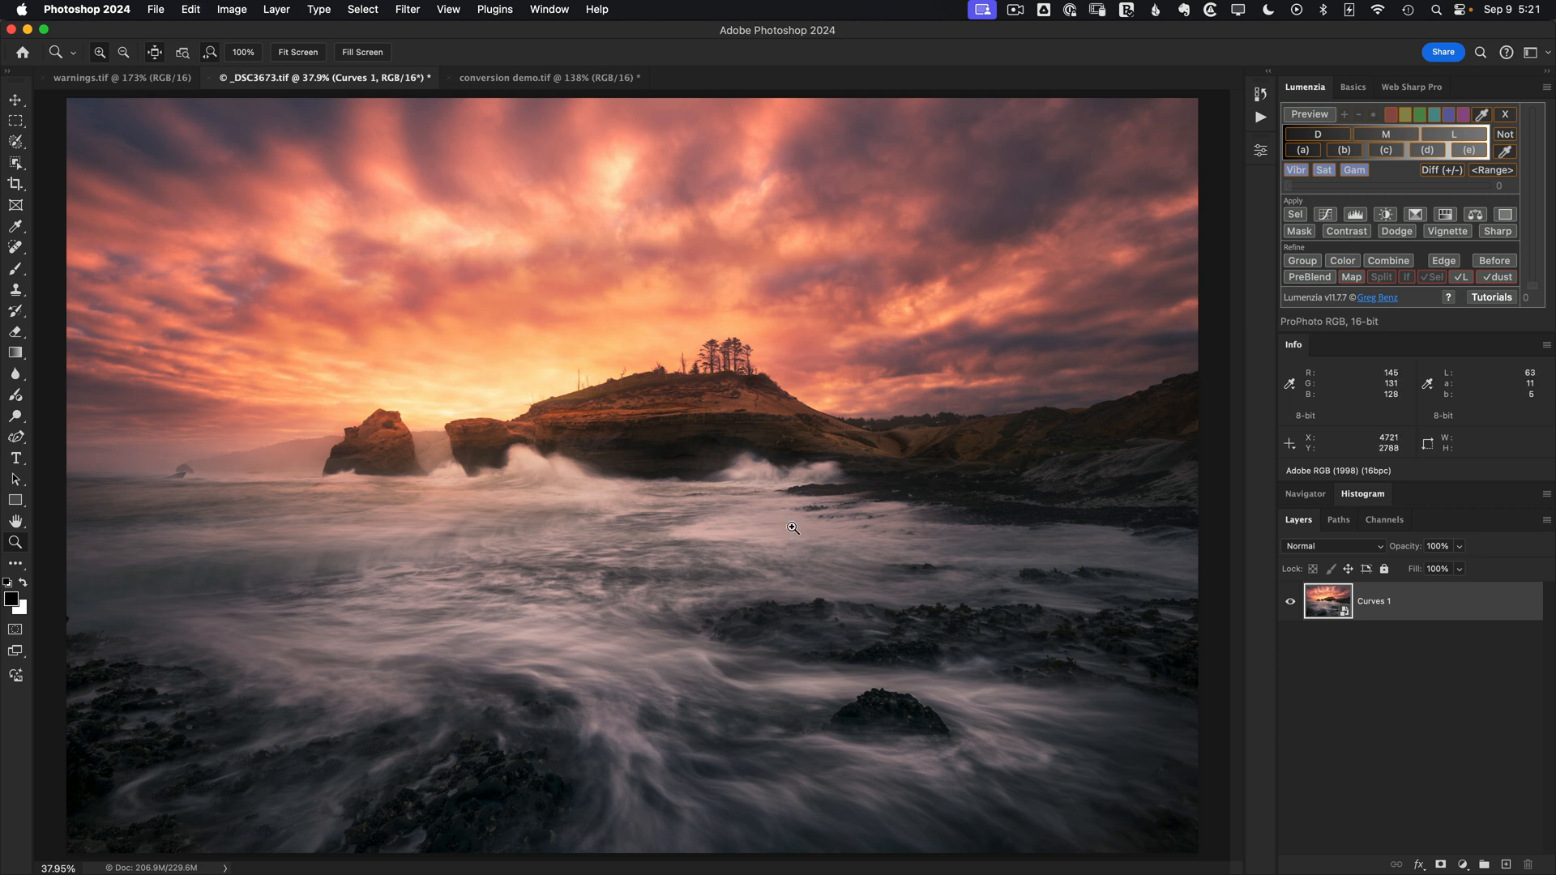
{"action": "mouse_move", "coordinate": [436, 412]}
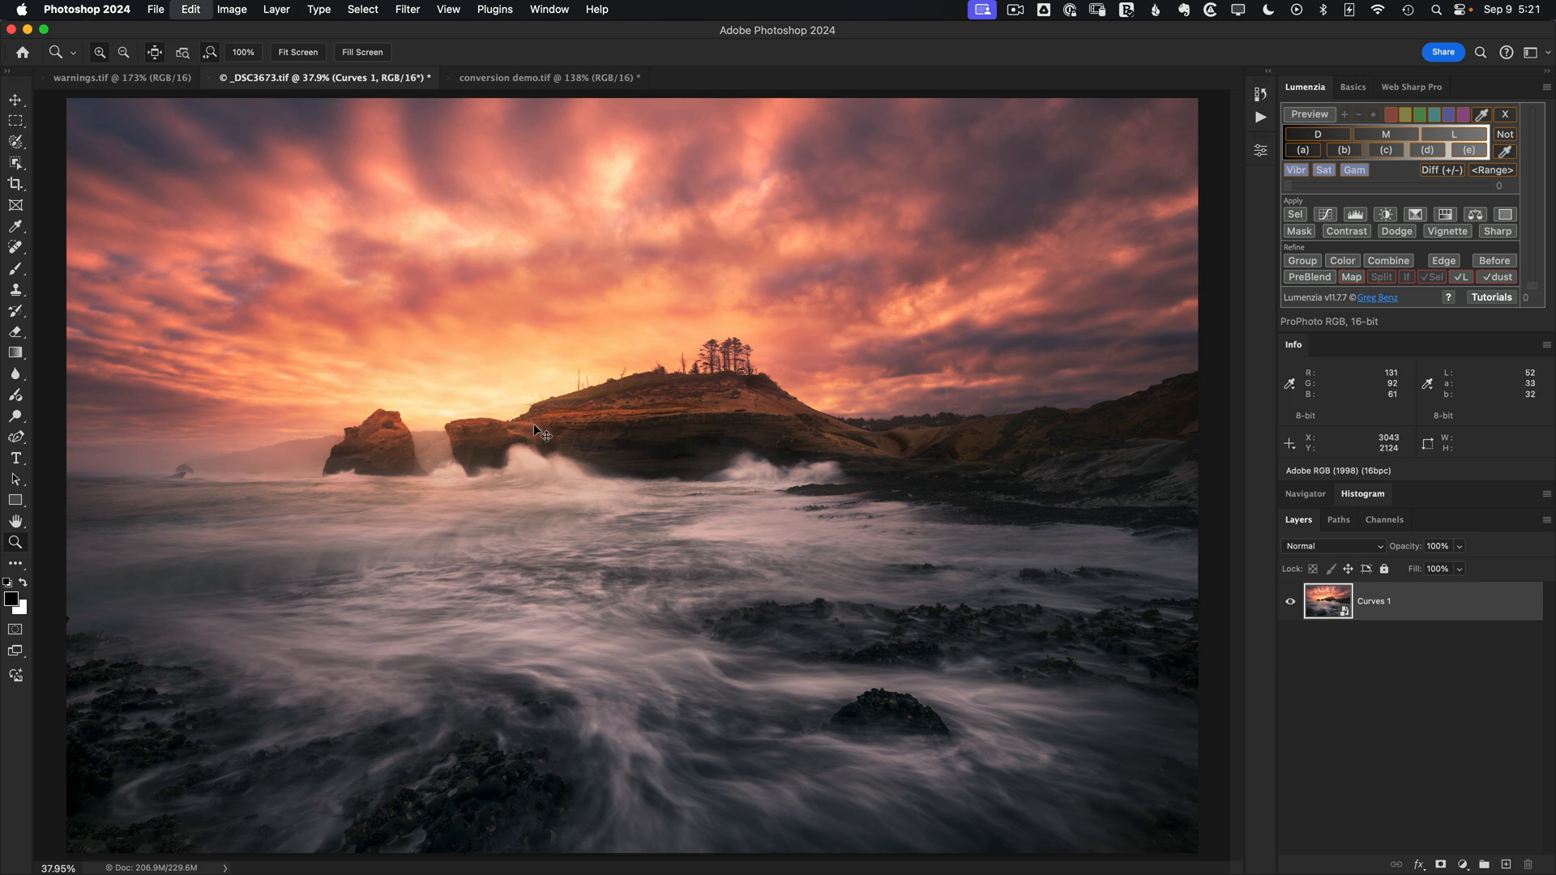
{"action": "mouse_move", "coordinate": [473, 367]}
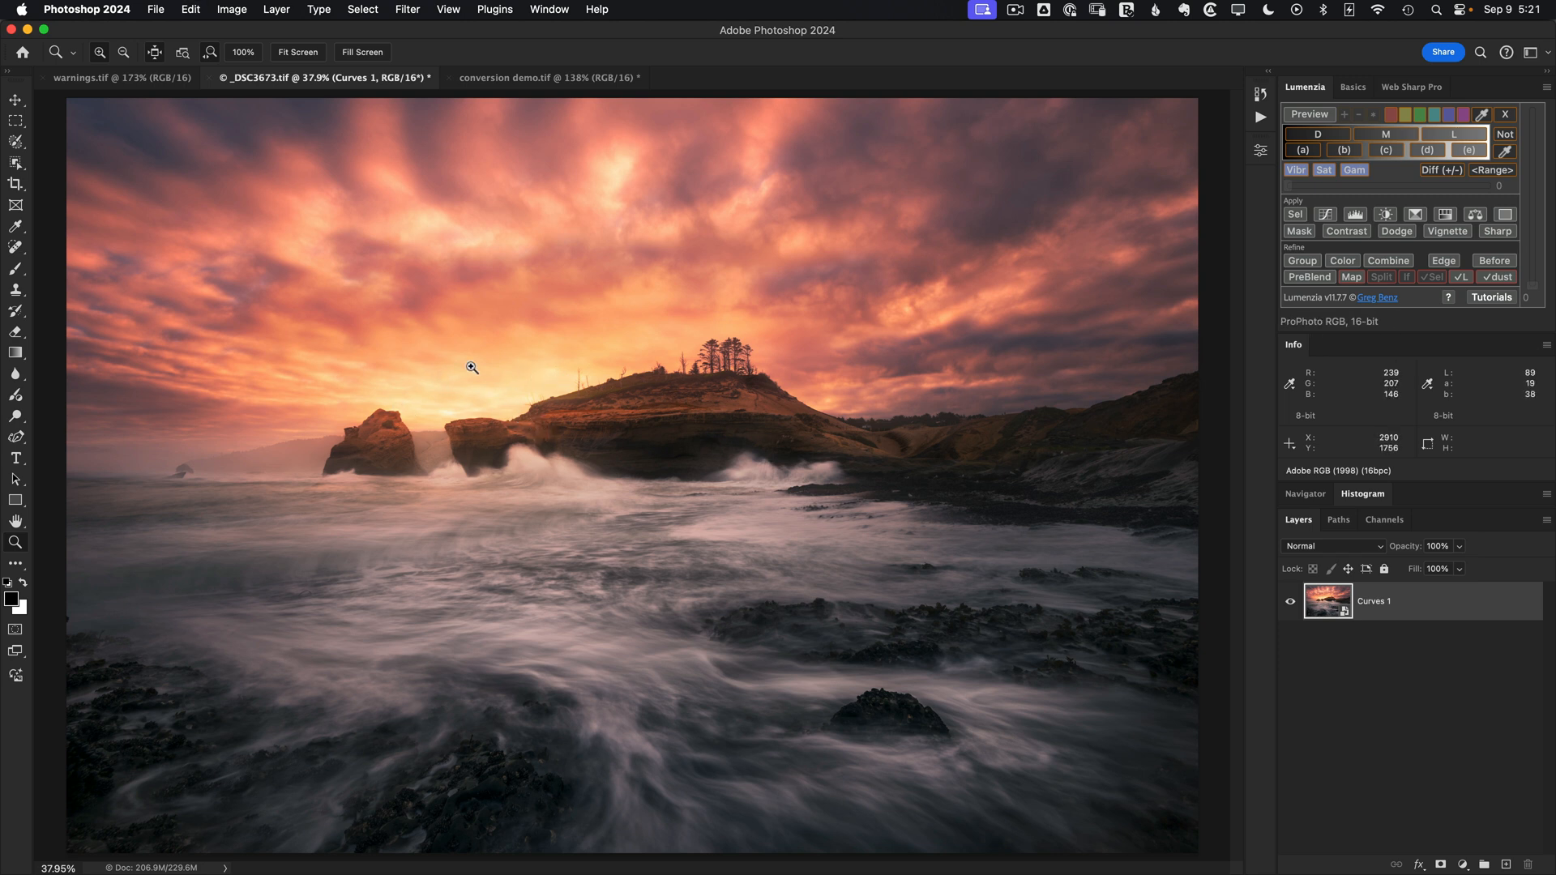
{"action": "mouse_move", "coordinate": [517, 397]}
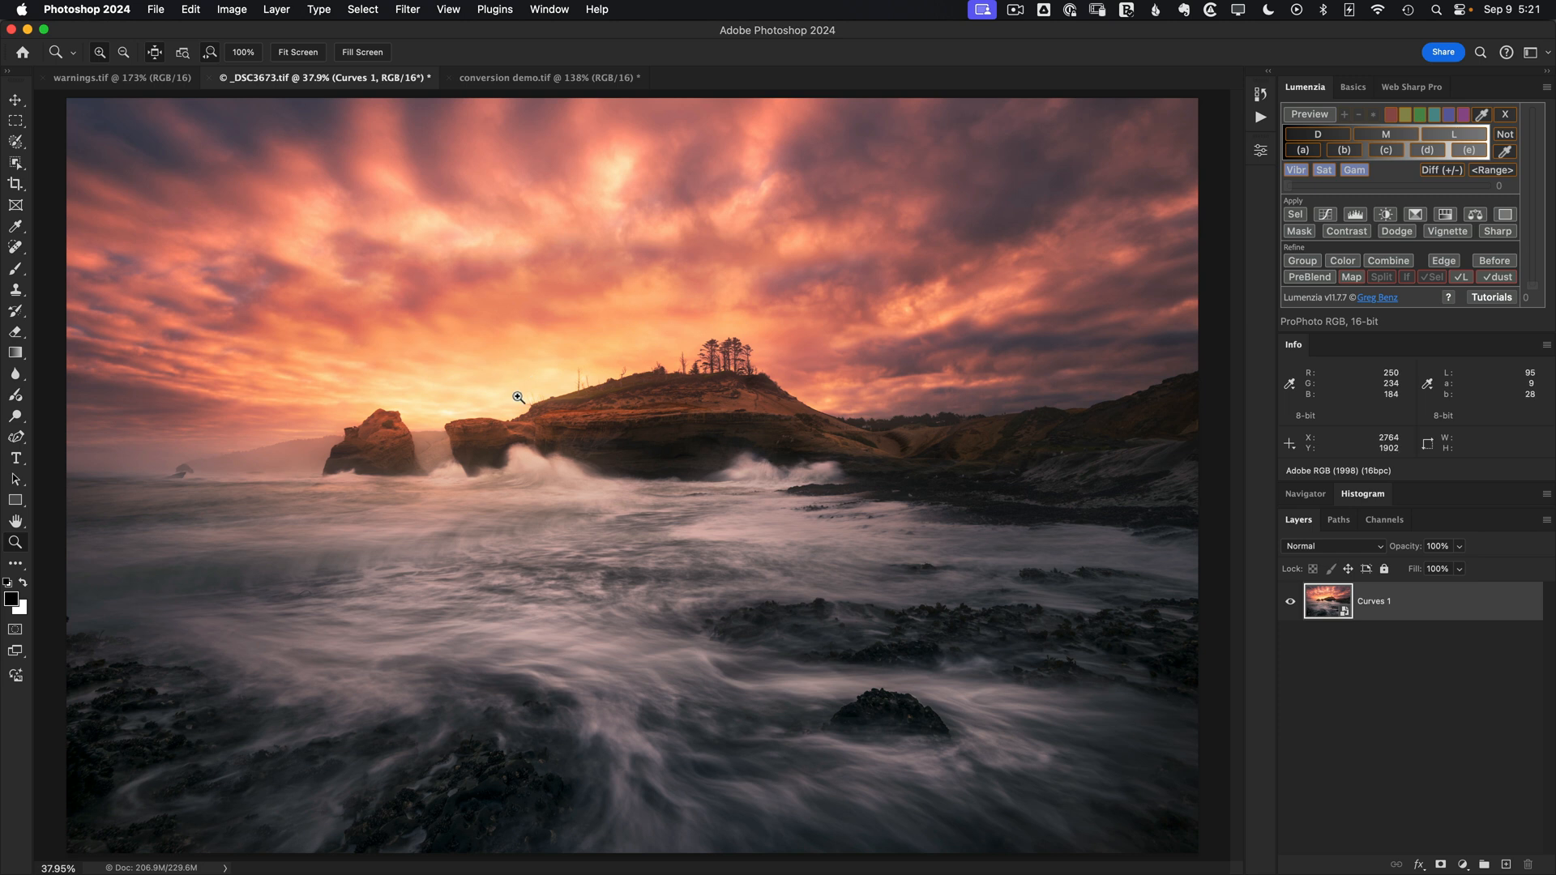
{"action": "mouse_move", "coordinate": [522, 393]}
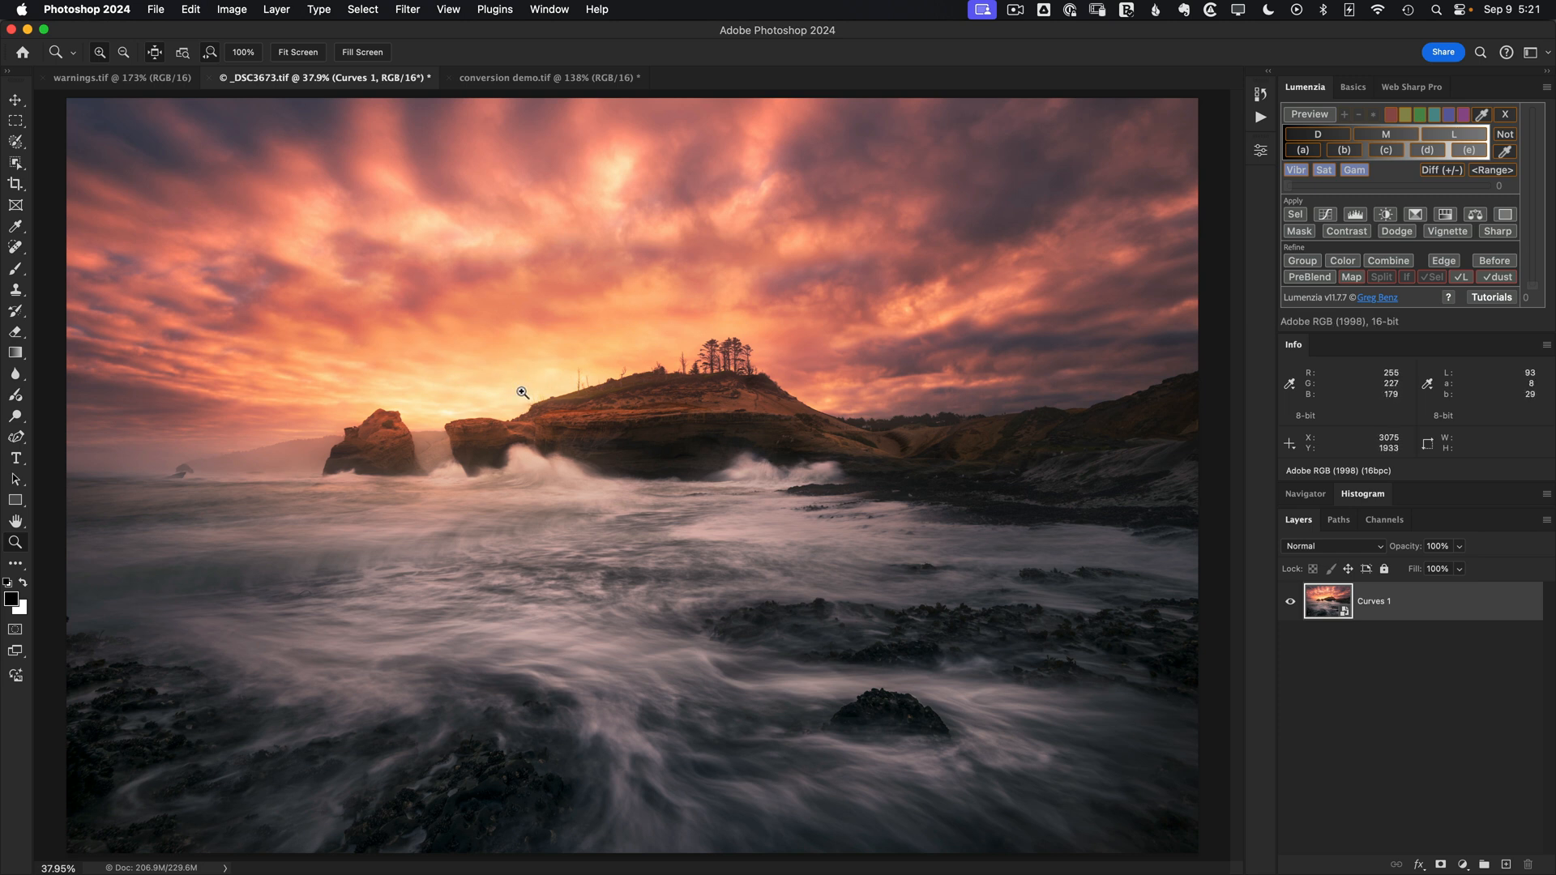
{"action": "mouse_move", "coordinate": [487, 401]}
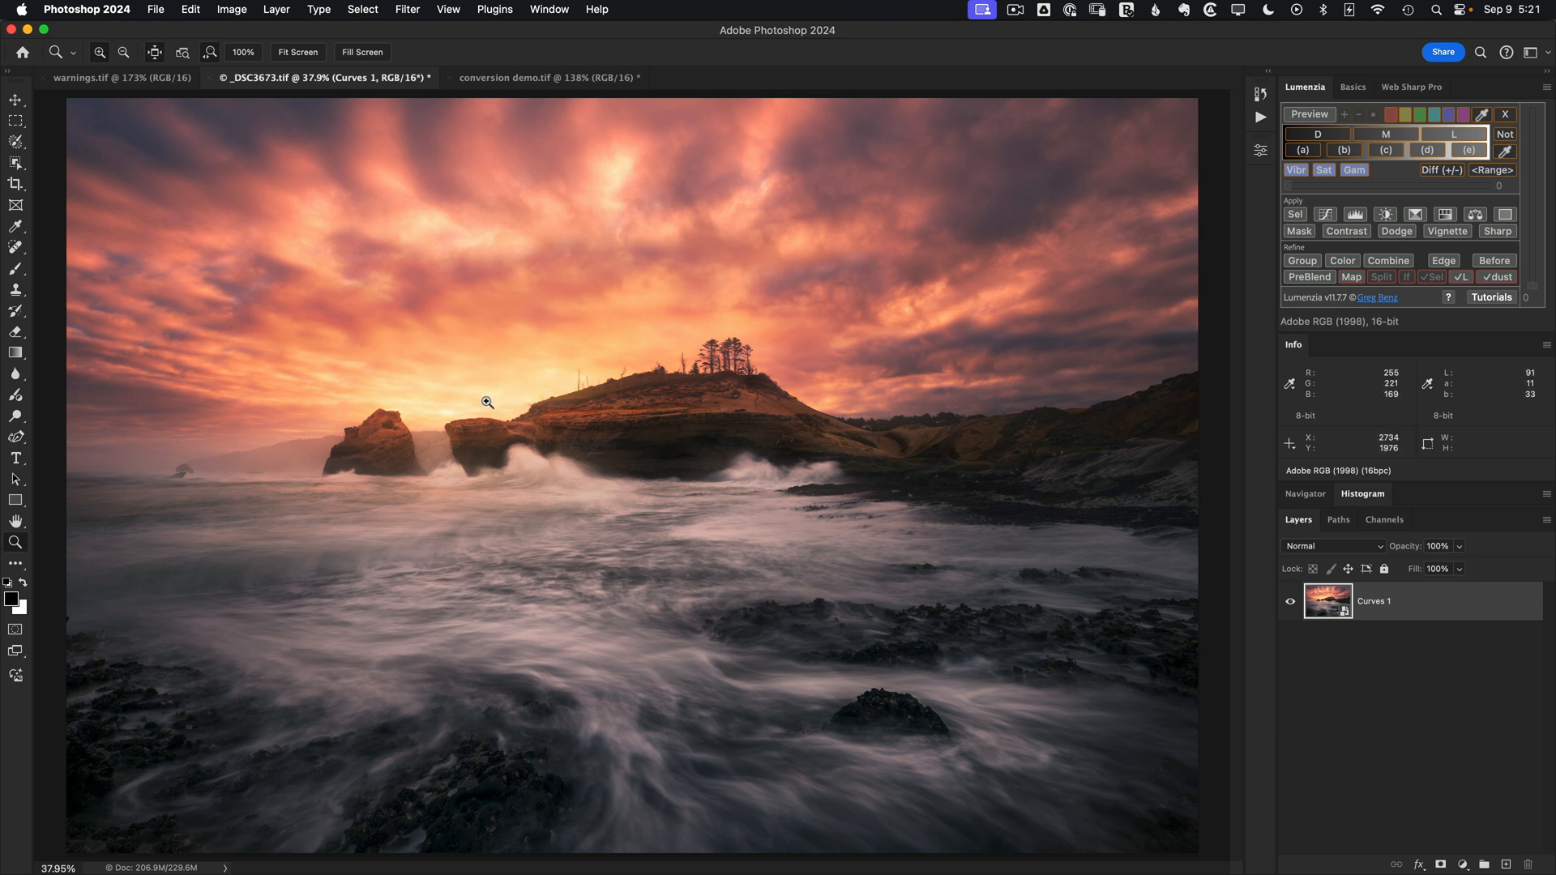
{"action": "mouse_move", "coordinate": [903, 263]}
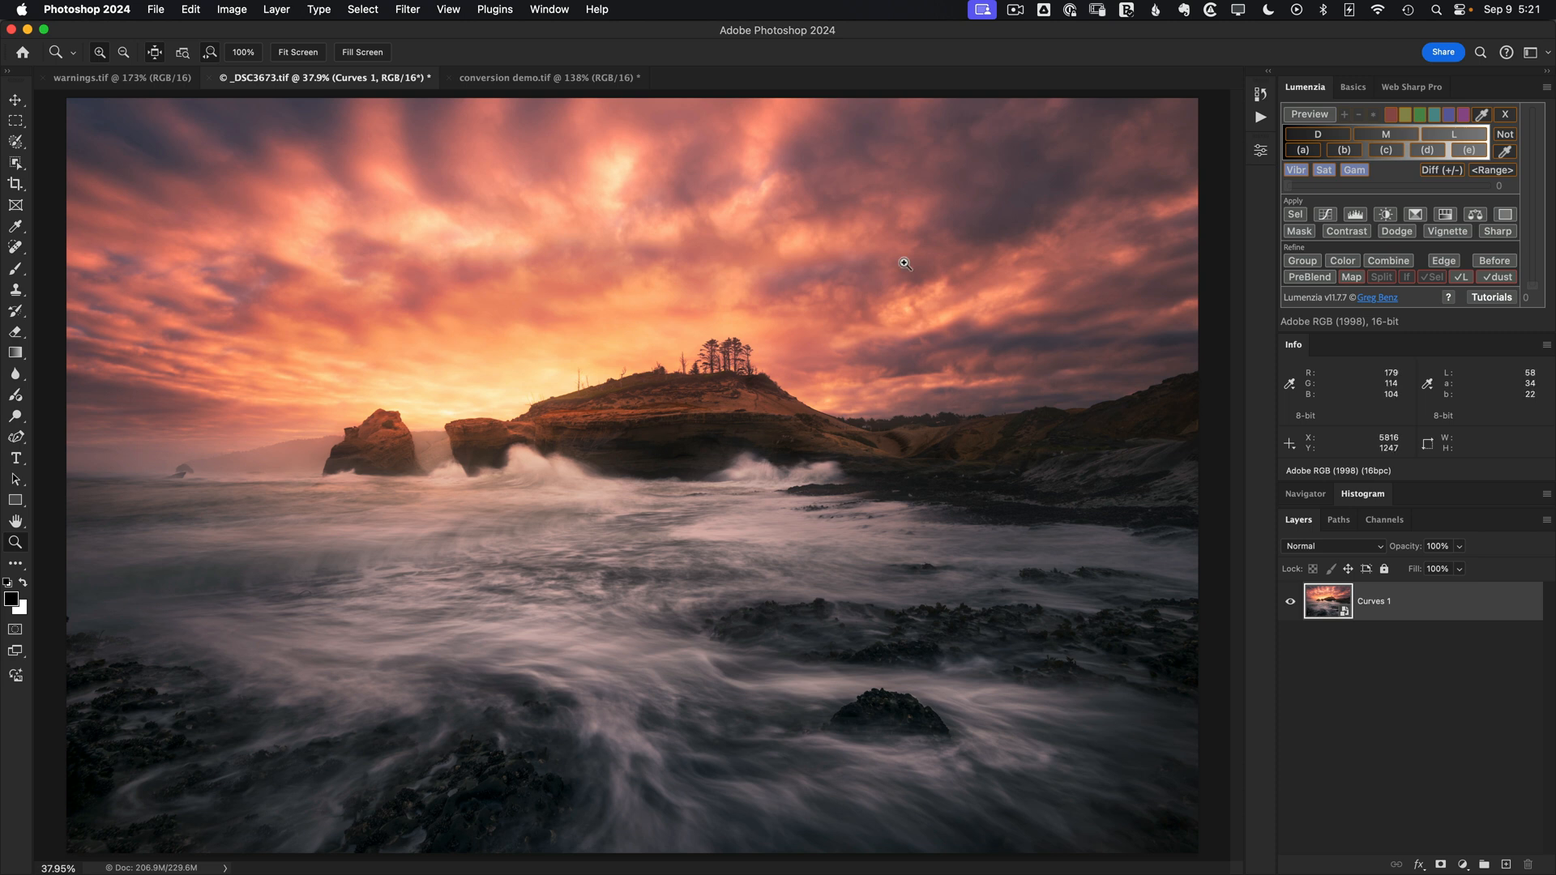
{"action": "mouse_move", "coordinate": [499, 369]}
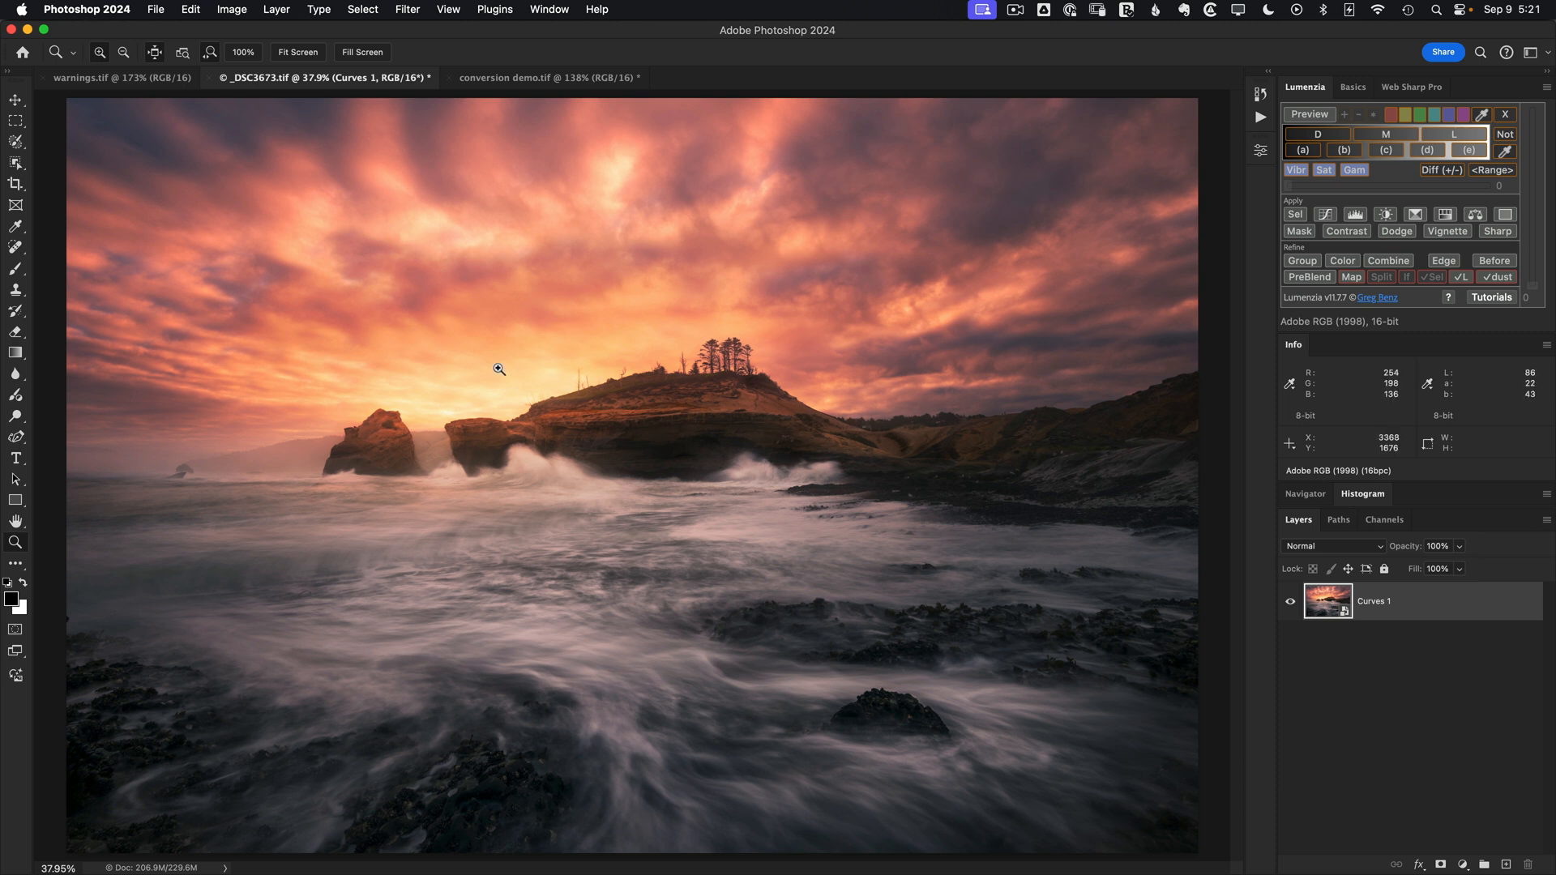
{"action": "mouse_move", "coordinate": [533, 384]}
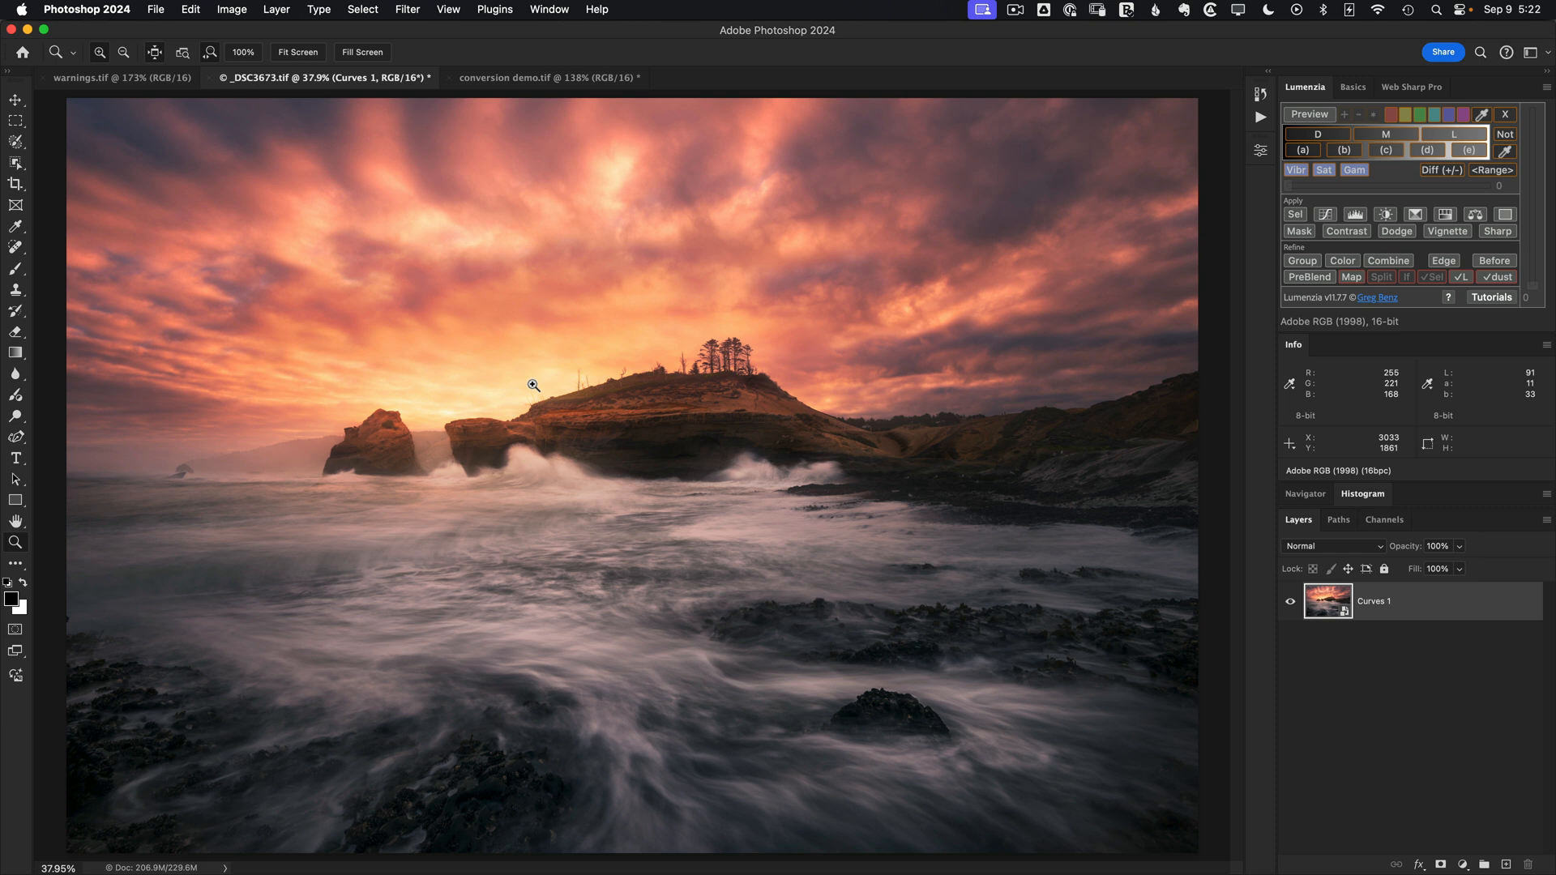
{"action": "mouse_move", "coordinate": [1339, 658]}
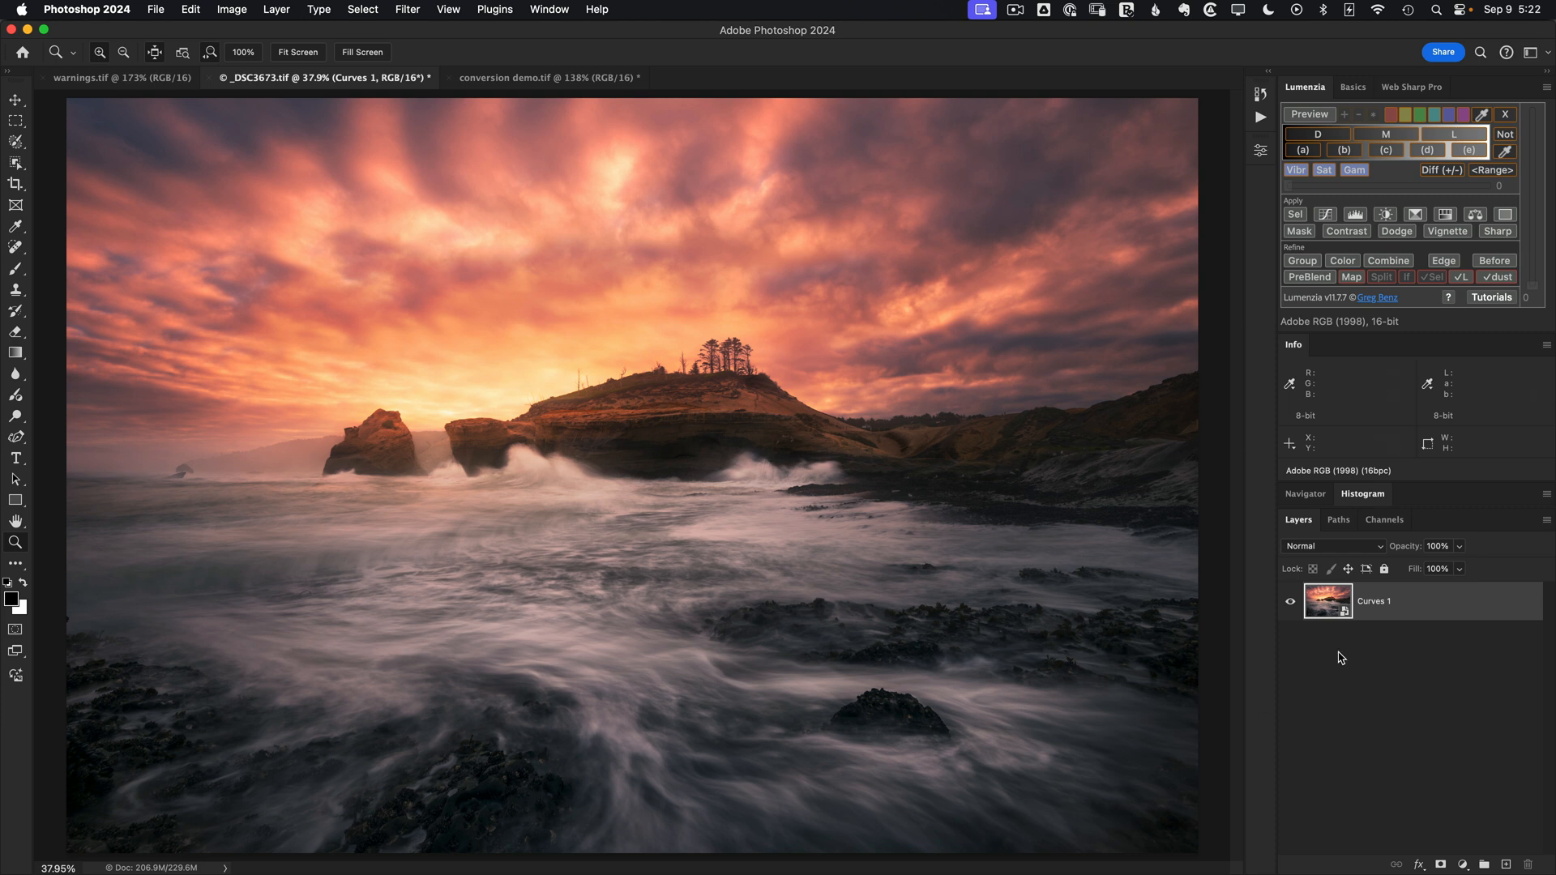